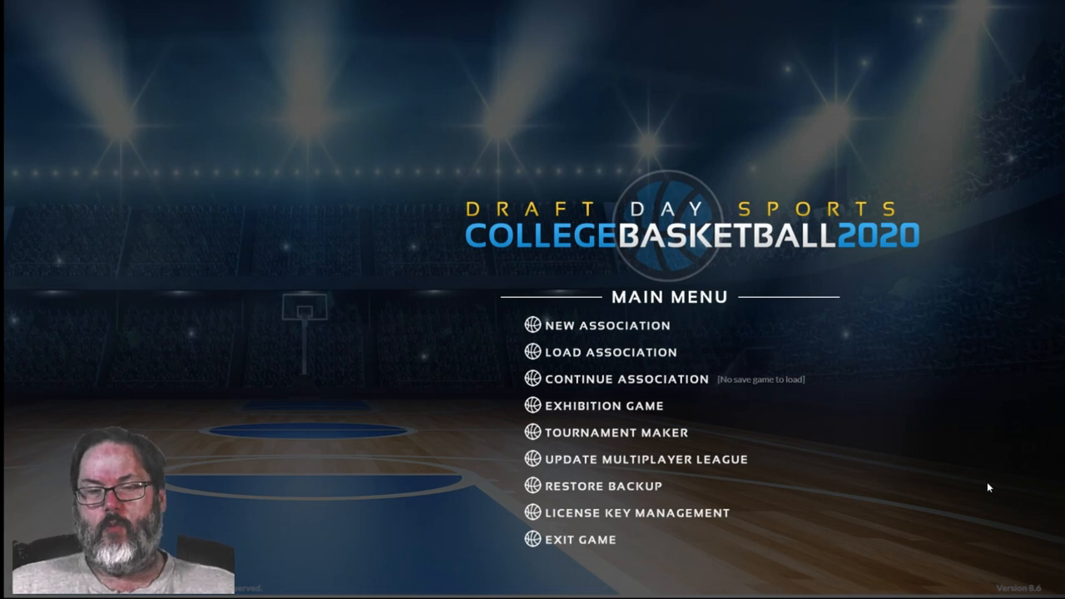
pyautogui.moveTo(980, 499)
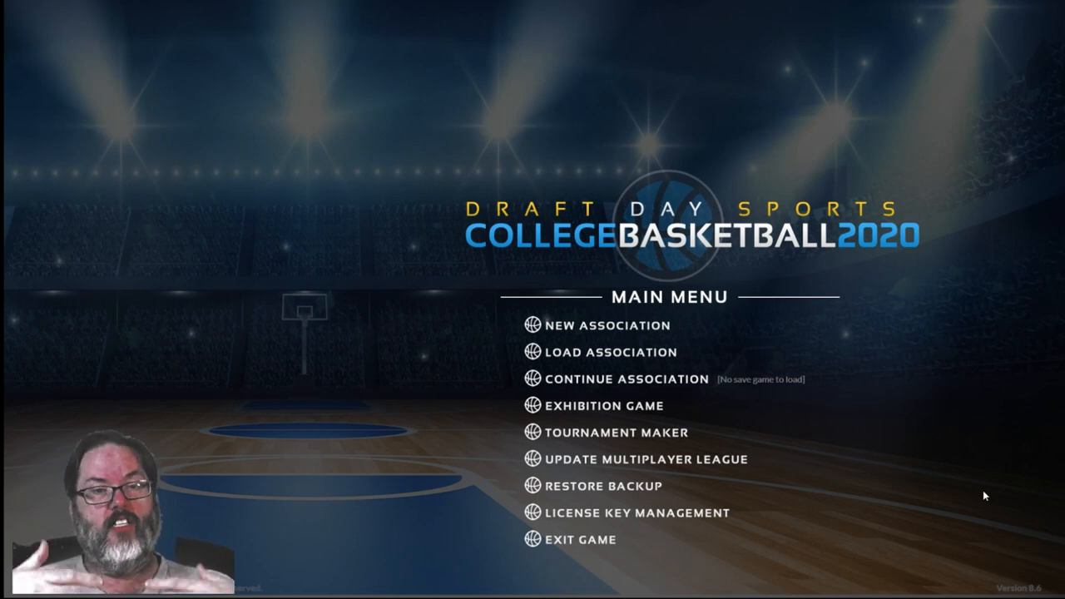
pyautogui.moveTo(972, 501)
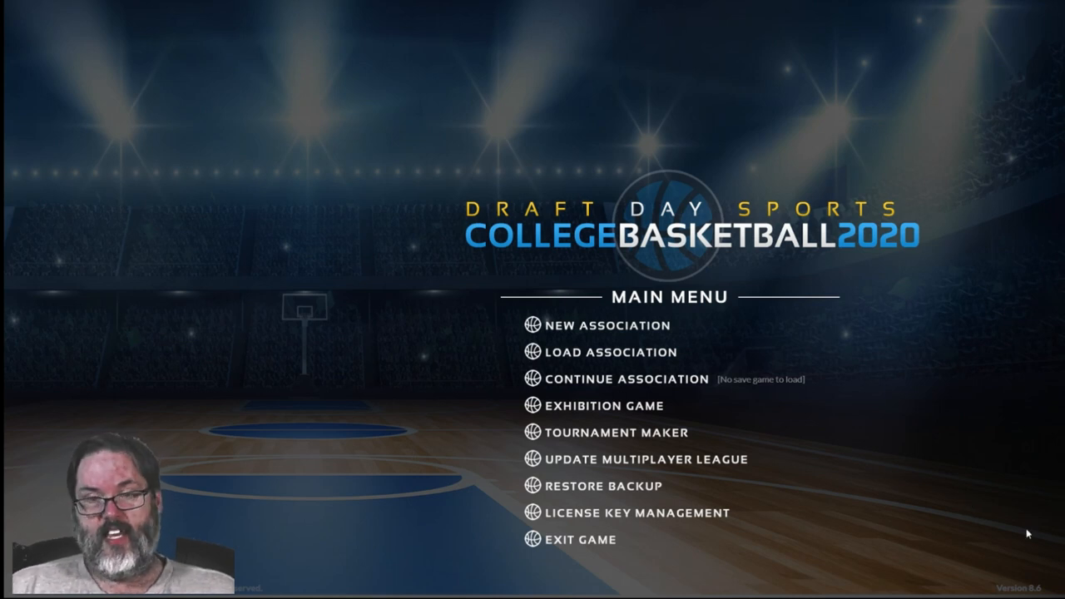
pyautogui.moveTo(998, 544)
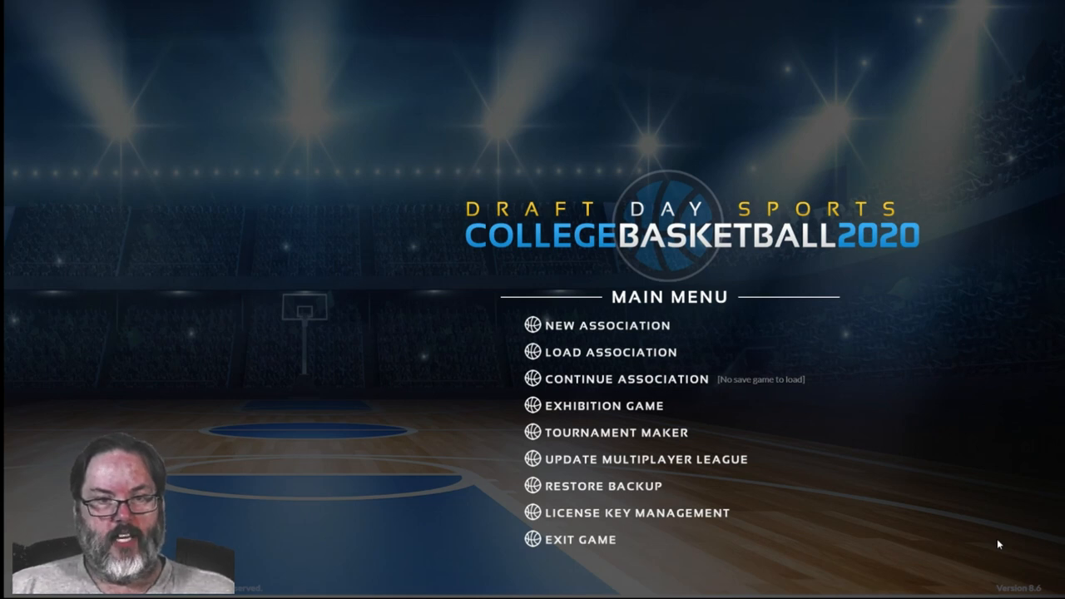
pyautogui.moveTo(532, 325)
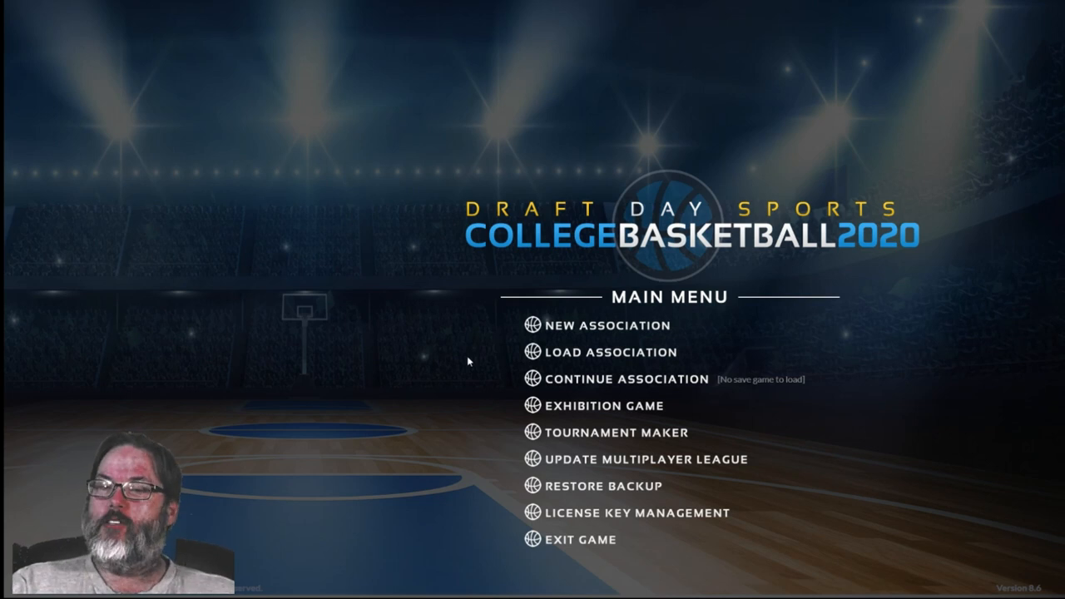
pyautogui.moveTo(591, 352)
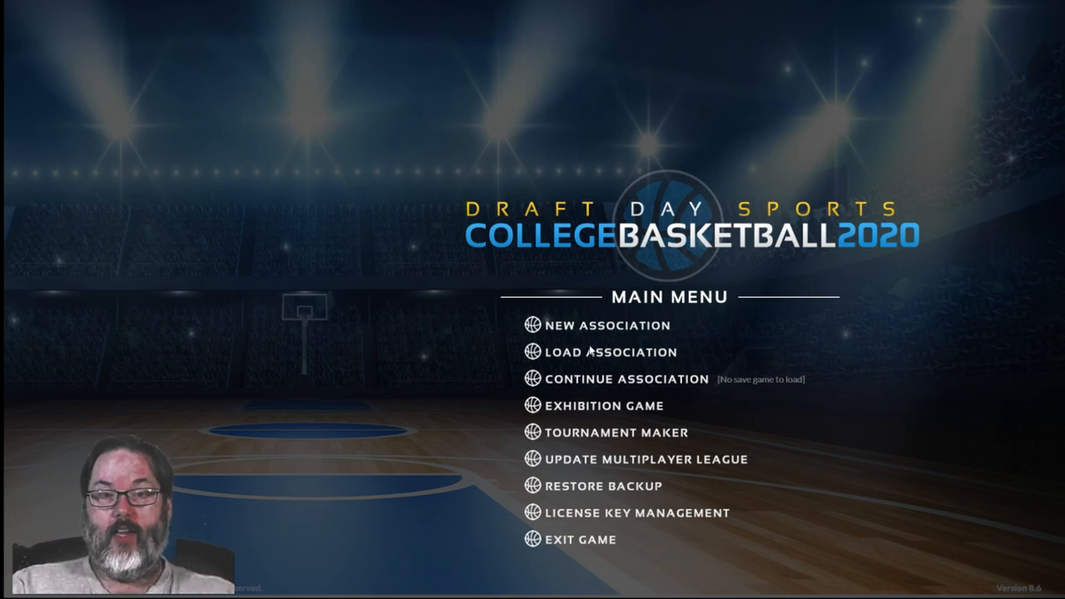
pyautogui.moveTo(707, 327)
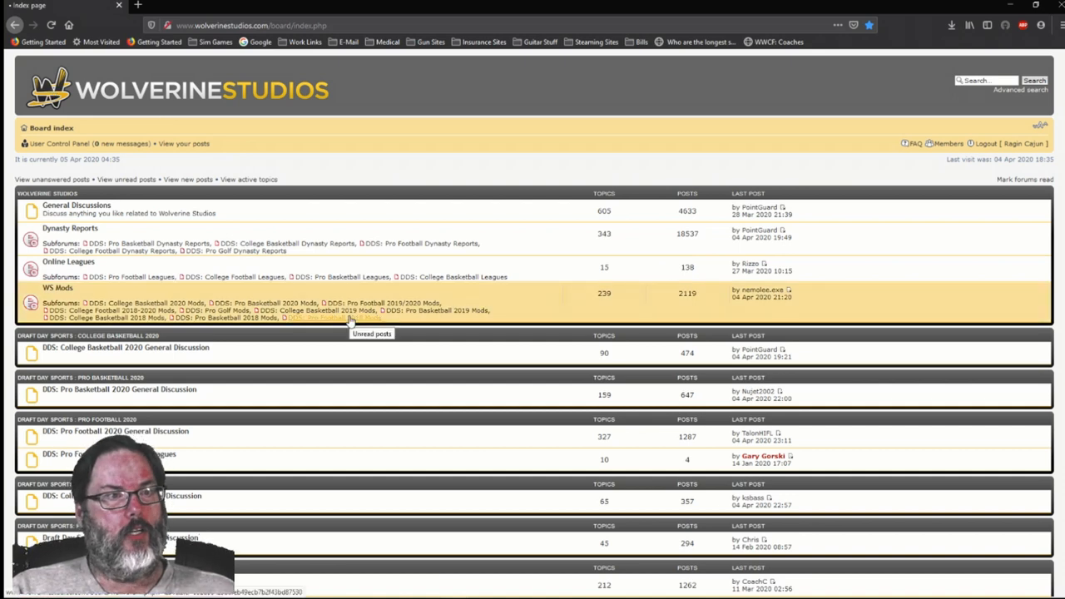
pyautogui.moveTo(246, 342)
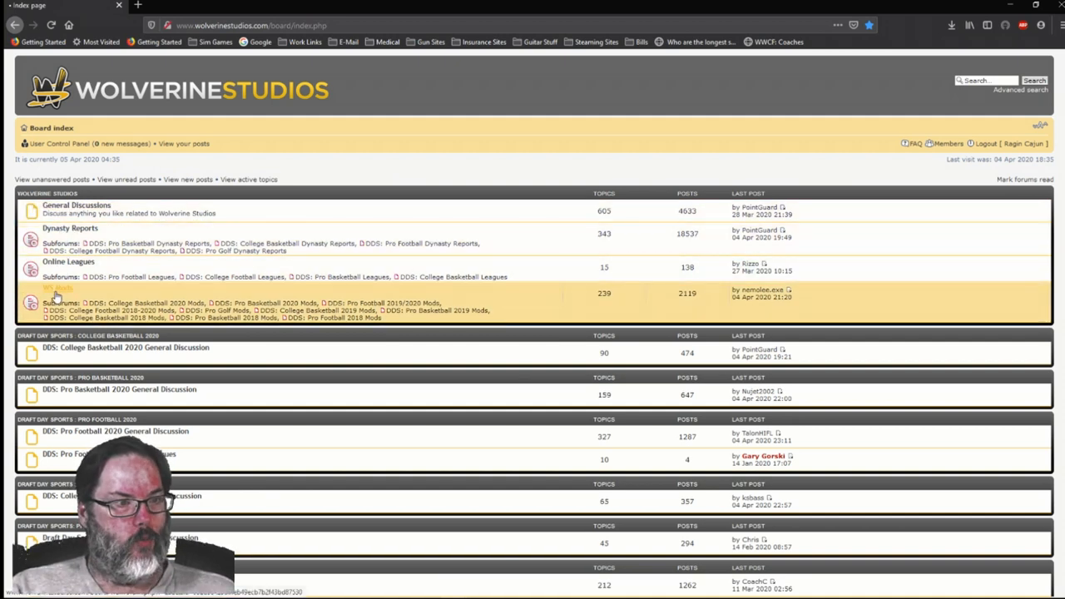
pyautogui.moveTo(58, 289)
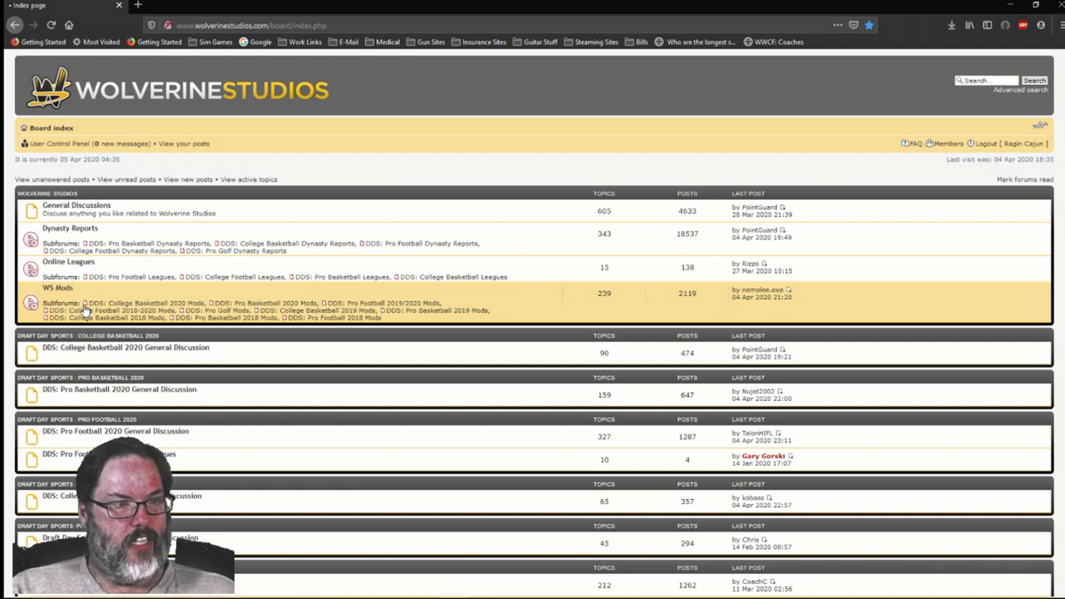
# Step: Open the WS Mods forum and scroll its list of mod subforums
pyautogui.click(58, 287)
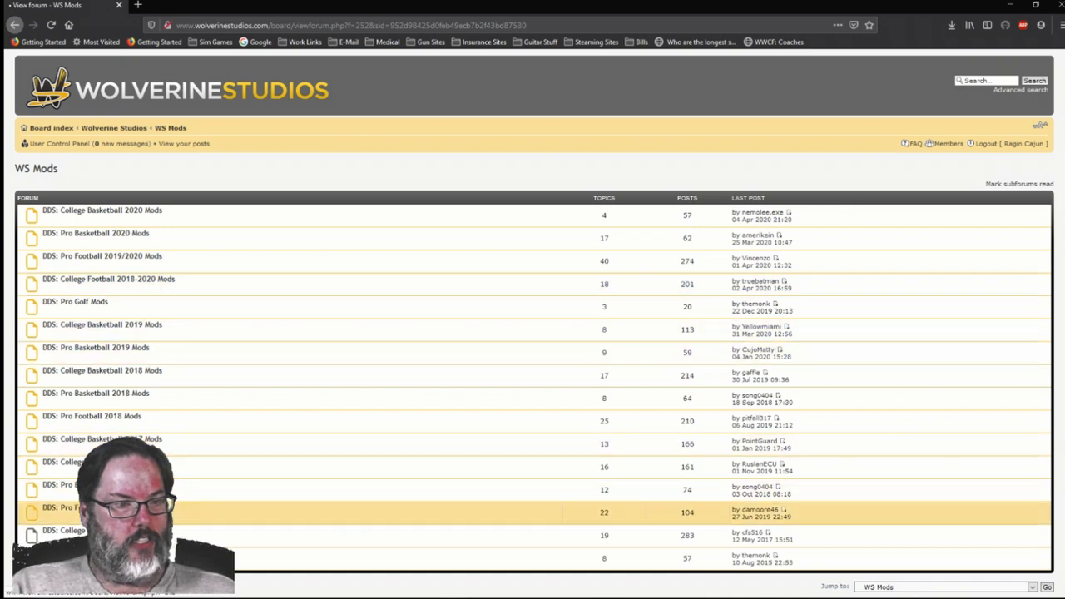
pyautogui.scroll(-3)
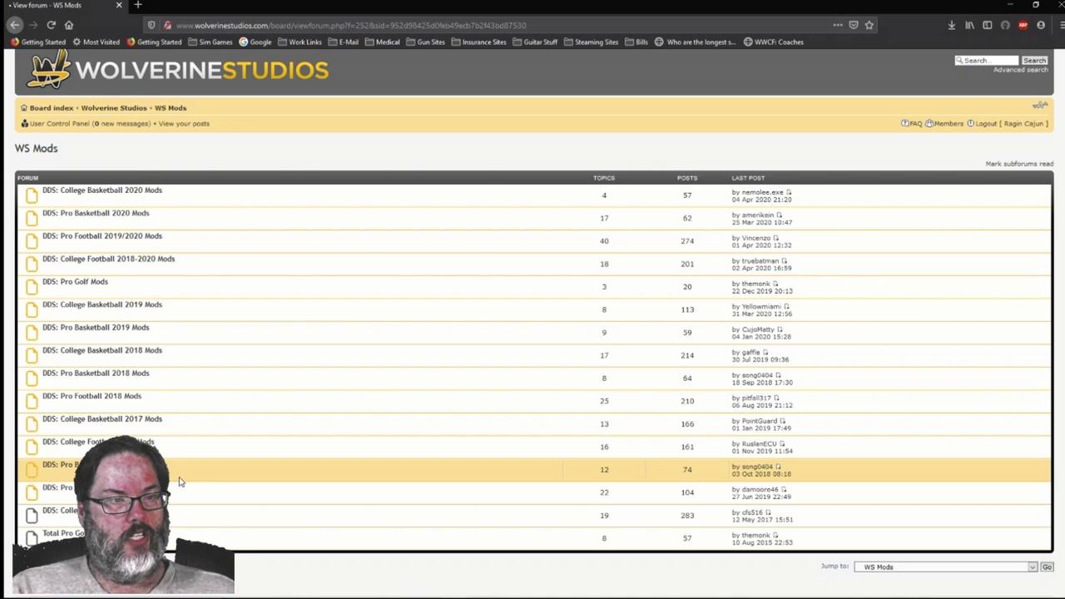
pyautogui.moveTo(83, 281)
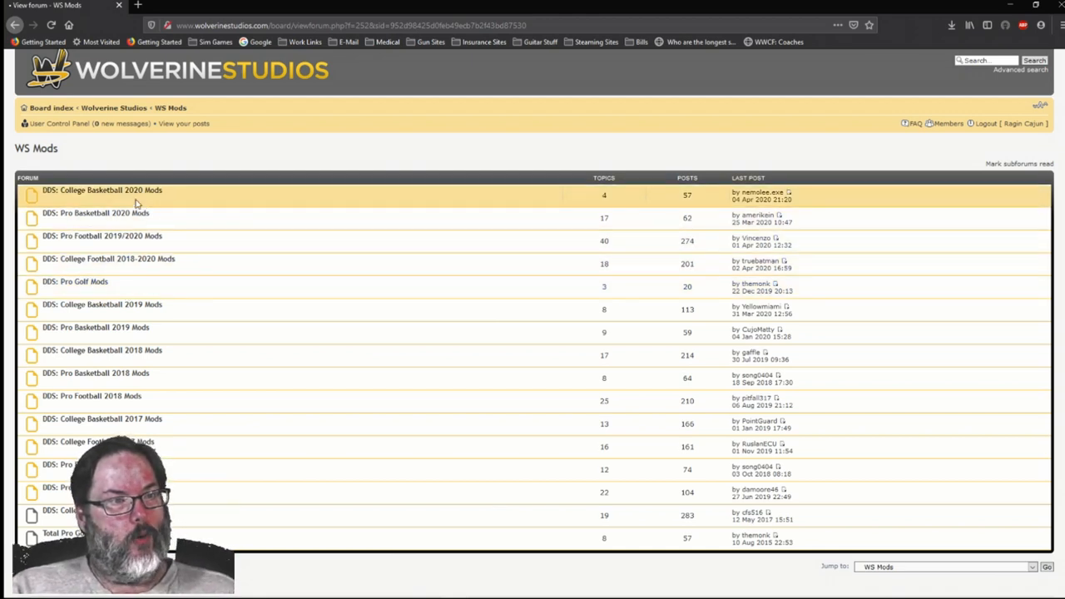
pyautogui.moveTo(101, 190)
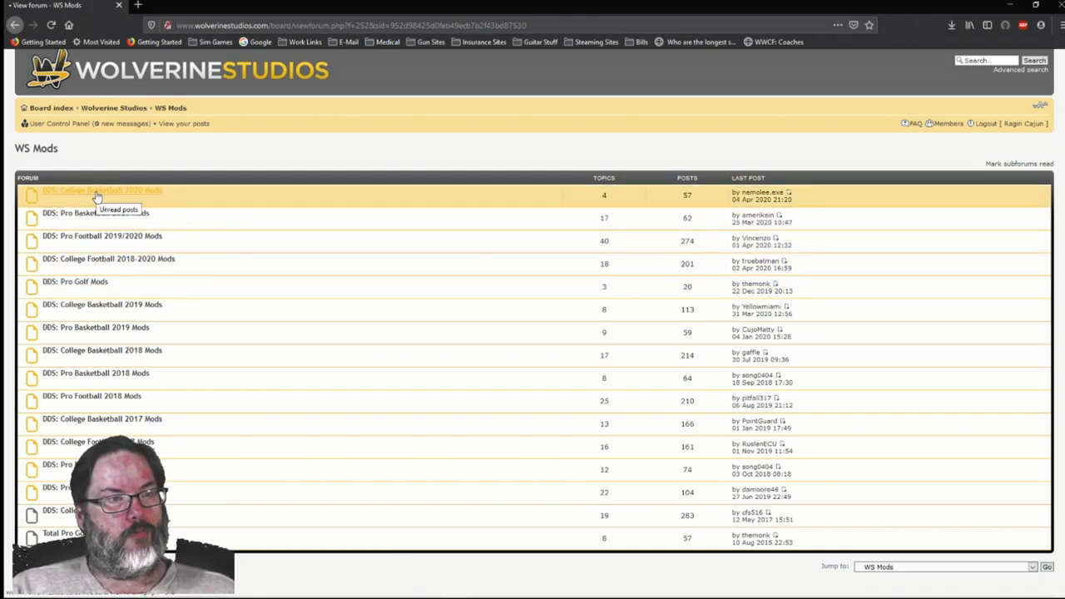
# Step: Open the 'DDS: College Basketball 2020 Mods' subforum from the WS Mods list
pyautogui.click(101, 191)
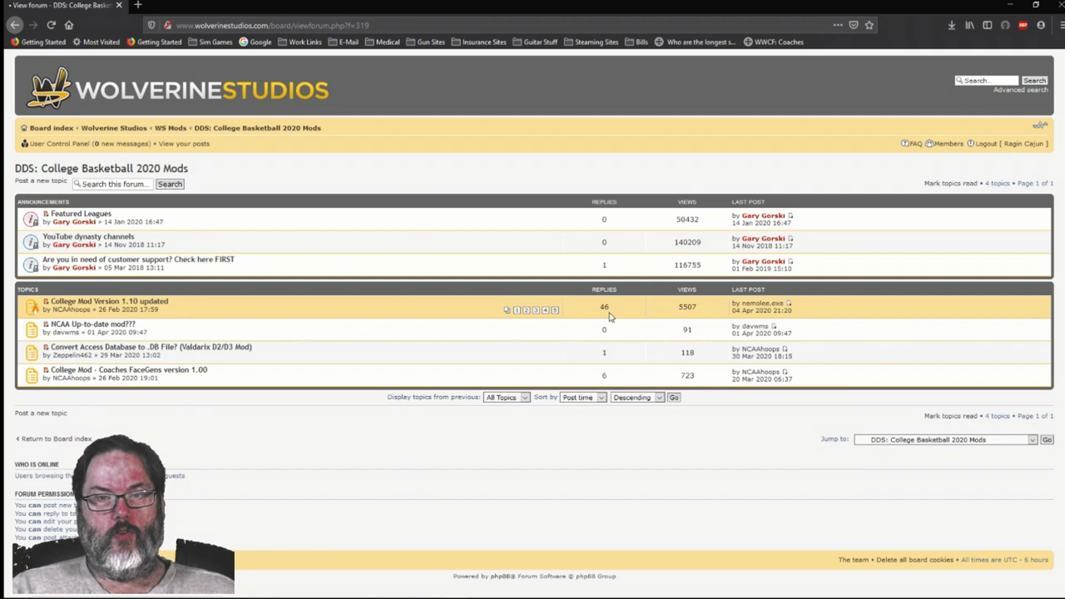
pyautogui.moveTo(360, 314)
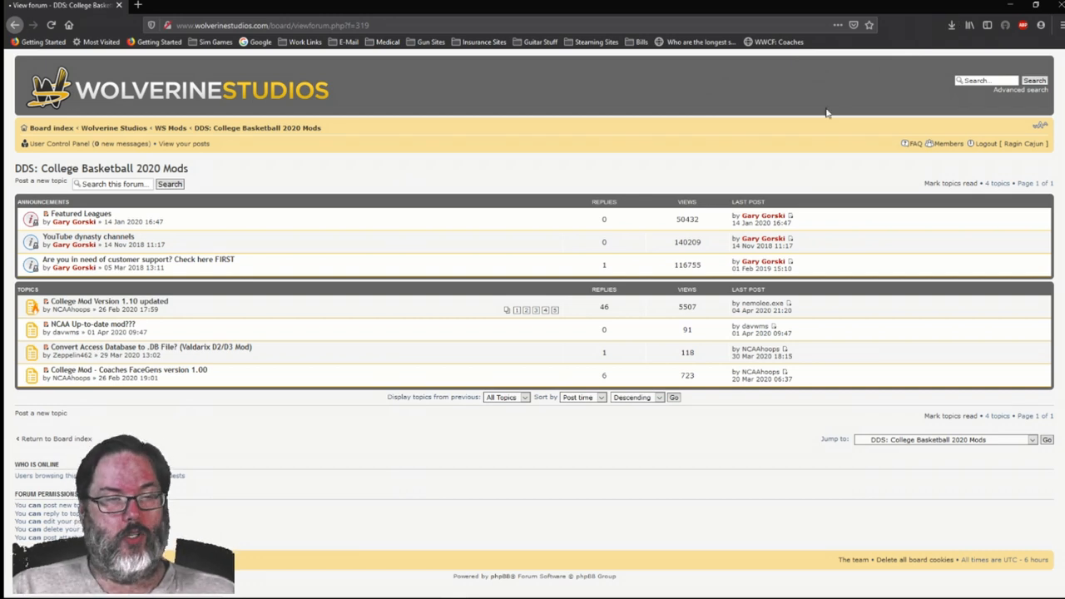
pyautogui.moveTo(570, 263)
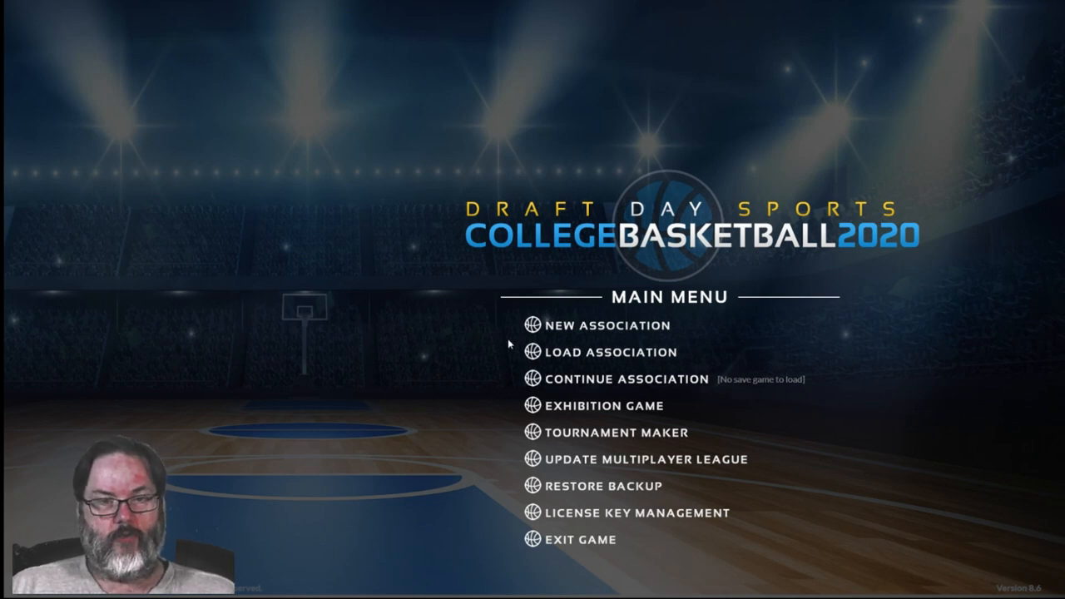
pyautogui.moveTo(533, 325)
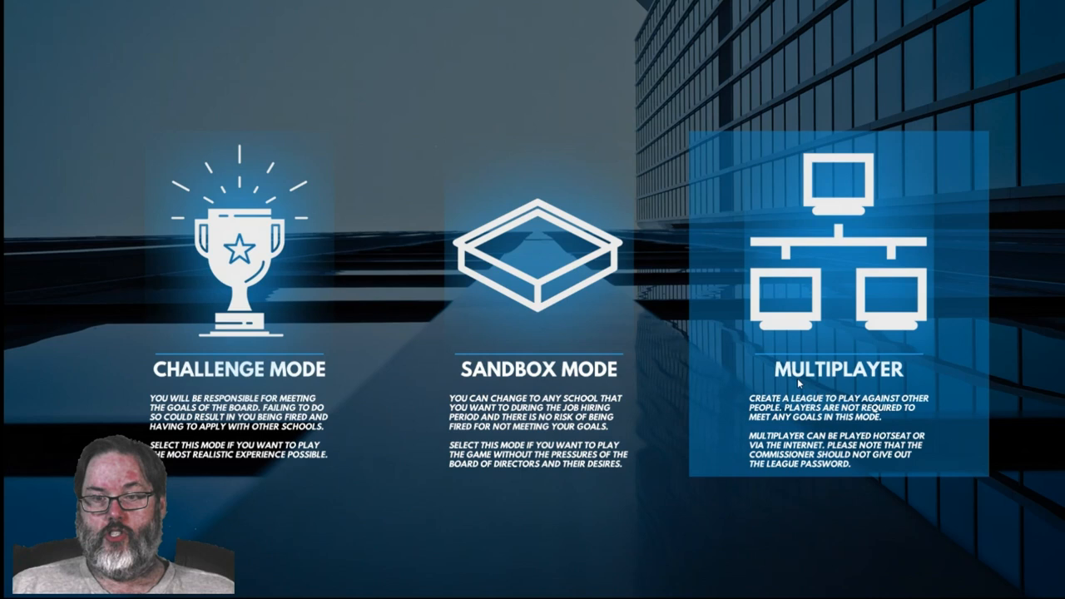
pyautogui.moveTo(532, 250)
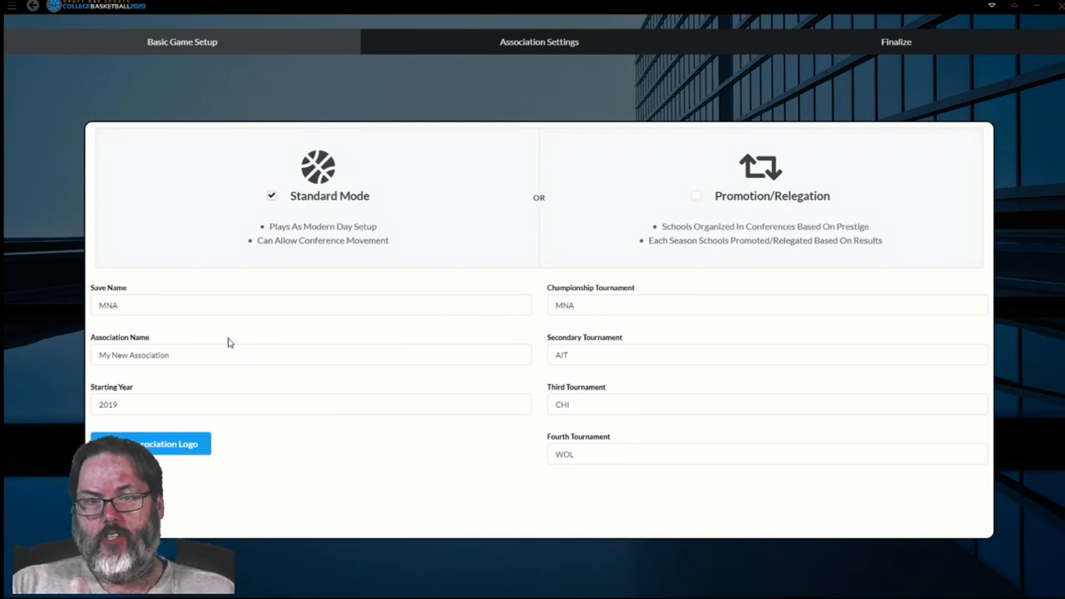
pyautogui.moveTo(405, 286)
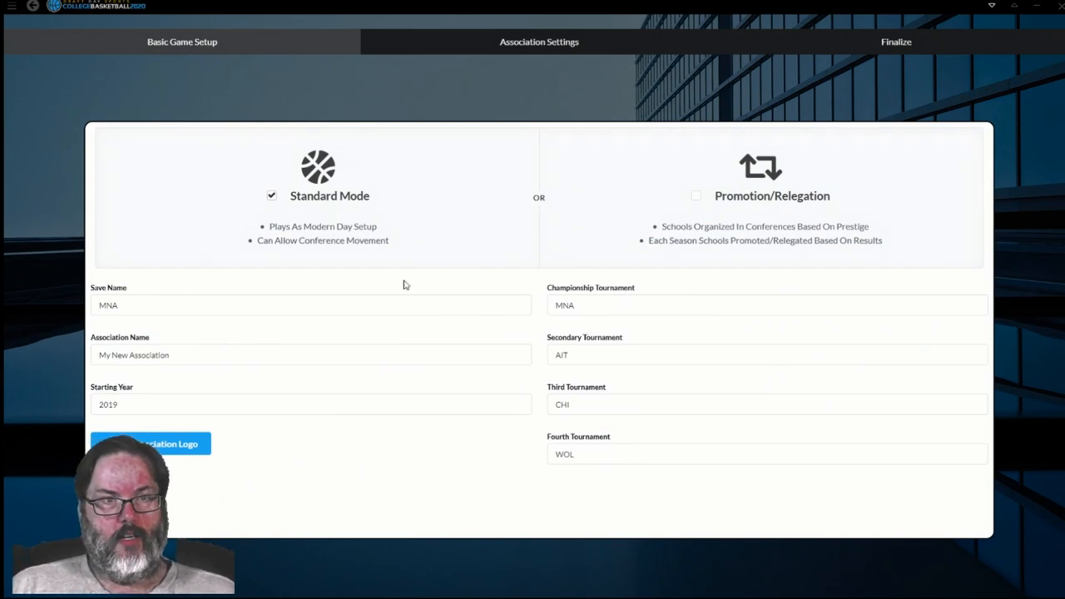
pyautogui.moveTo(399, 222)
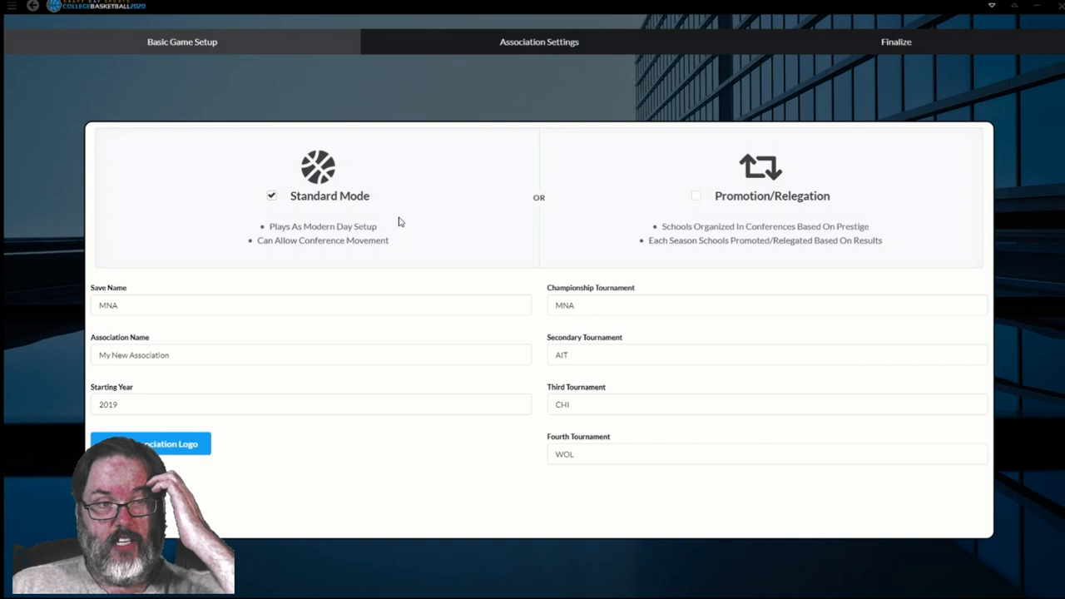
pyautogui.moveTo(368, 236)
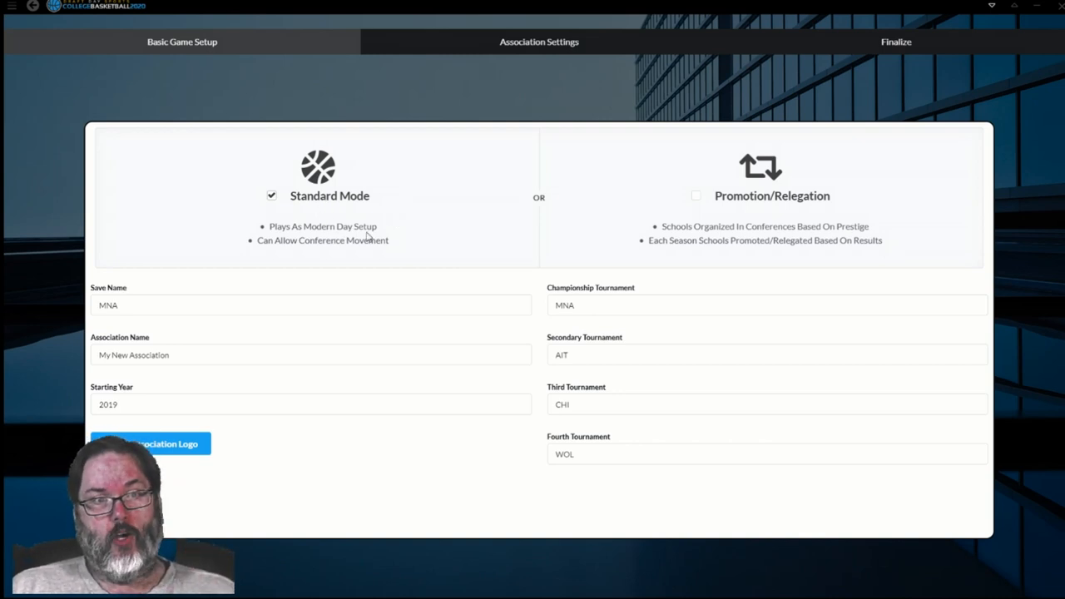
pyautogui.moveTo(464, 250)
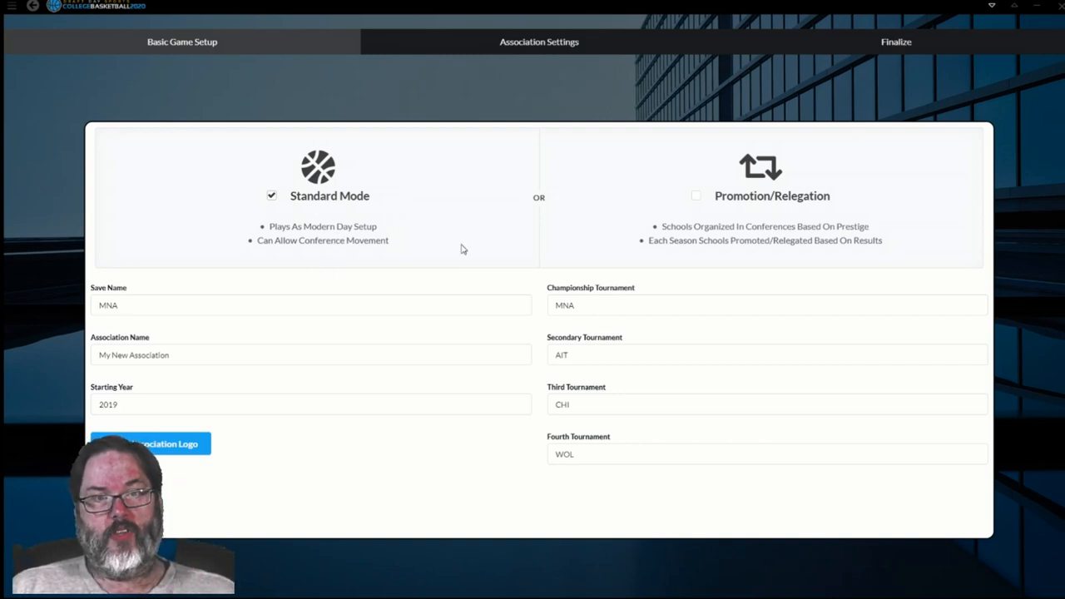
pyautogui.moveTo(780, 230)
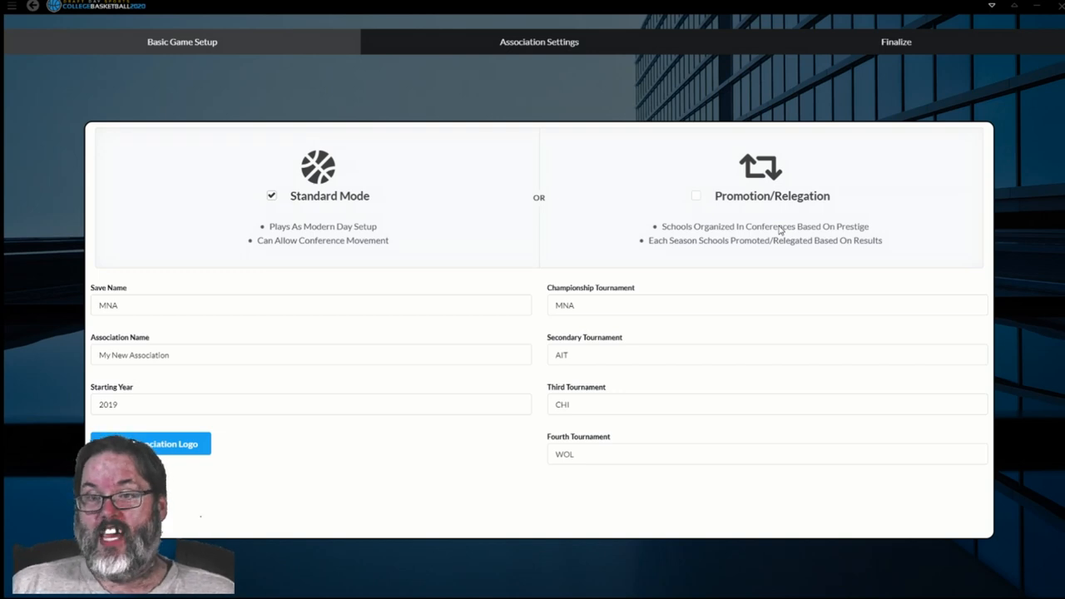
pyautogui.moveTo(857, 217)
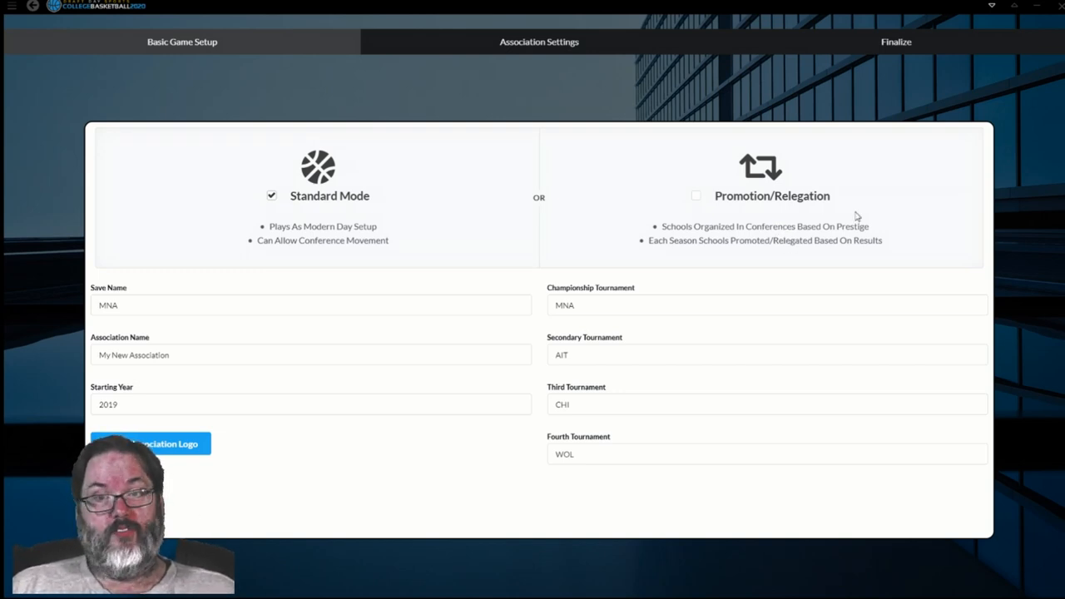
pyautogui.moveTo(689, 215)
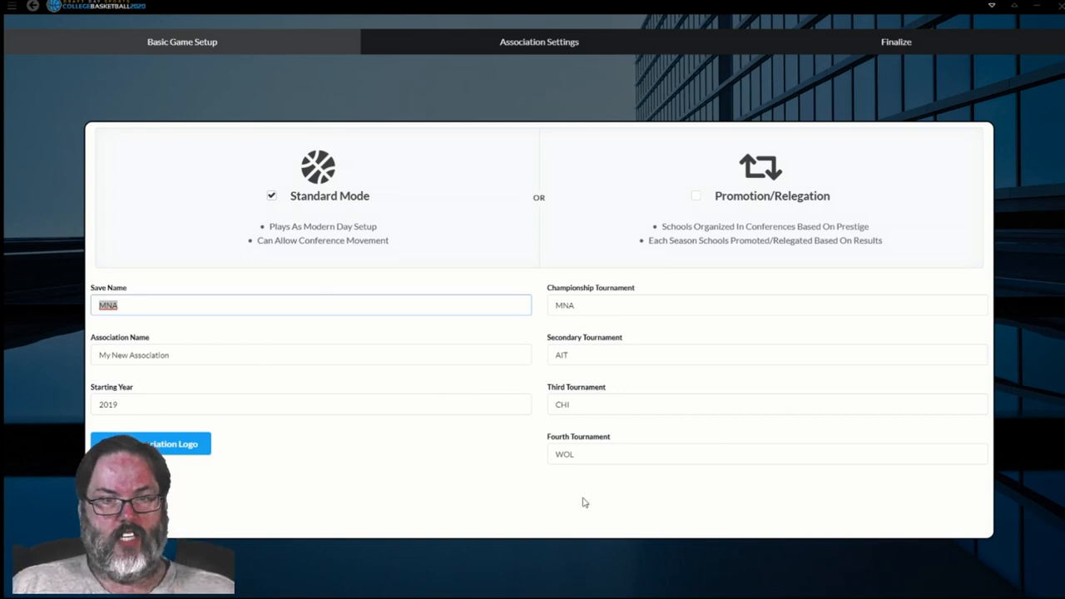
pyautogui.moveTo(350, 468)
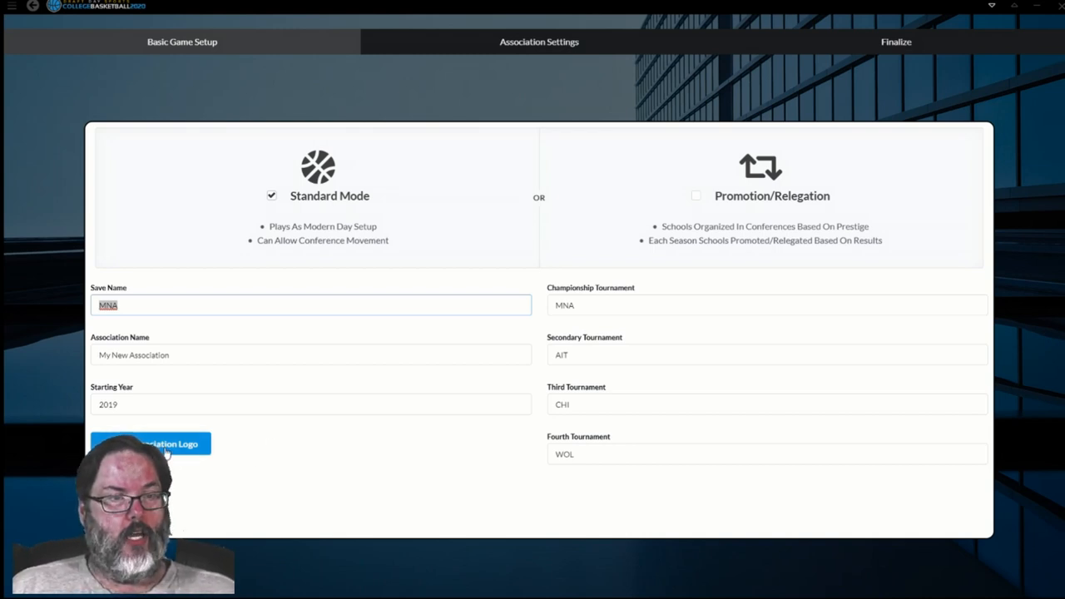
pyautogui.moveTo(262, 180)
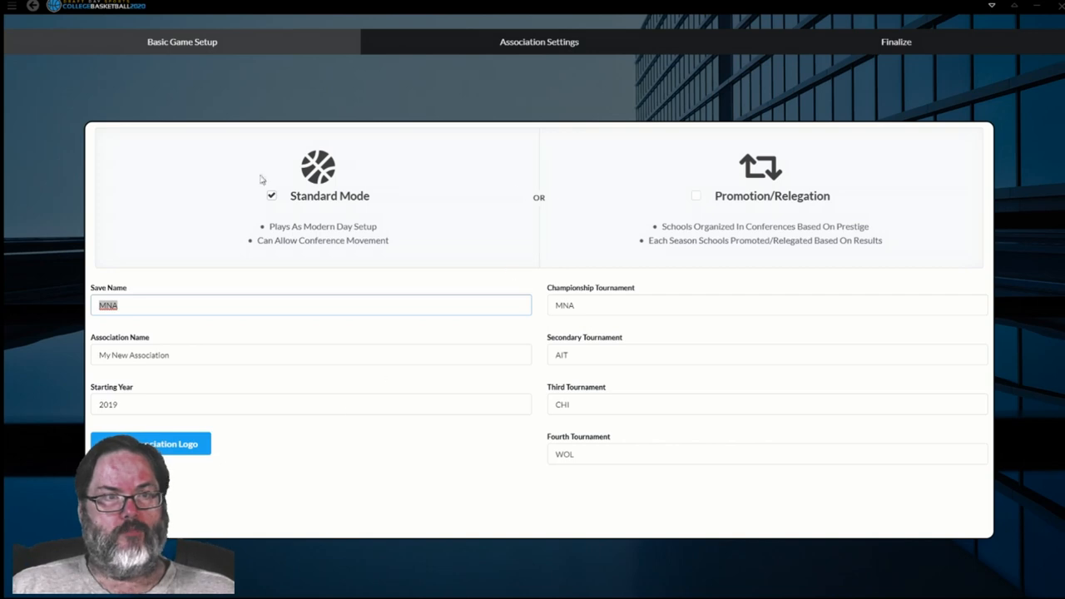
pyautogui.moveTo(228, 93)
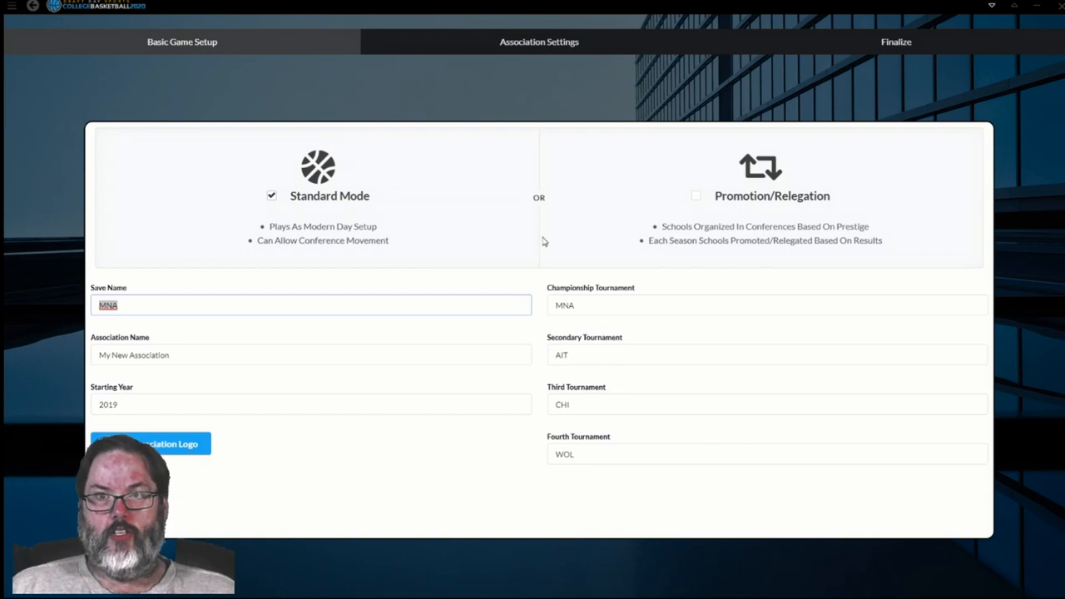
pyautogui.moveTo(403, 93)
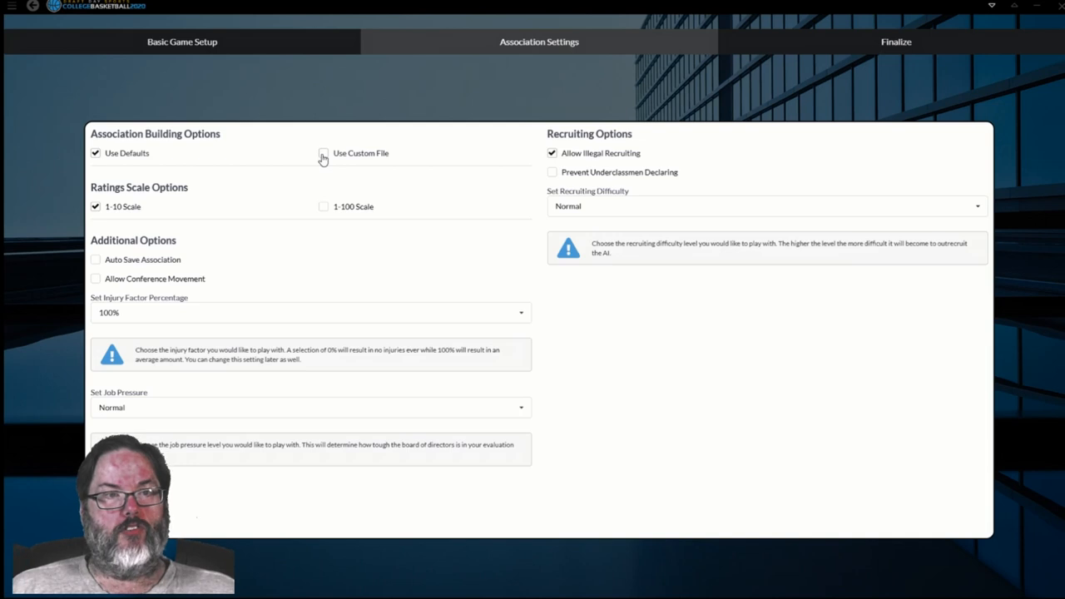
# Step: Enable Use Custom File and load 00_Import-CnfTm-Default from the imports folder
pyautogui.click(323, 153)
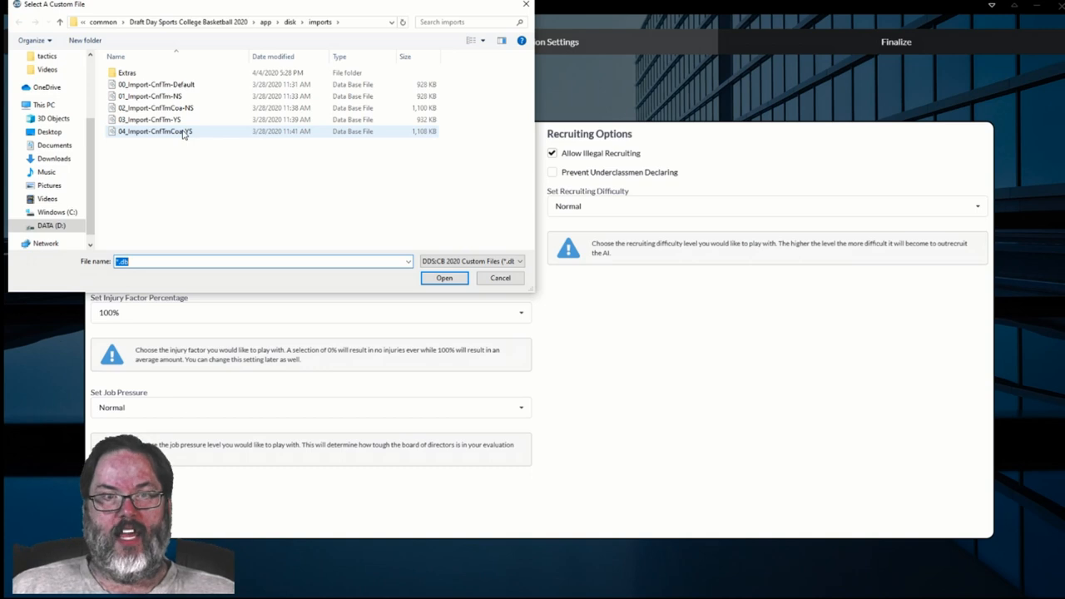
pyautogui.click(150, 119)
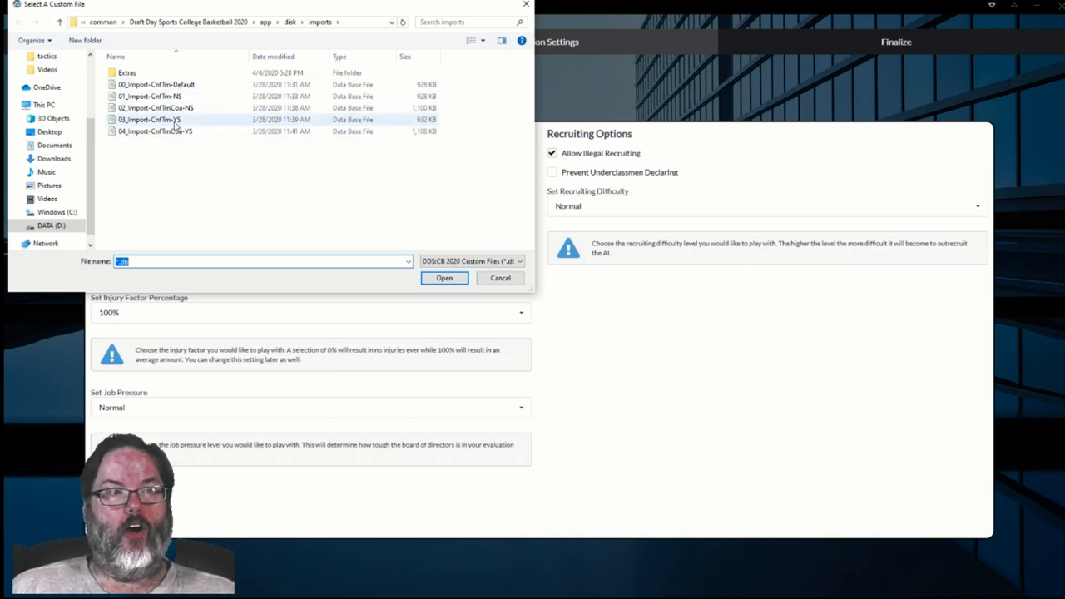
pyautogui.click(156, 84)
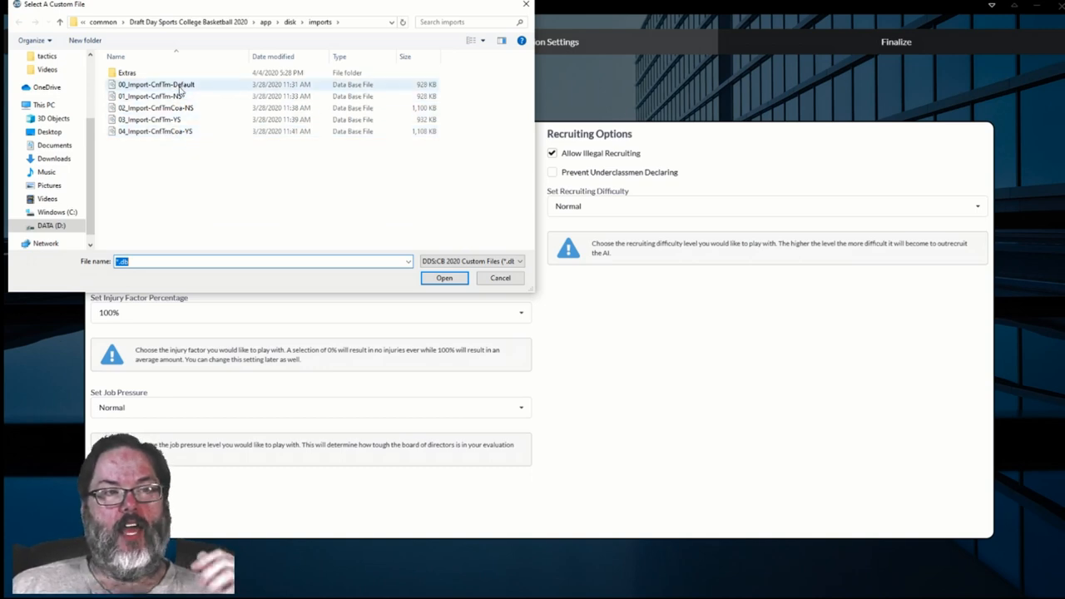
pyautogui.moveTo(156, 84)
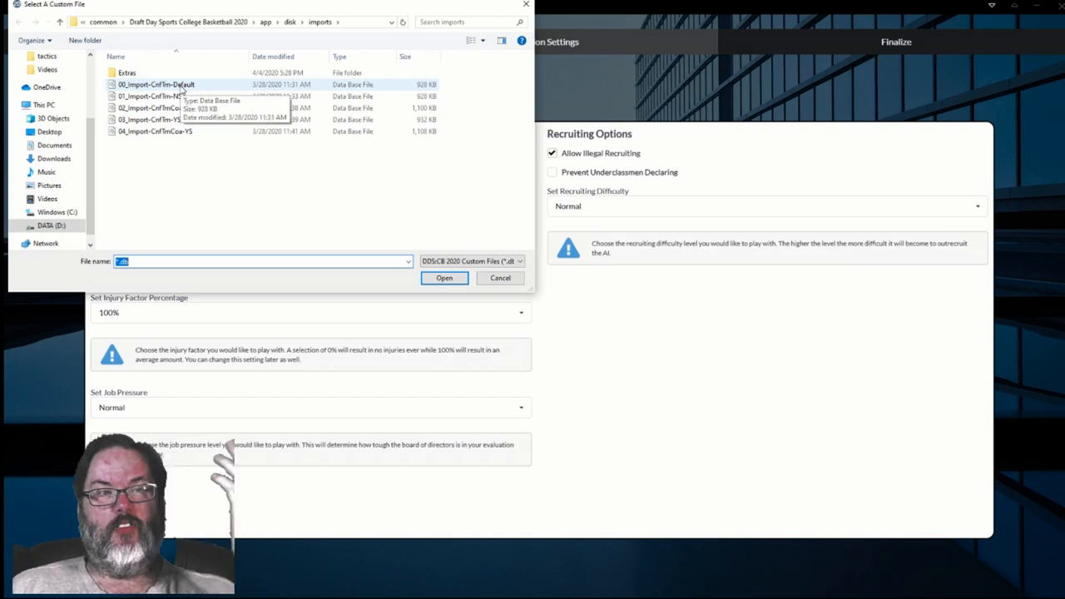
pyautogui.click(156, 84)
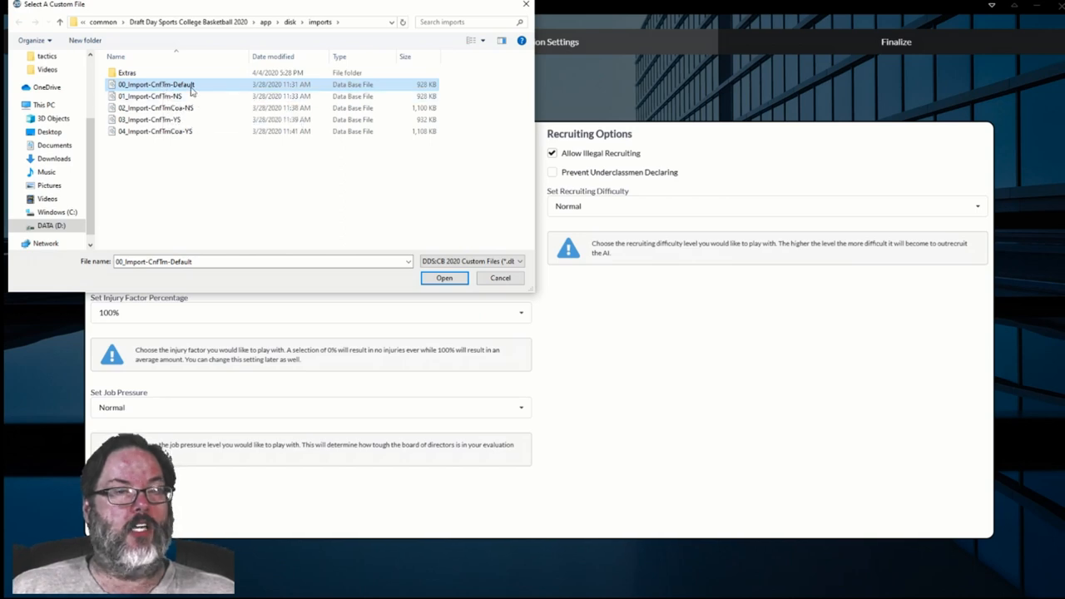
pyautogui.click(149, 96)
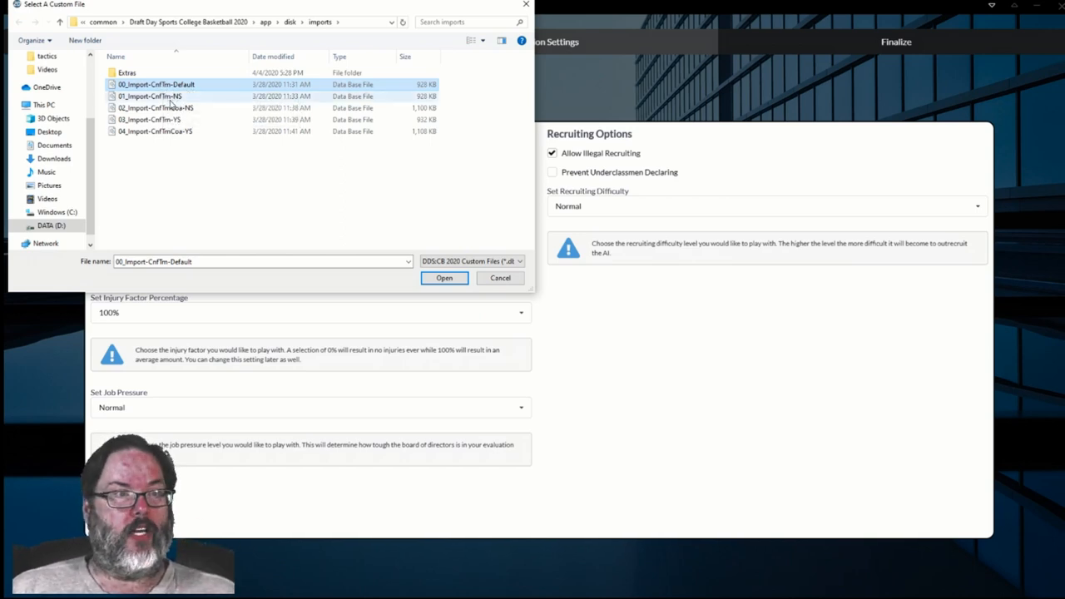
pyautogui.moveTo(150, 96)
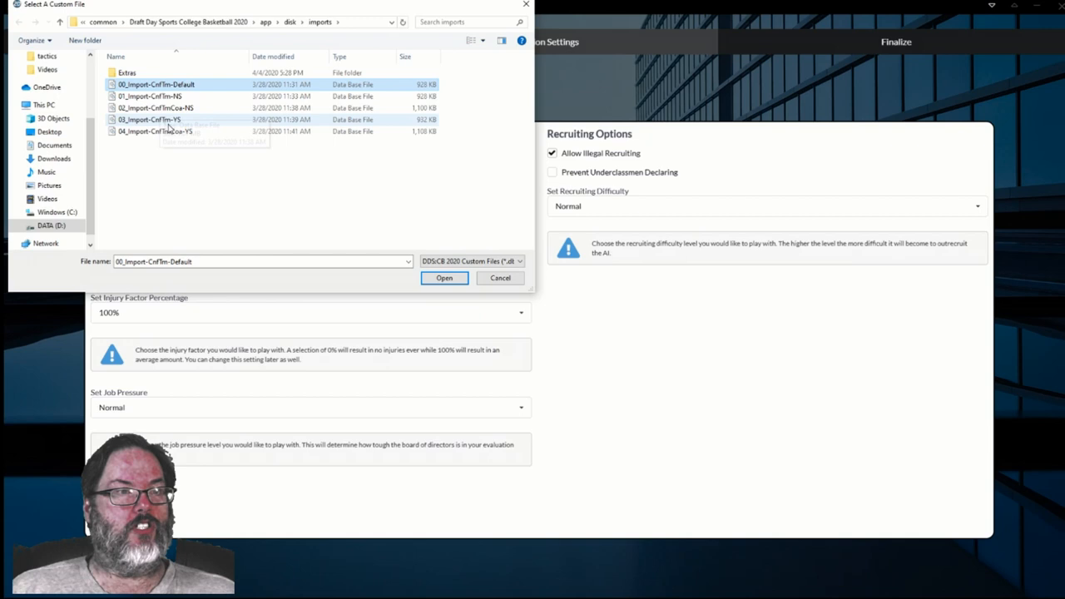
pyautogui.moveTo(171, 119)
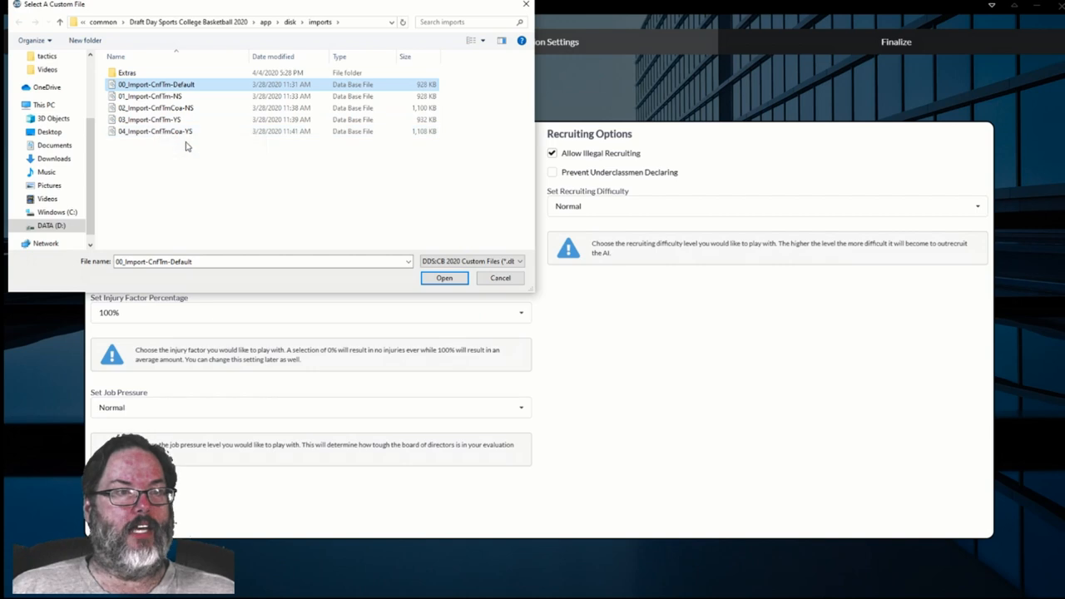
pyautogui.moveTo(155, 131)
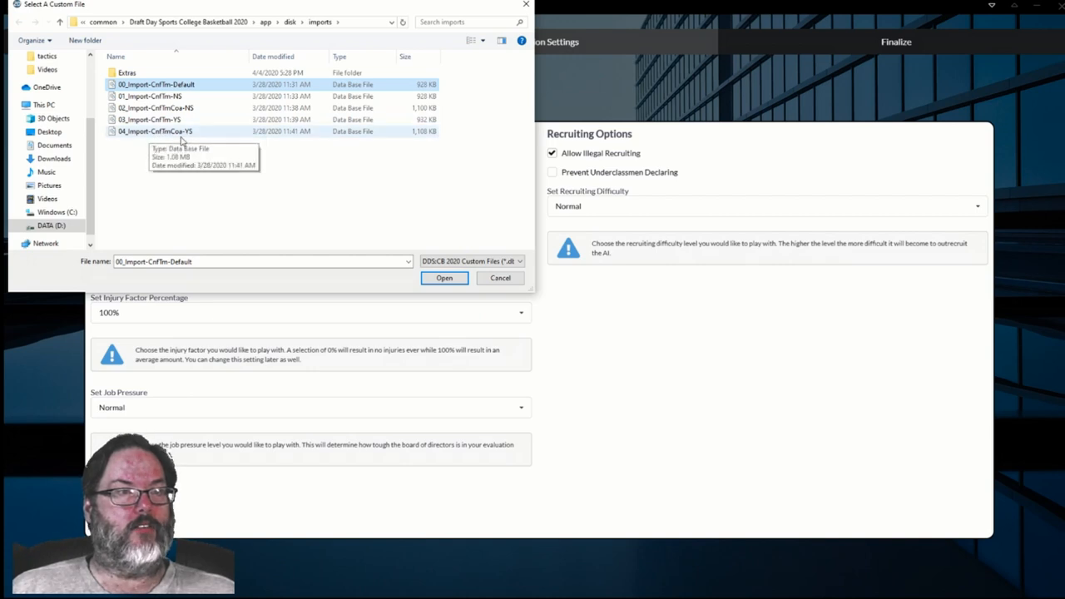
pyautogui.moveTo(193, 139)
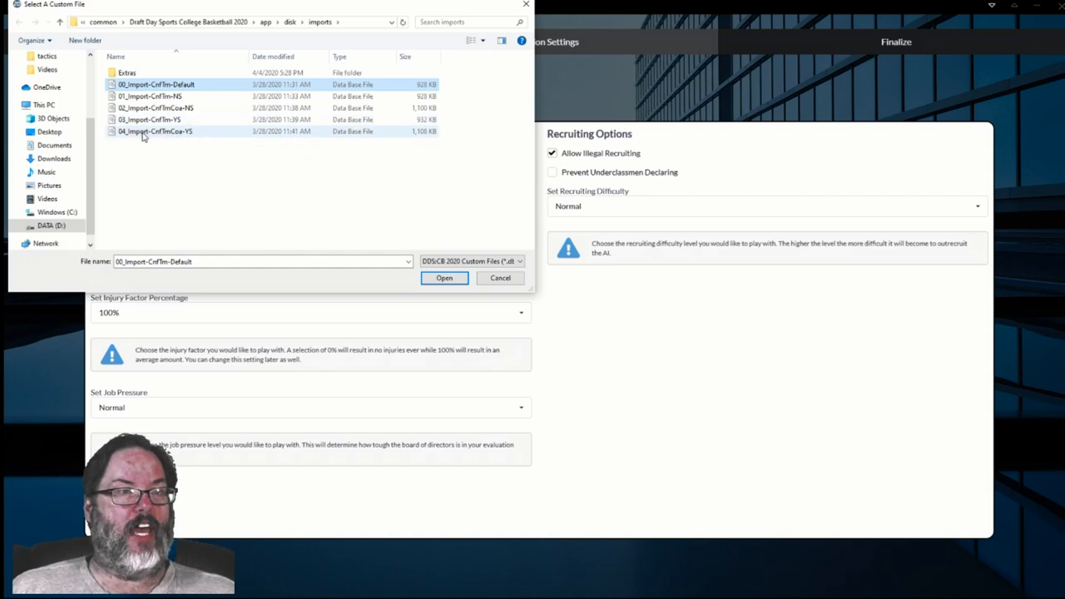
pyautogui.moveTo(182, 133)
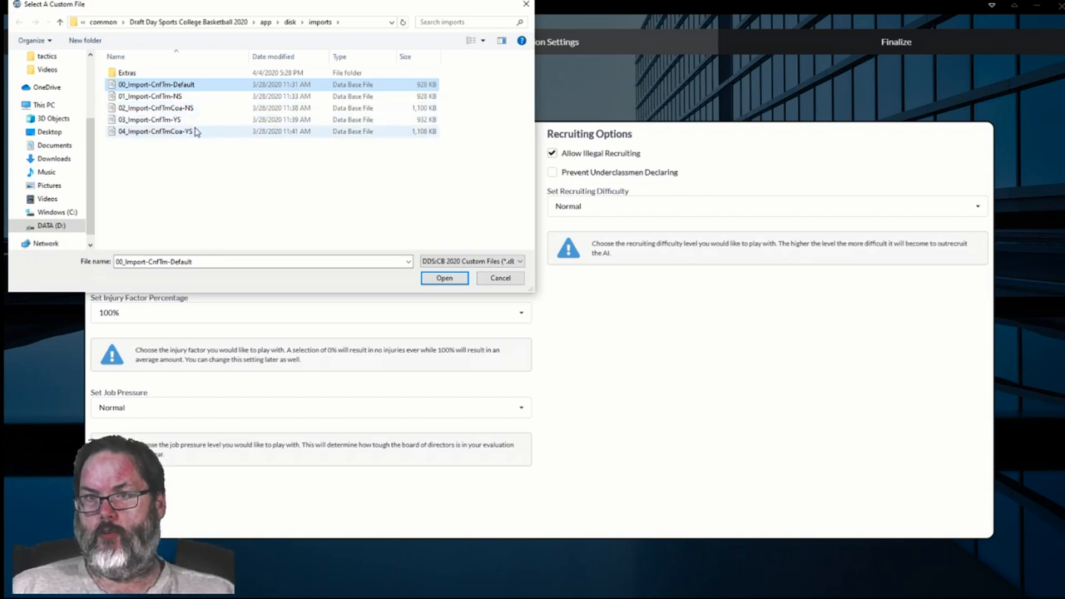
pyautogui.moveTo(179, 131)
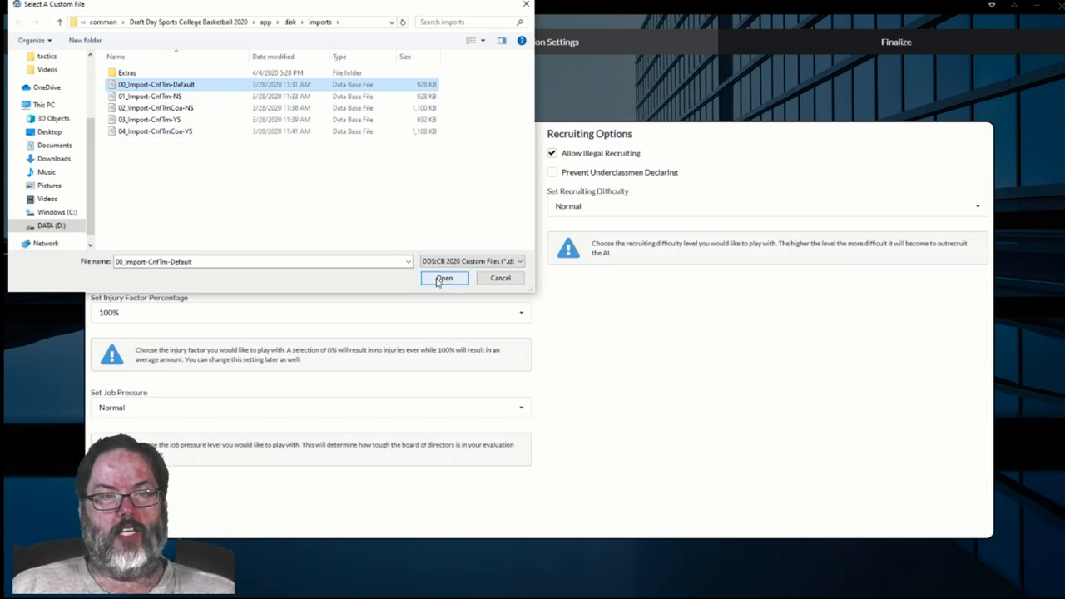
pyautogui.click(443, 278)
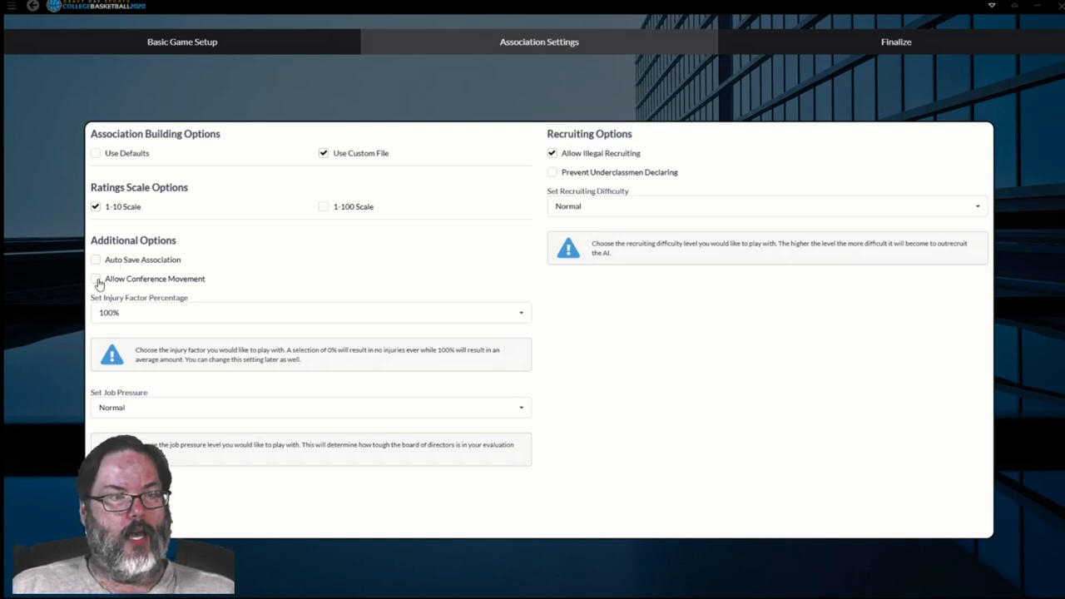
pyautogui.click(96, 278)
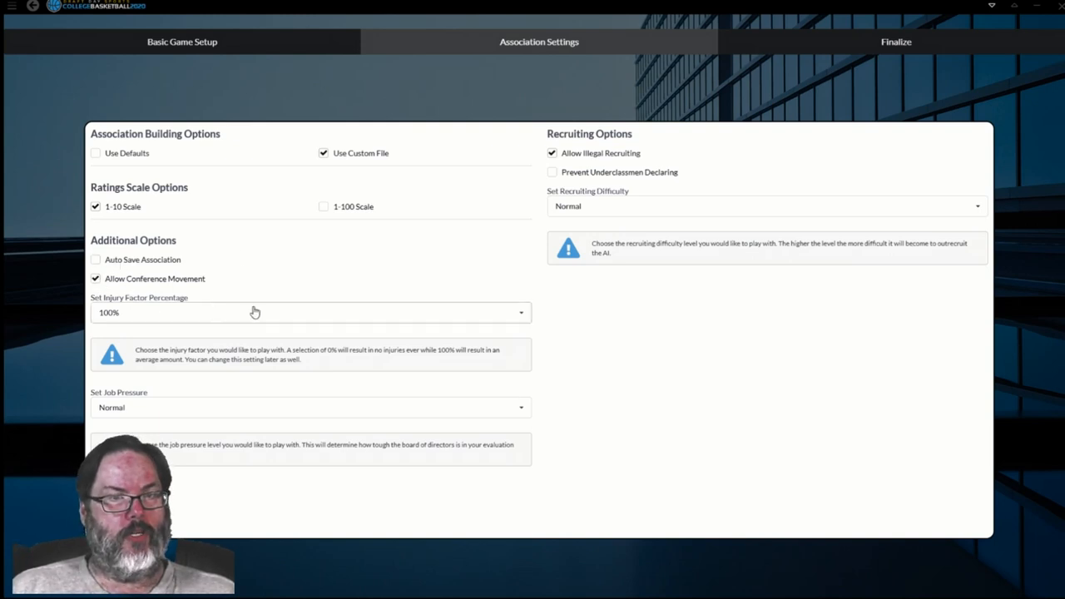
pyautogui.moveTo(139, 318)
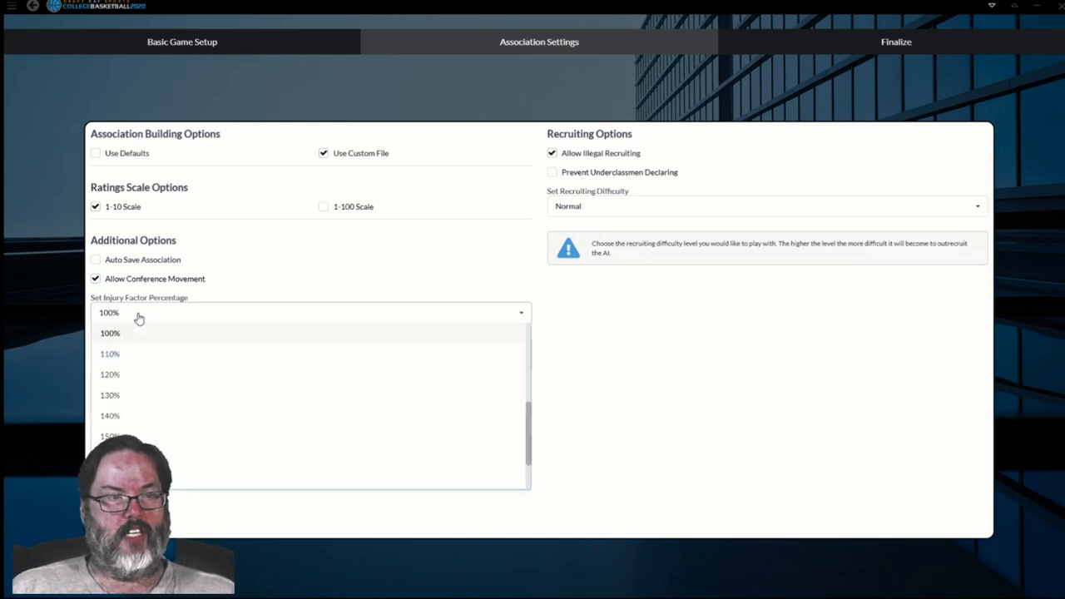
pyautogui.moveTo(215, 369)
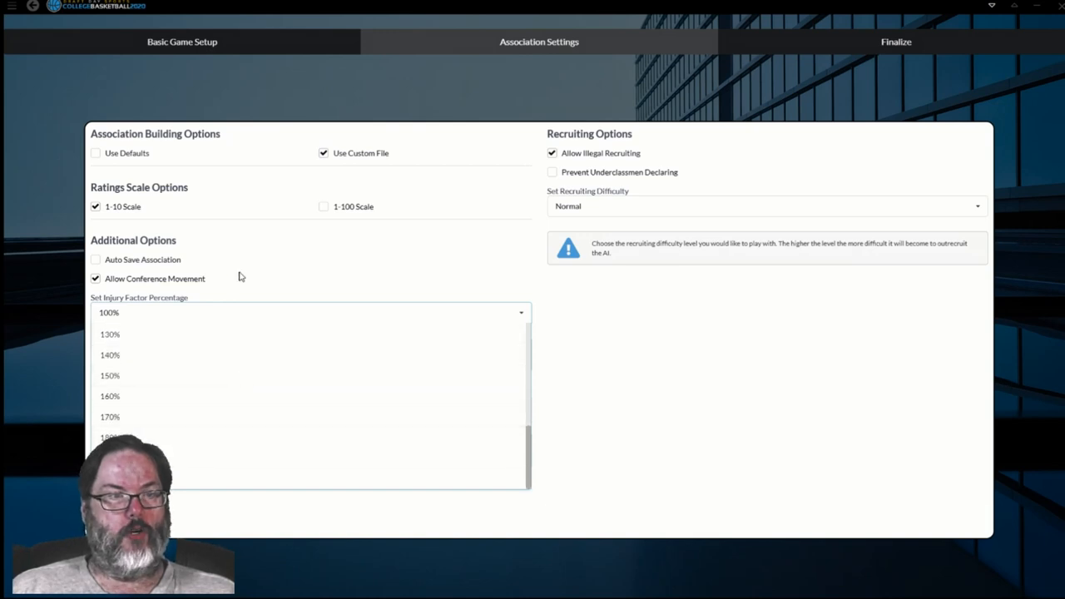
pyautogui.click(109, 312)
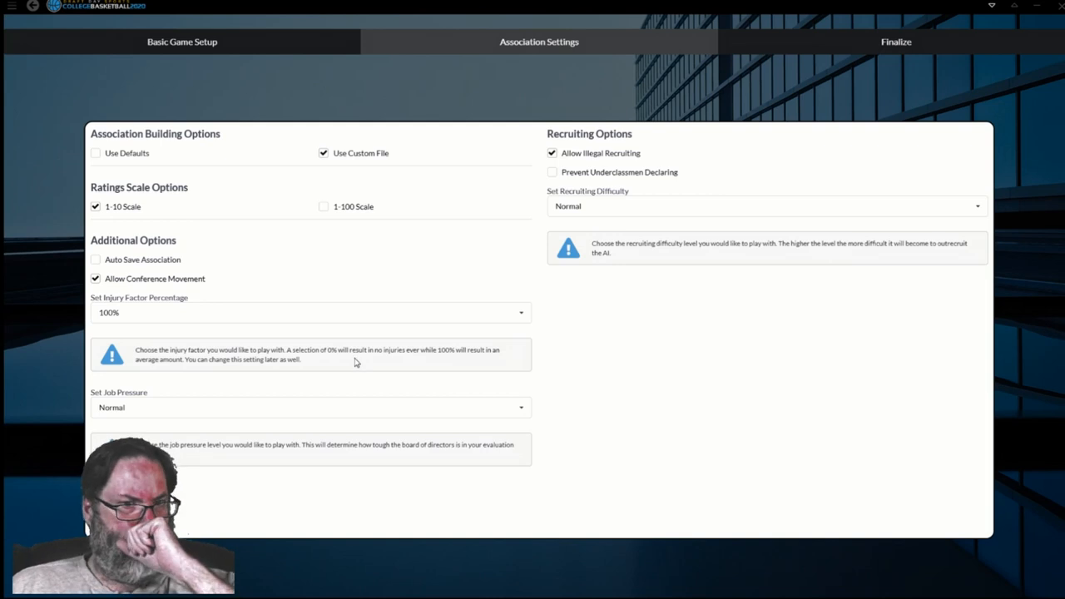
pyautogui.moveTo(439, 364)
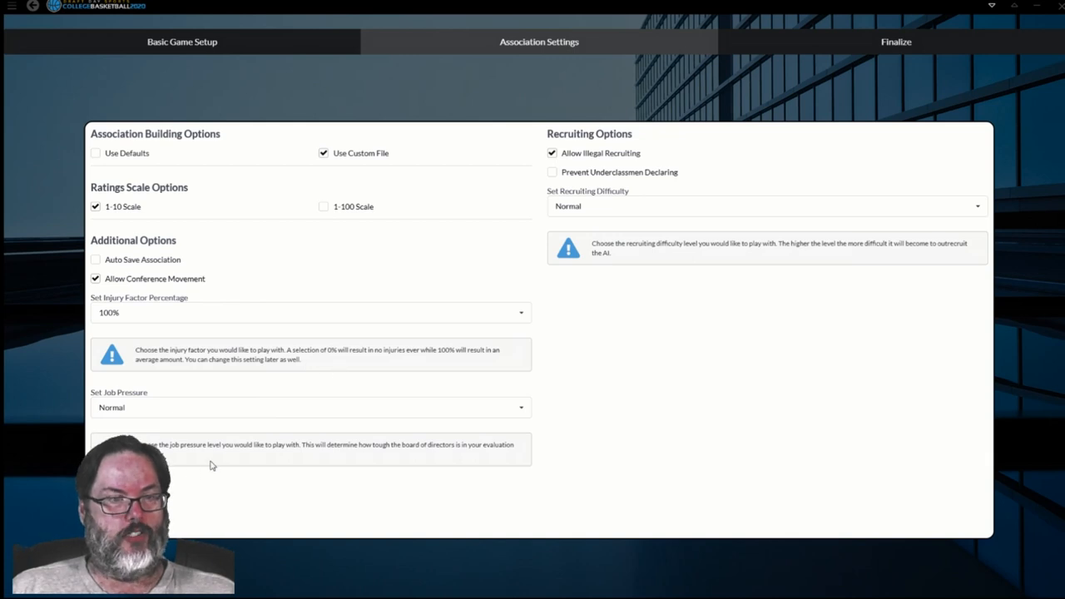
pyautogui.moveTo(244, 464)
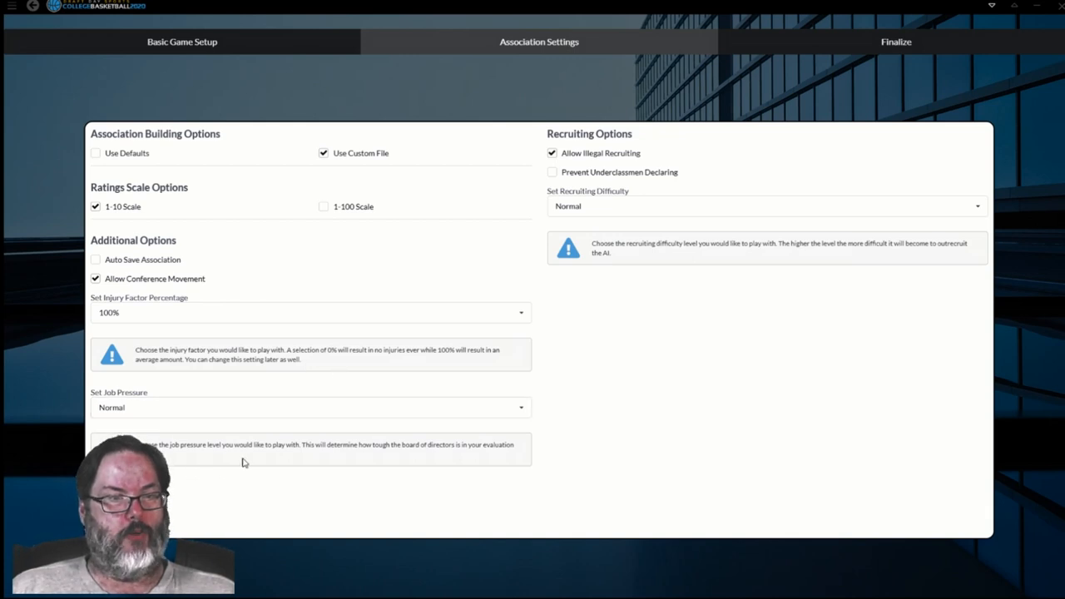
pyautogui.moveTo(327, 454)
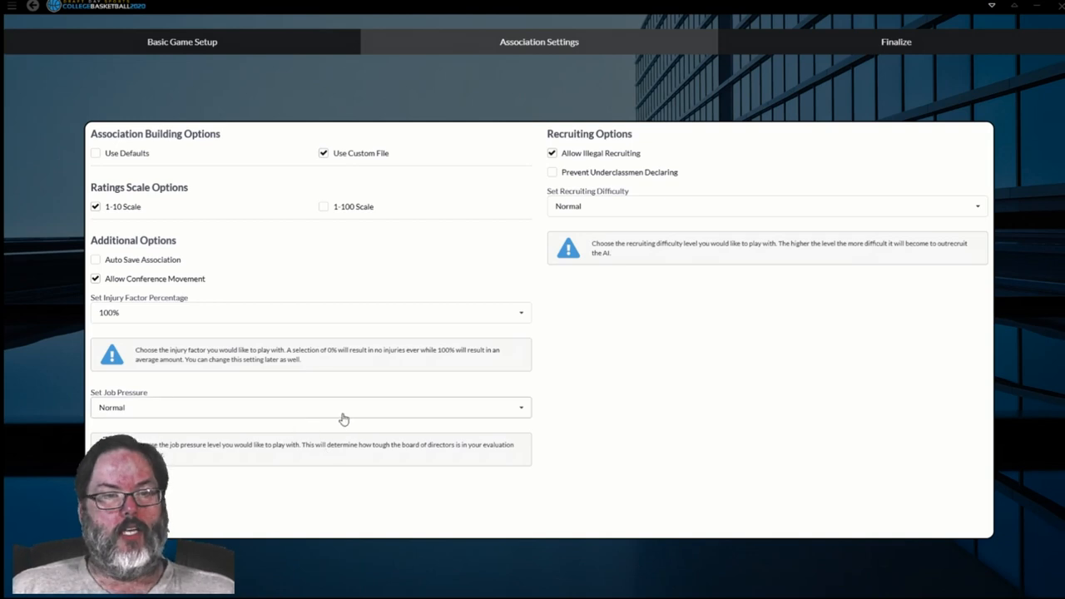
pyautogui.moveTo(419, 462)
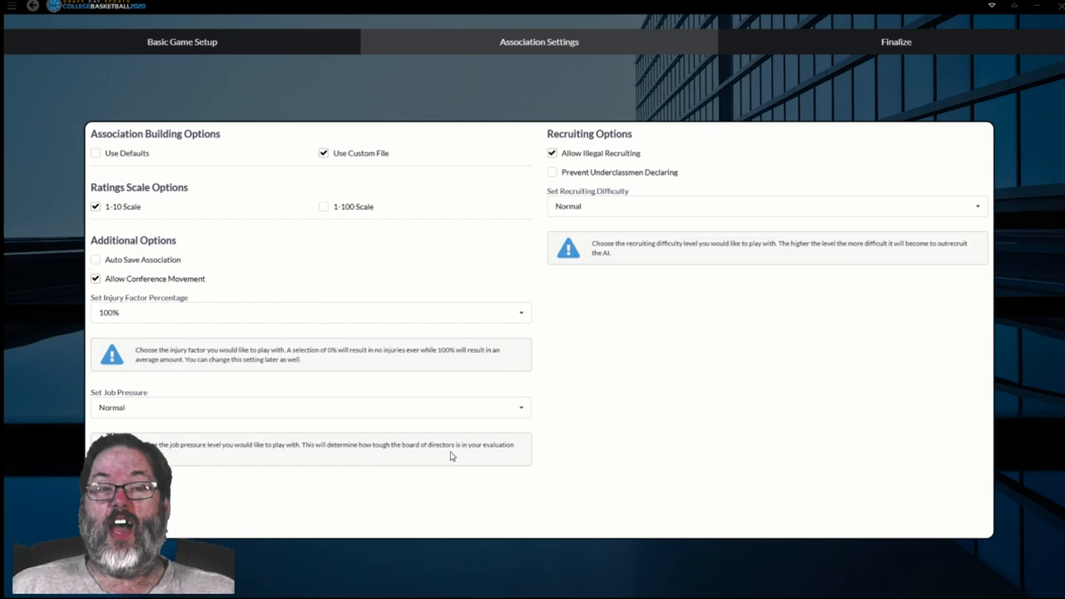
pyautogui.click(311, 407)
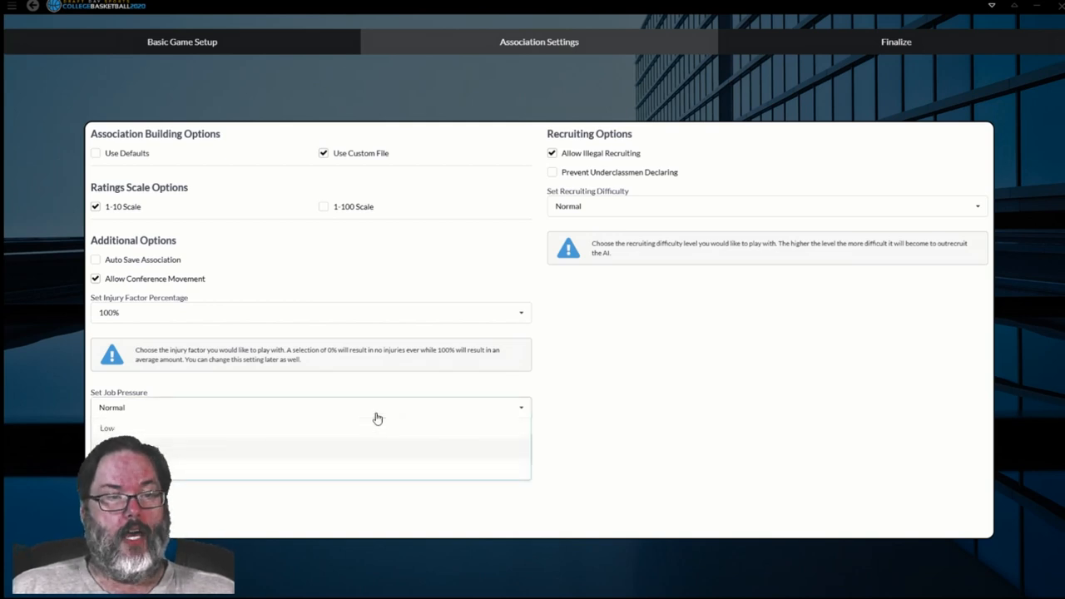
pyautogui.moveTo(333, 451)
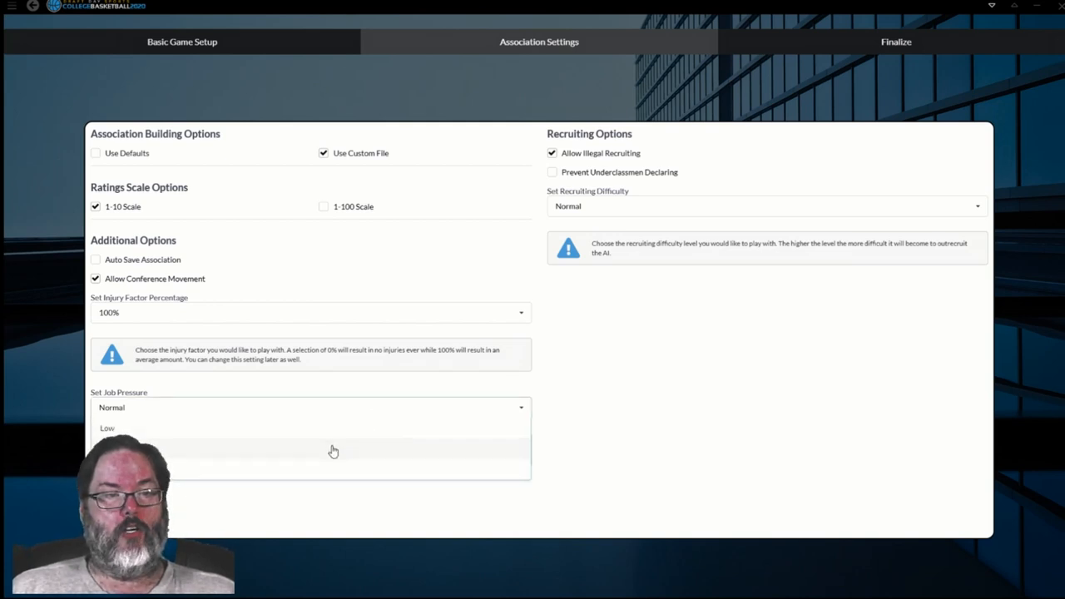
pyautogui.moveTo(347, 413)
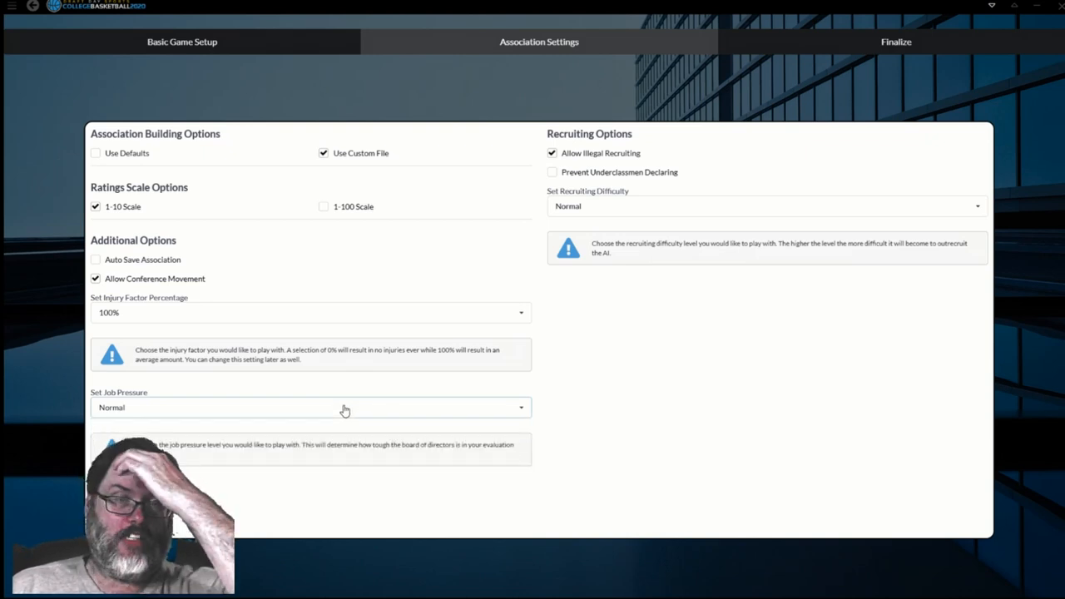
pyautogui.moveTo(344, 407)
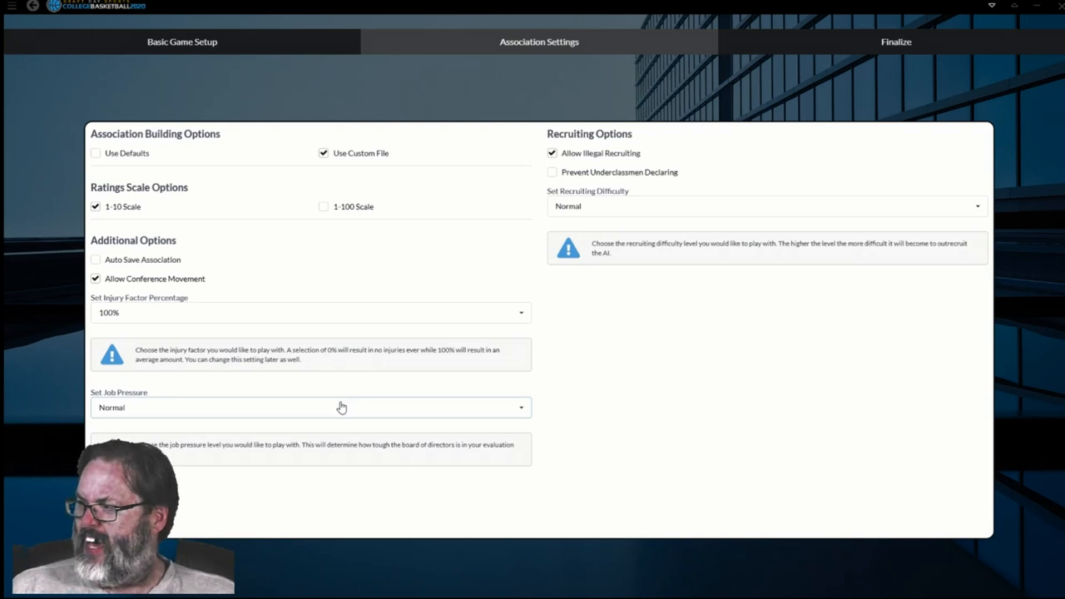
pyautogui.moveTo(326, 412)
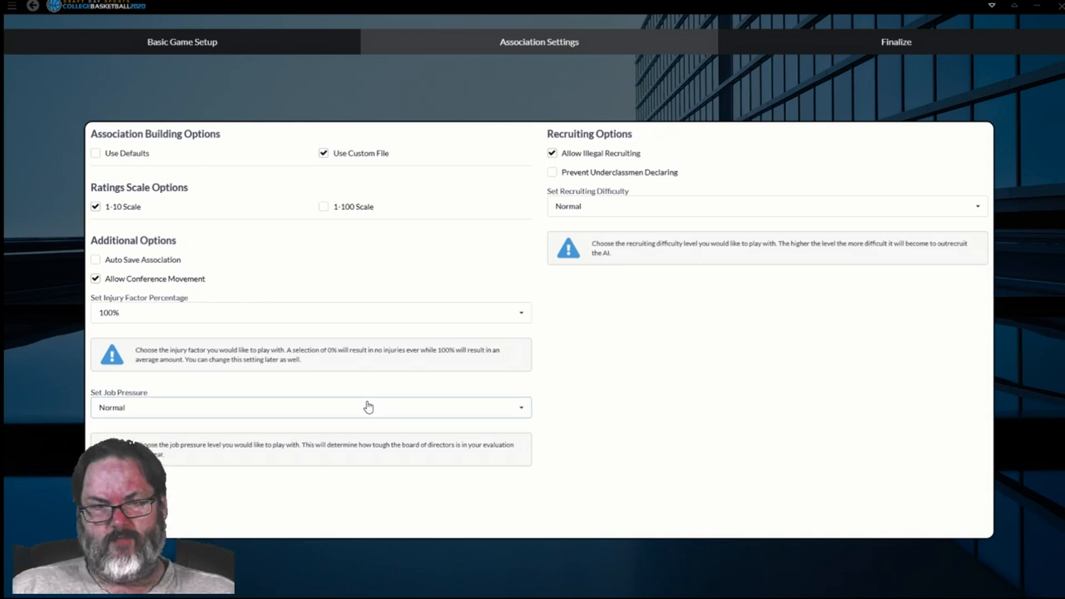
pyautogui.moveTo(588, 331)
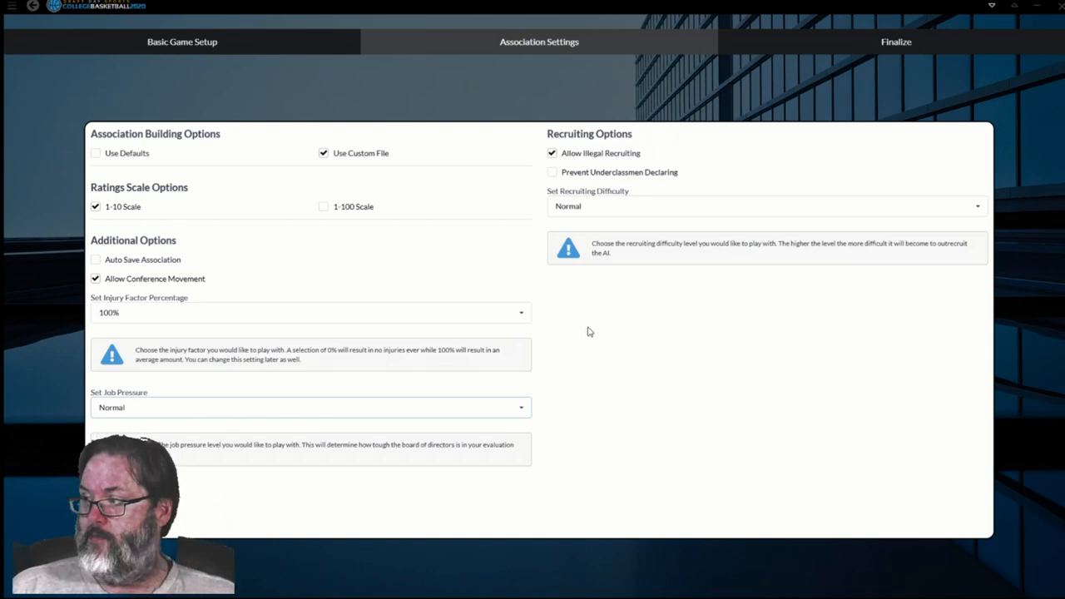
pyautogui.moveTo(592, 327)
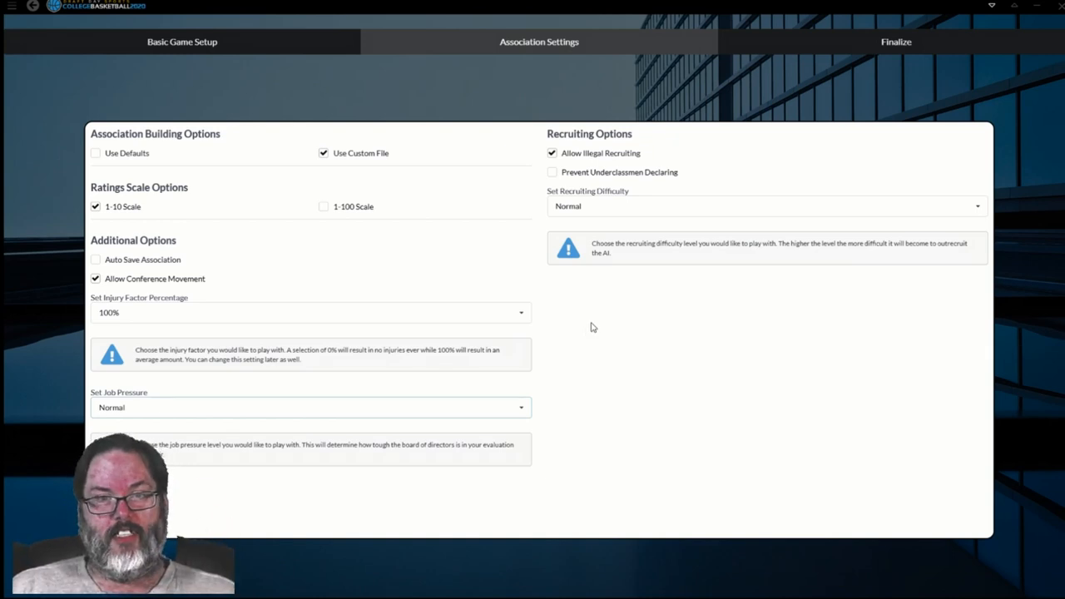
pyautogui.moveTo(616, 289)
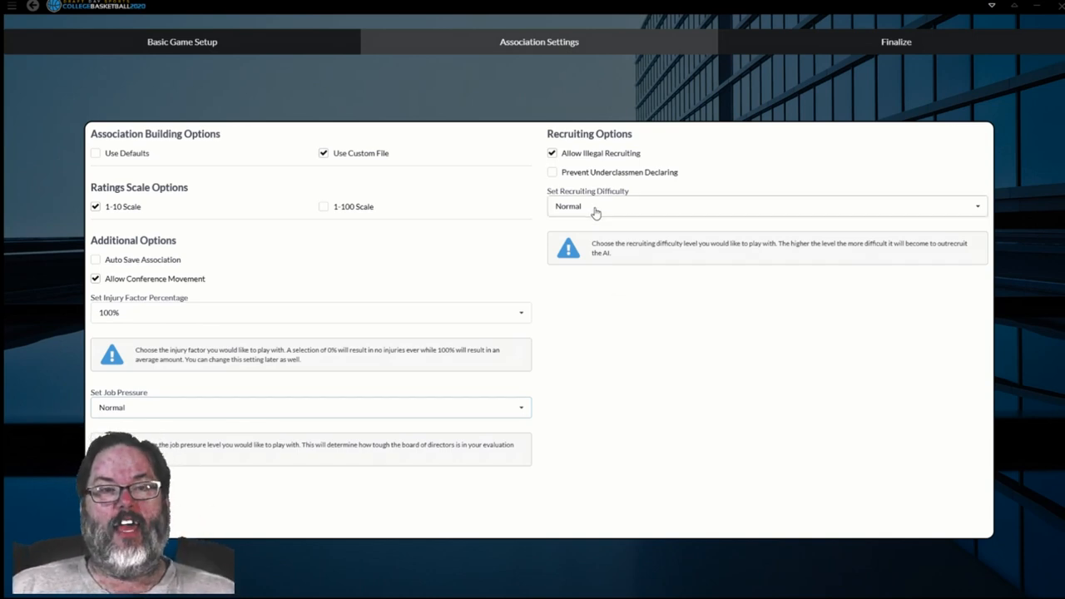
# Step: Keep Normal recruiting difficulty and the 1-10 ratings scale, then go to Finalize
pyautogui.click(764, 206)
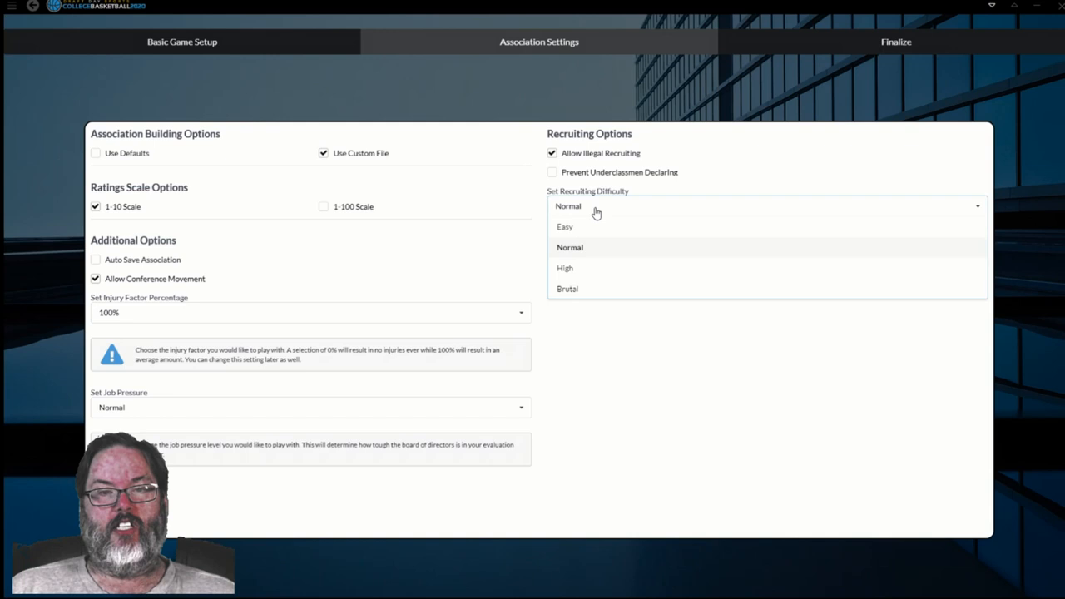
pyautogui.click(569, 247)
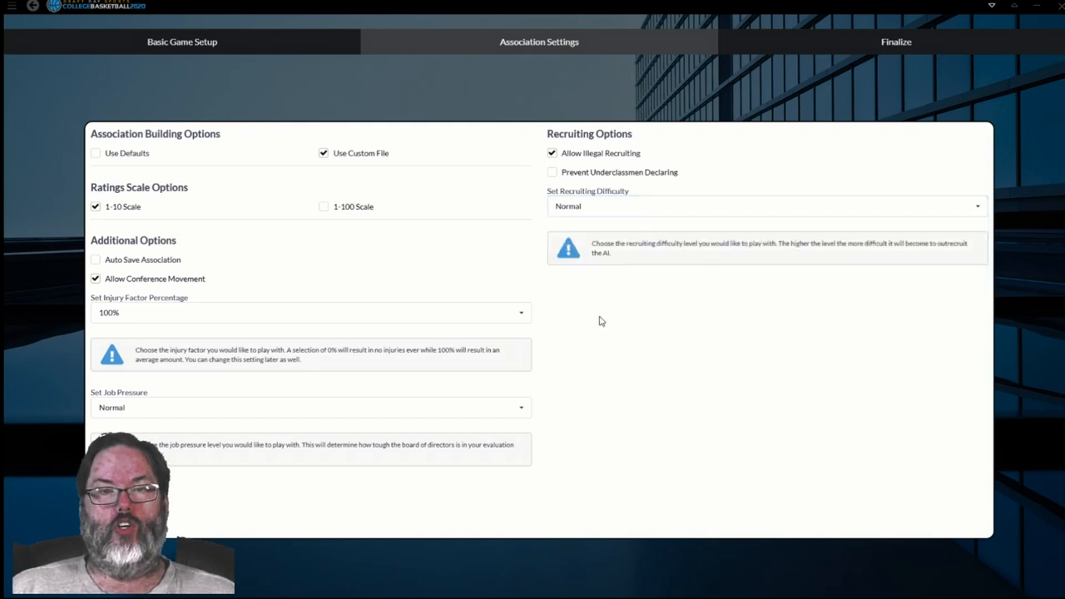
pyautogui.moveTo(897, 42)
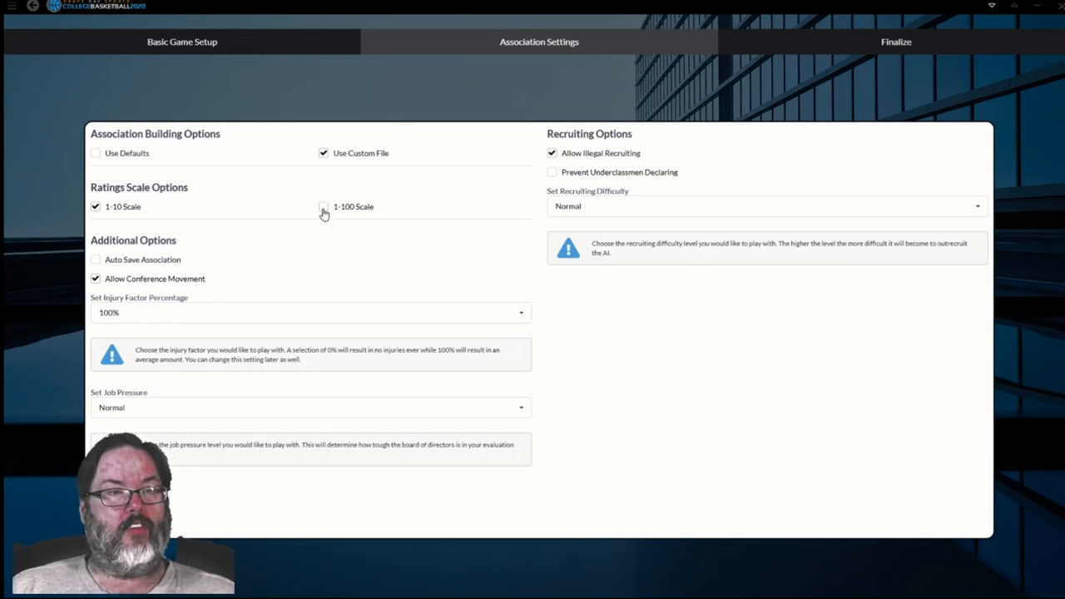
pyautogui.click(324, 206)
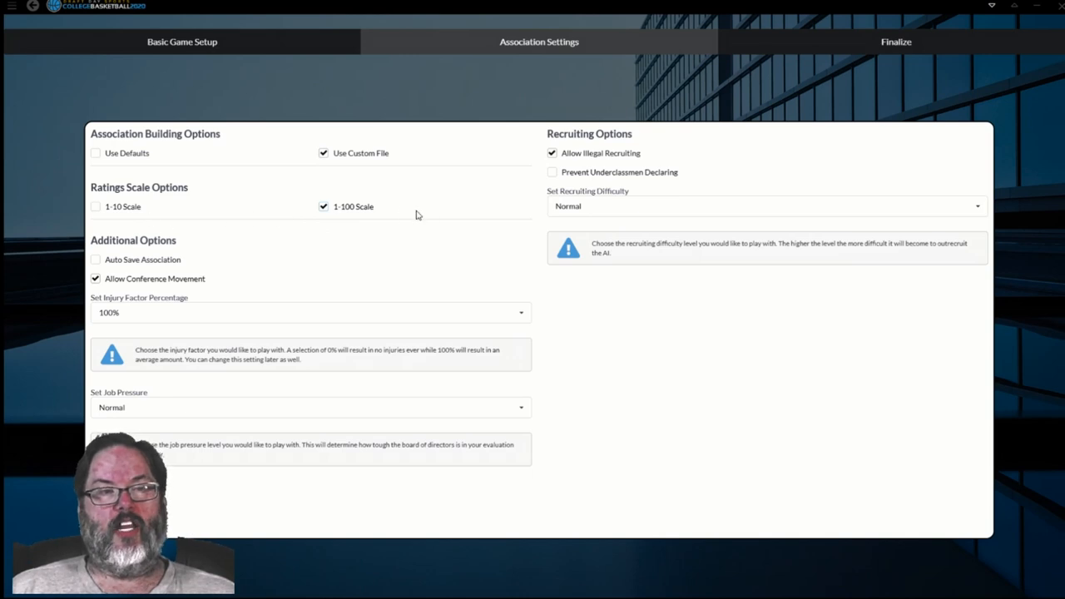
pyautogui.moveTo(279, 197)
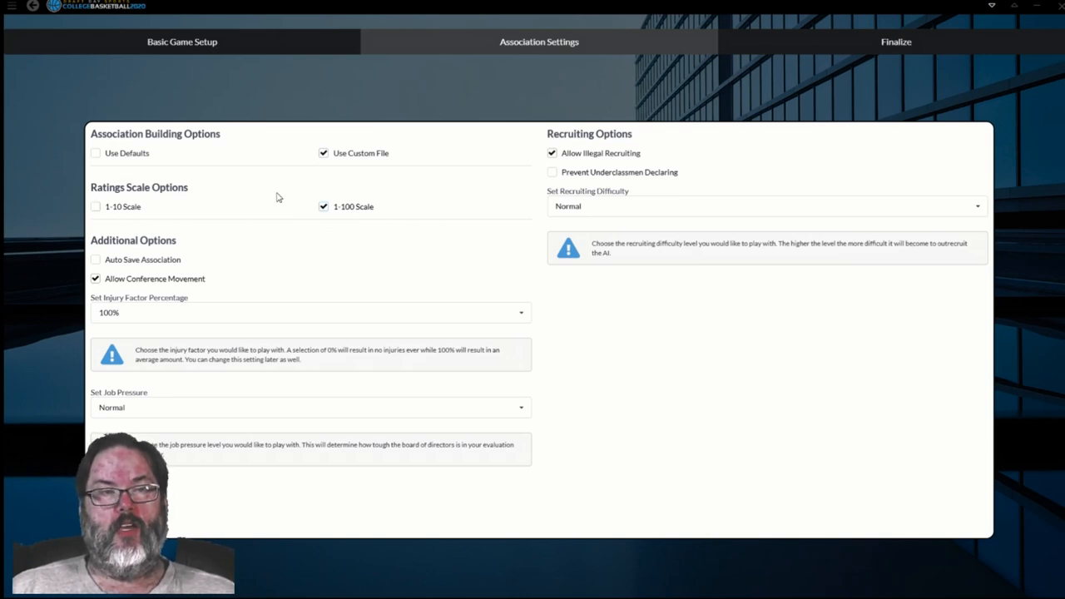
pyautogui.click(96, 206)
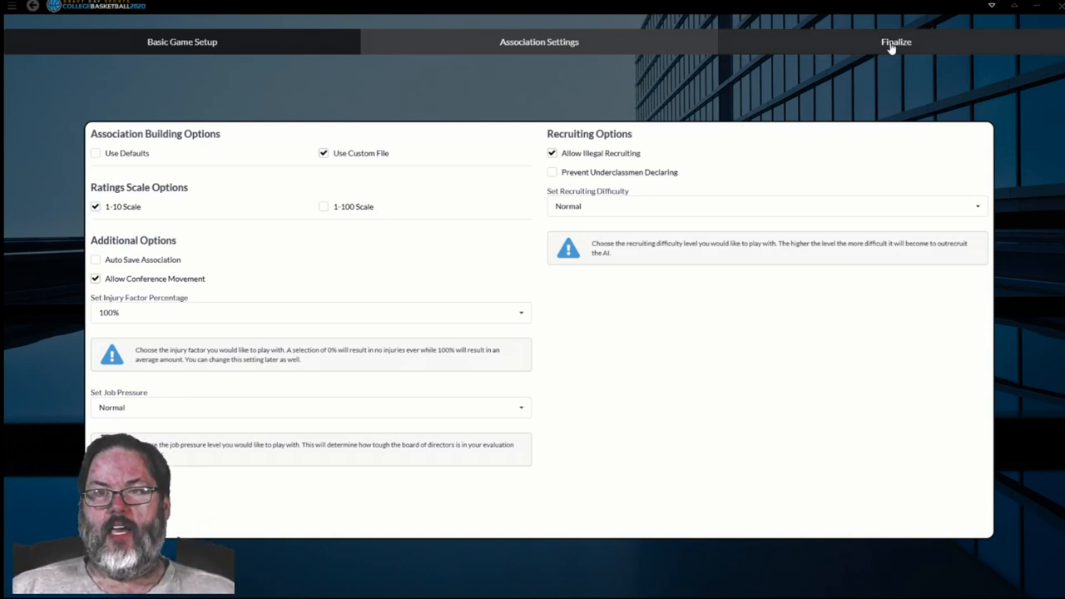
pyautogui.click(896, 41)
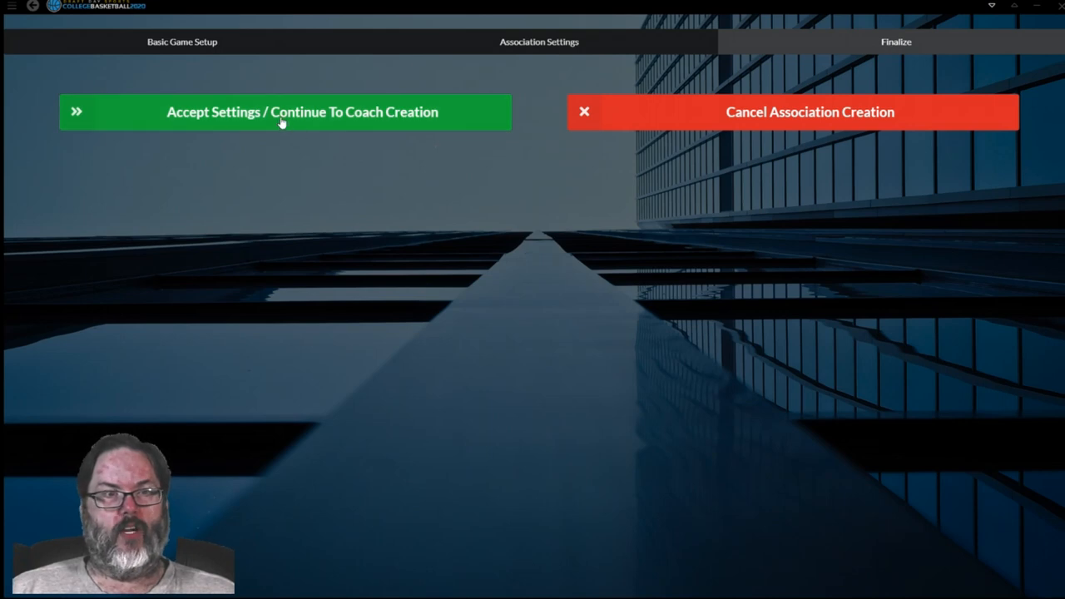
# Step: Accept the association settings and start choosing a coach picture
pyautogui.click(301, 113)
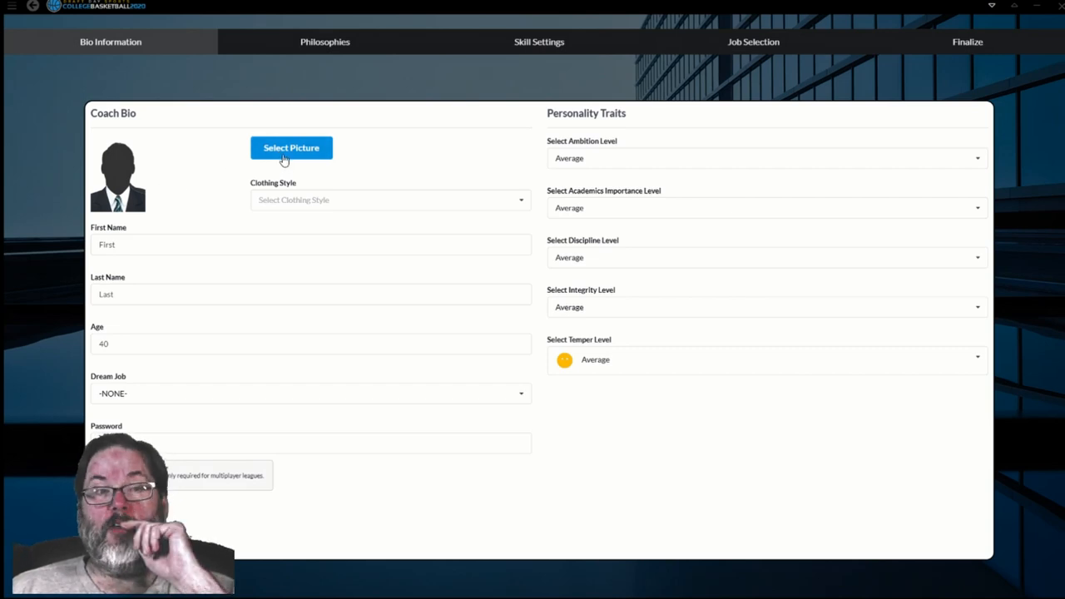
pyautogui.click(291, 147)
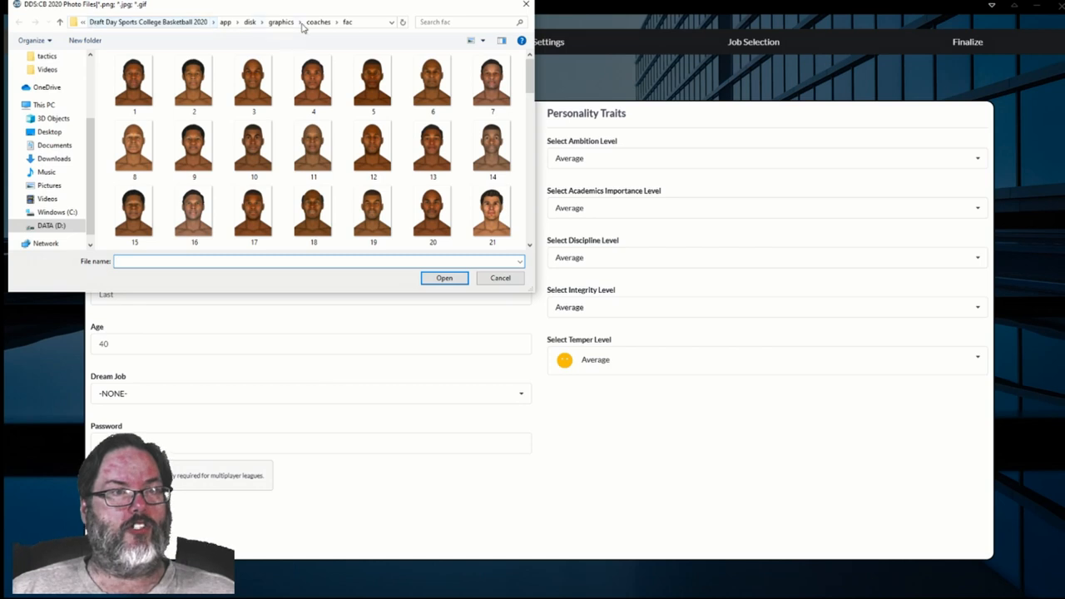
# Step: Select face 36 as the coach's portrait
pyautogui.click(314, 150)
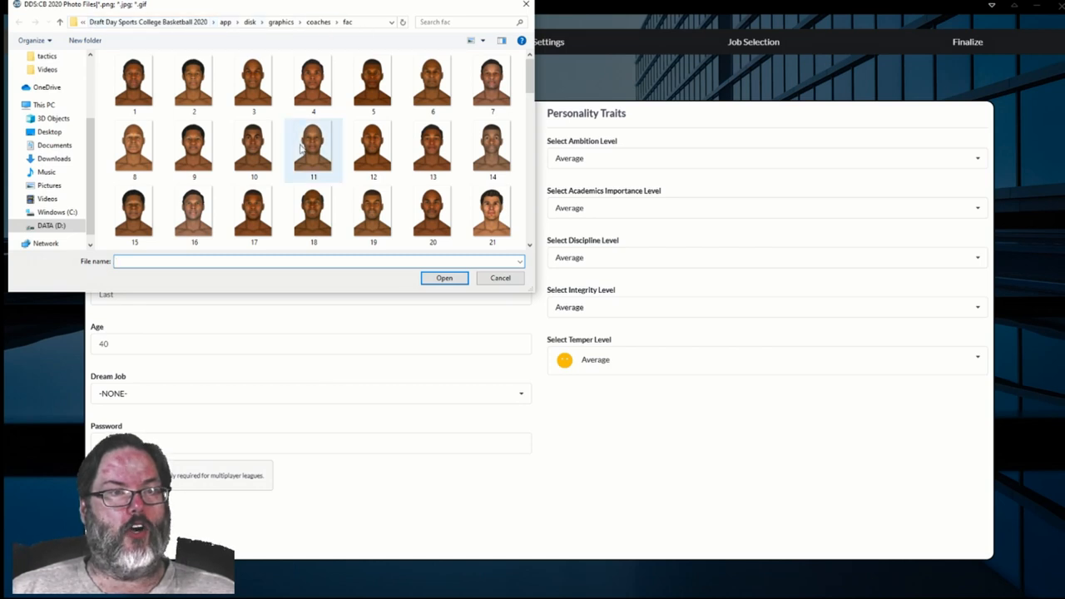
pyautogui.scroll(-3)
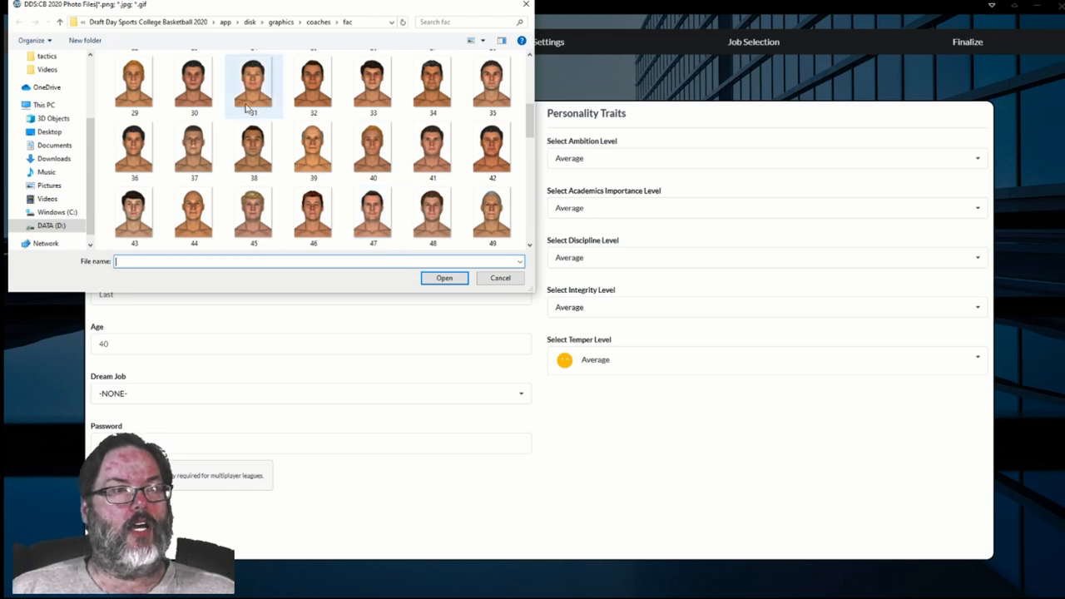
pyautogui.click(134, 150)
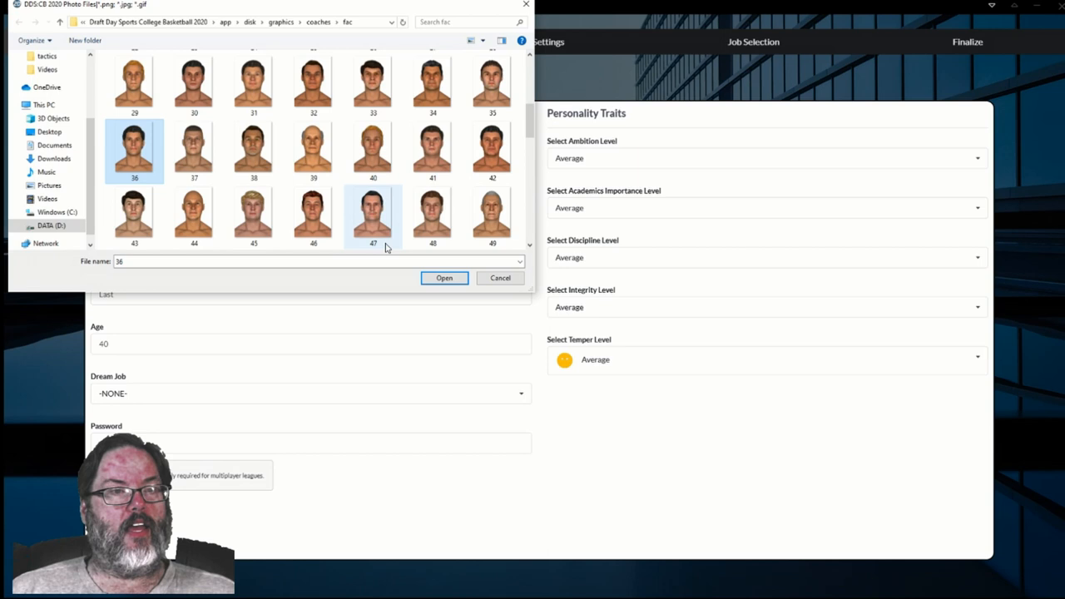
pyautogui.click(443, 278)
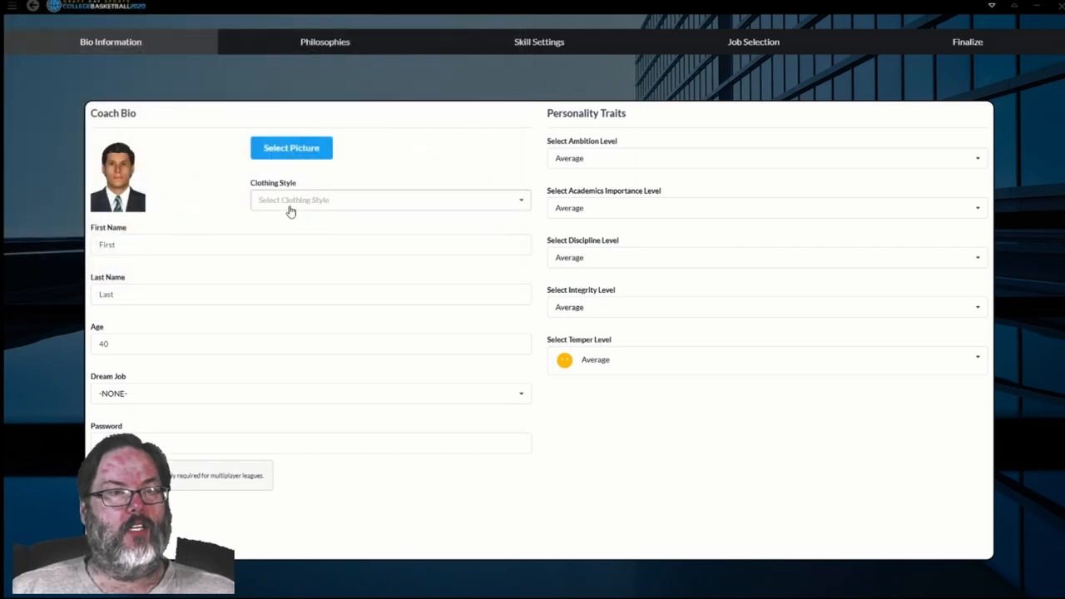
# Step: Choose clothing style 24 from the Clothing Style list
pyautogui.click(390, 200)
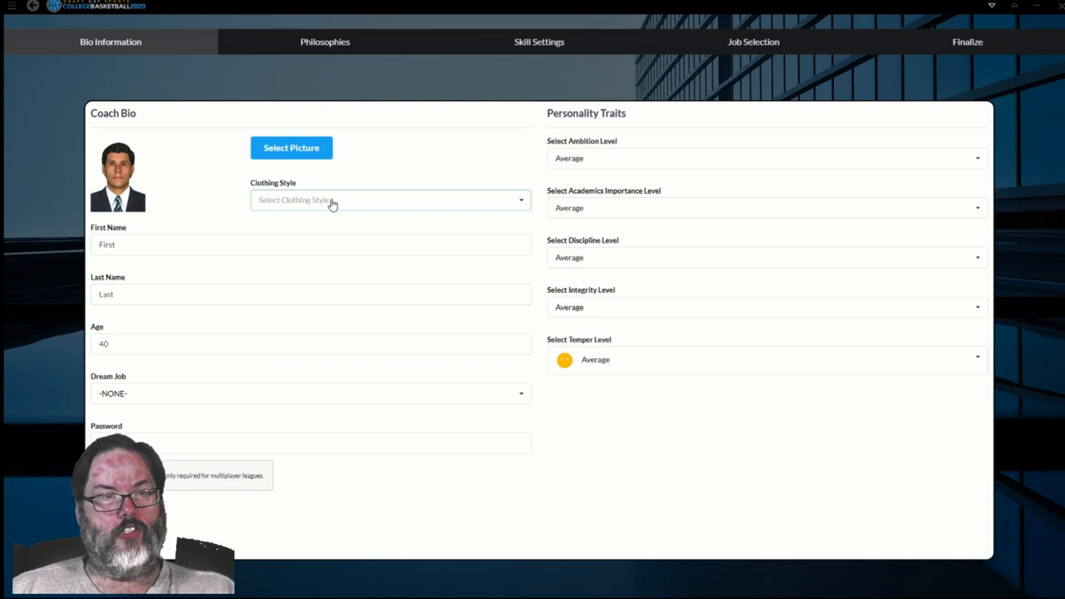
pyautogui.click(388, 200)
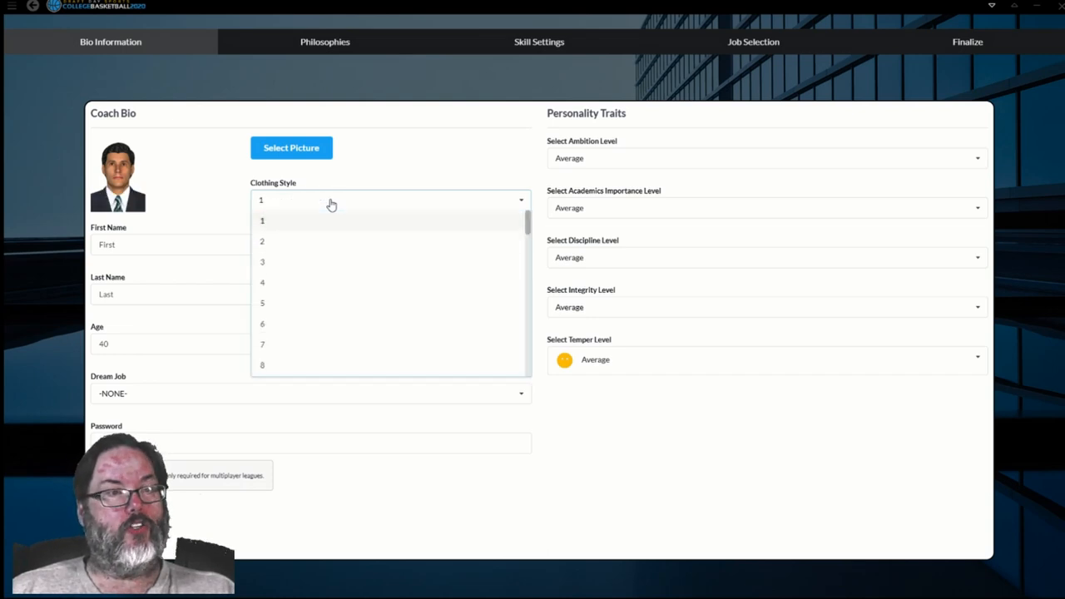
pyautogui.click(262, 241)
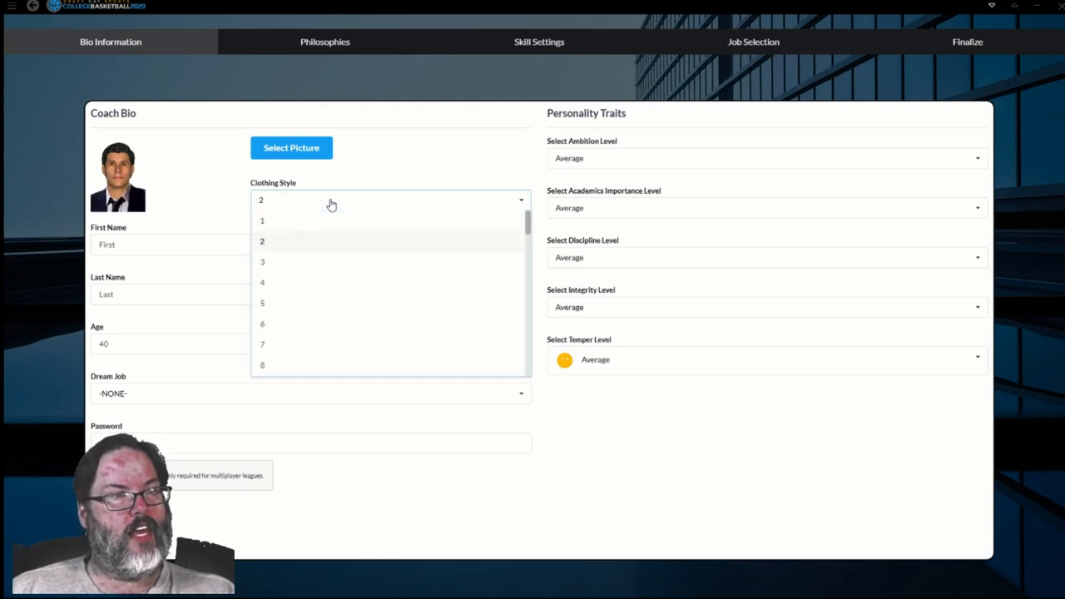
pyautogui.scroll(-3)
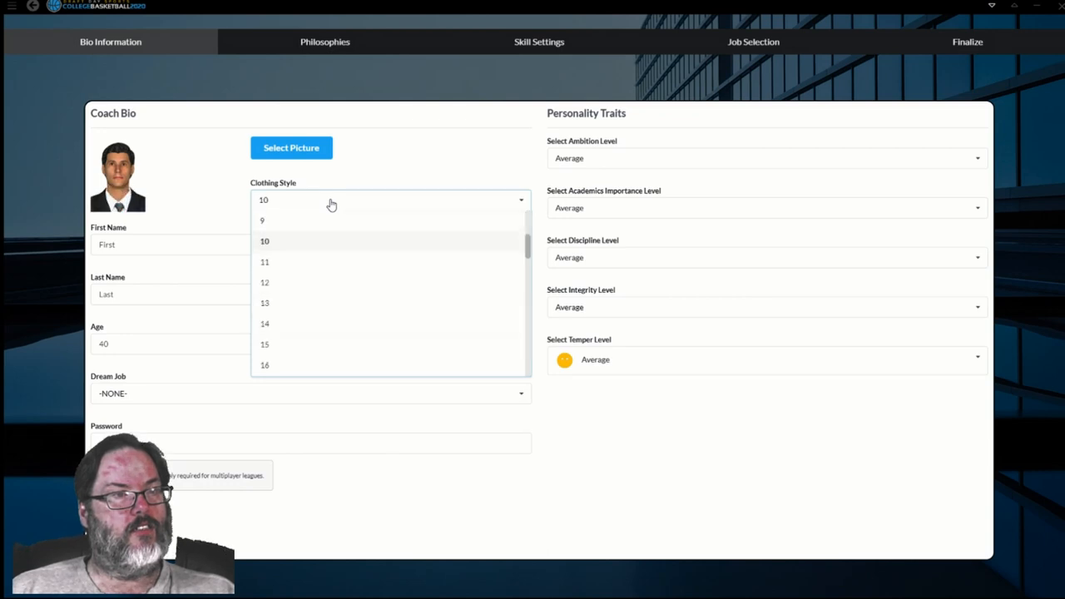
pyautogui.scroll(-3)
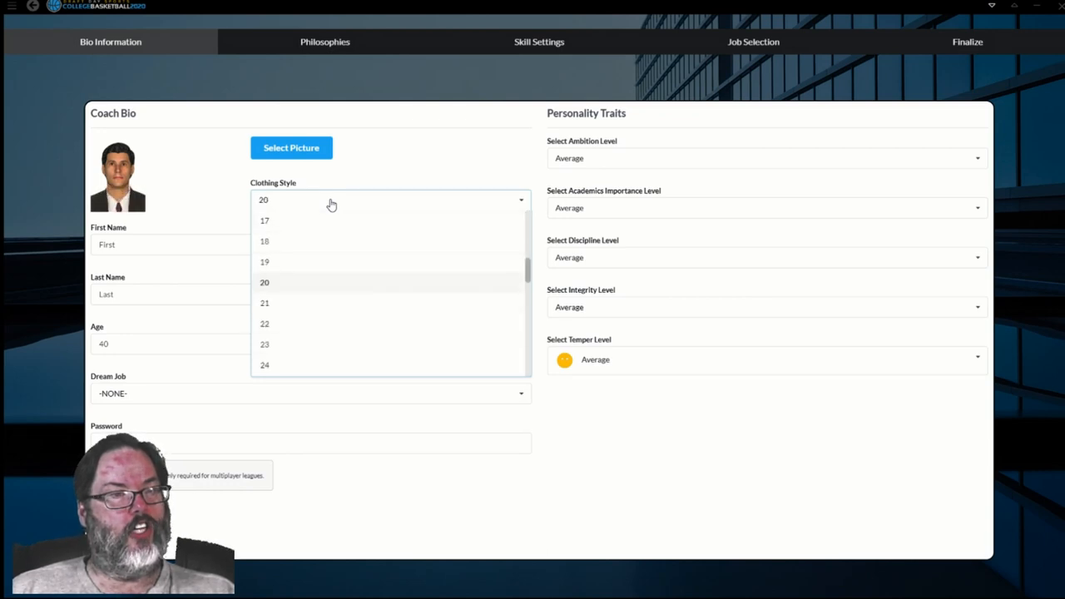
pyautogui.scroll(-3)
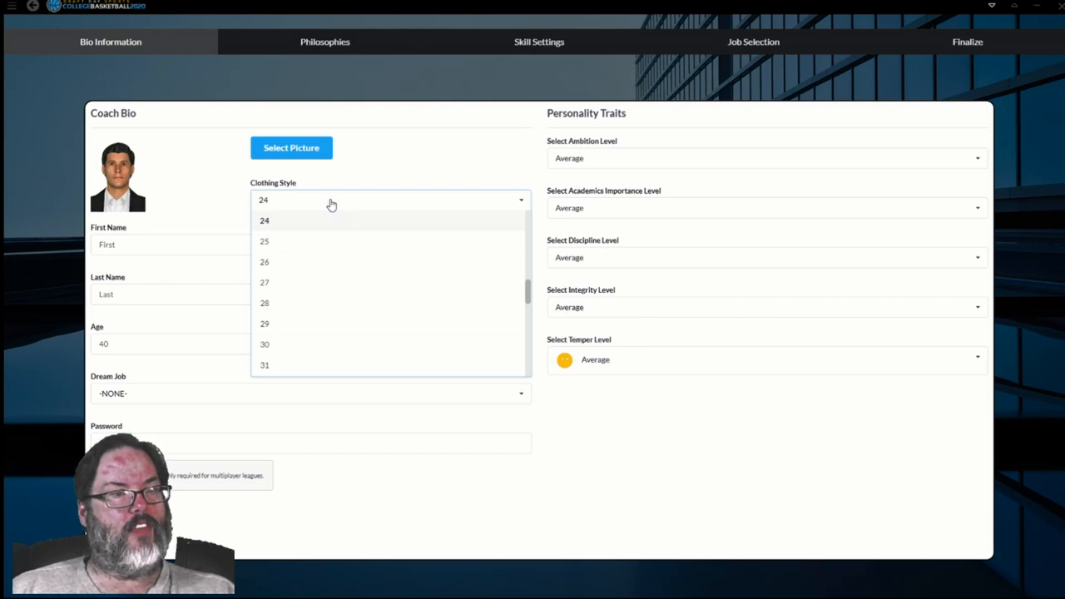
pyautogui.moveTo(329, 209)
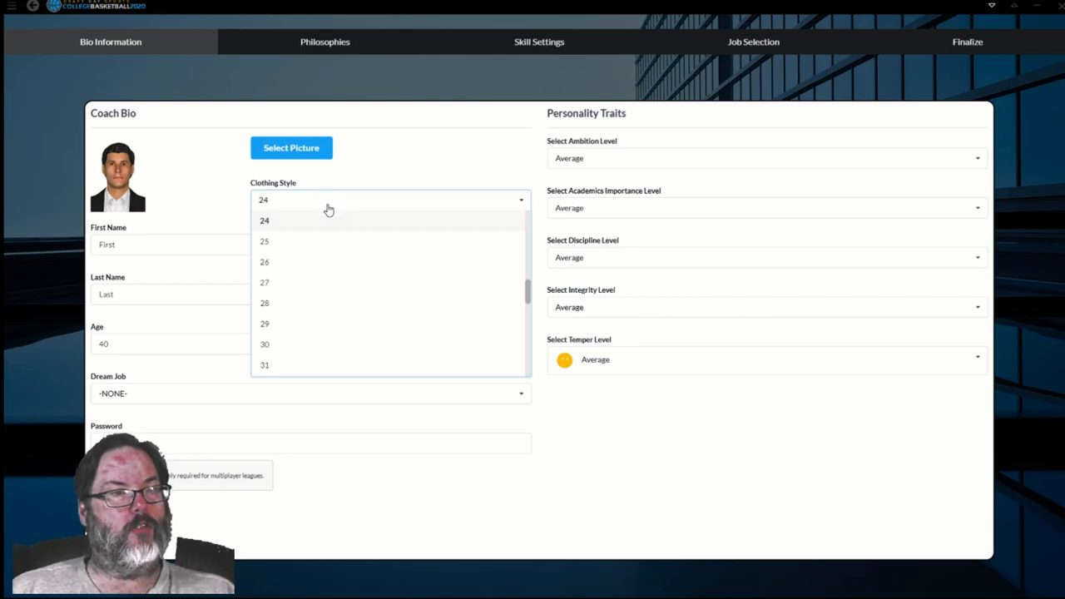
pyautogui.click(265, 221)
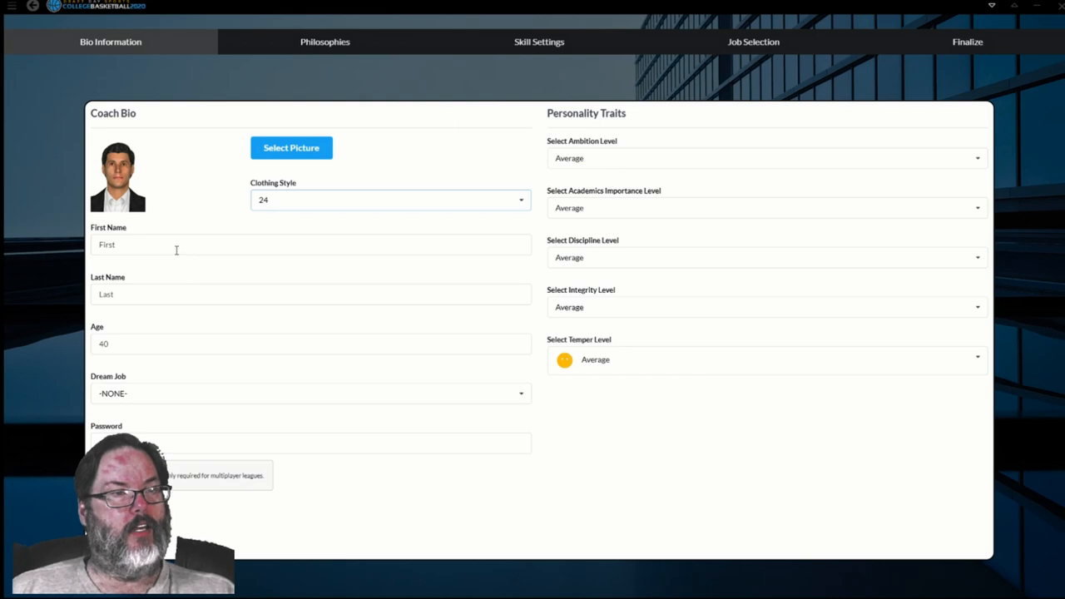
# Step: Name the coach Ragin Cajun and set his age to 35
pyautogui.write('Rag')
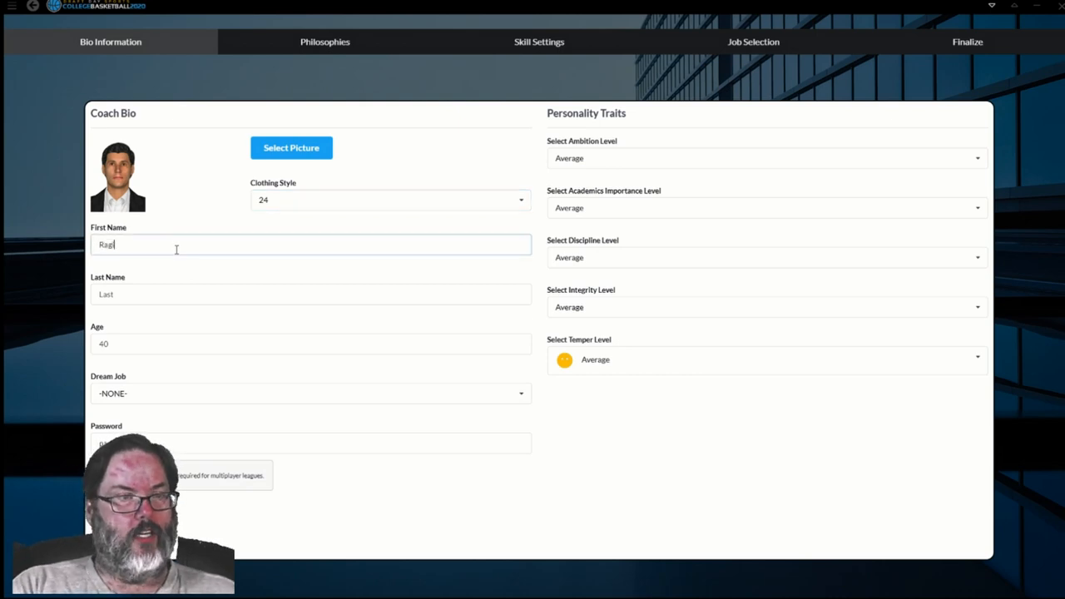
pyautogui.write('Cajun')
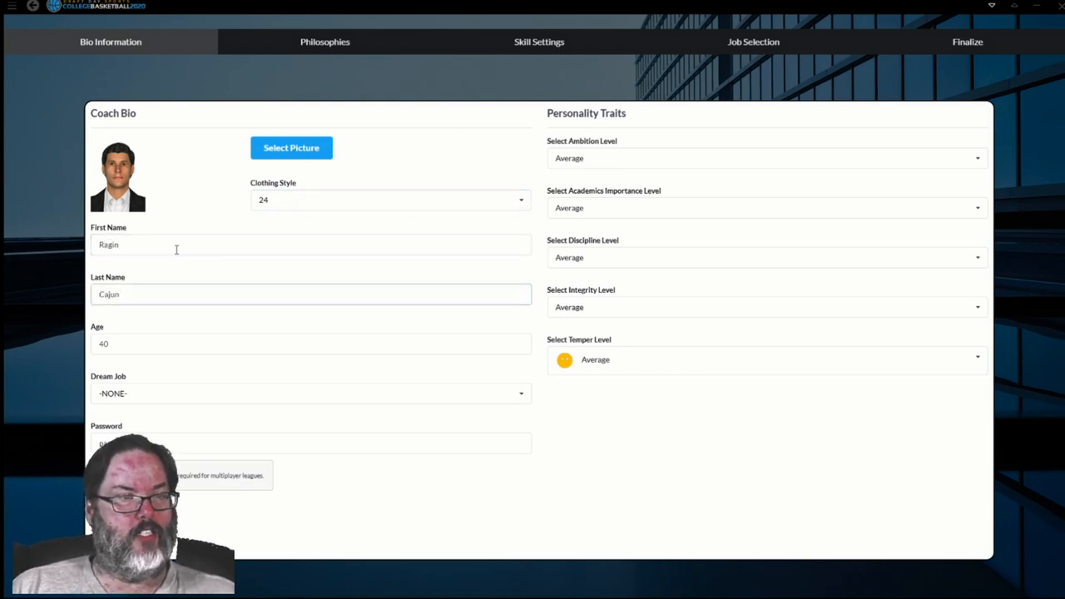
pyautogui.write('35')
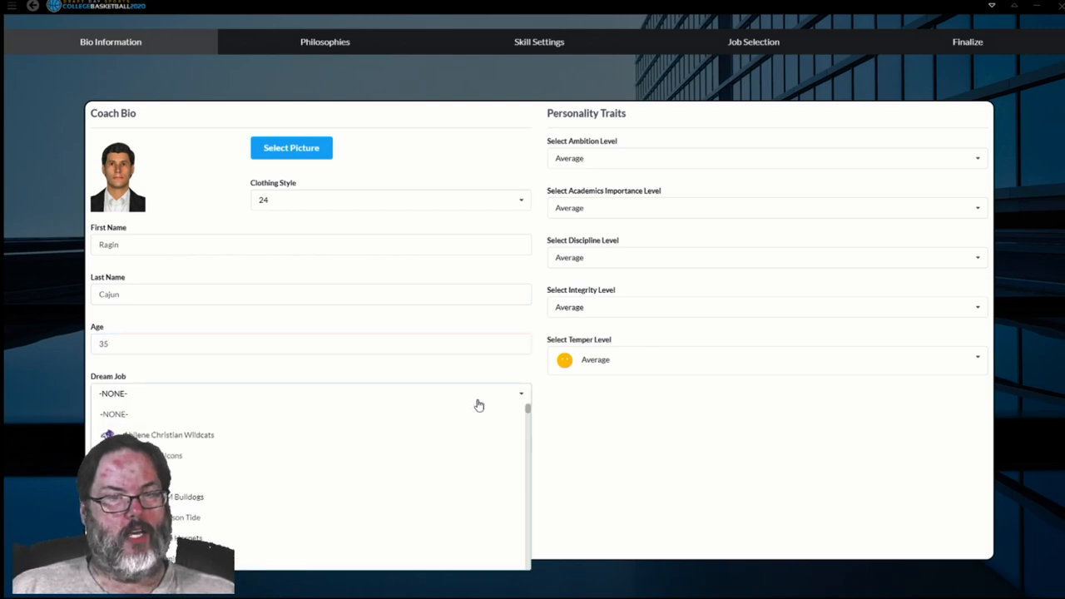
pyautogui.moveTo(208, 456)
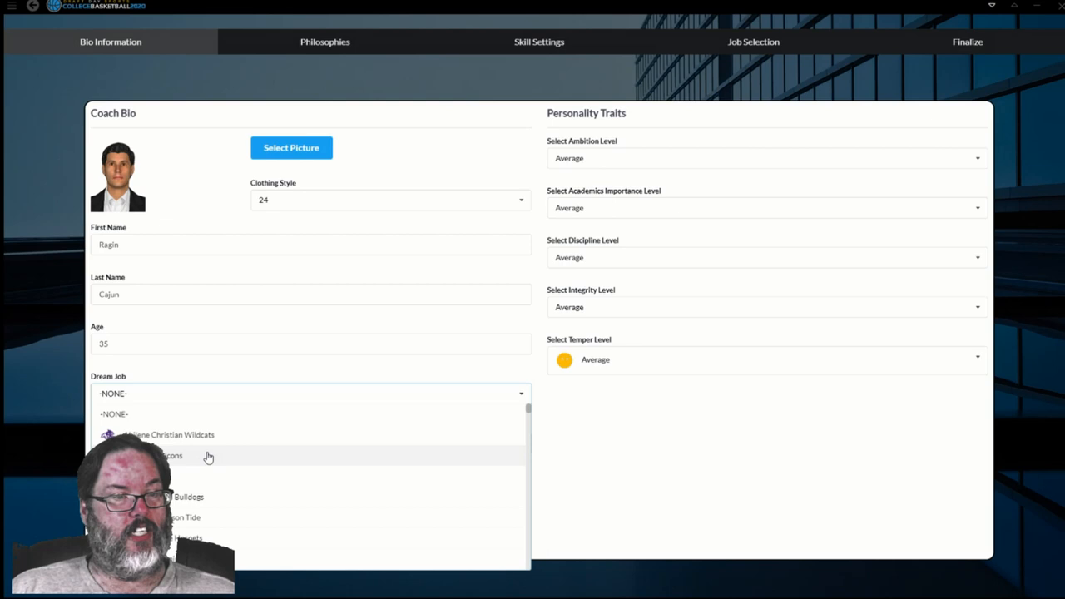
pyautogui.moveTo(219, 486)
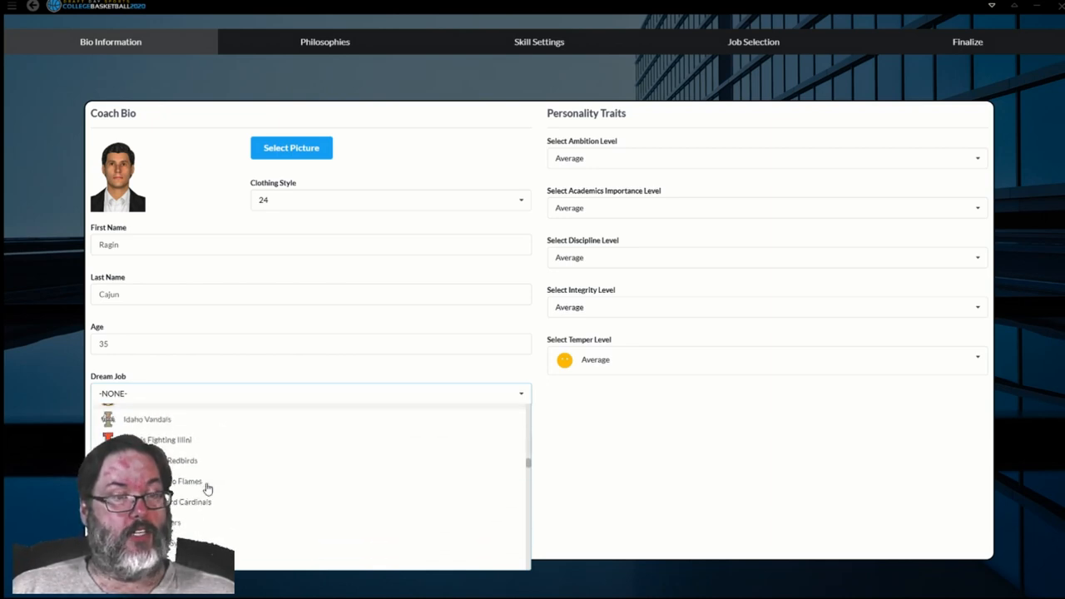
# Step: Pick Michigan Wolverines from the Dream Job team list
pyautogui.scroll(-3)
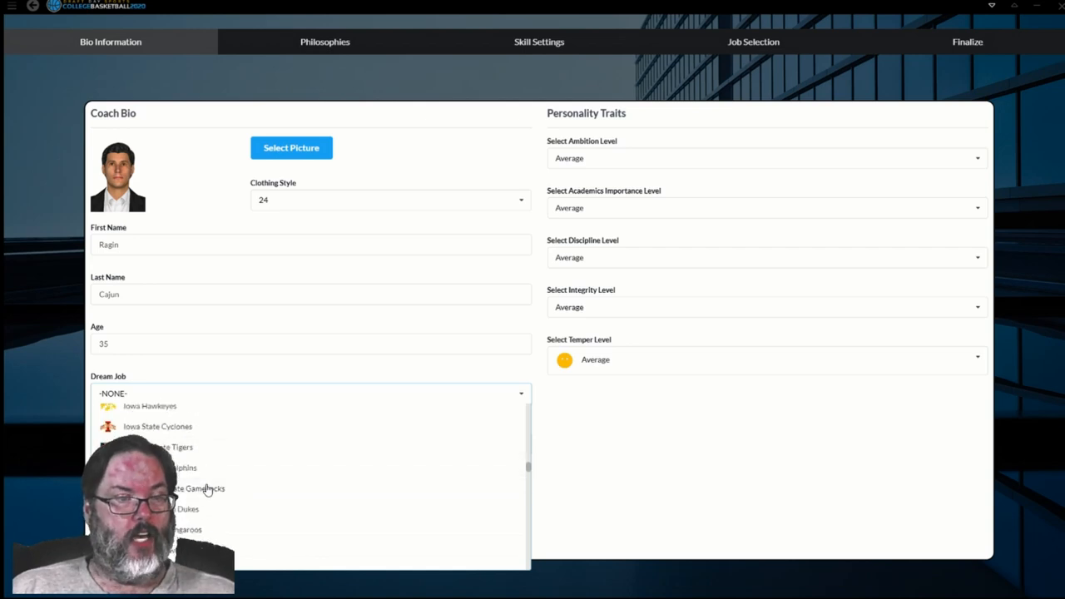
pyautogui.scroll(-3)
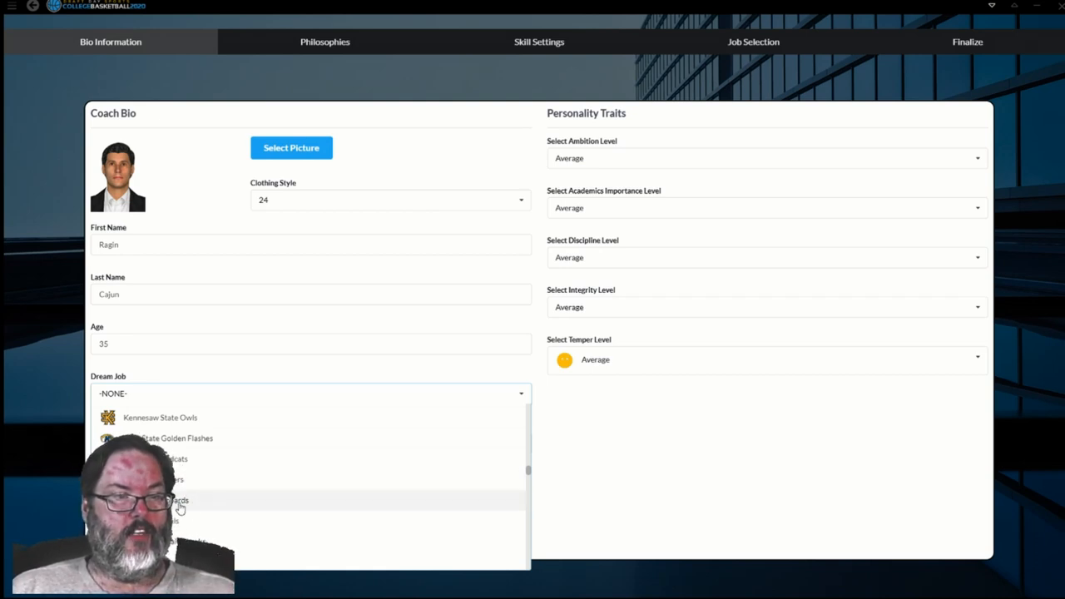
pyautogui.moveTo(201, 506)
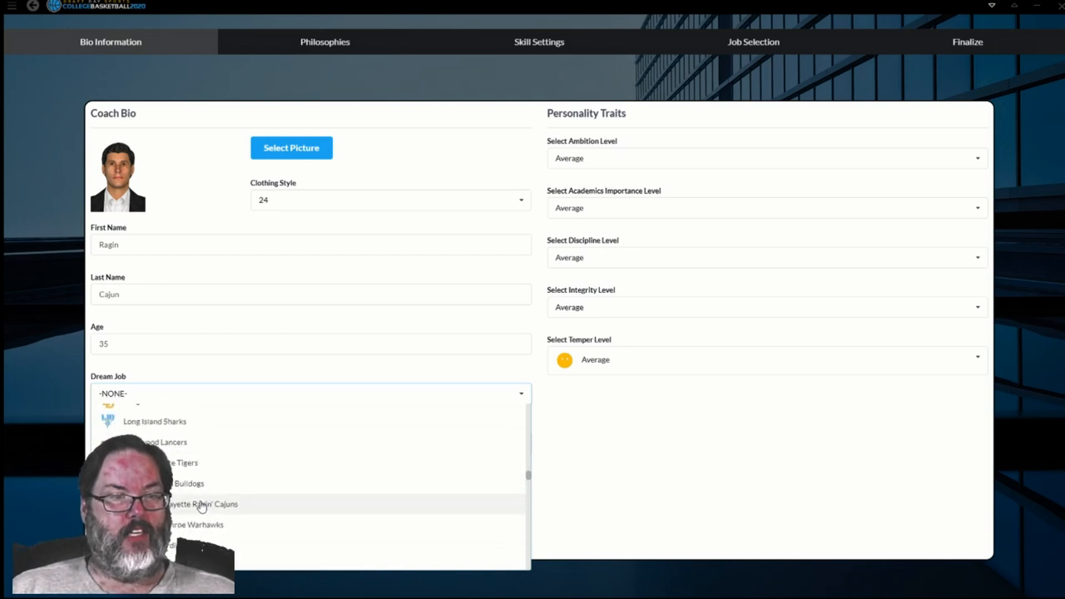
pyautogui.moveTo(231, 474)
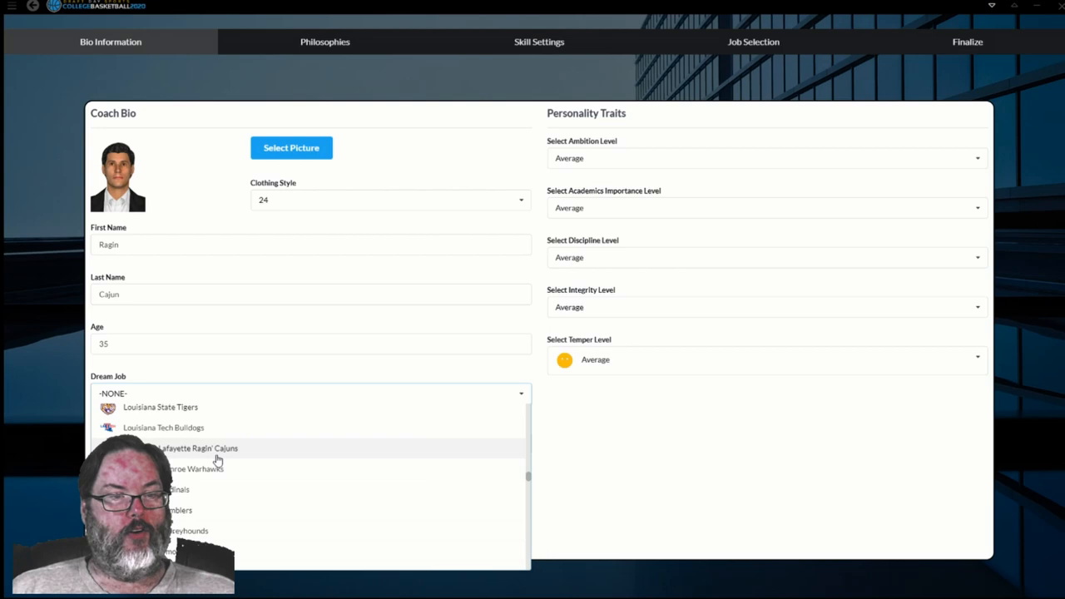
pyautogui.scroll(-3)
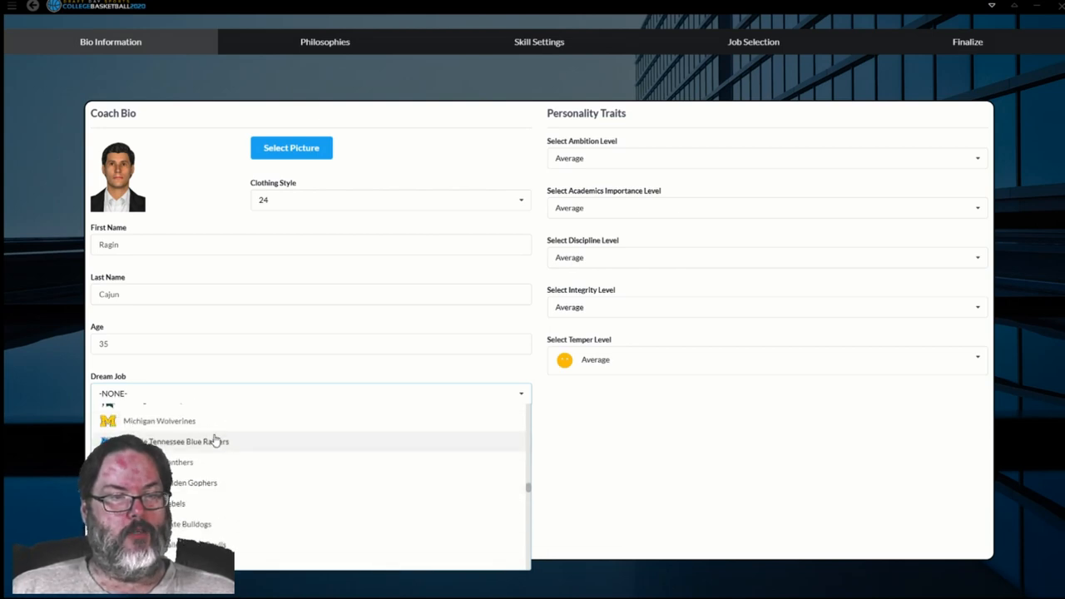
pyautogui.click(159, 420)
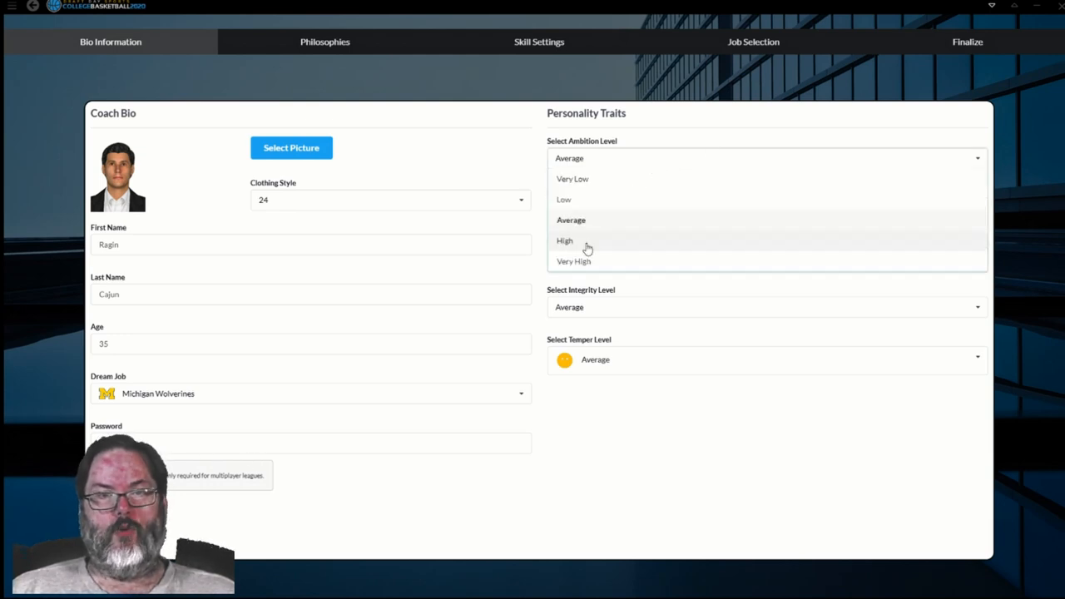
# Step: Set ambition, academics and integrity High, discipline Low, and a red temper level
pyautogui.click(565, 241)
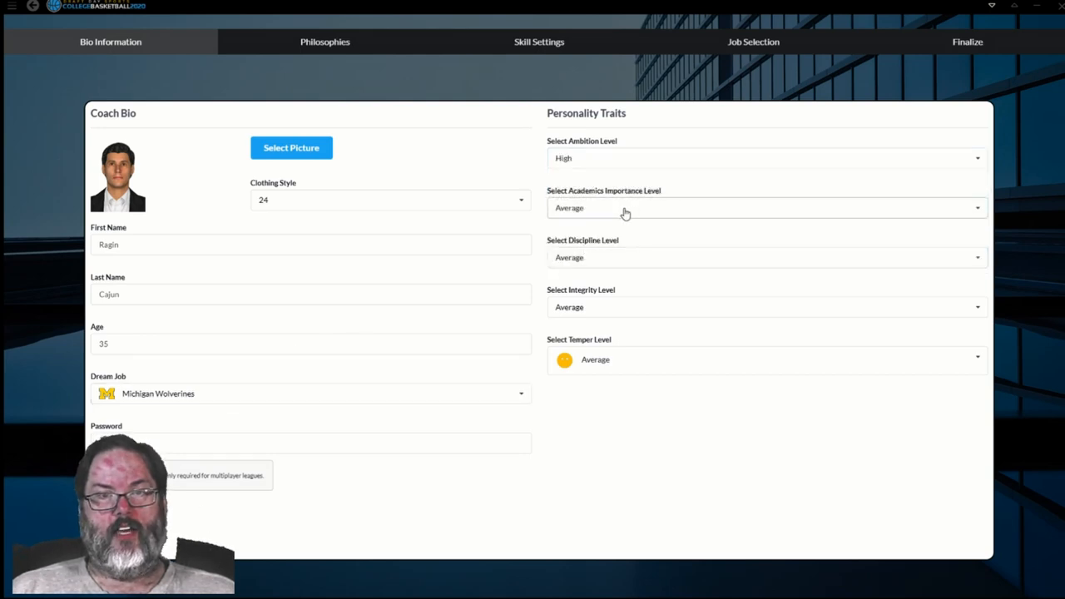
pyautogui.click(765, 208)
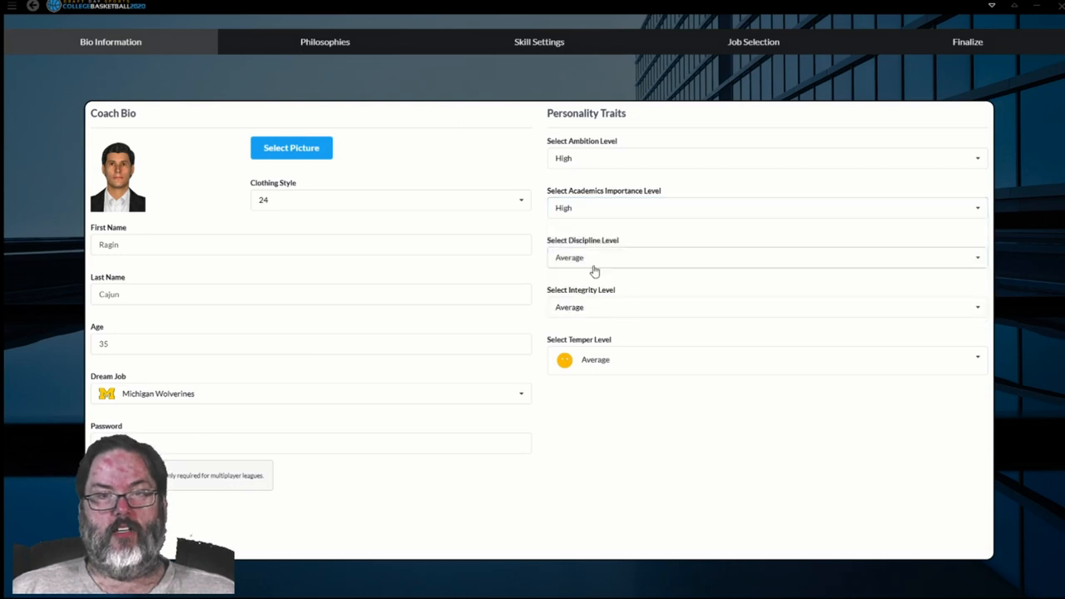
pyautogui.click(765, 257)
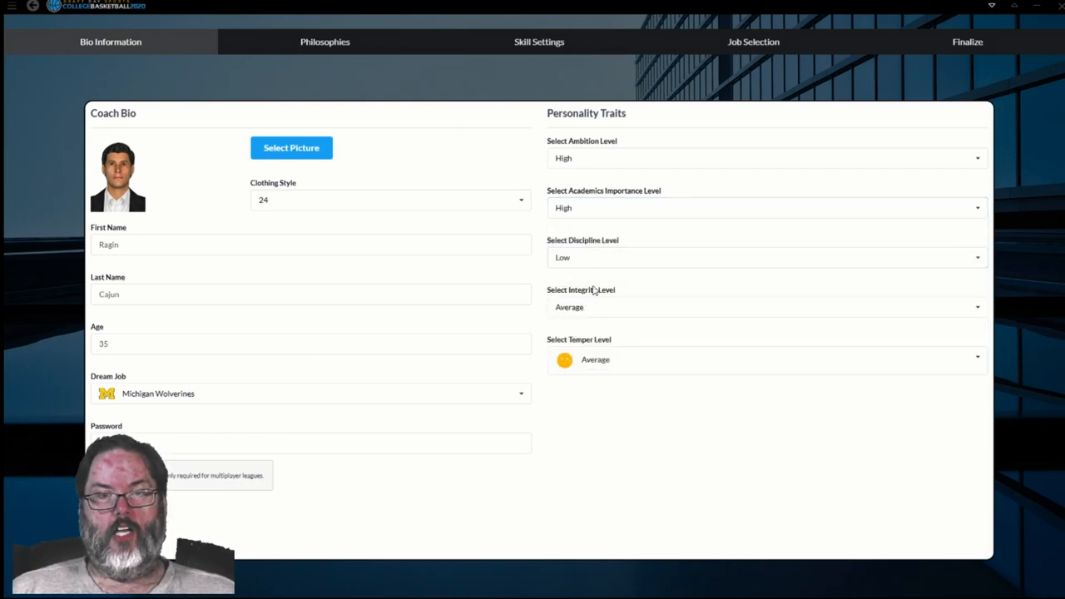
pyautogui.click(763, 307)
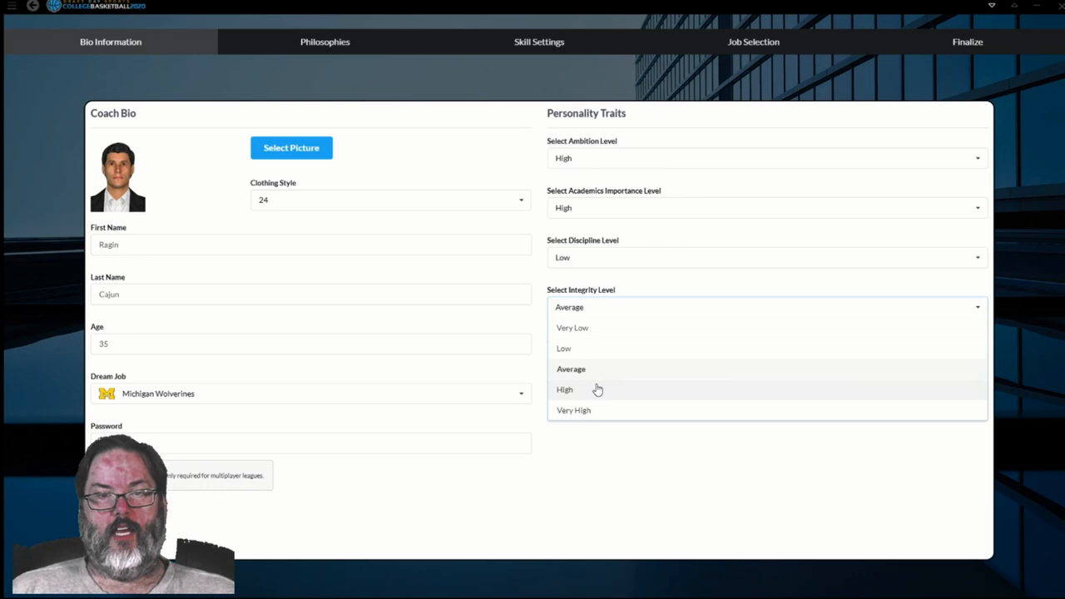
pyautogui.click(565, 389)
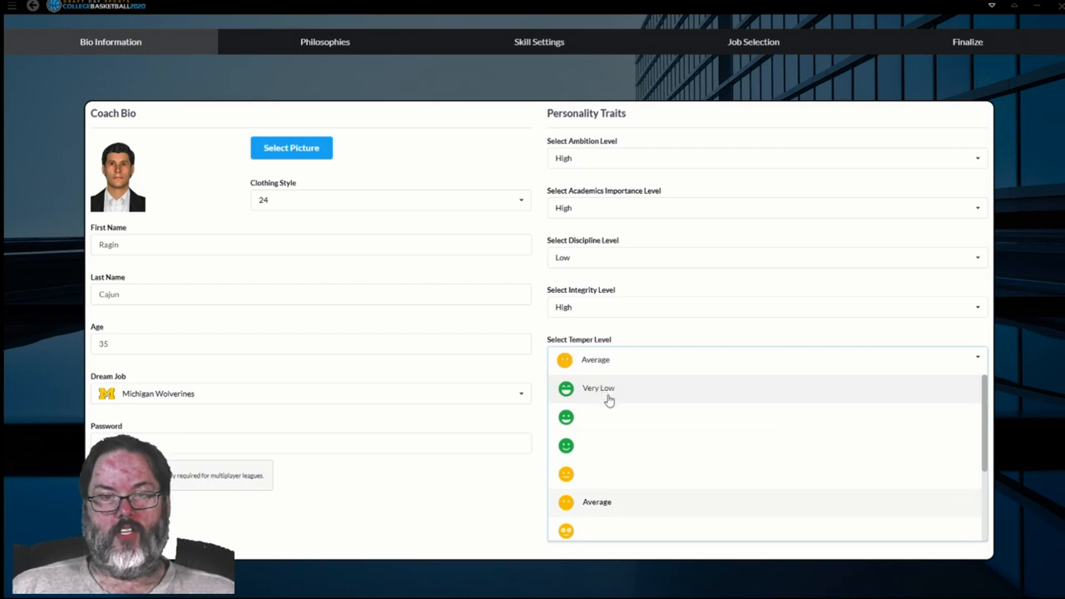
pyautogui.moveTo(614, 414)
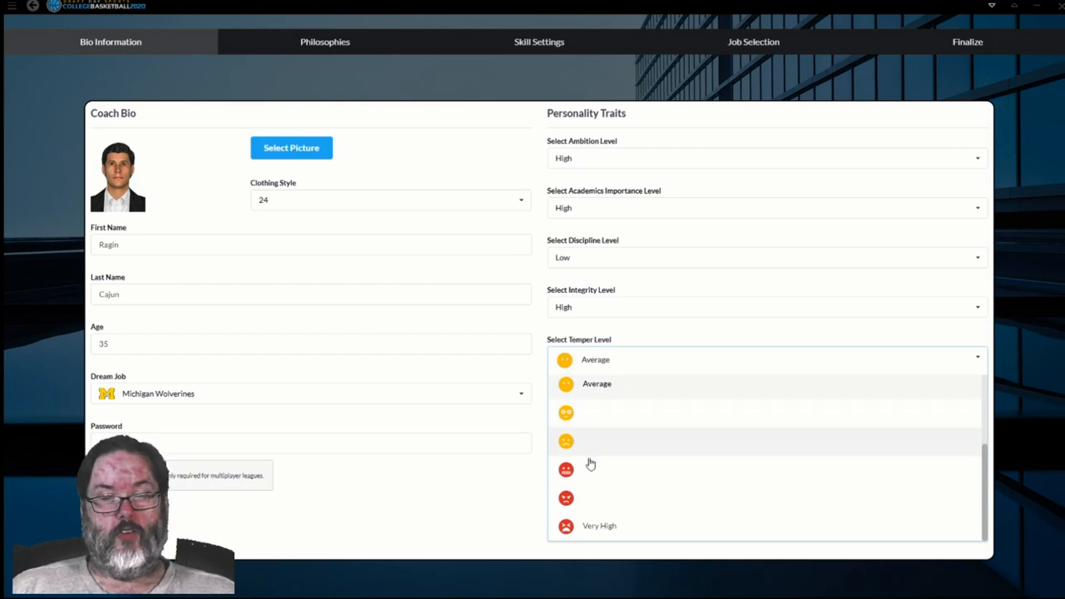
pyautogui.moveTo(591, 475)
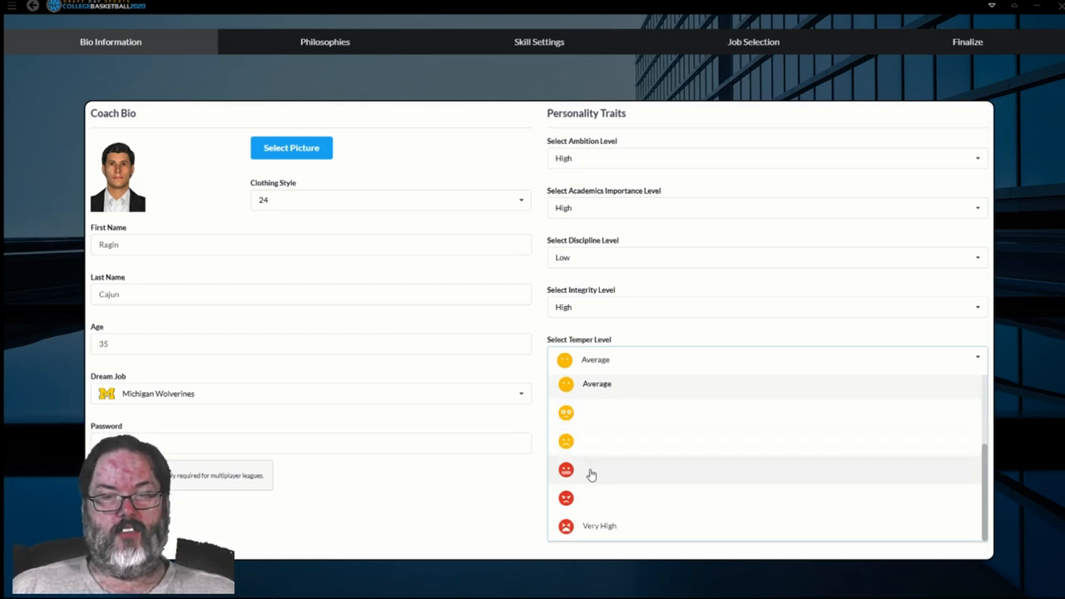
pyautogui.moveTo(603, 473)
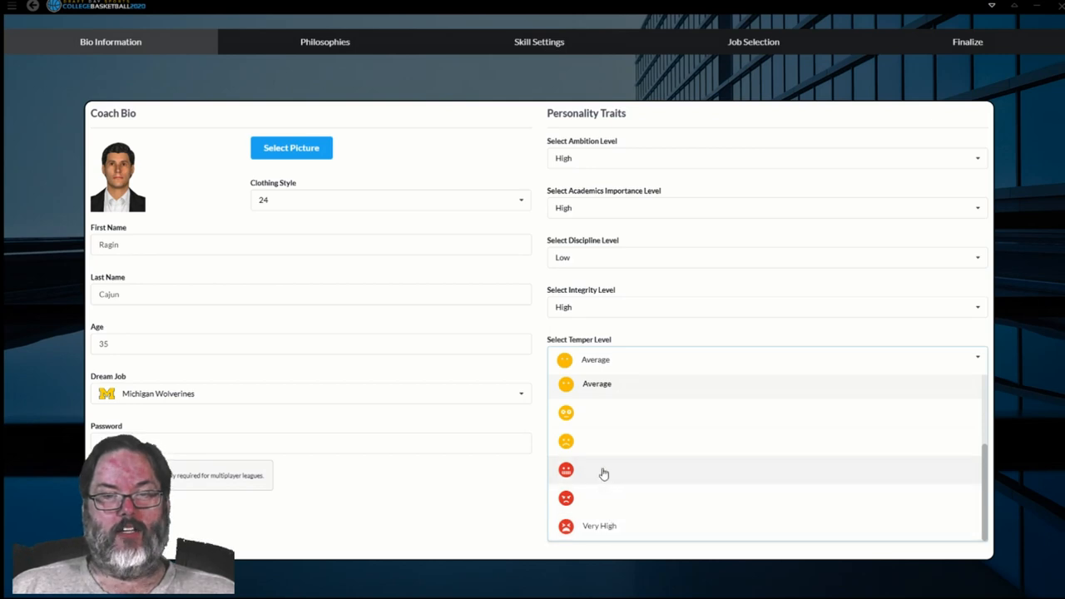
pyautogui.click(565, 470)
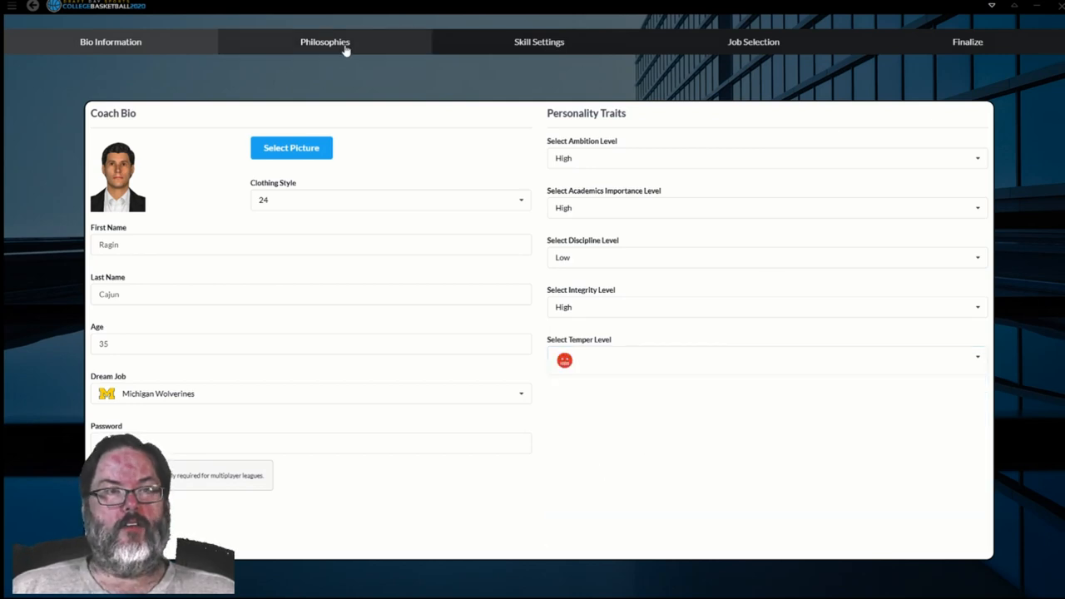
# Step: Look over the coach philosophy sliders, then go to the coach Skill Settings page
pyautogui.click(325, 42)
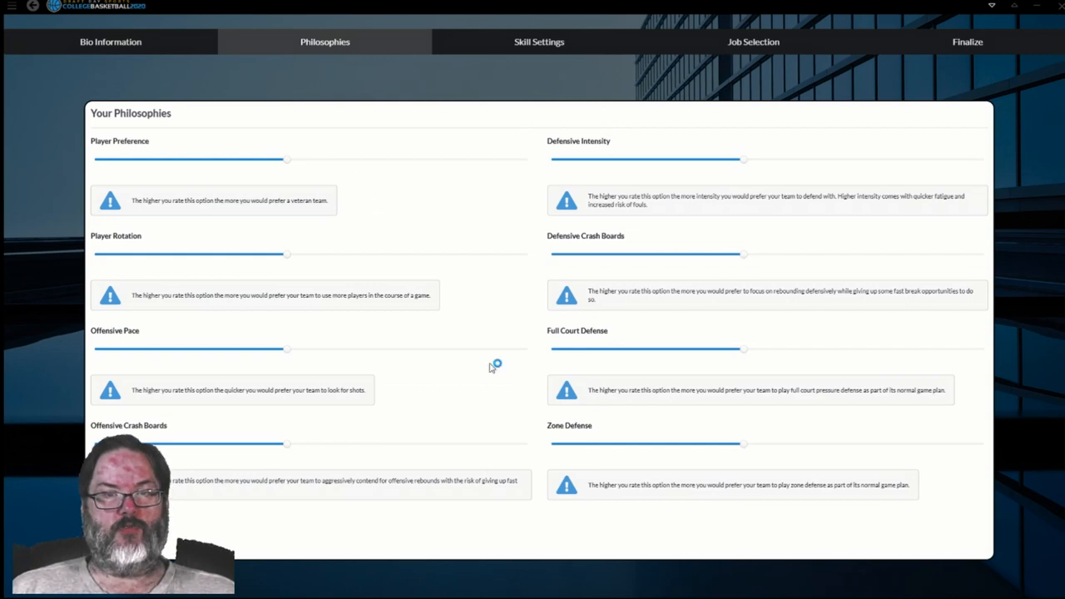
pyautogui.moveTo(639, 270)
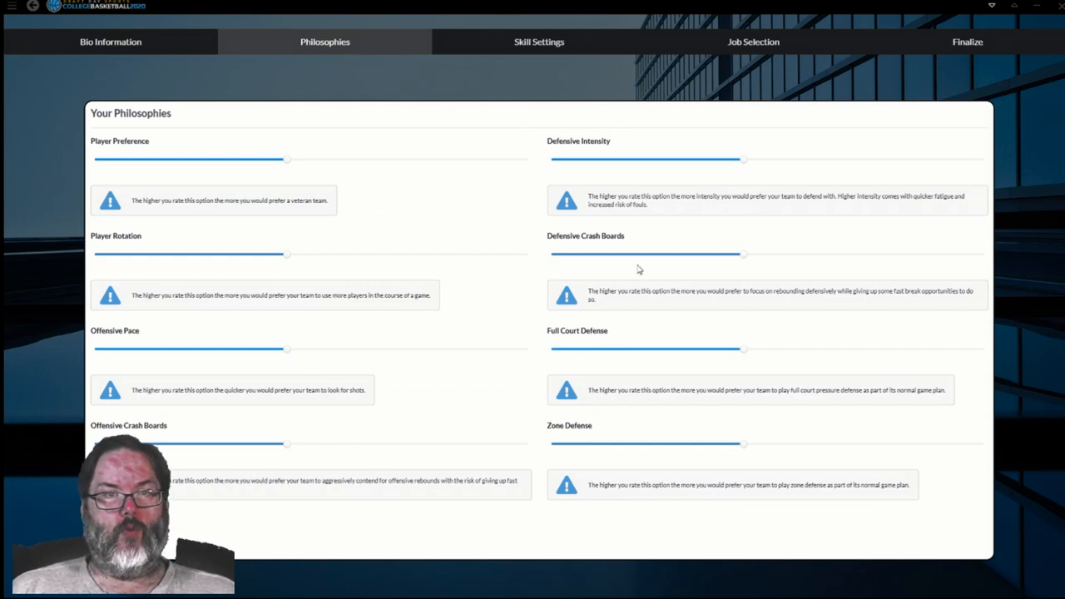
pyautogui.moveTo(361, 210)
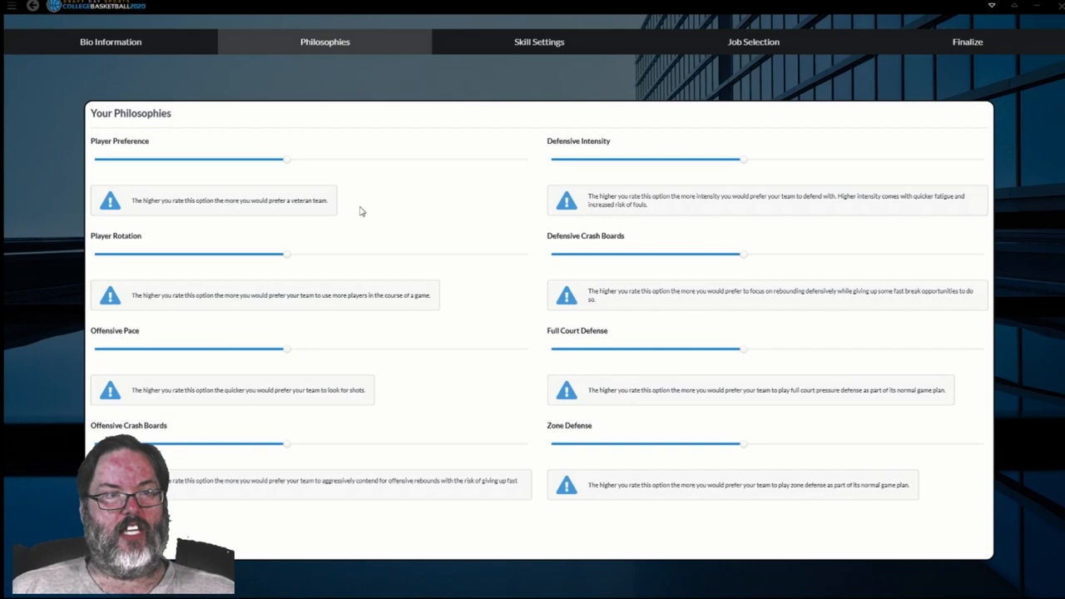
pyautogui.moveTo(176, 215)
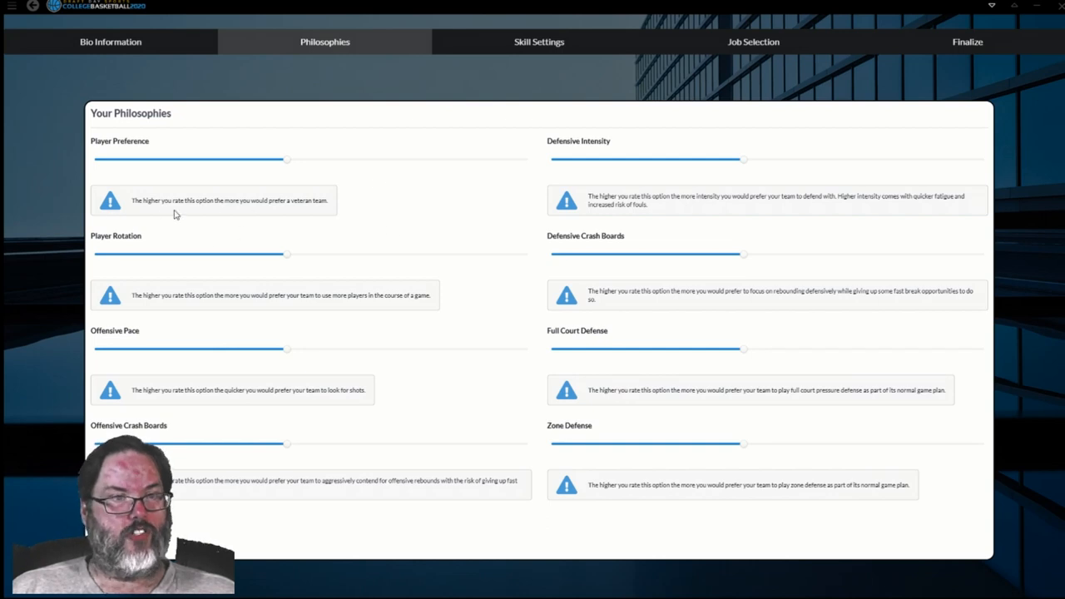
pyautogui.click(538, 42)
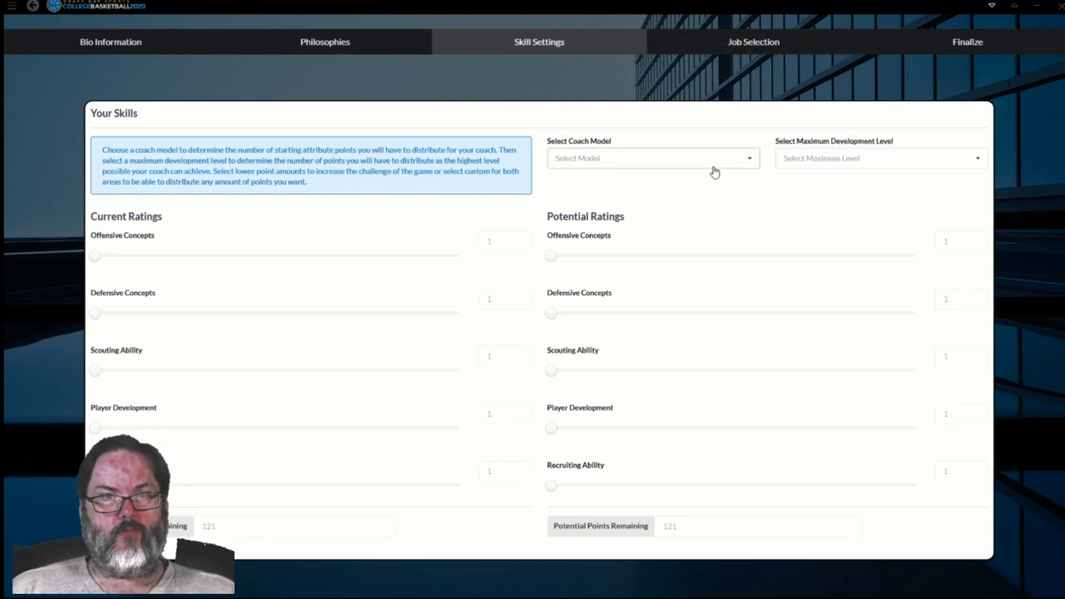
pyautogui.moveTo(477, 277)
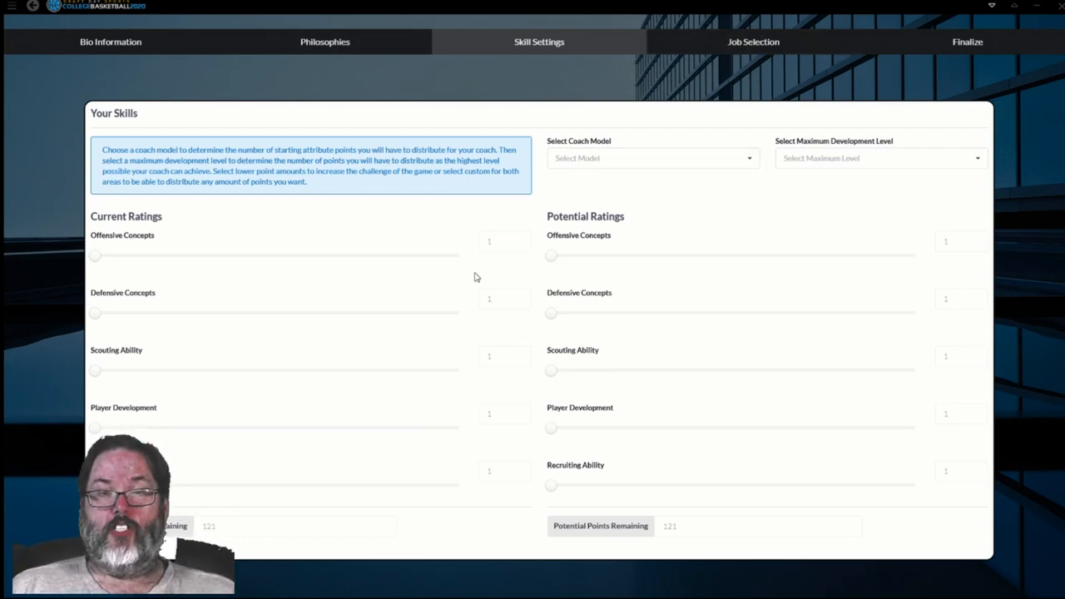
pyautogui.click(654, 158)
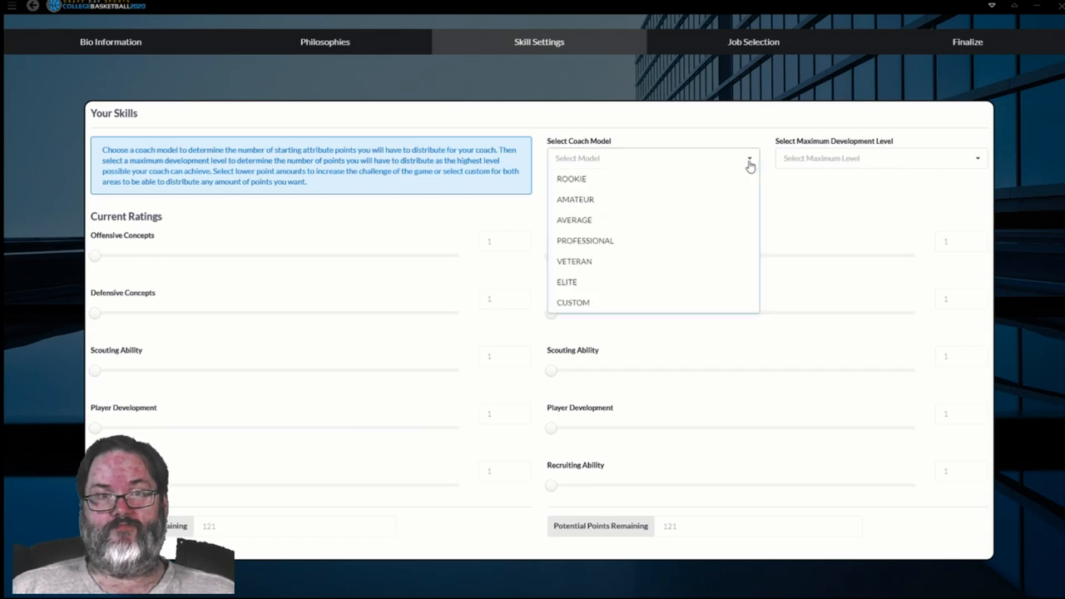
pyautogui.moveTo(603, 181)
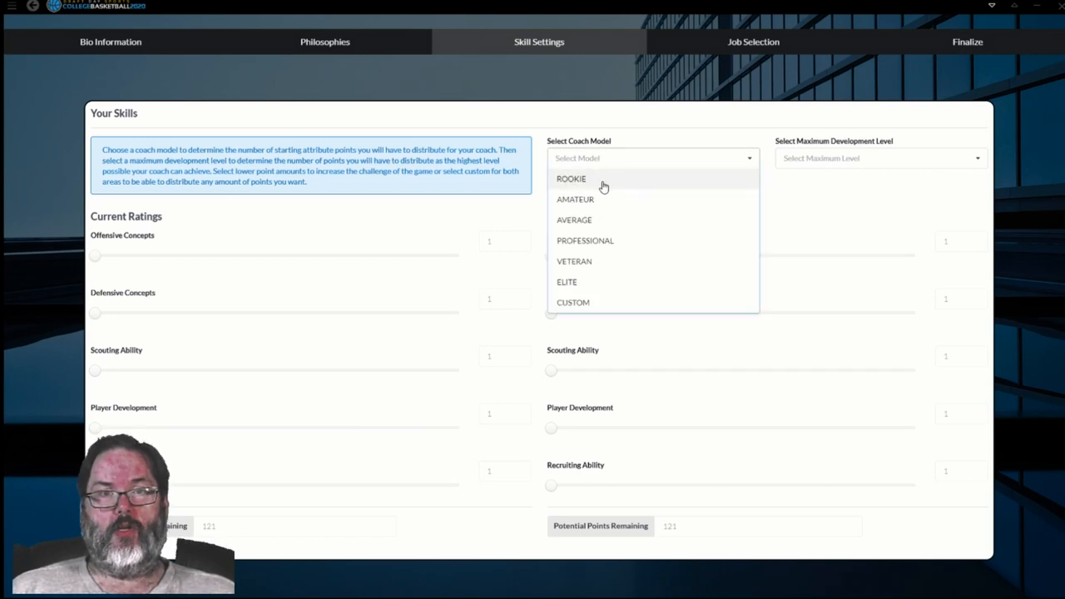
pyautogui.click(571, 178)
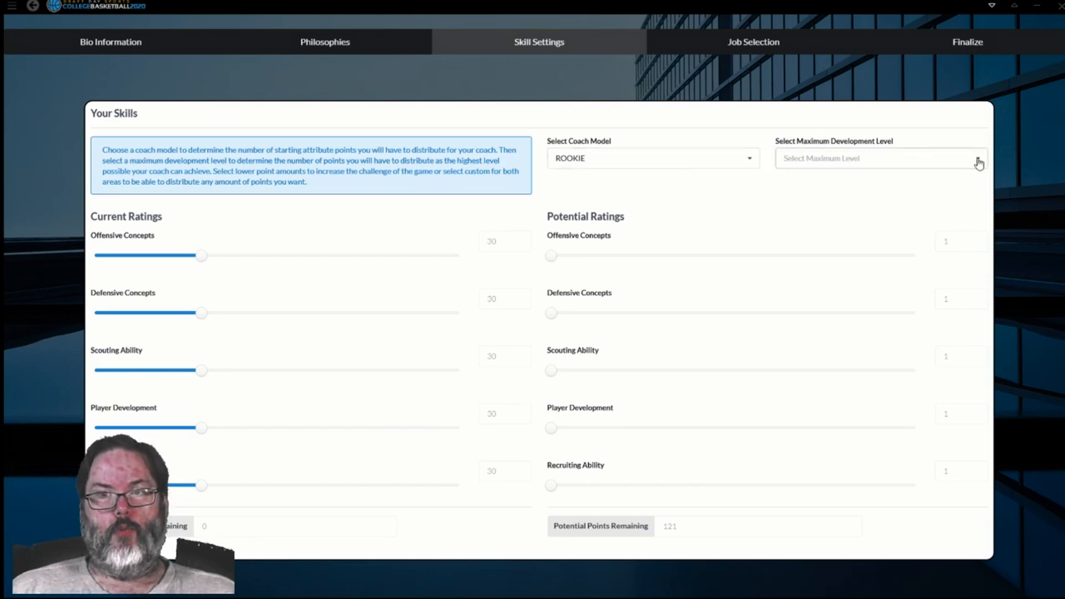
pyautogui.click(880, 158)
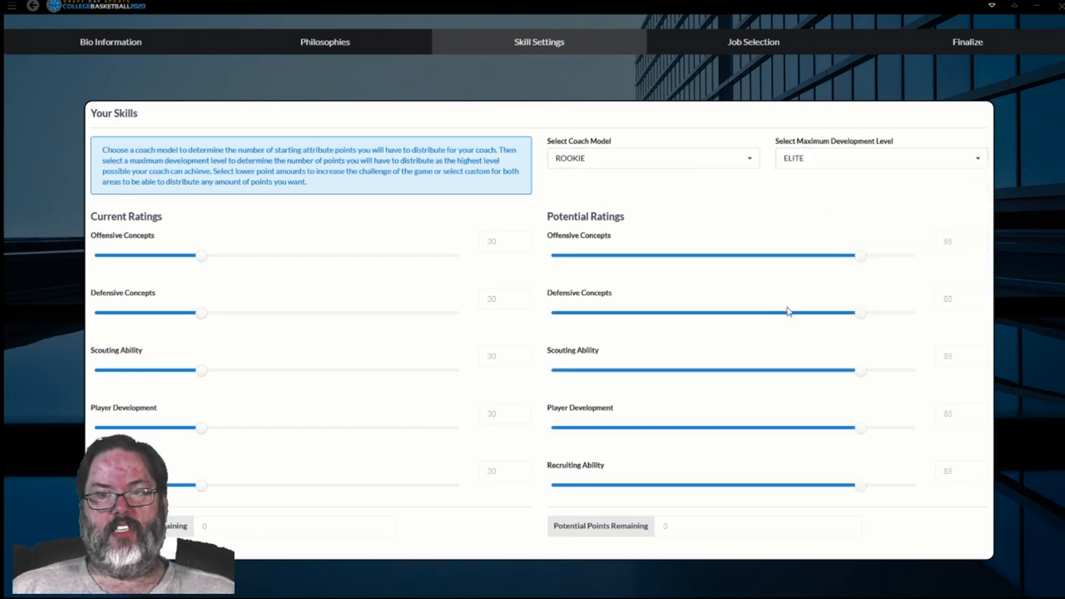
pyautogui.moveTo(605, 358)
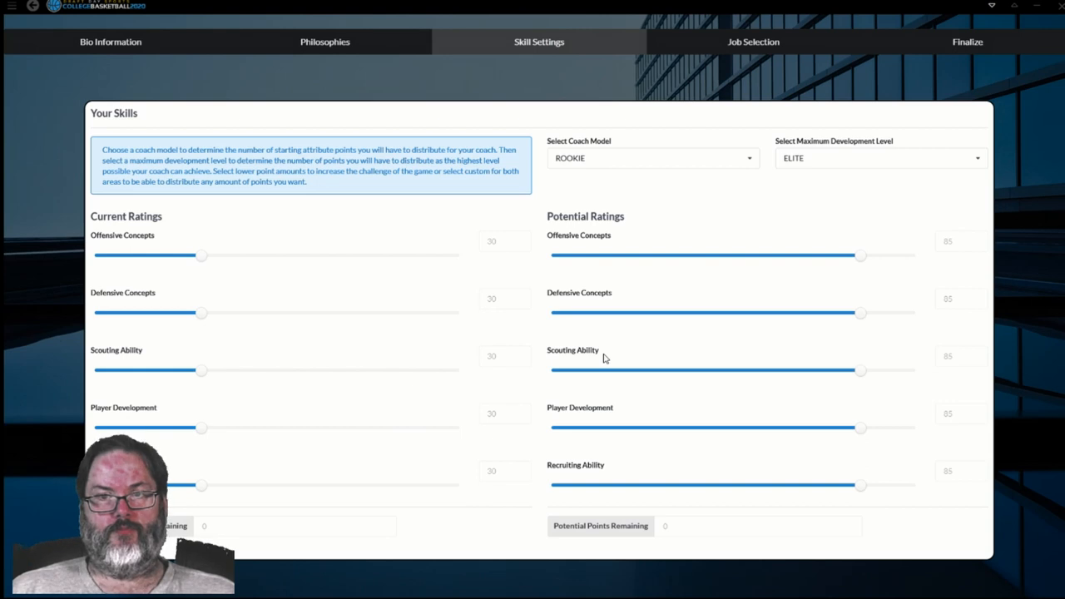
pyautogui.moveTo(474, 264)
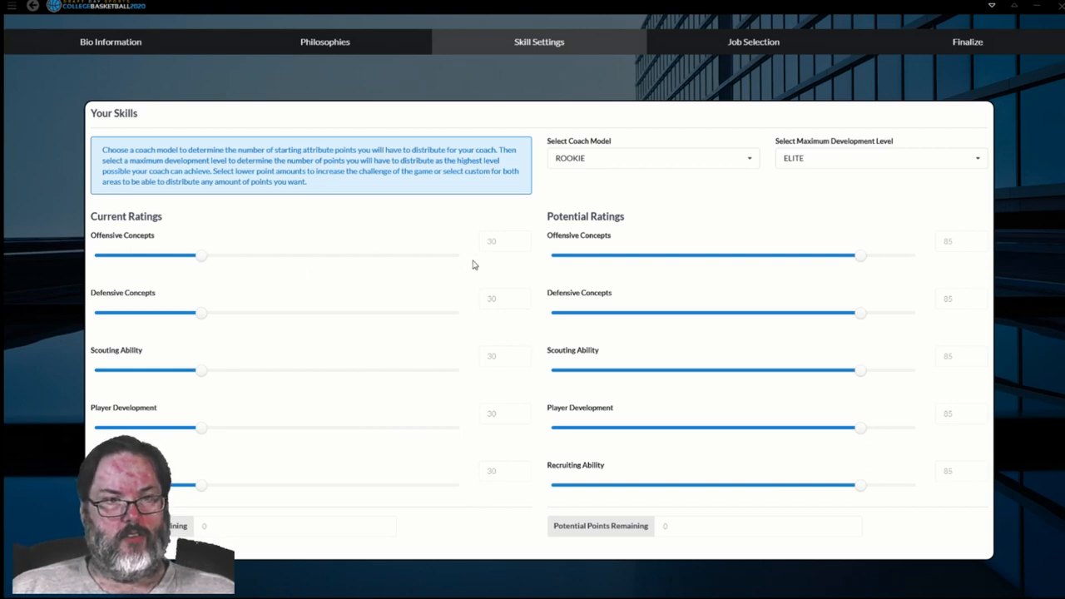
pyautogui.moveTo(501, 248)
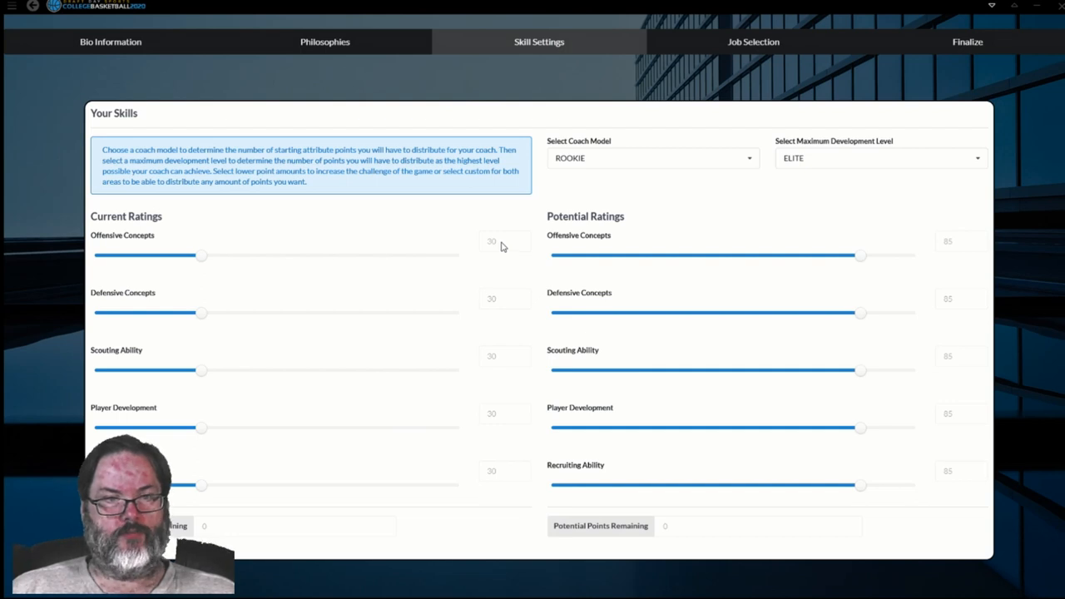
pyautogui.moveTo(489, 251)
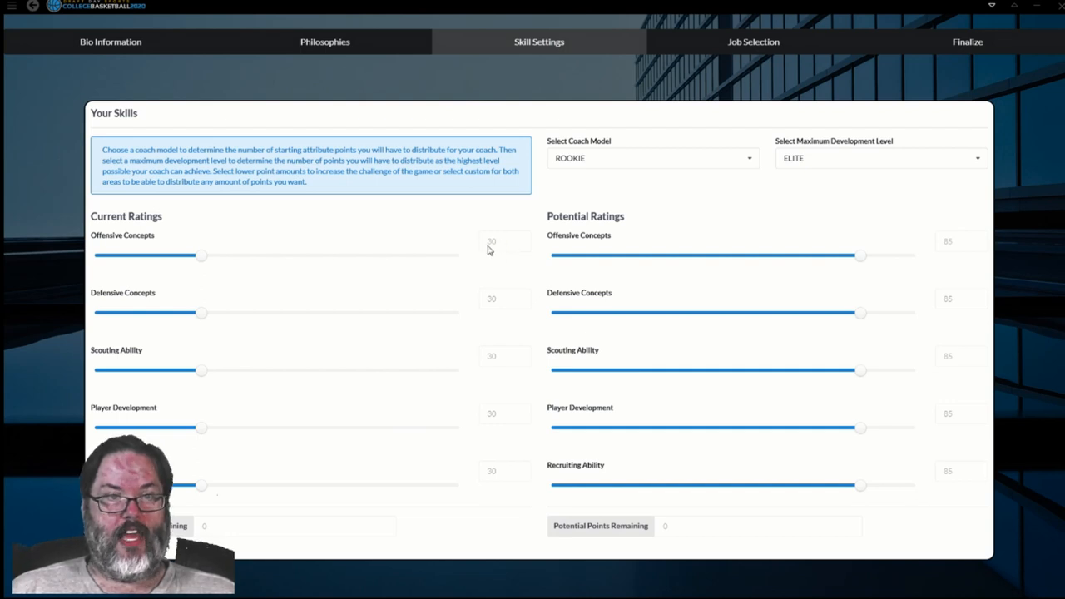
pyautogui.moveTo(209, 241)
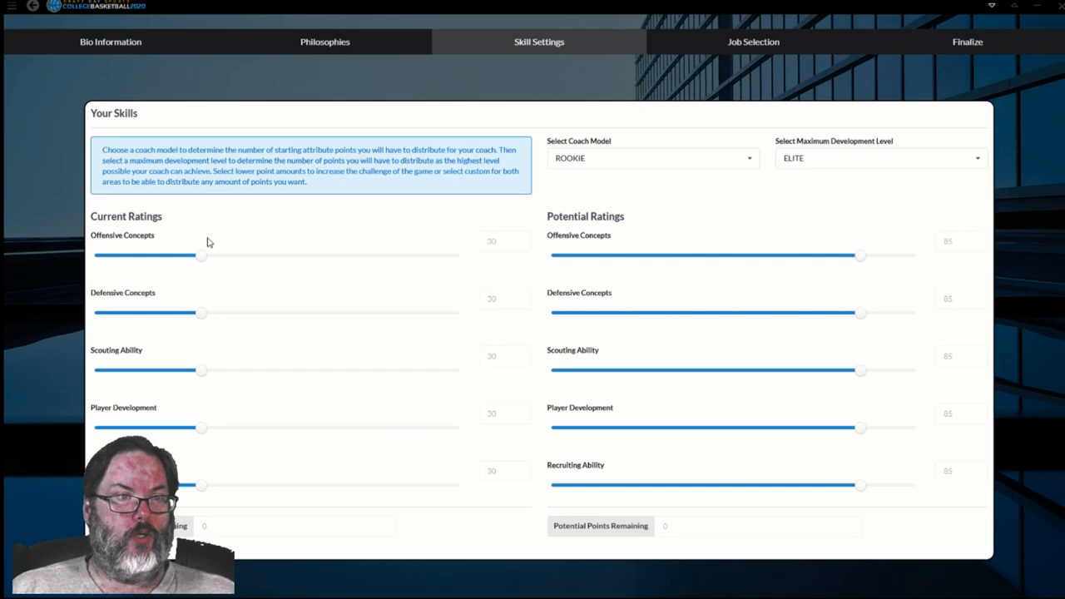
pyautogui.moveTo(193, 256)
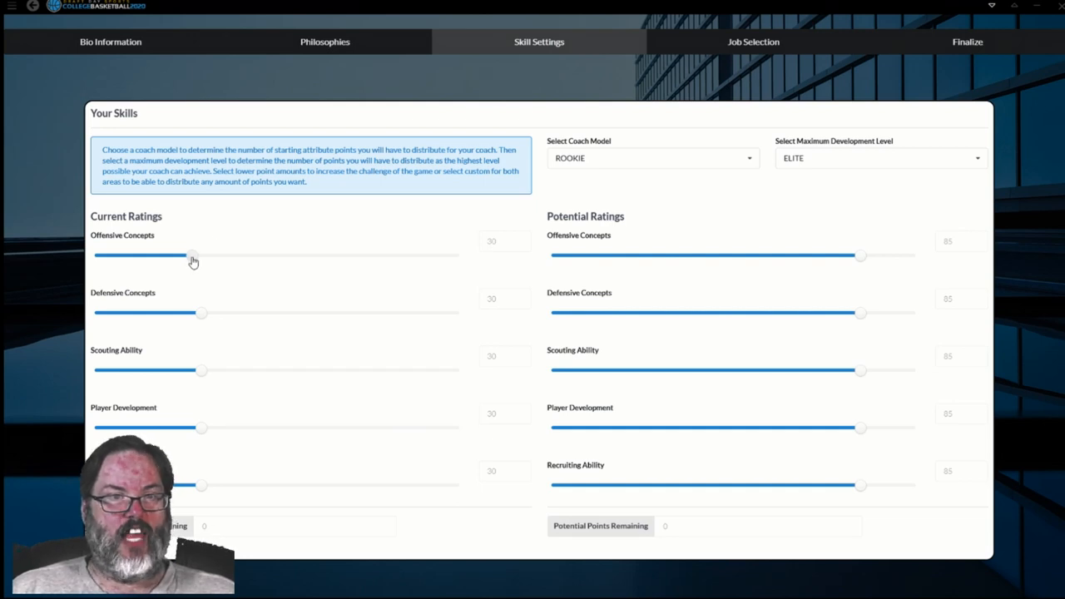
# Step: Redistribute current ratings: Offense 25, Defense 36, Scouting 21, Development 37, Recruiting 31
pyautogui.moveTo(193, 256); pyautogui.dragTo(187, 256)
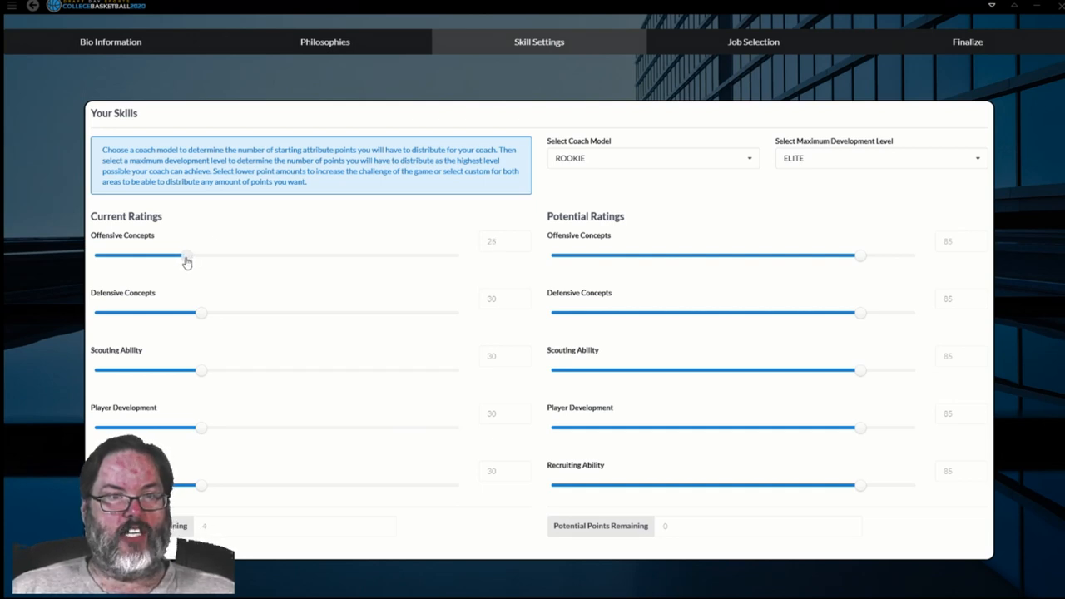
pyautogui.moveTo(187, 256); pyautogui.dragTo(172, 256)
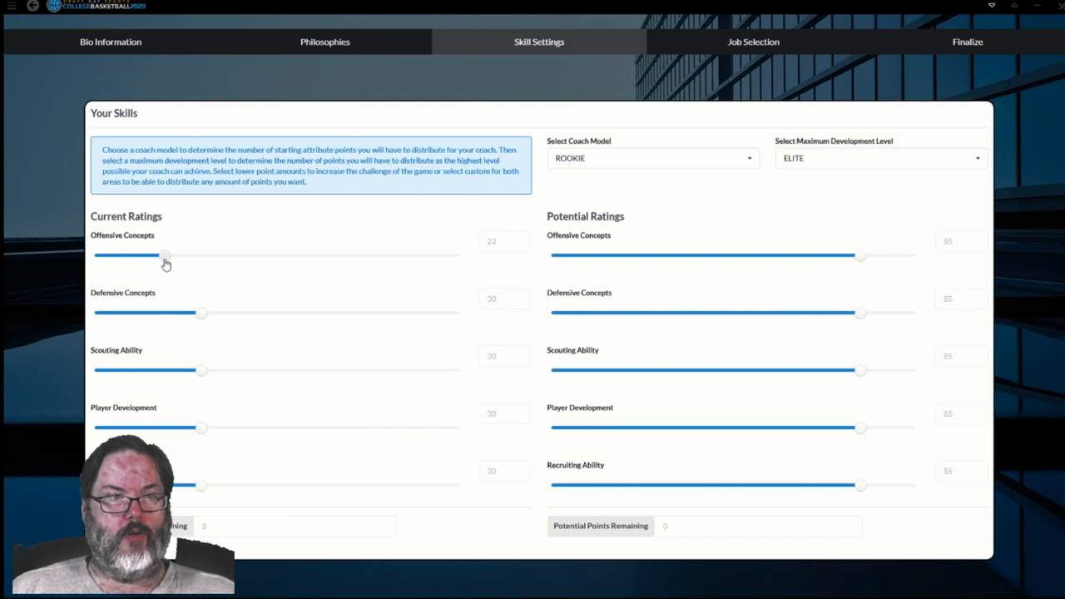
pyautogui.moveTo(166, 257); pyautogui.dragTo(169, 256)
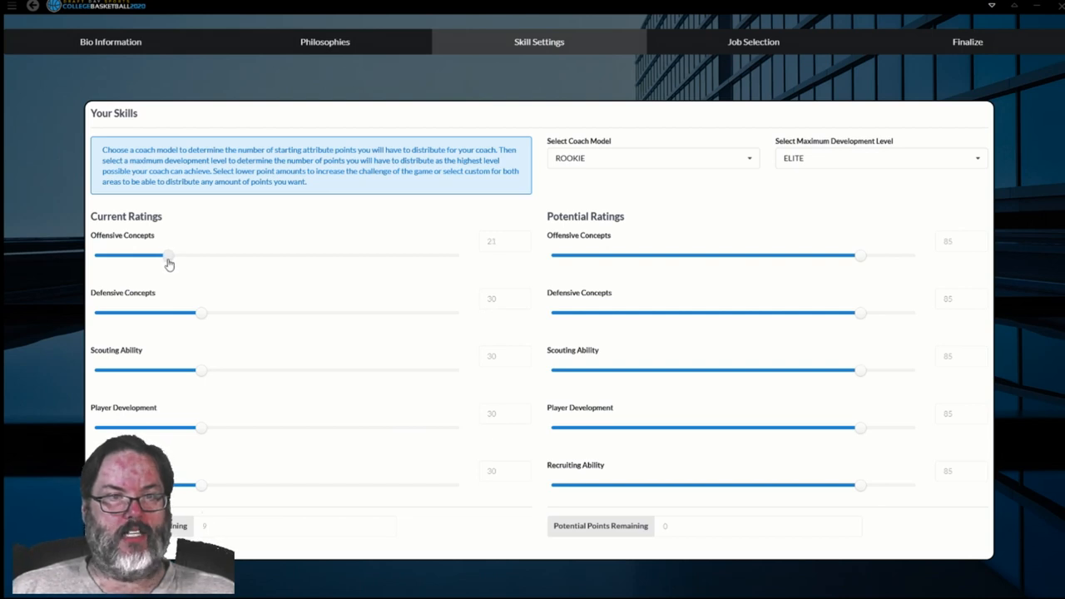
pyautogui.moveTo(202, 315)
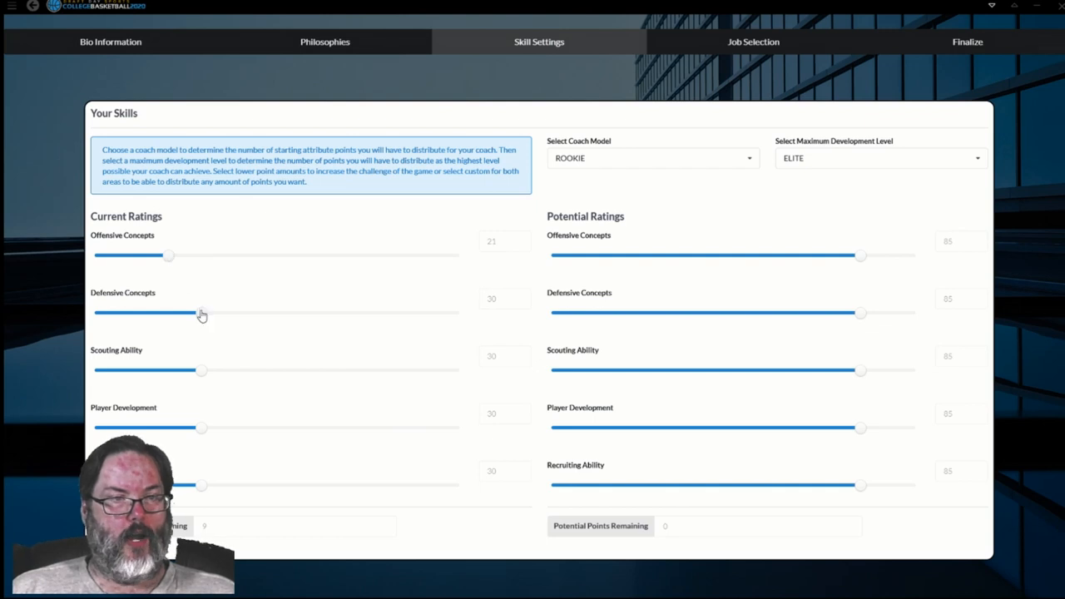
pyautogui.moveTo(270, 353)
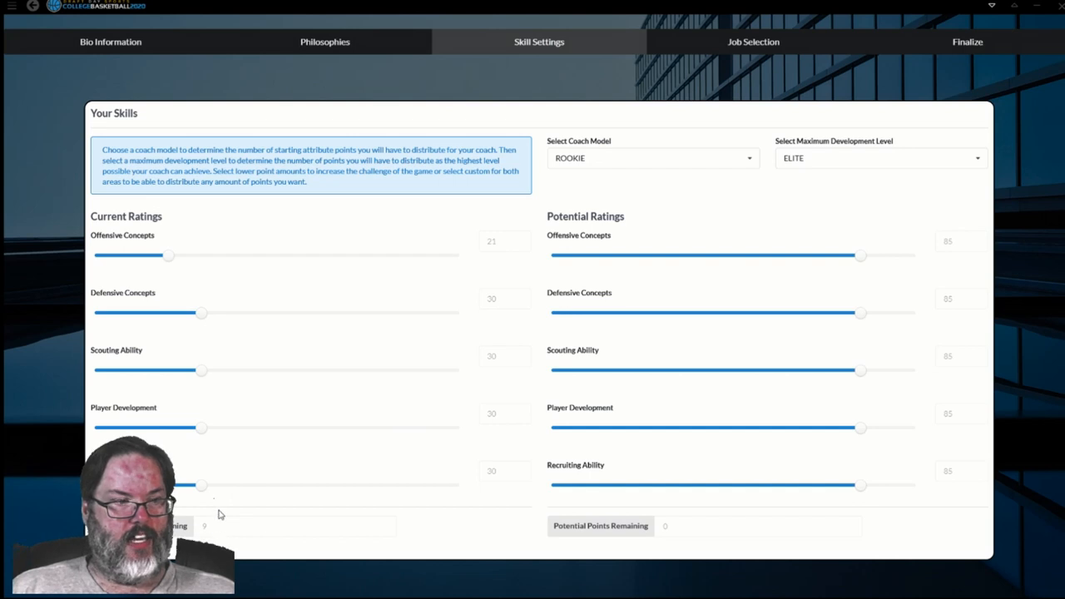
pyautogui.moveTo(202, 483)
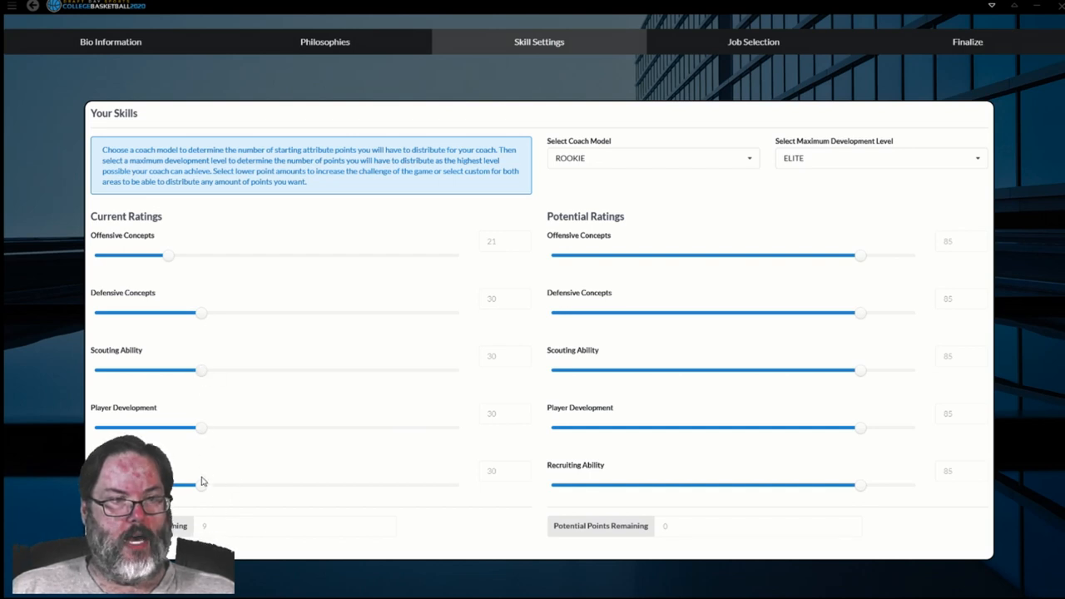
pyautogui.moveTo(200, 486); pyautogui.dragTo(233, 485)
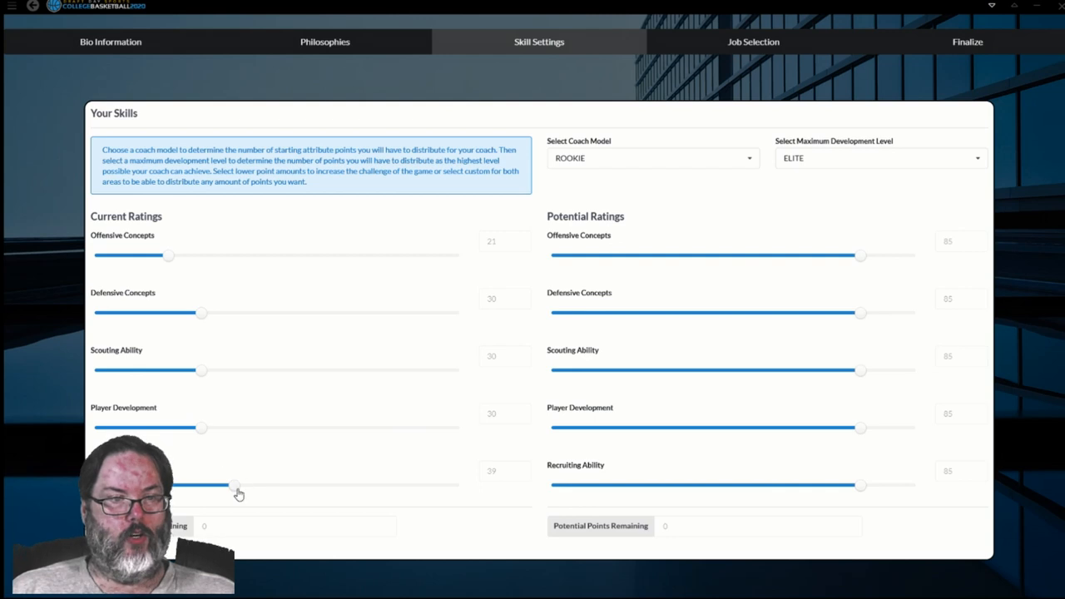
pyautogui.moveTo(235, 485); pyautogui.dragTo(200, 485)
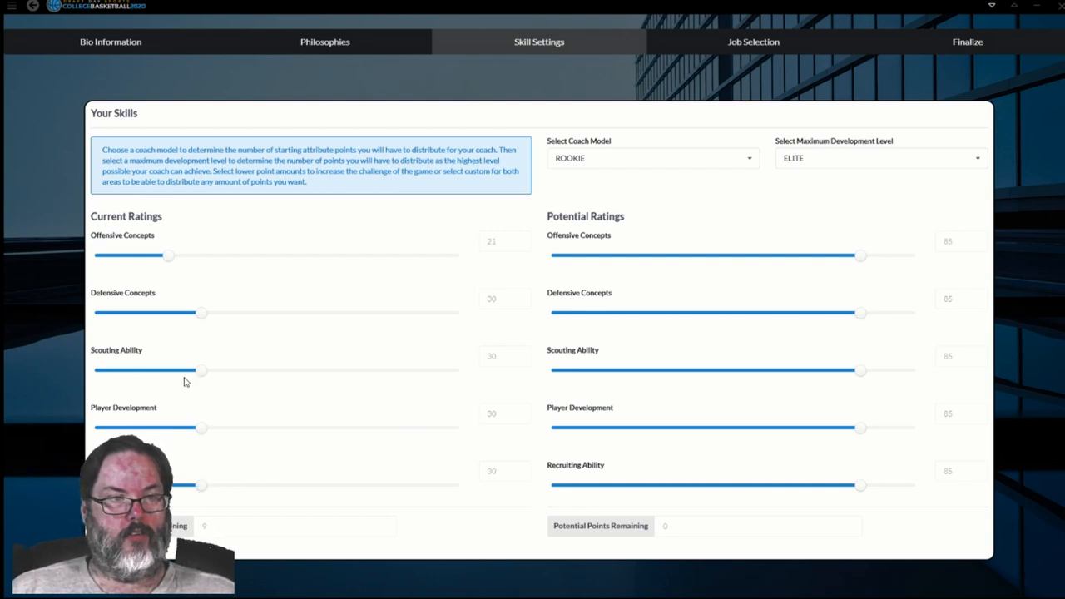
pyautogui.moveTo(202, 427); pyautogui.dragTo(215, 428)
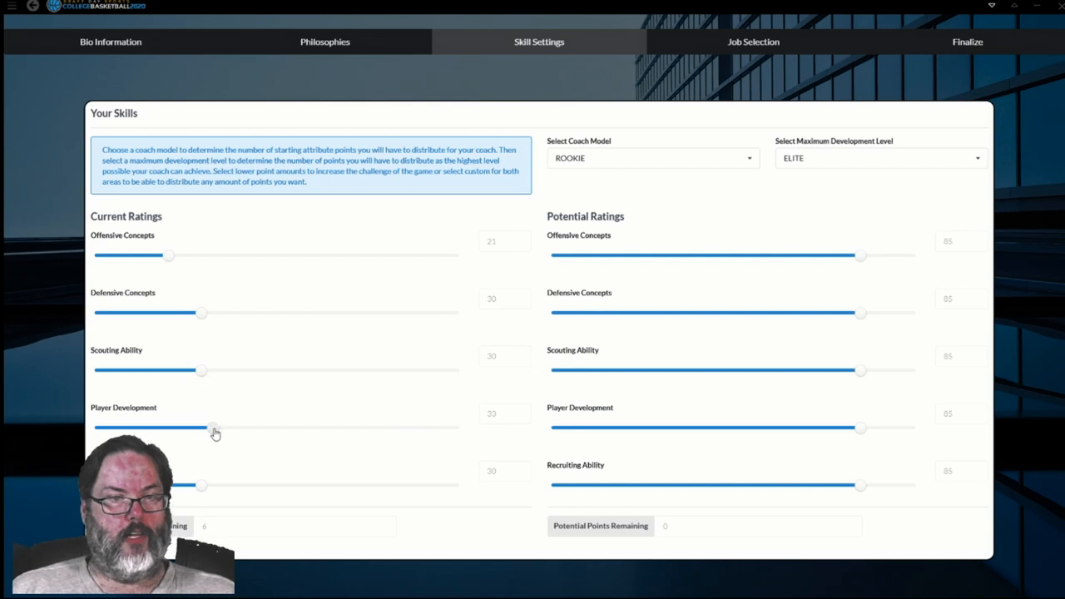
pyautogui.moveTo(215, 427); pyautogui.dragTo(228, 427)
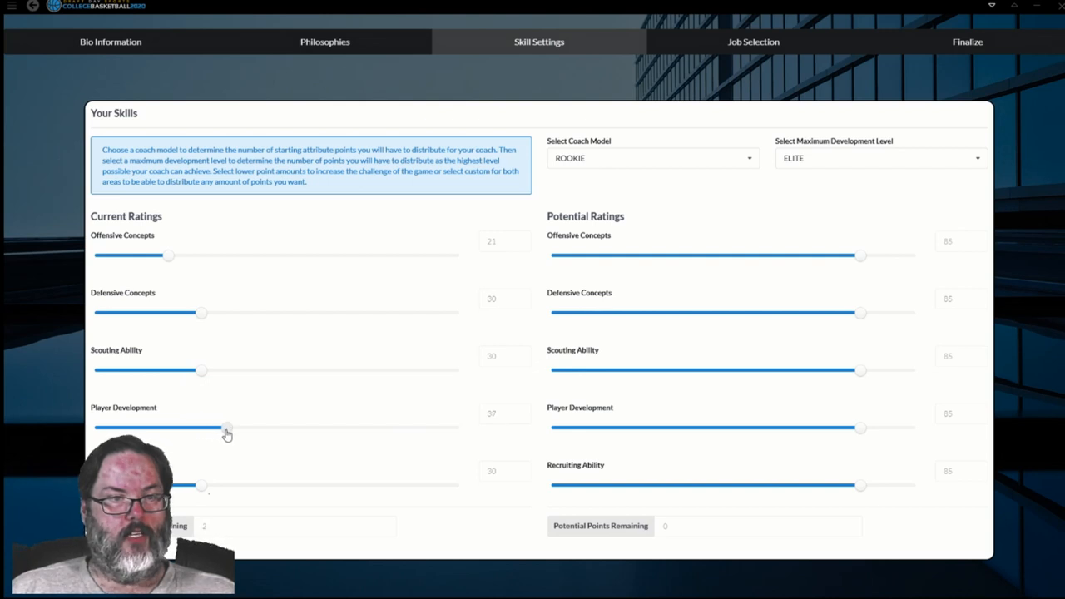
pyautogui.moveTo(203, 375)
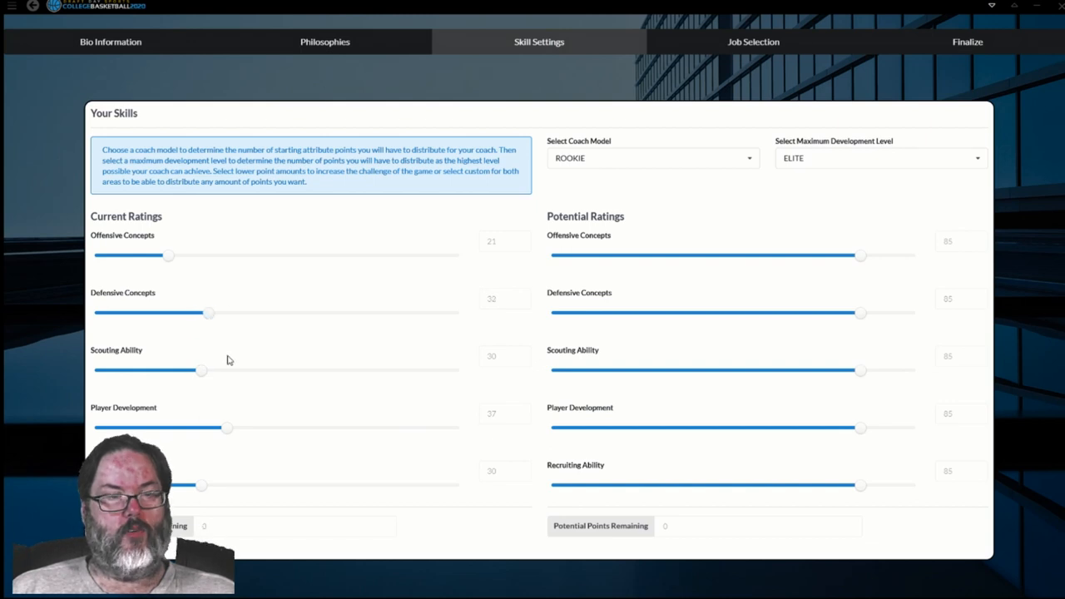
pyautogui.moveTo(224, 375)
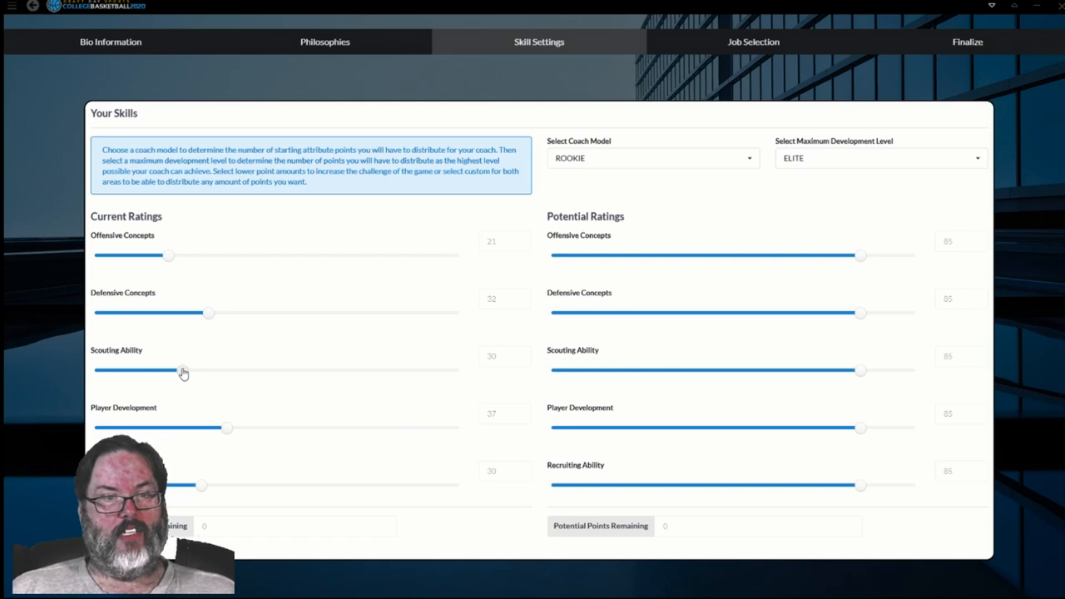
pyautogui.moveTo(183, 369); pyautogui.dragTo(171, 369)
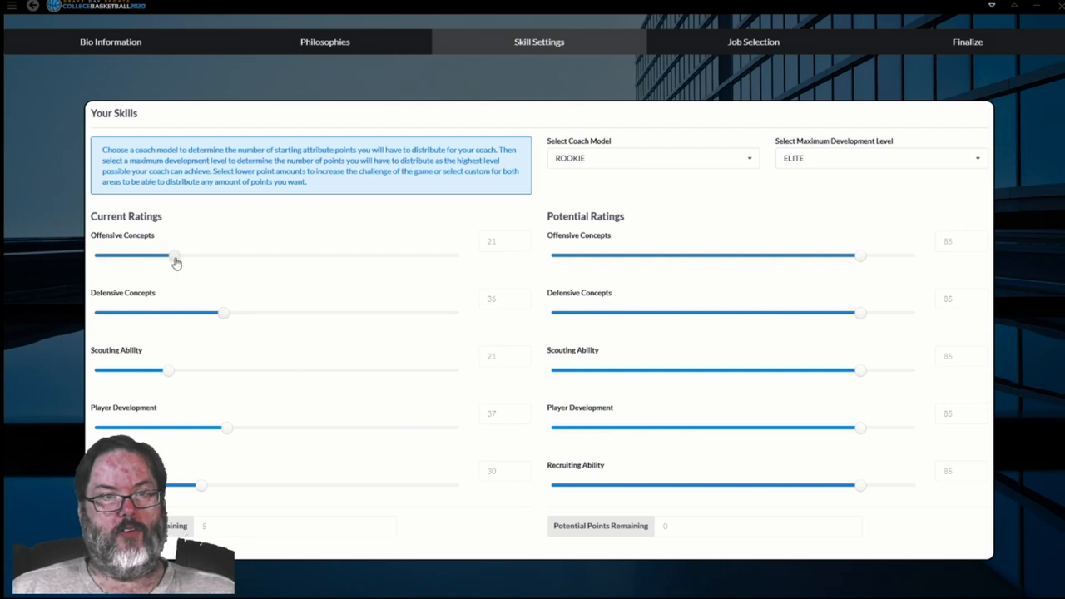
pyautogui.moveTo(175, 255); pyautogui.dragTo(183, 255)
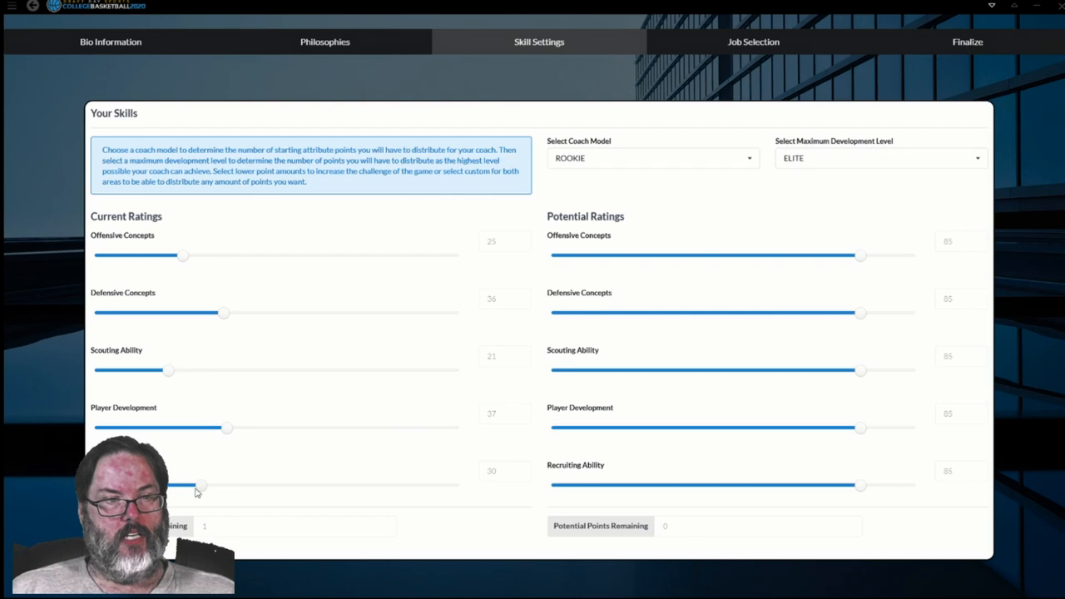
pyautogui.moveTo(199, 485); pyautogui.dragTo(206, 486)
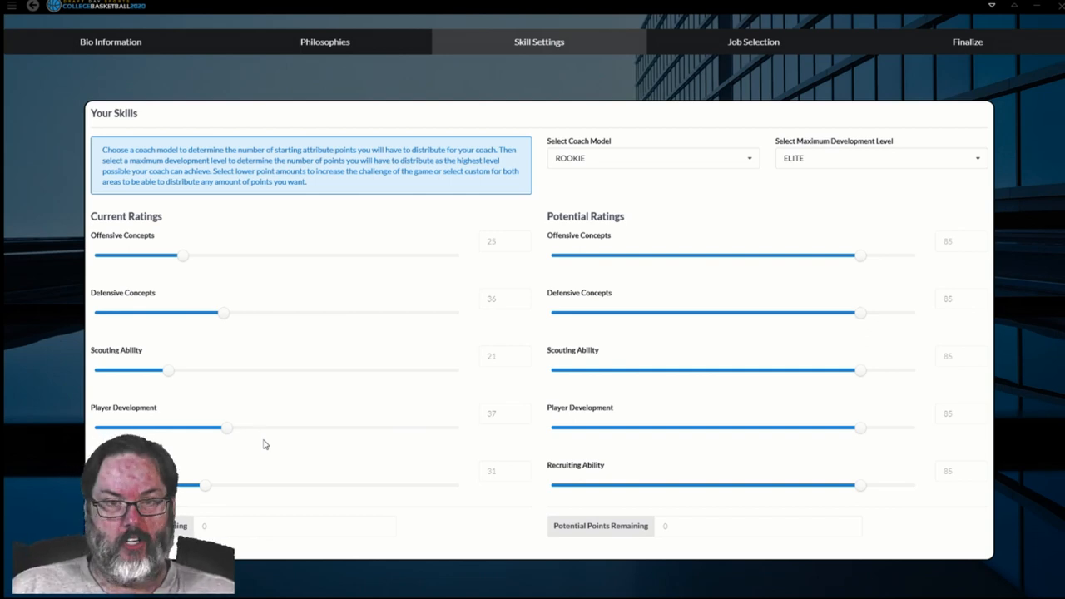
pyautogui.moveTo(278, 433)
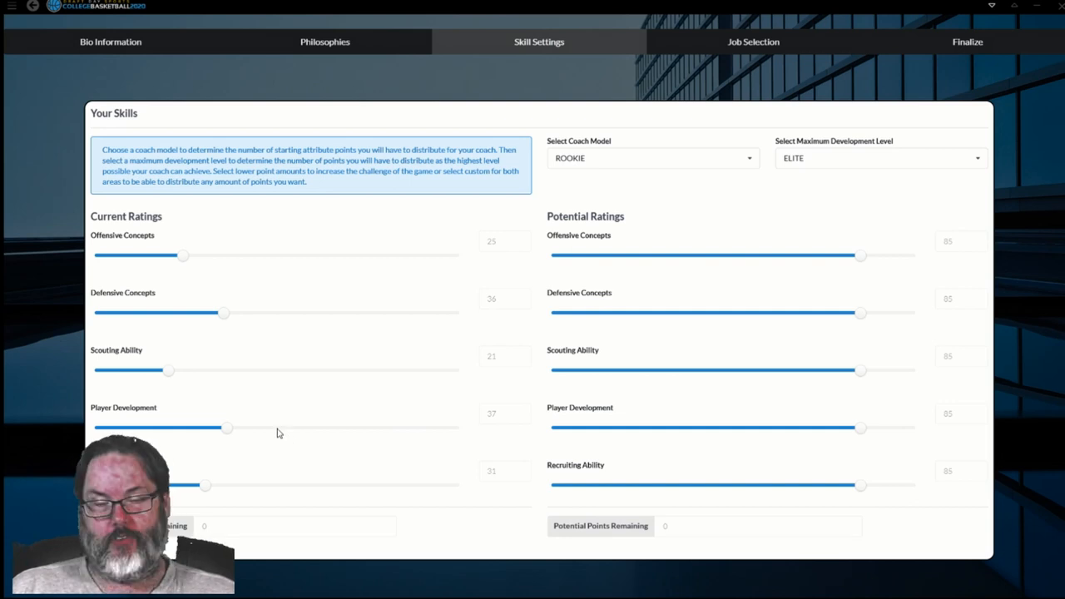
pyautogui.moveTo(563, 228)
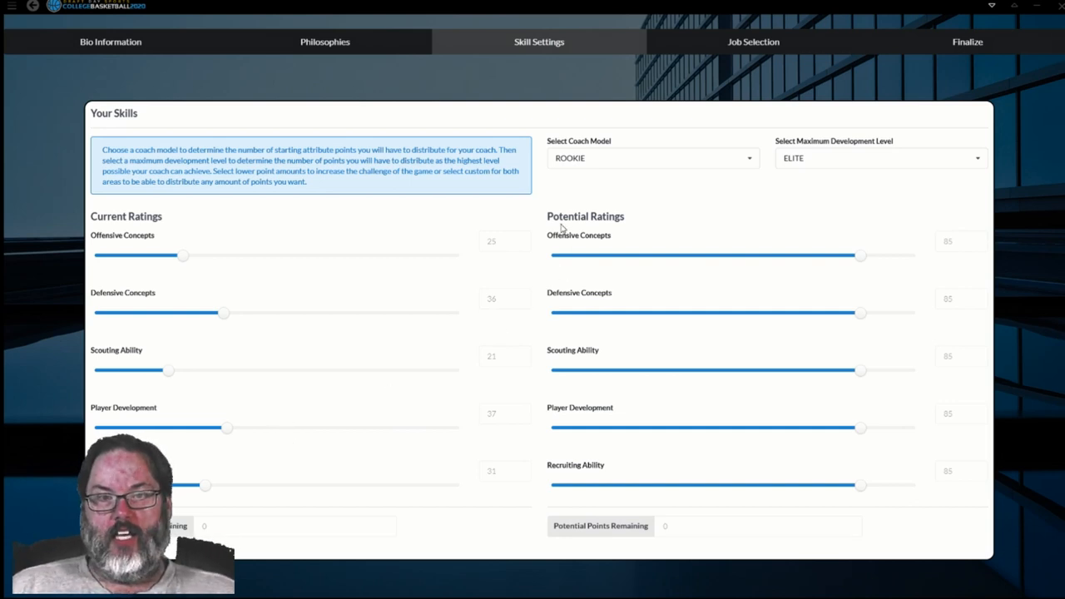
pyautogui.moveTo(682, 215)
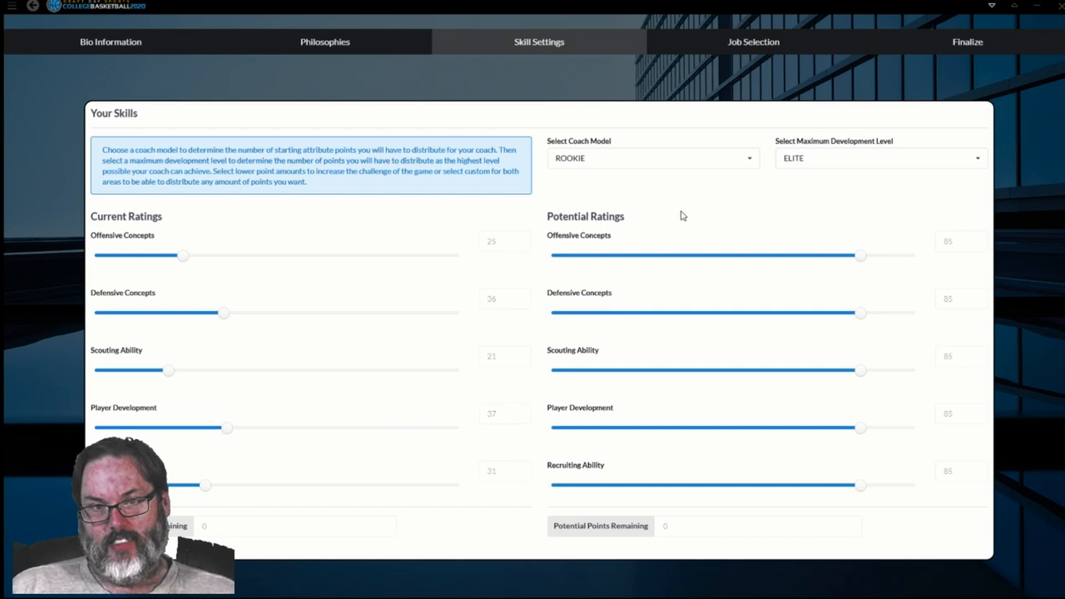
pyautogui.moveTo(523, 248)
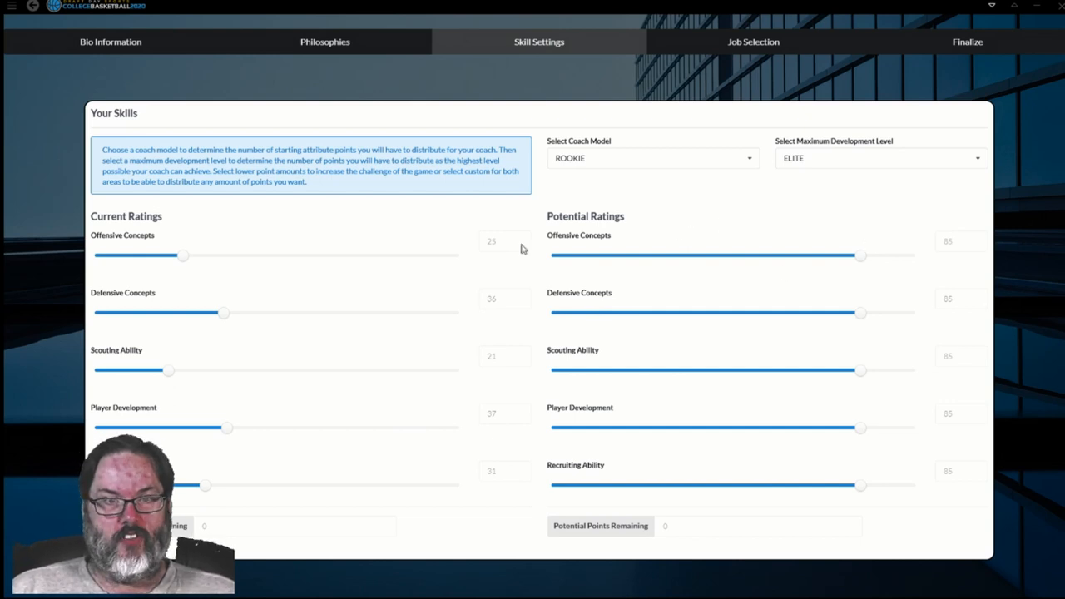
pyautogui.moveTo(500, 335)
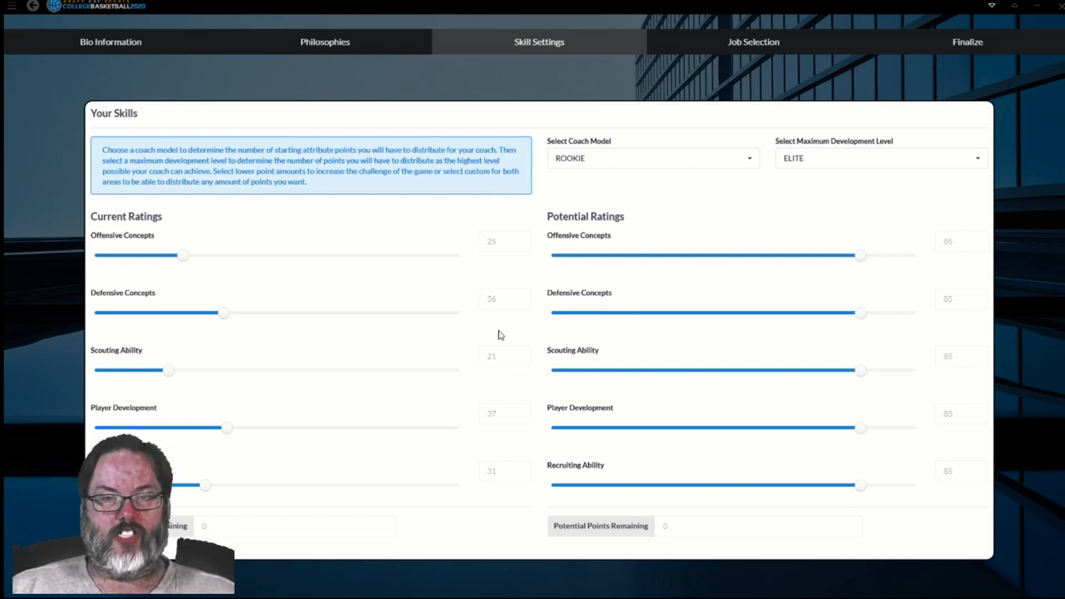
pyautogui.moveTo(928, 260)
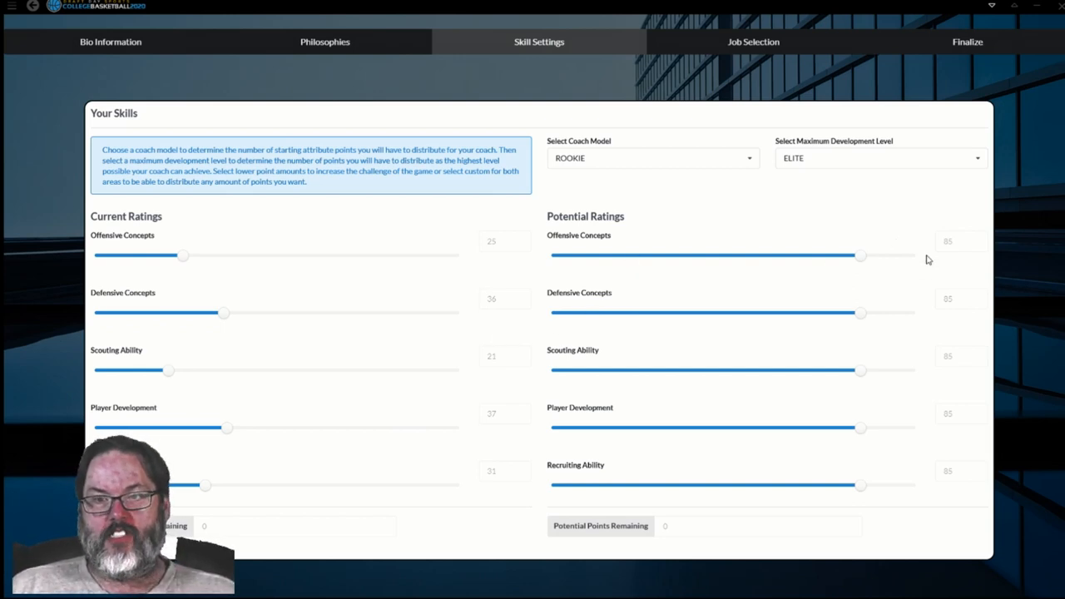
pyautogui.moveTo(965, 252)
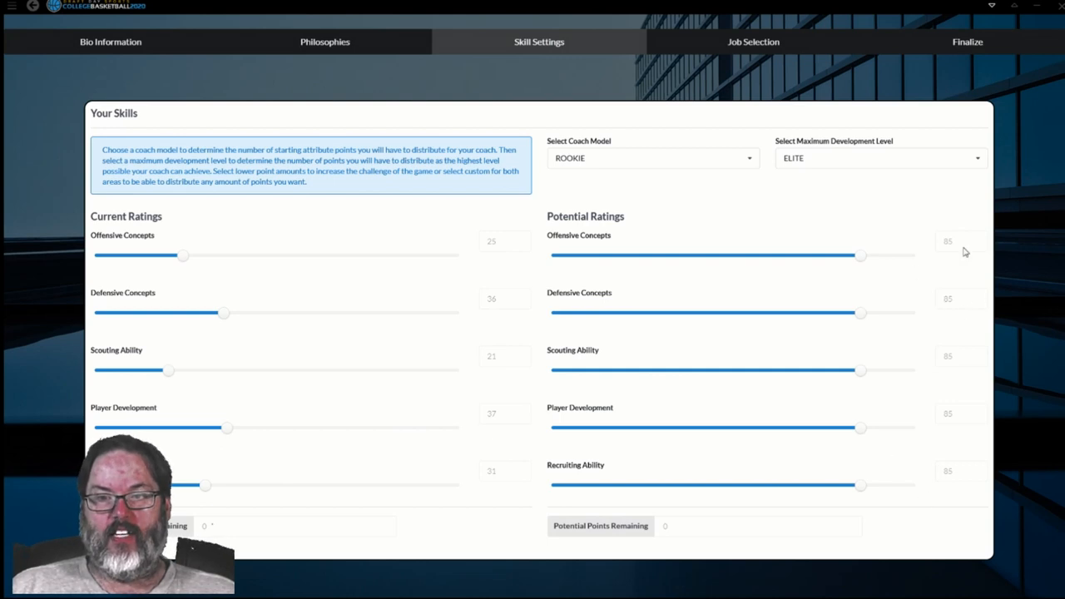
pyautogui.moveTo(861, 258)
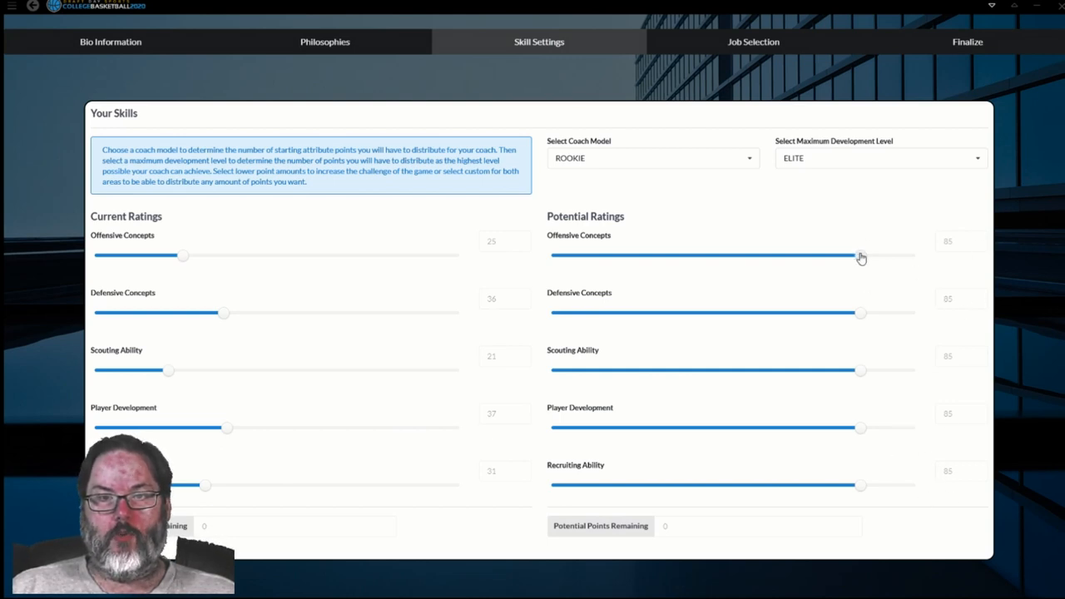
# Step: Drag the Potential Ratings sliders to Offense 75, Defense 90, Scouting 75, Recruiting 100
pyautogui.moveTo(861, 255); pyautogui.dragTo(824, 255)
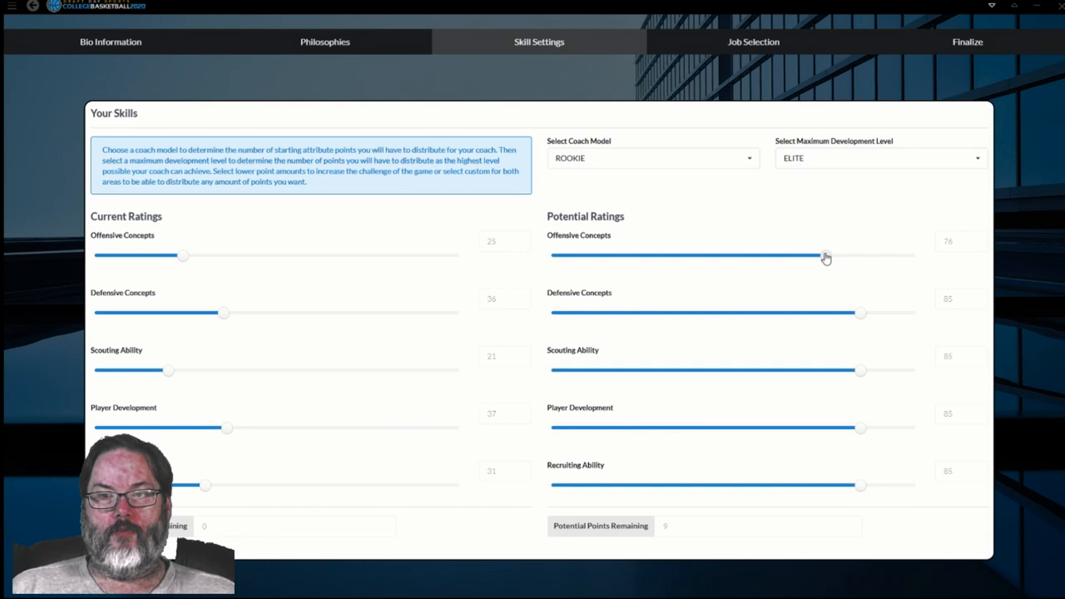
pyautogui.moveTo(826, 256); pyautogui.dragTo(824, 256)
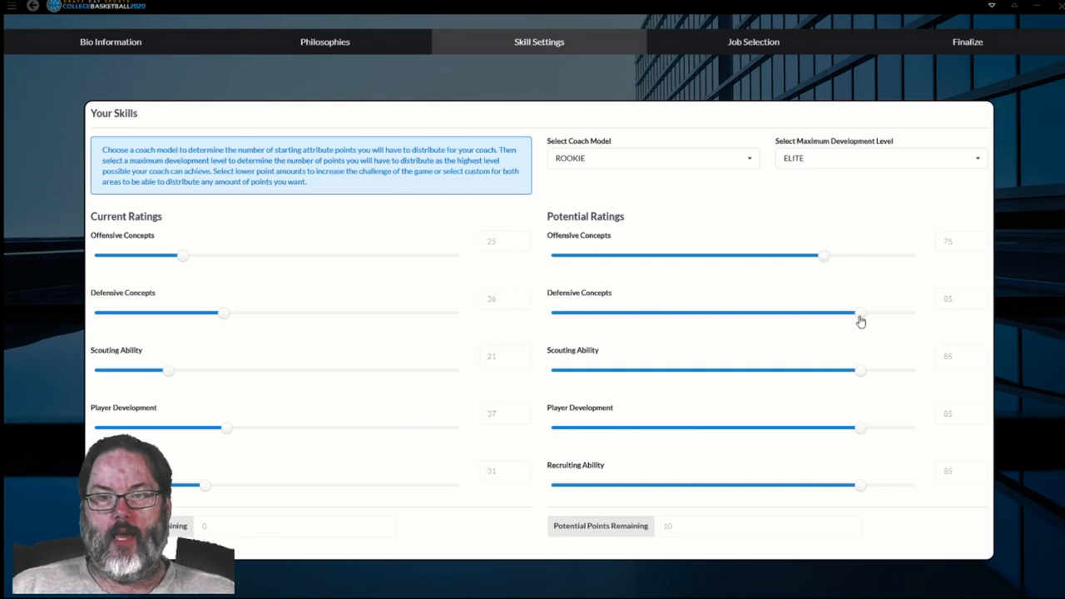
pyautogui.moveTo(861, 313); pyautogui.dragTo(878, 313)
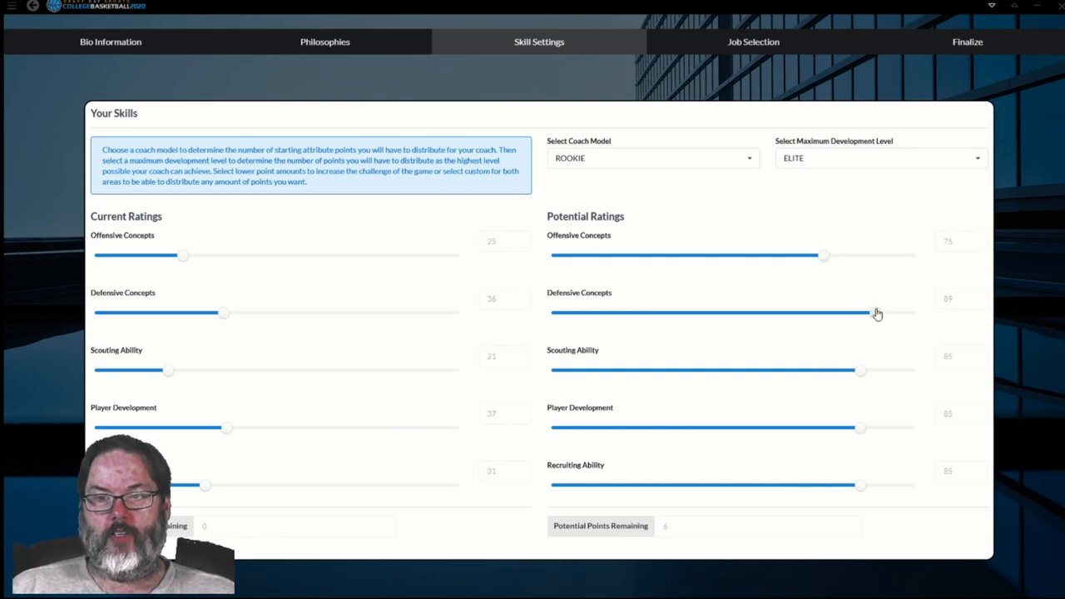
pyautogui.moveTo(832, 312); pyautogui.dragTo(879, 313)
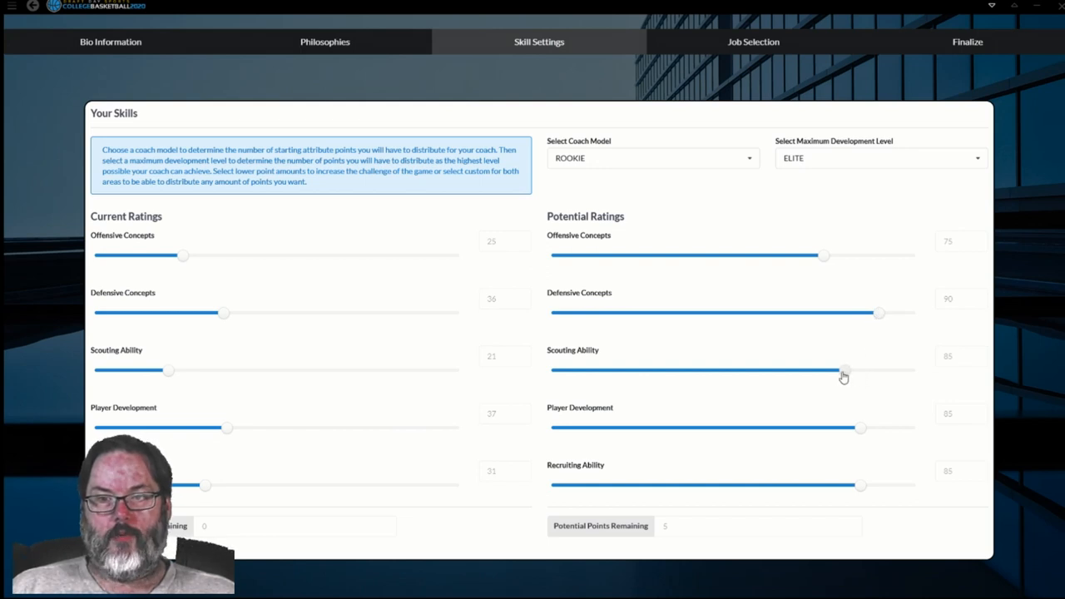
pyautogui.moveTo(843, 370); pyautogui.dragTo(830, 370)
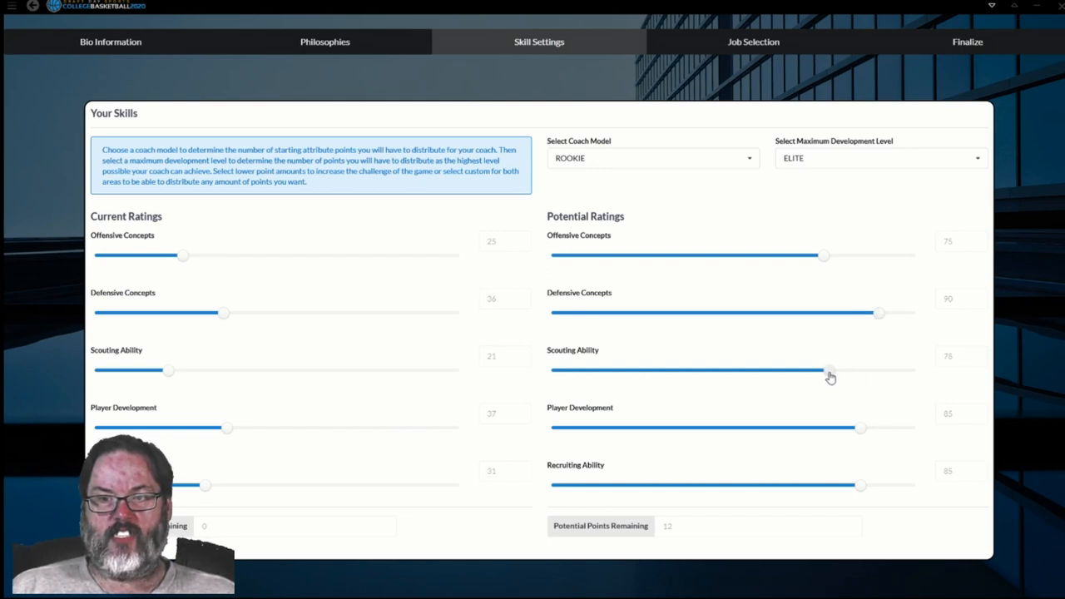
pyautogui.moveTo(830, 370); pyautogui.dragTo(822, 370)
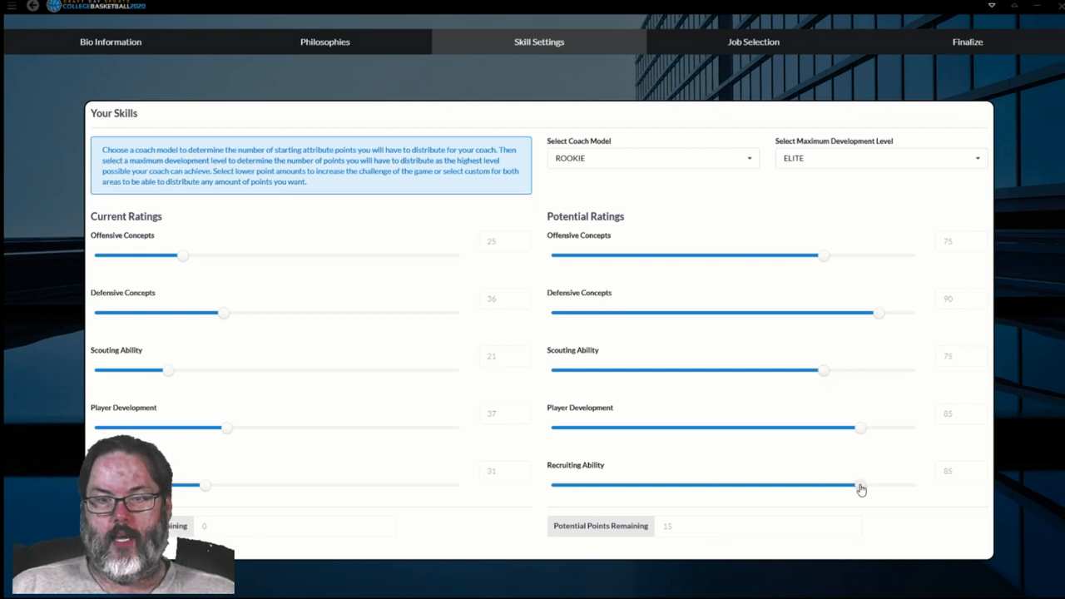
pyautogui.moveTo(862, 485); pyautogui.dragTo(915, 485)
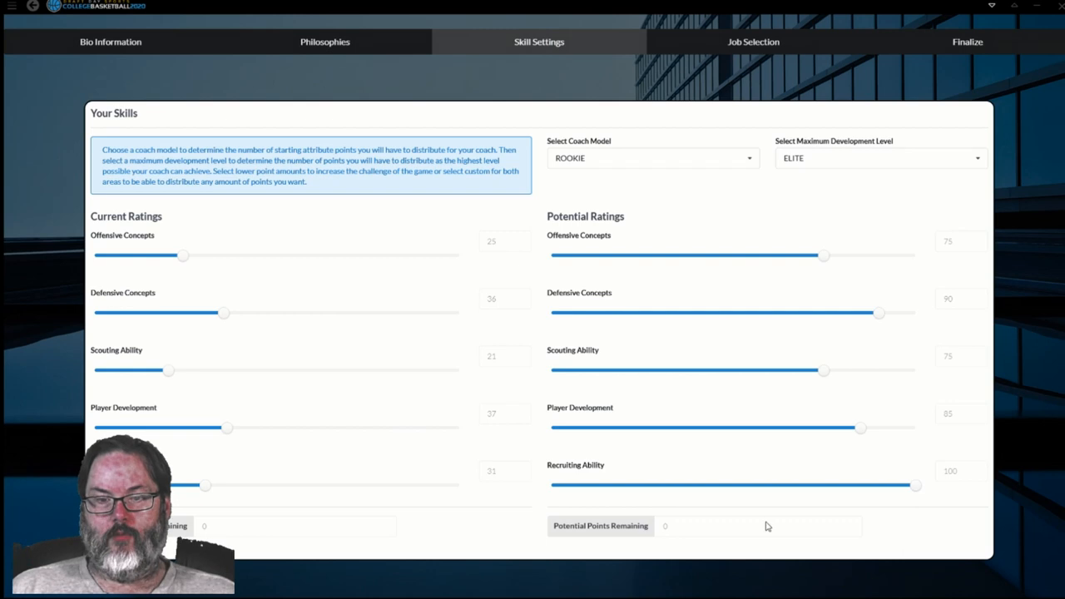
pyautogui.moveTo(748, 408)
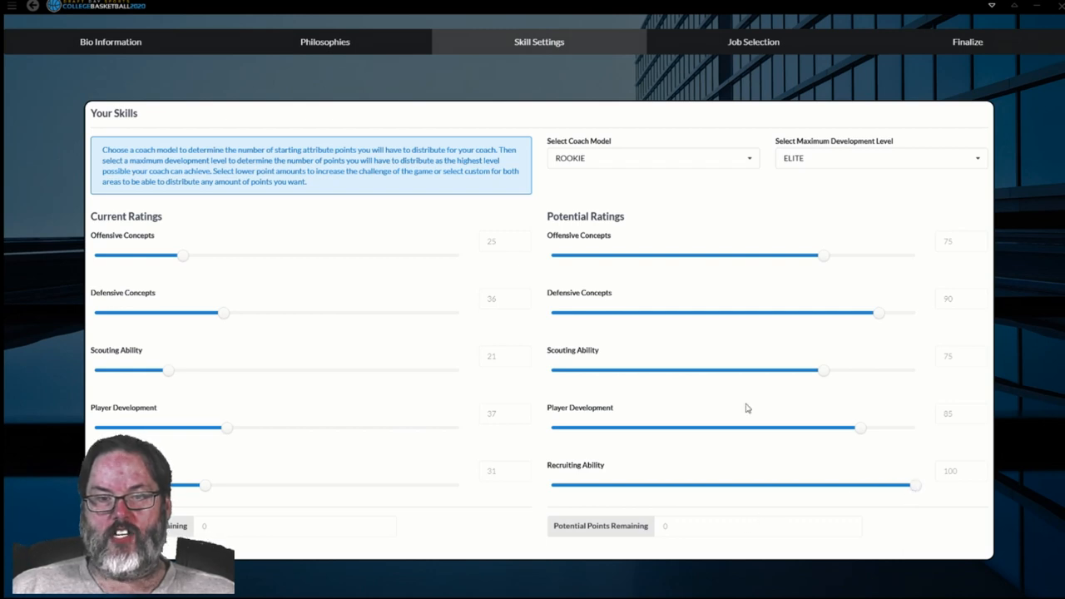
pyautogui.moveTo(471, 329)
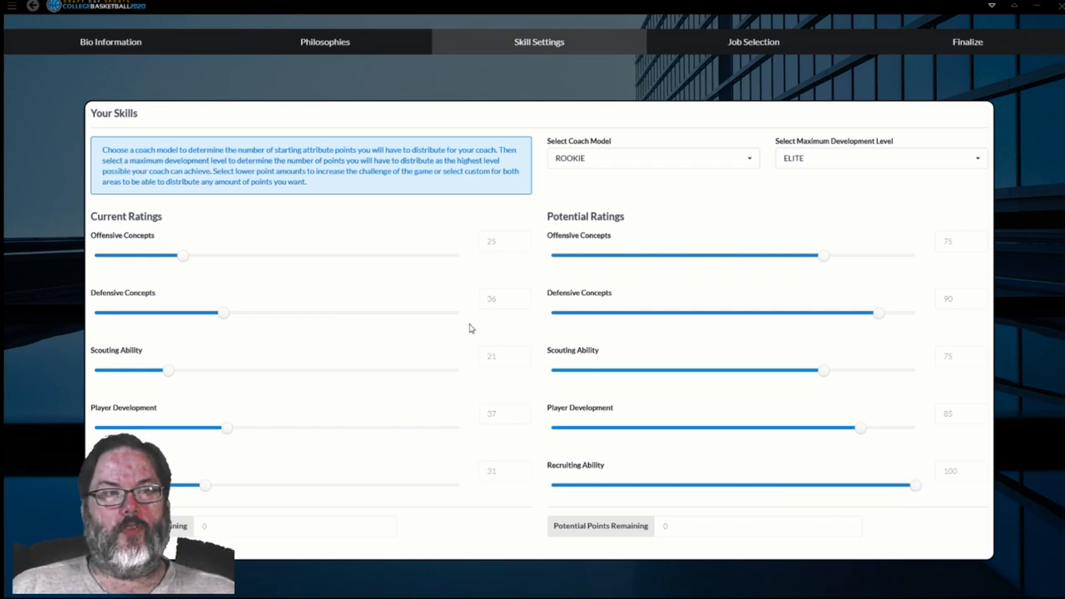
pyautogui.moveTo(770, 267)
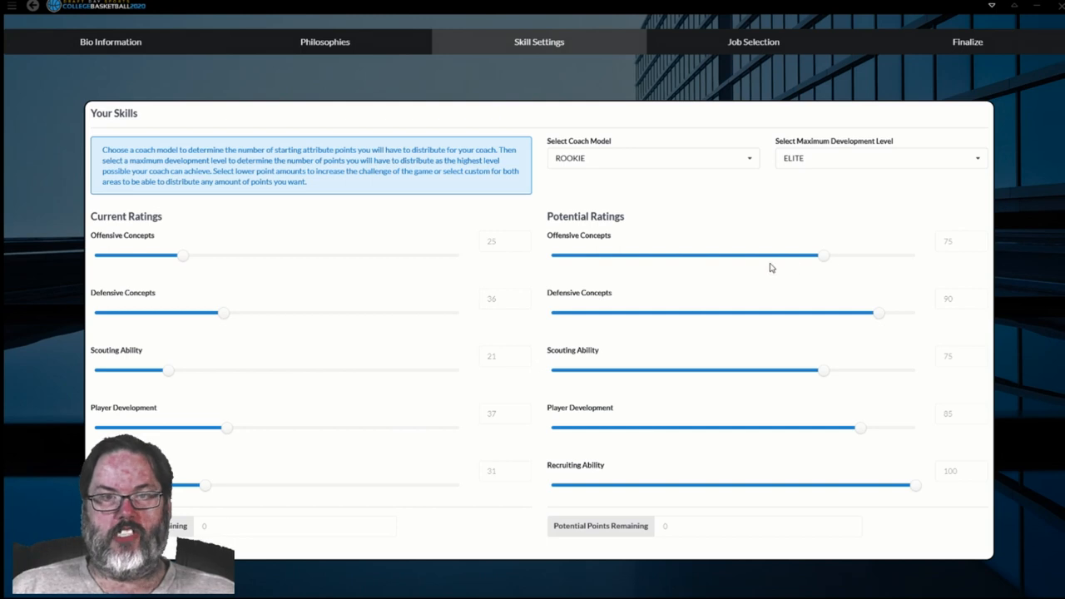
pyautogui.moveTo(917, 446)
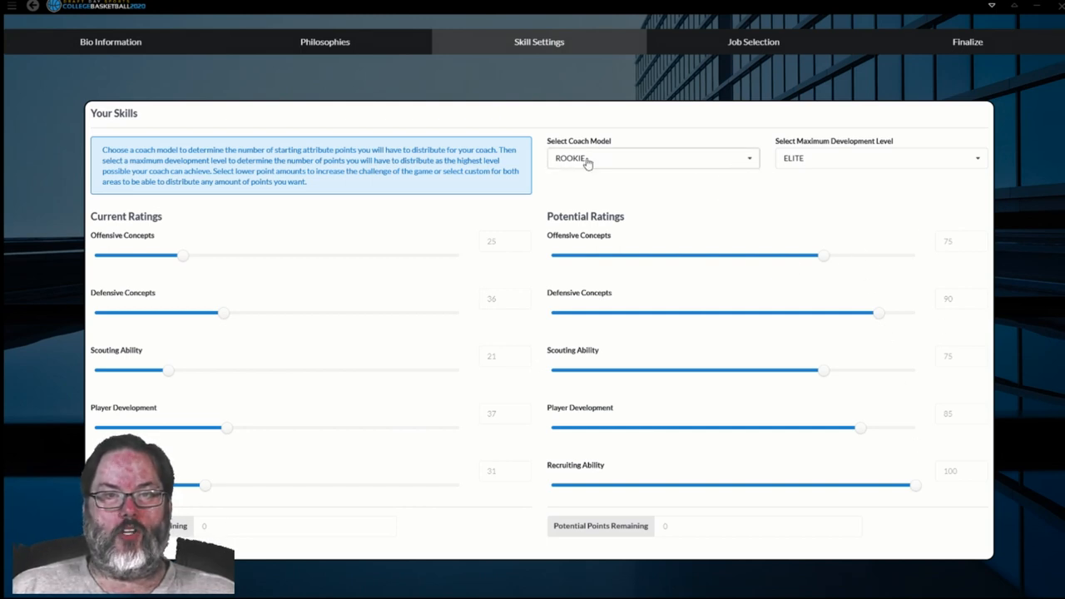
pyautogui.moveTo(630, 159)
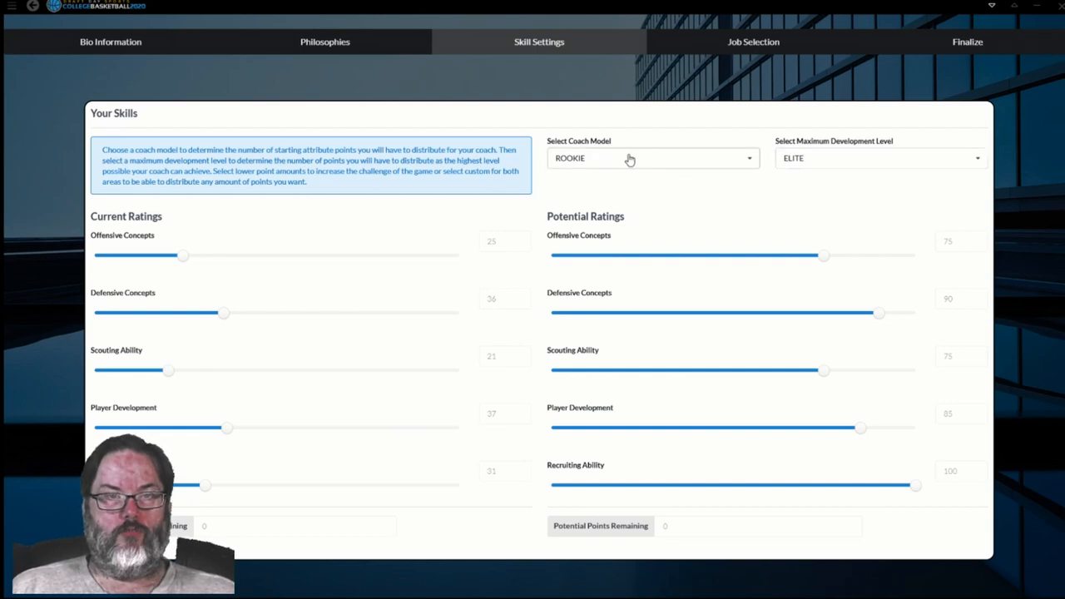
pyautogui.moveTo(248, 525)
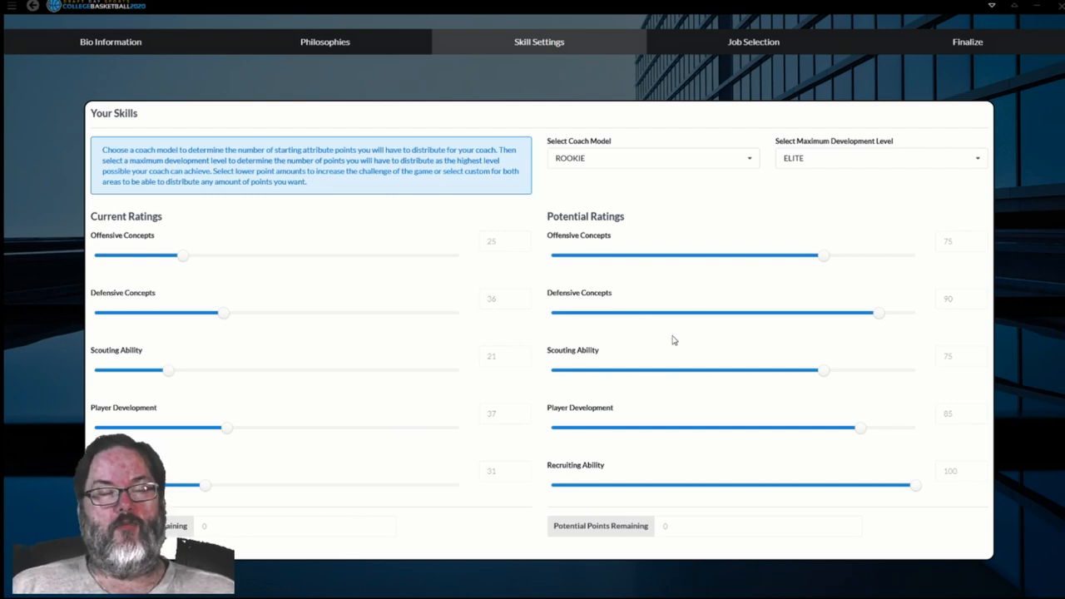
pyautogui.moveTo(714, 367)
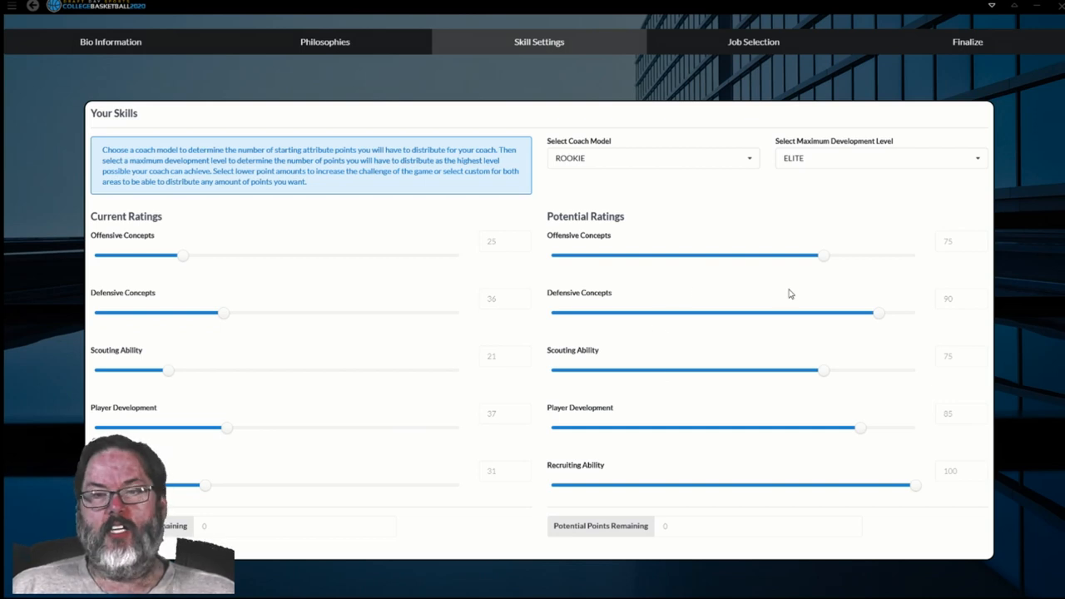
pyautogui.moveTo(835, 246)
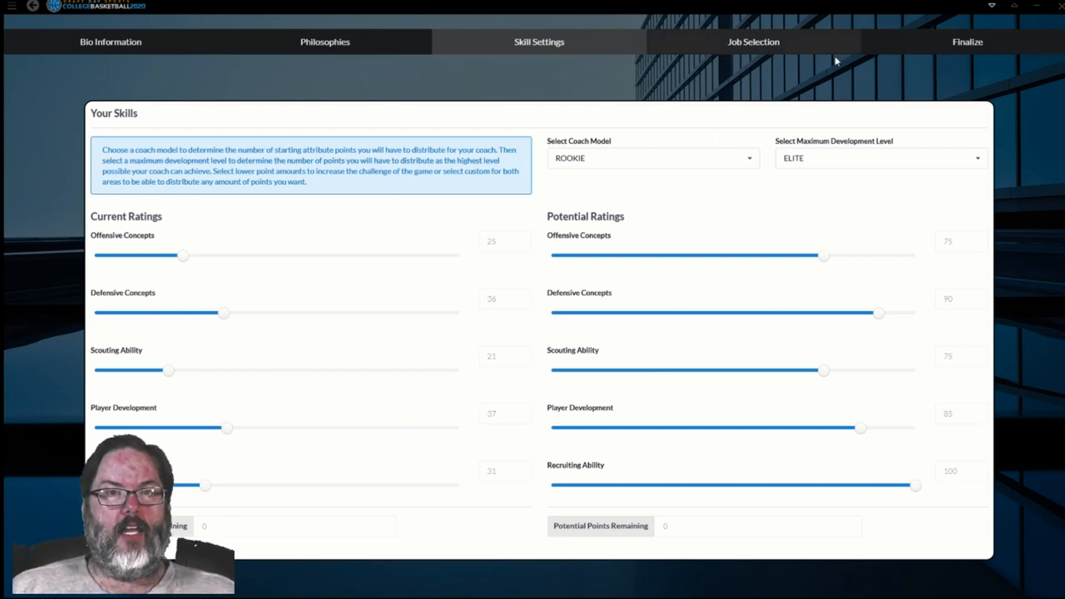
# Step: Open the Job Selection page listing schools with conference, prestige, facilities and academics
pyautogui.click(753, 42)
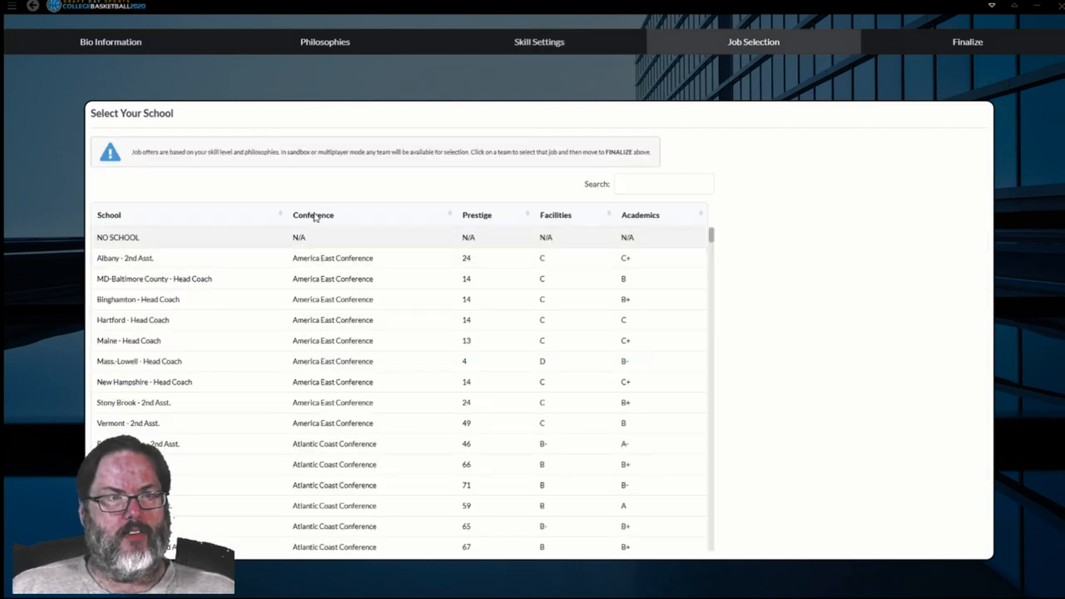
pyautogui.moveTo(458, 387)
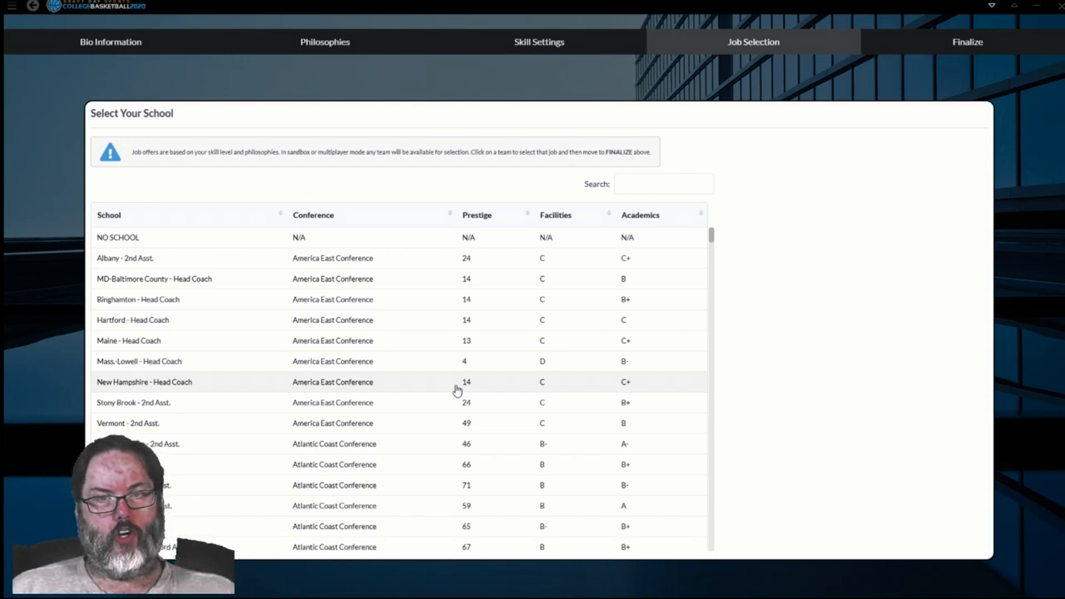
pyautogui.moveTo(470, 237)
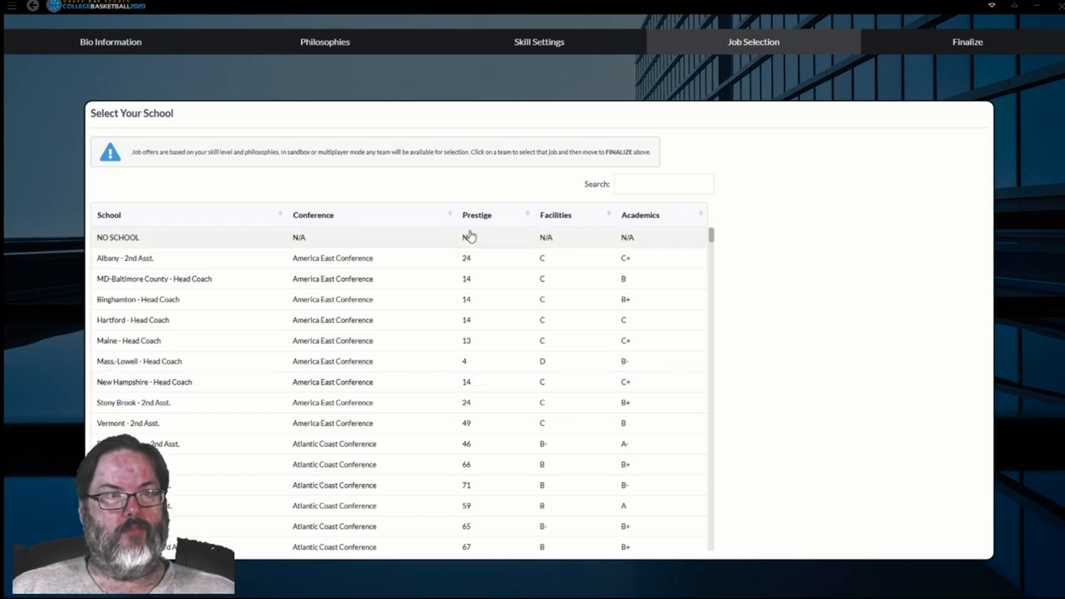
pyautogui.moveTo(252, 162)
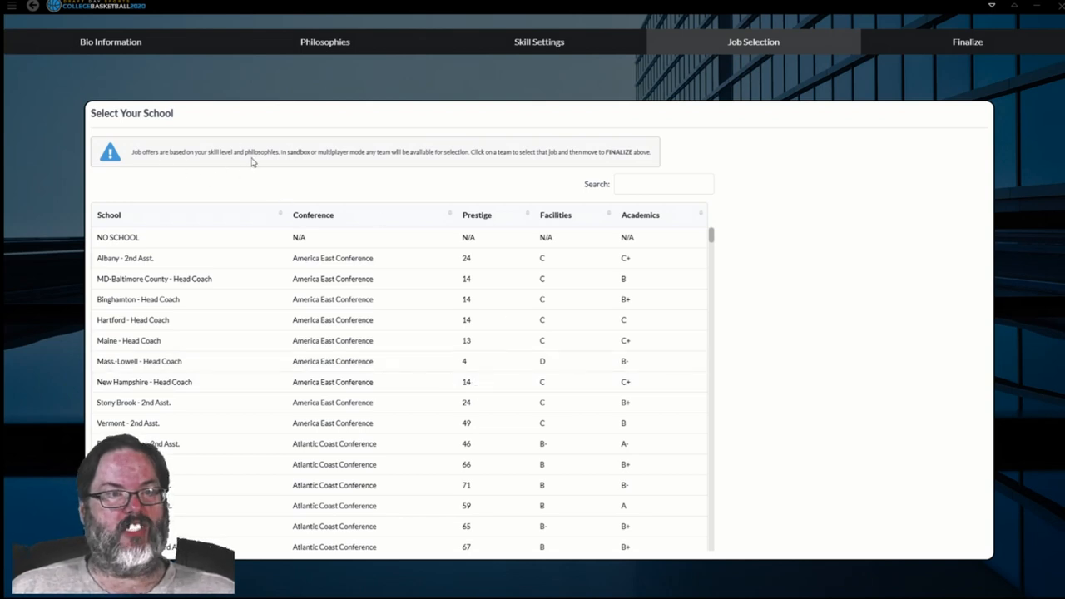
pyautogui.moveTo(265, 164)
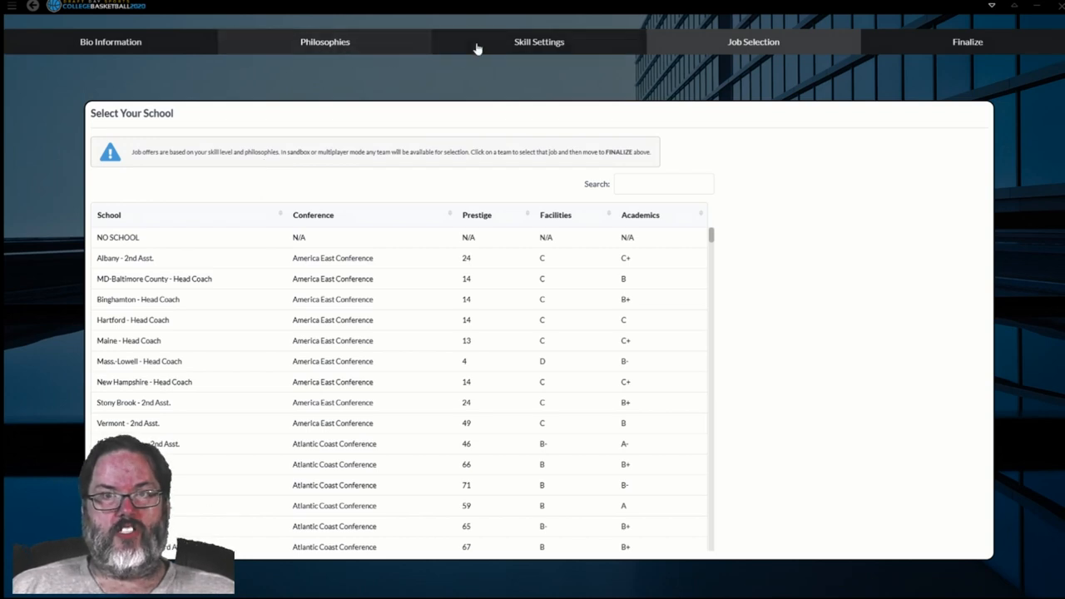
pyautogui.moveTo(362, 407)
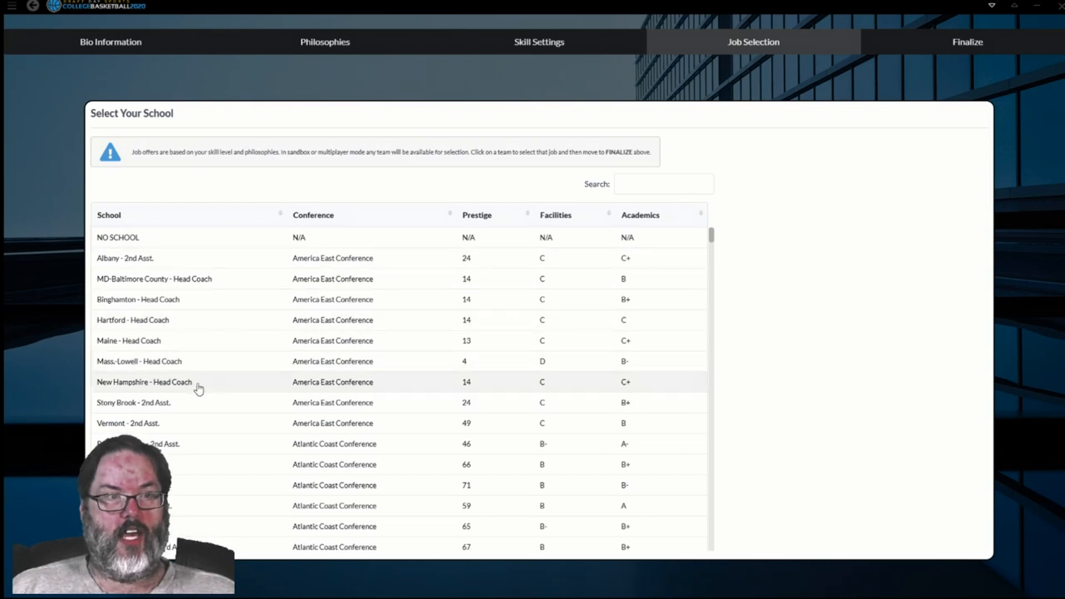
pyautogui.moveTo(270, 459)
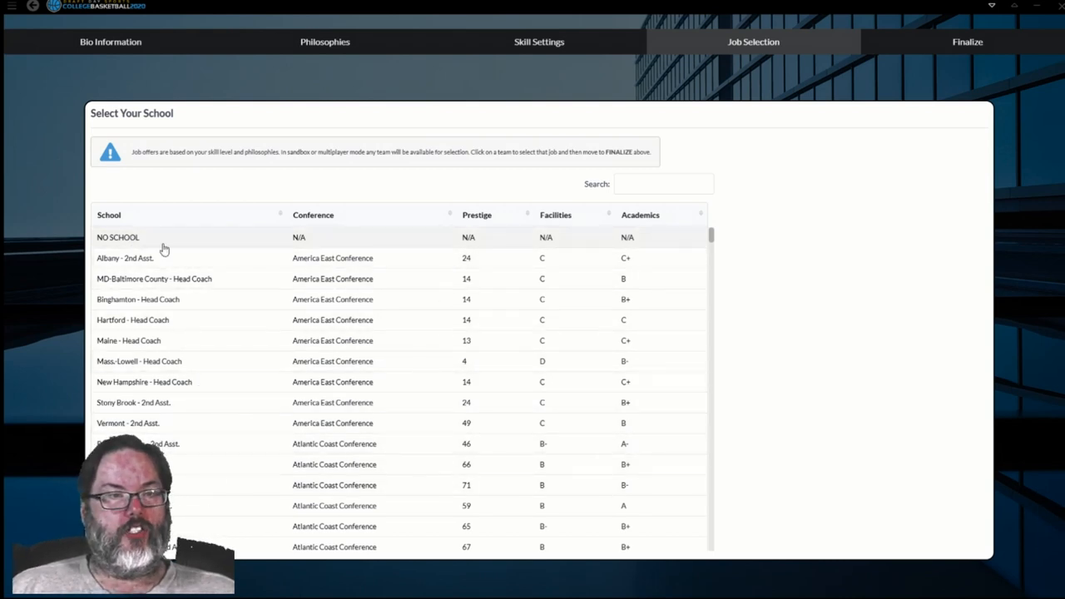
pyautogui.moveTo(447, 233)
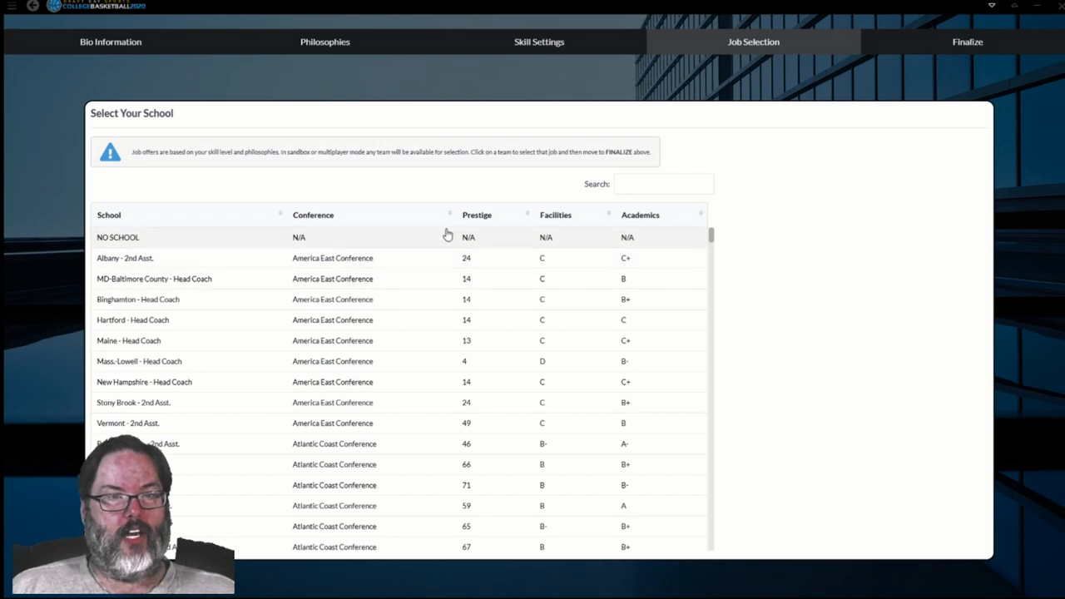
pyautogui.click(476, 214)
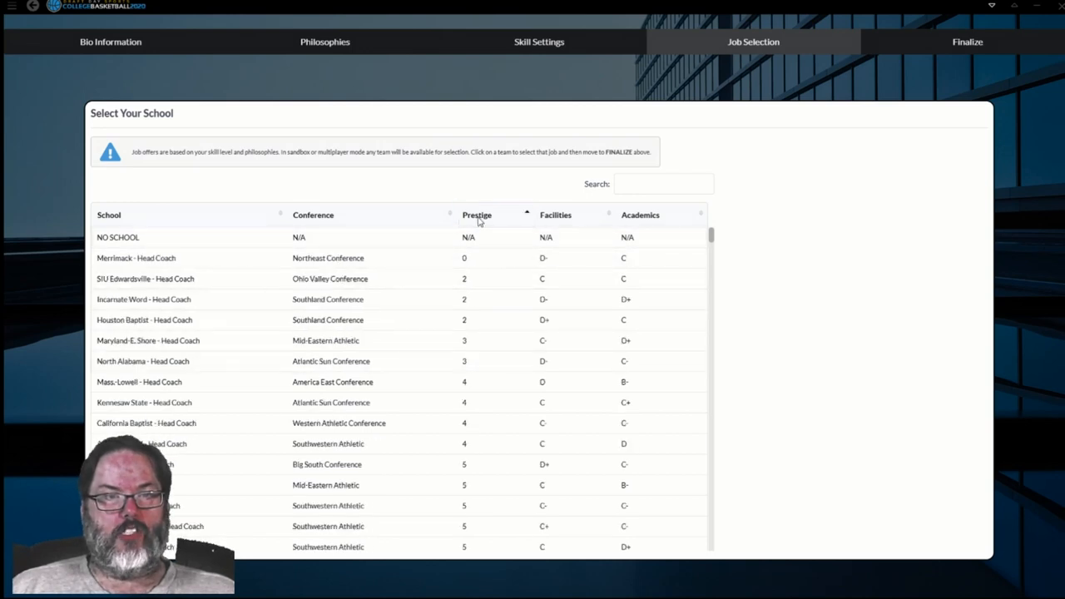
pyautogui.click(477, 215)
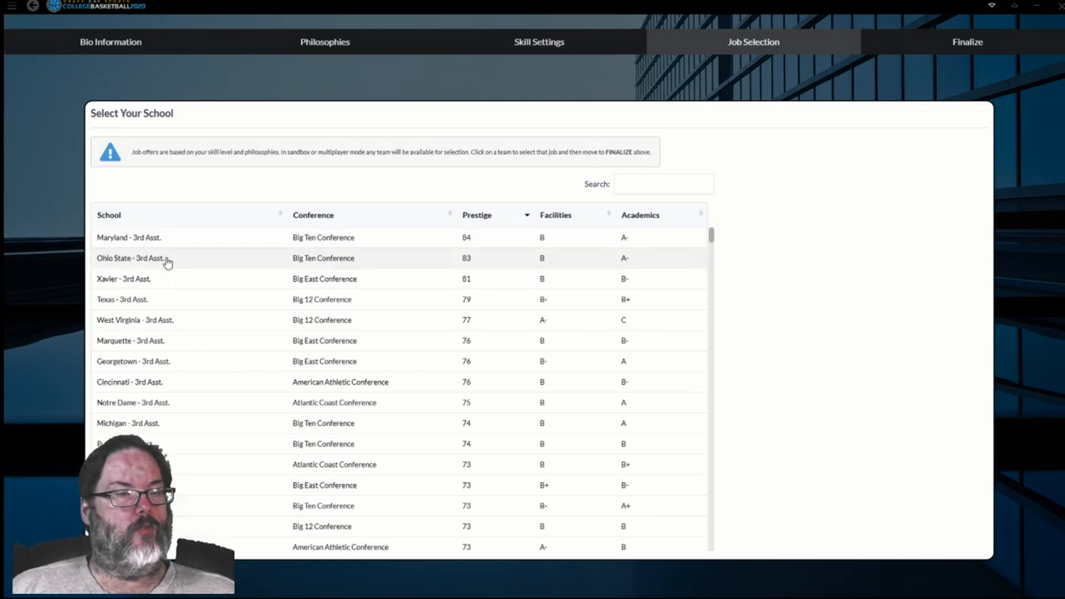
pyautogui.moveTo(171, 299)
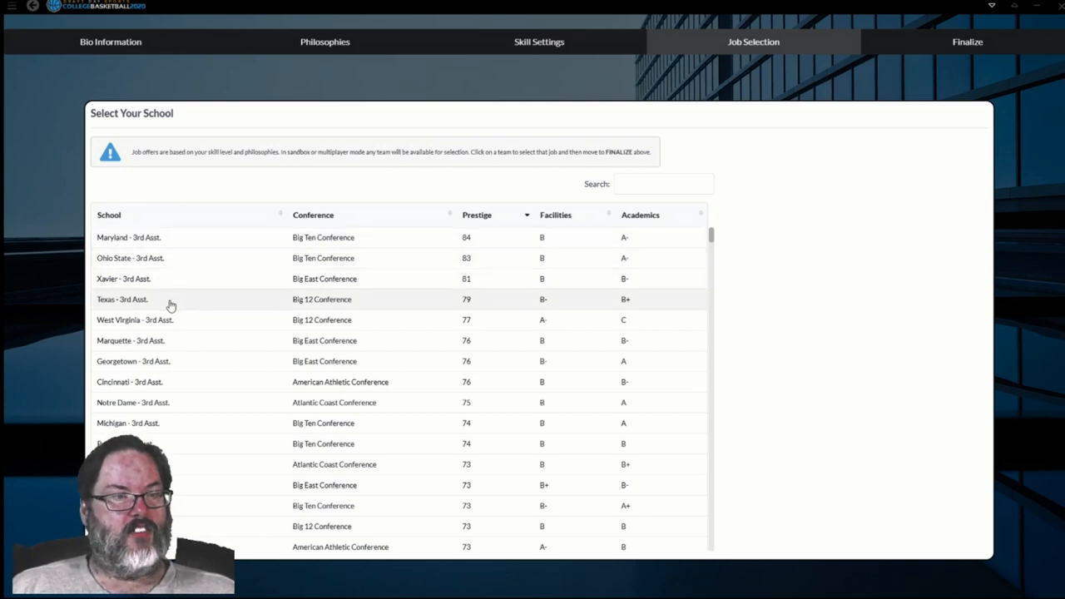
pyautogui.moveTo(187, 361)
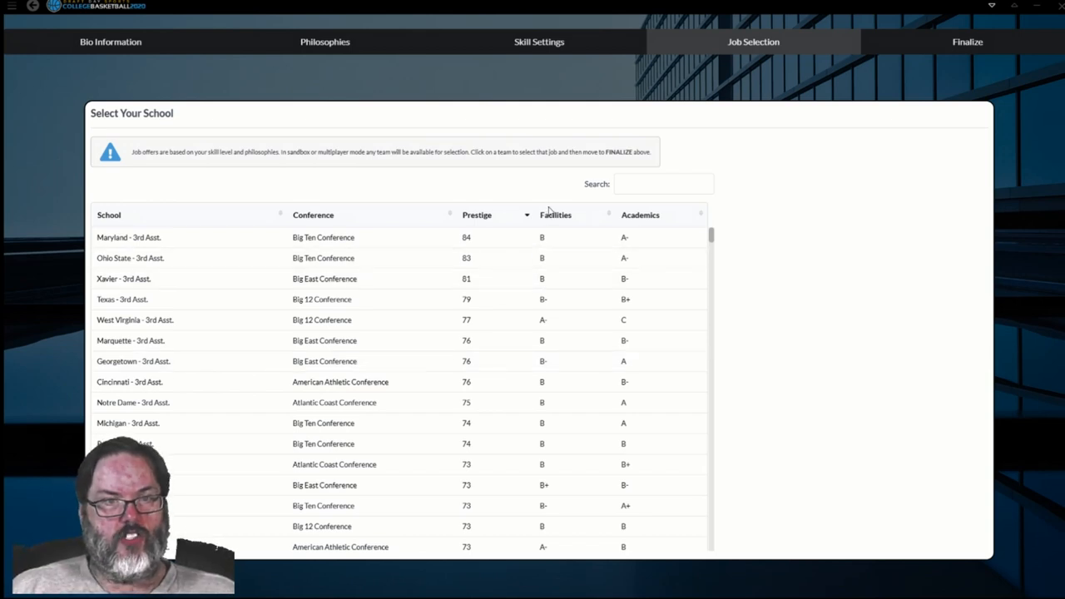
pyautogui.moveTo(770, 255)
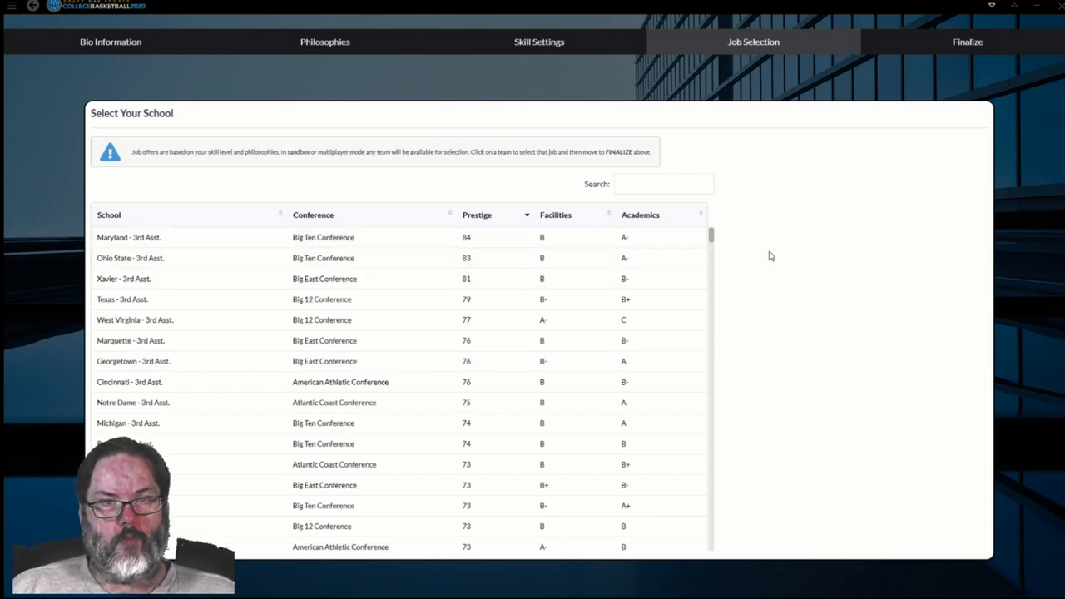
# Step: Sort job openings by prestige, lowest first, and scroll through head coach jobs up to prestige 14
pyautogui.click(476, 214)
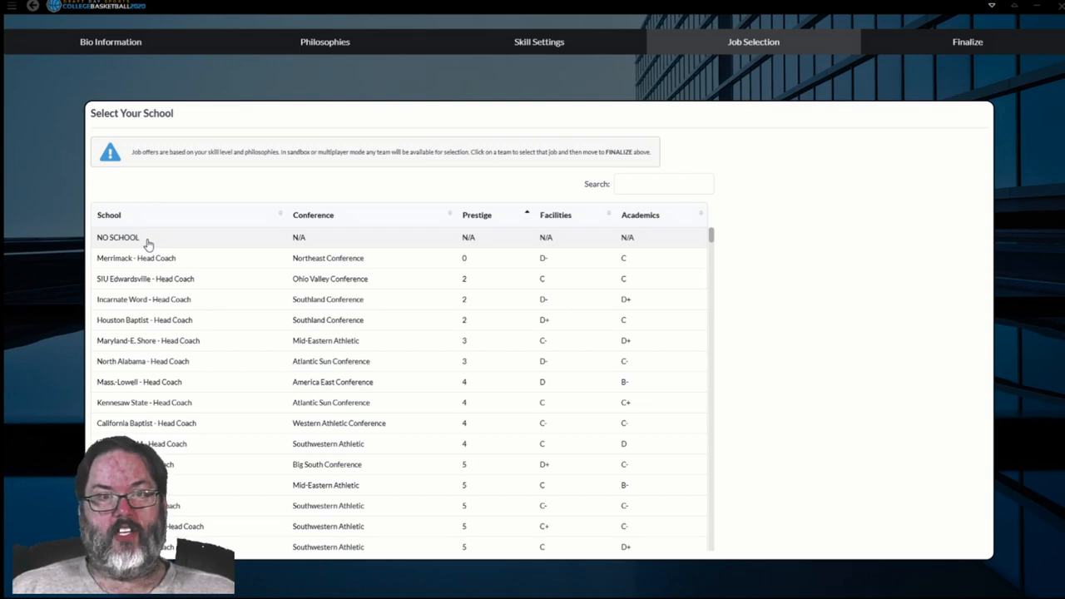
pyautogui.moveTo(242, 240)
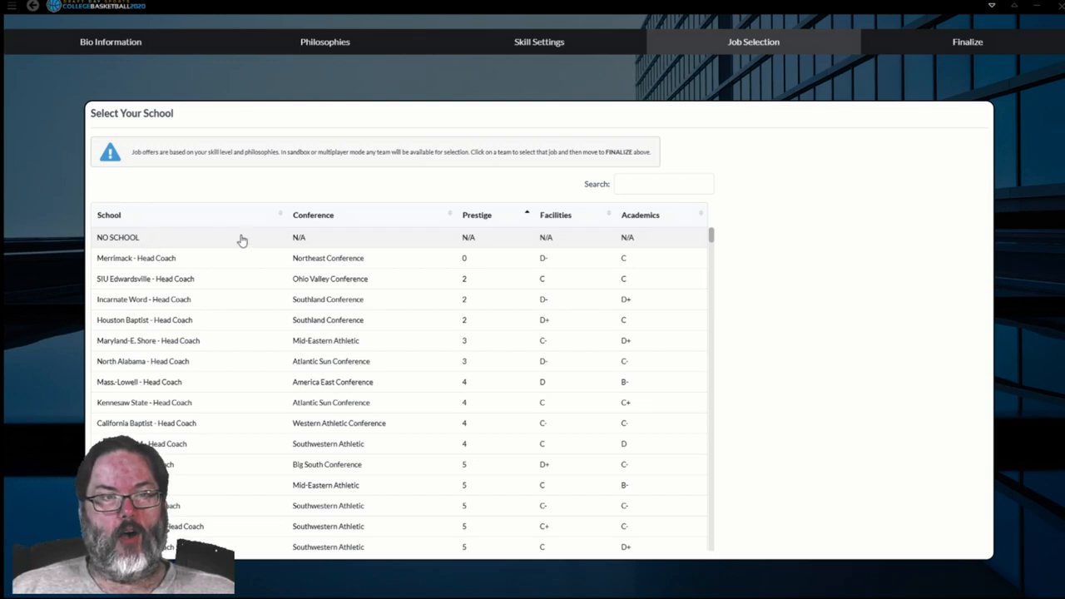
pyautogui.moveTo(271, 268)
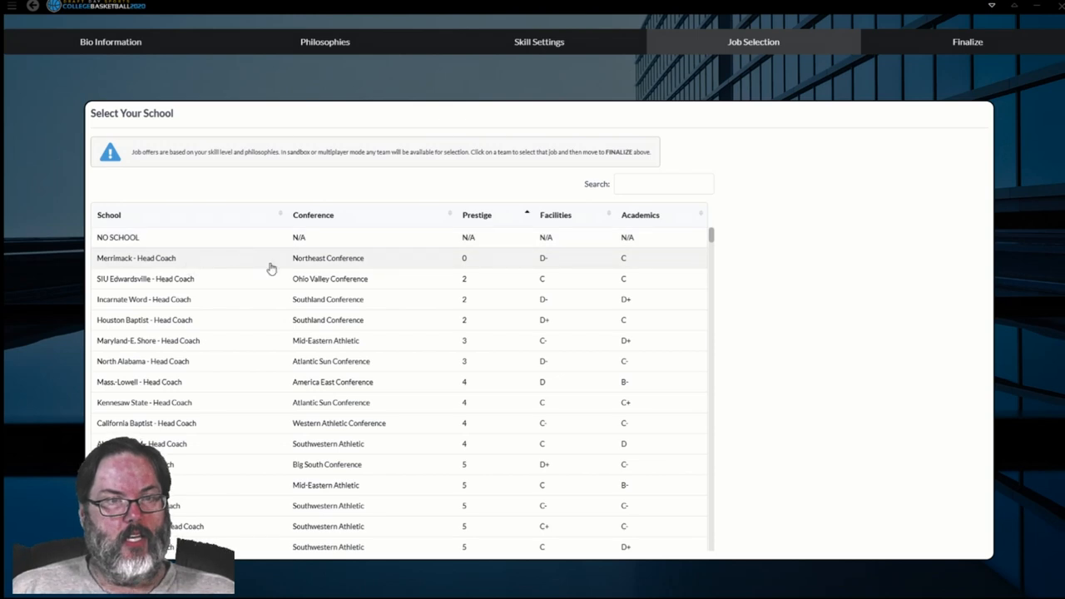
pyautogui.moveTo(219, 272)
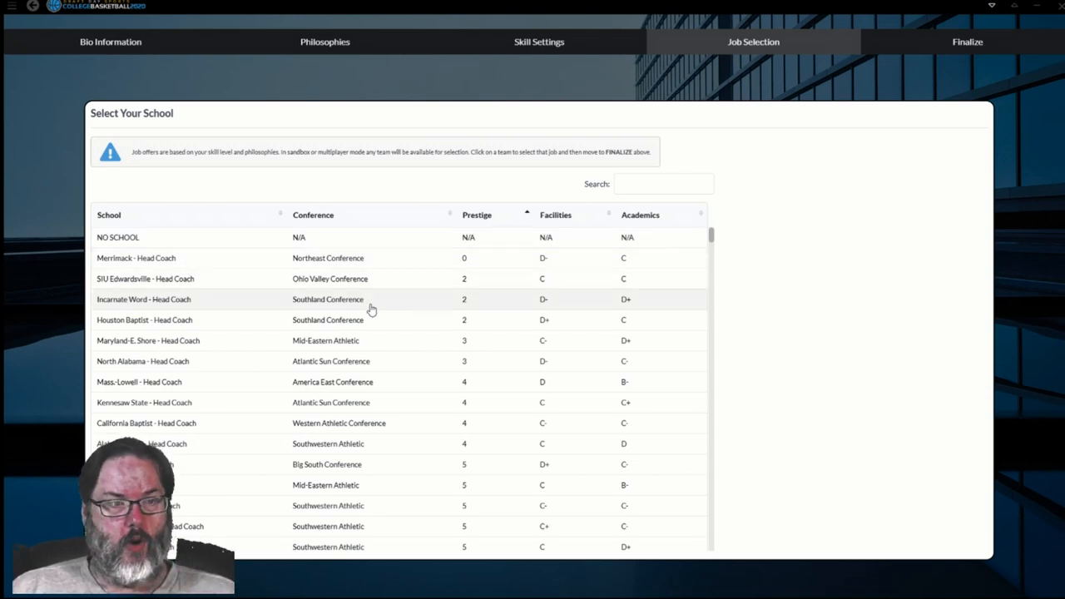
pyautogui.moveTo(237, 279)
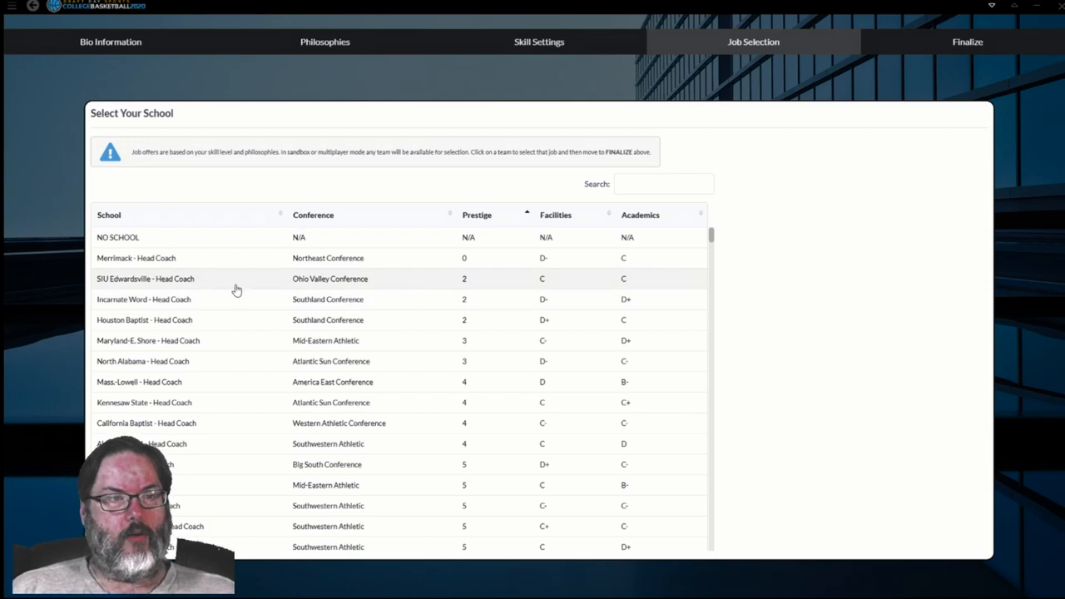
pyautogui.moveTo(234, 290)
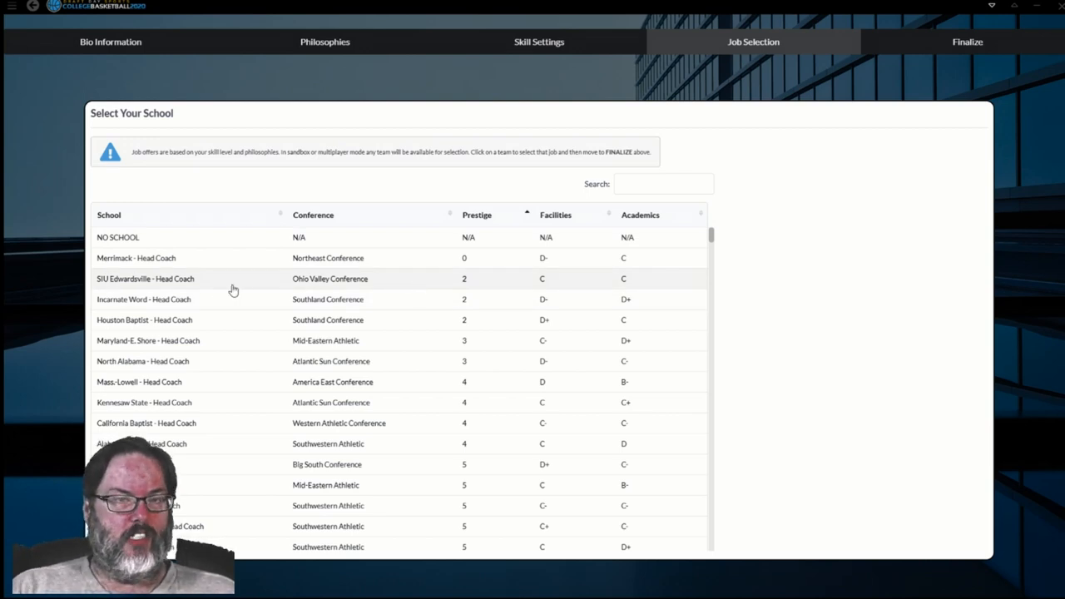
pyautogui.moveTo(194, 292)
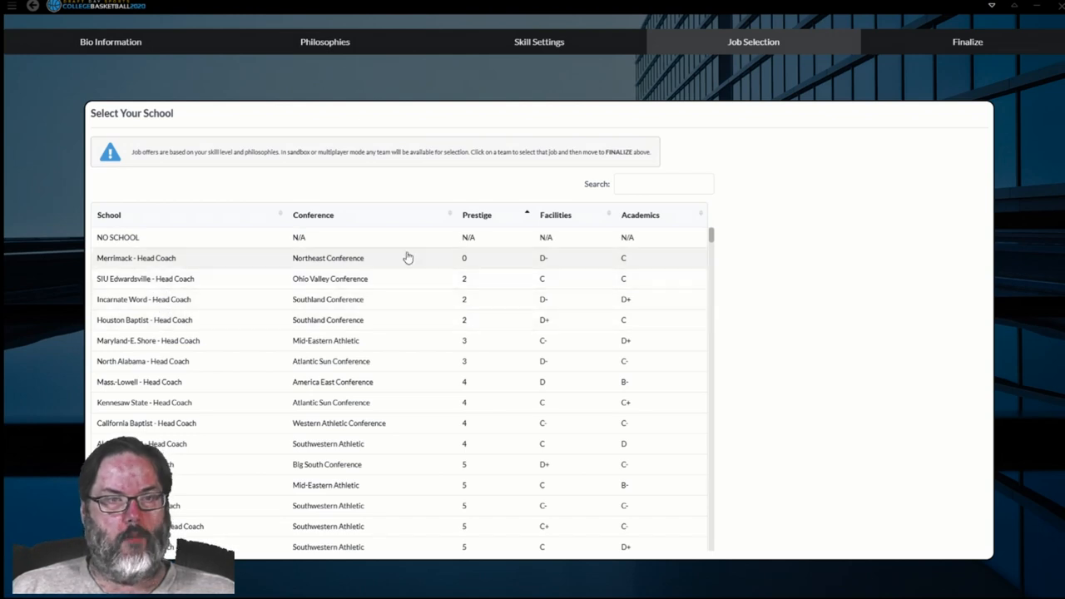
pyautogui.click(477, 214)
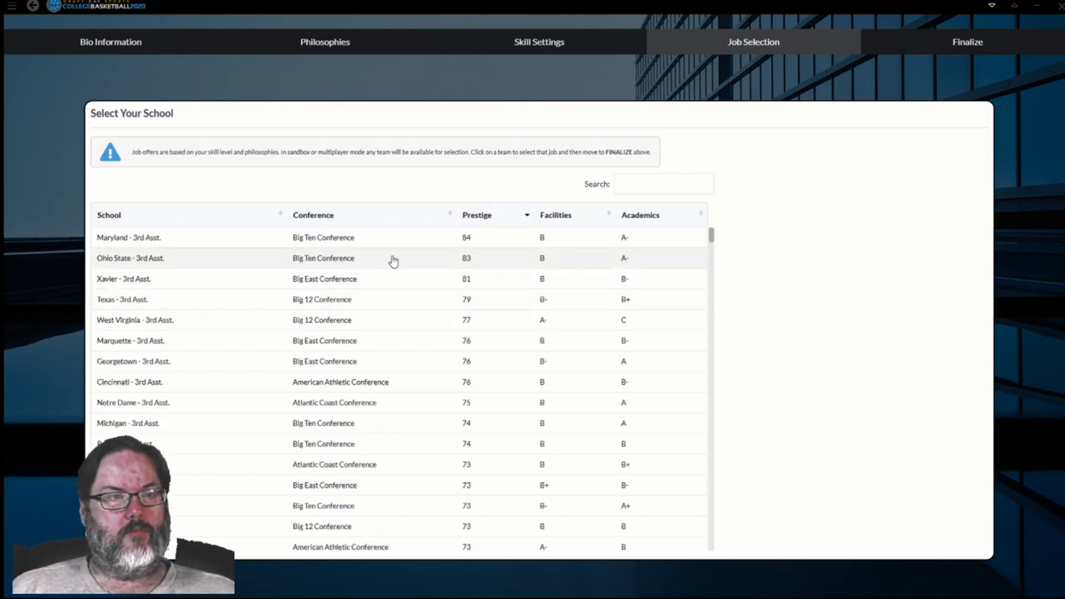
pyautogui.moveTo(195, 412)
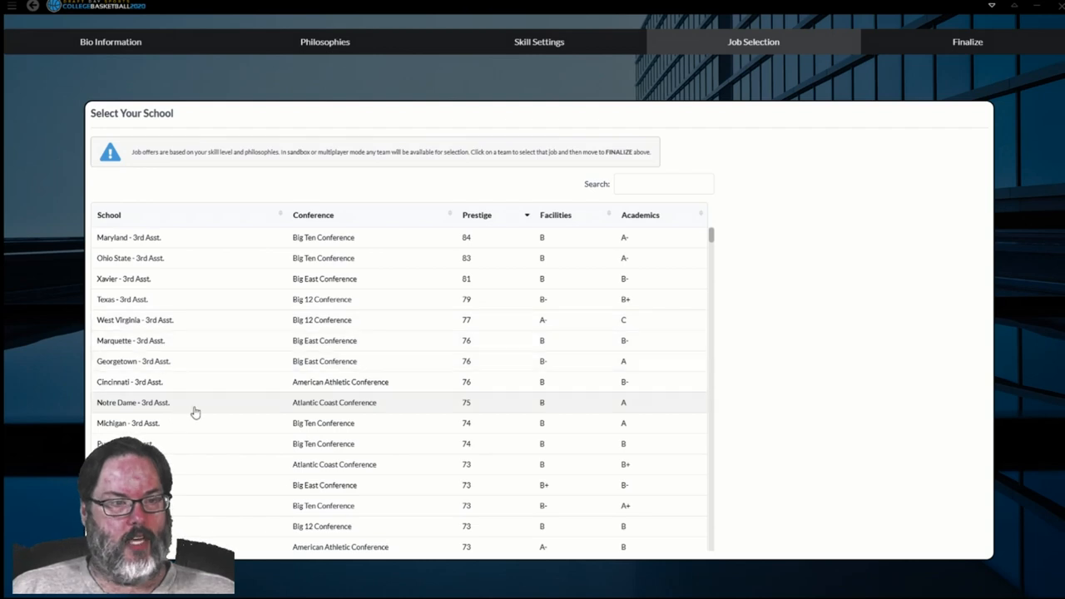
pyautogui.scroll(-3)
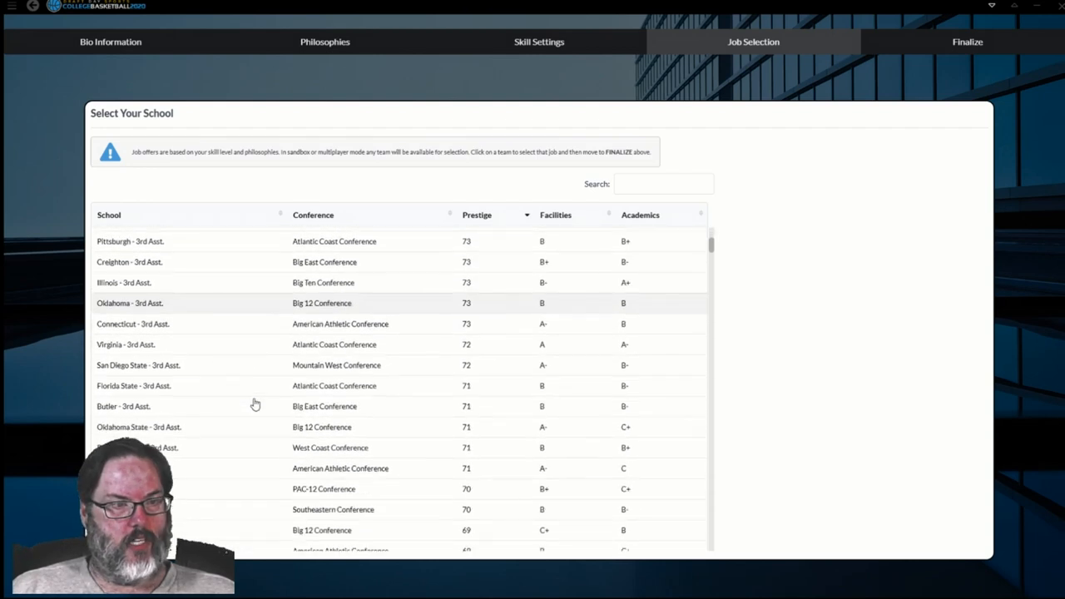
pyautogui.click(477, 215)
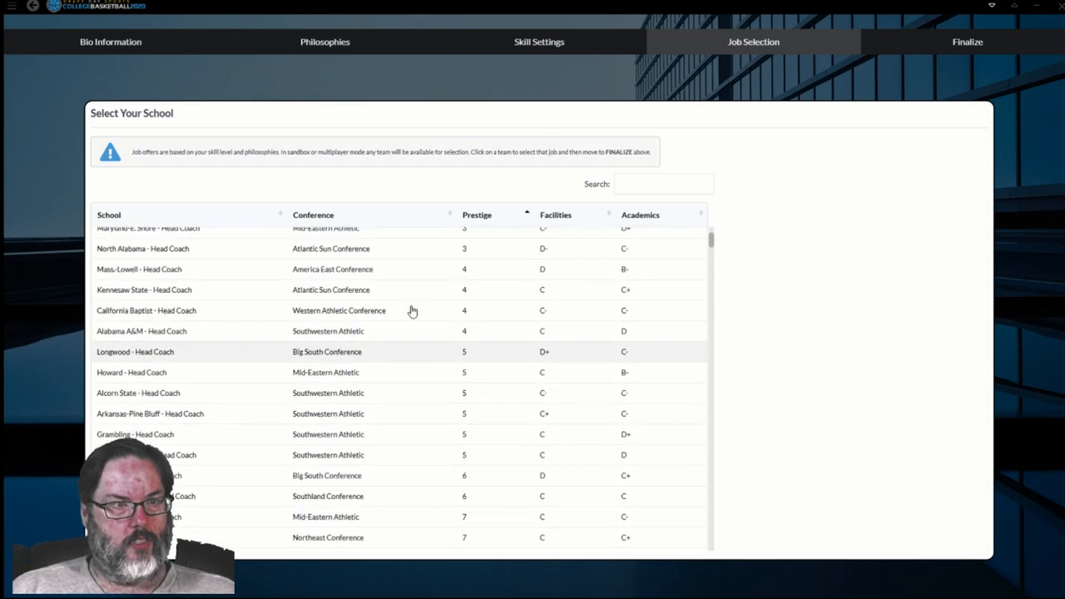
pyautogui.scroll(-3)
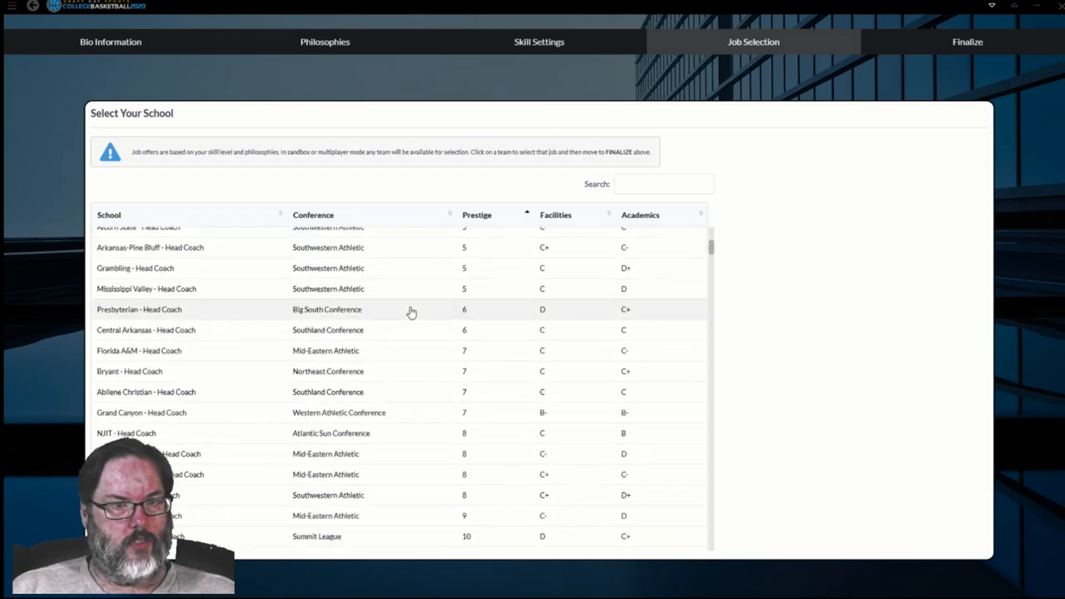
pyautogui.scroll(-3)
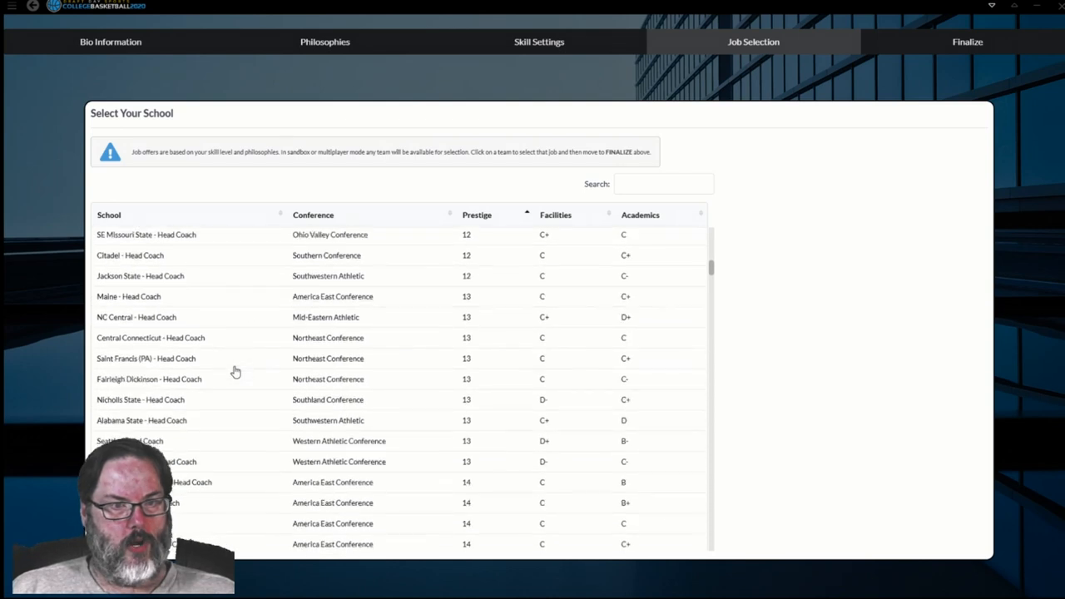
pyautogui.scroll(-3)
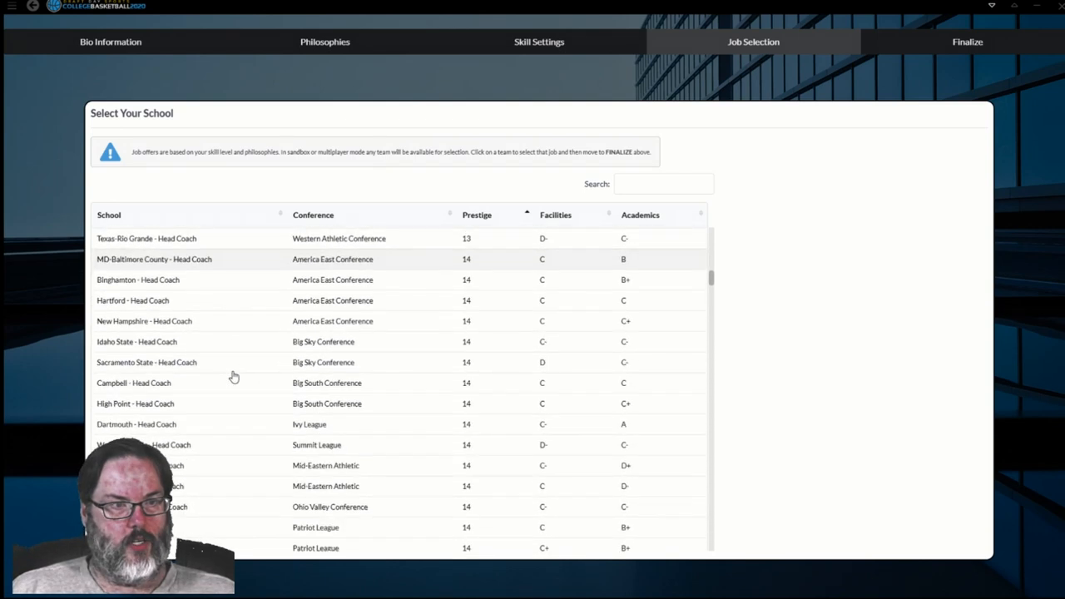
pyautogui.scroll(-3)
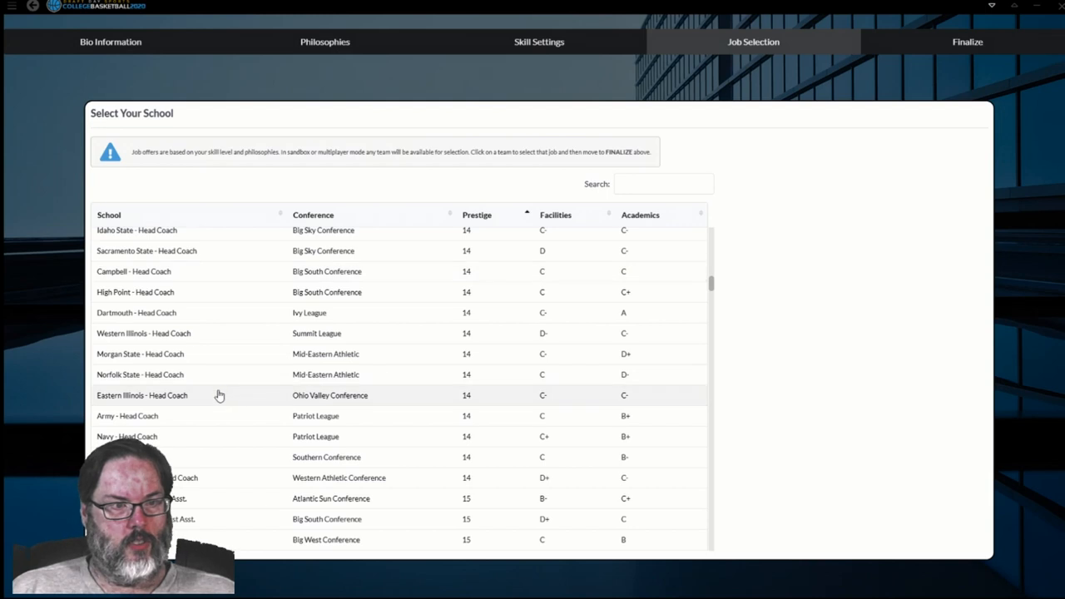
pyautogui.moveTo(211, 457)
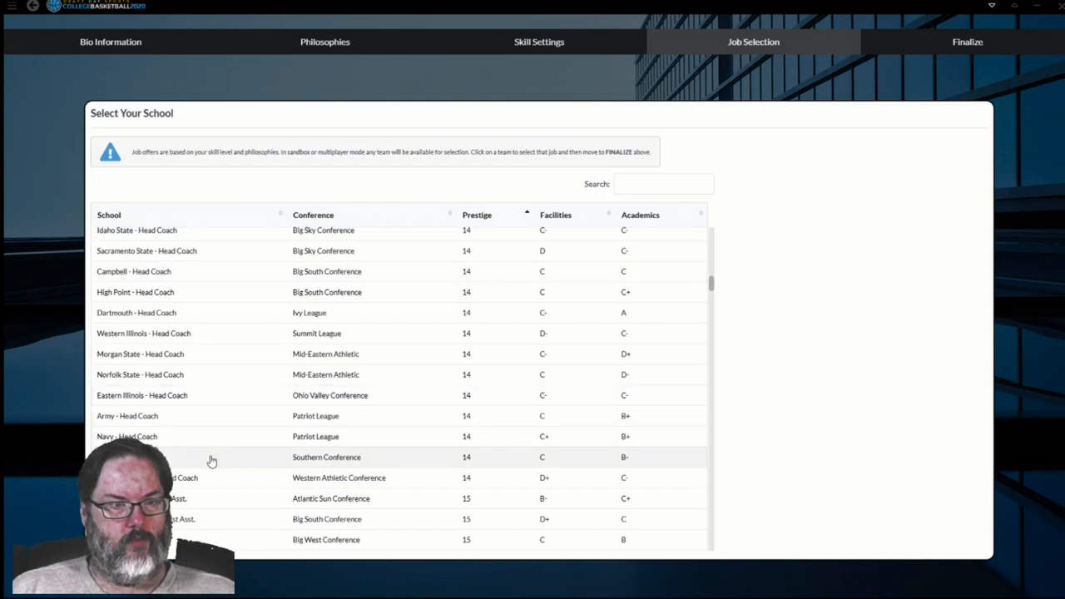
pyautogui.moveTo(215, 485)
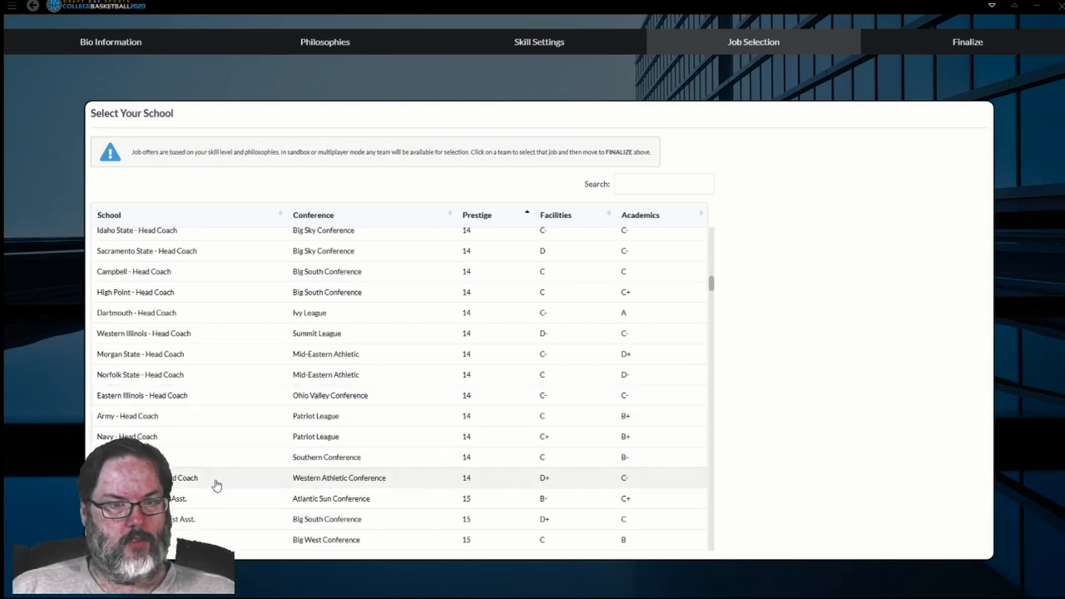
pyautogui.scroll(-3)
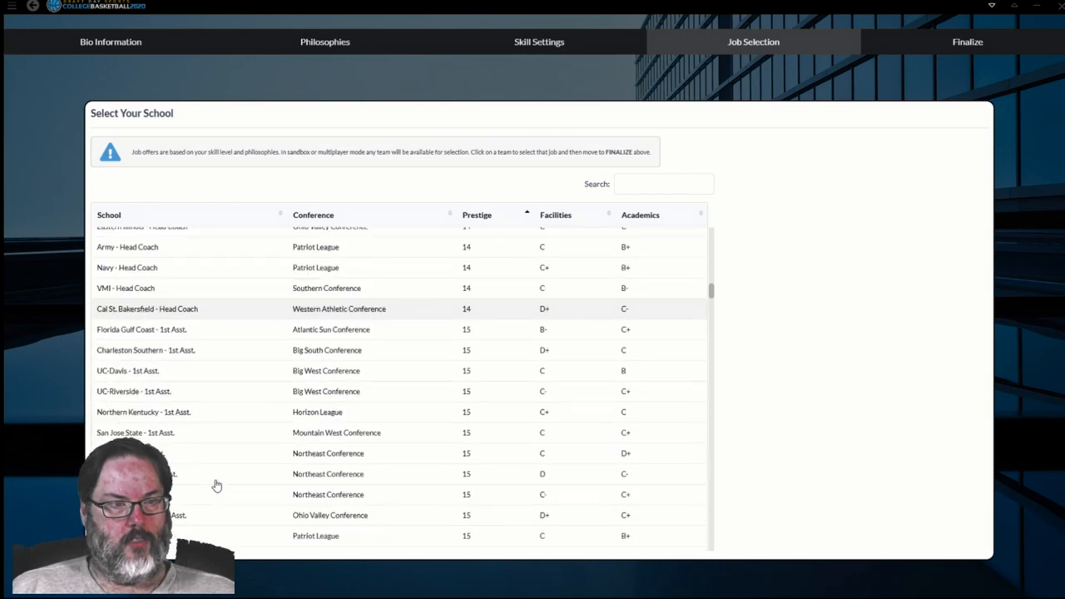
pyautogui.scroll(-3)
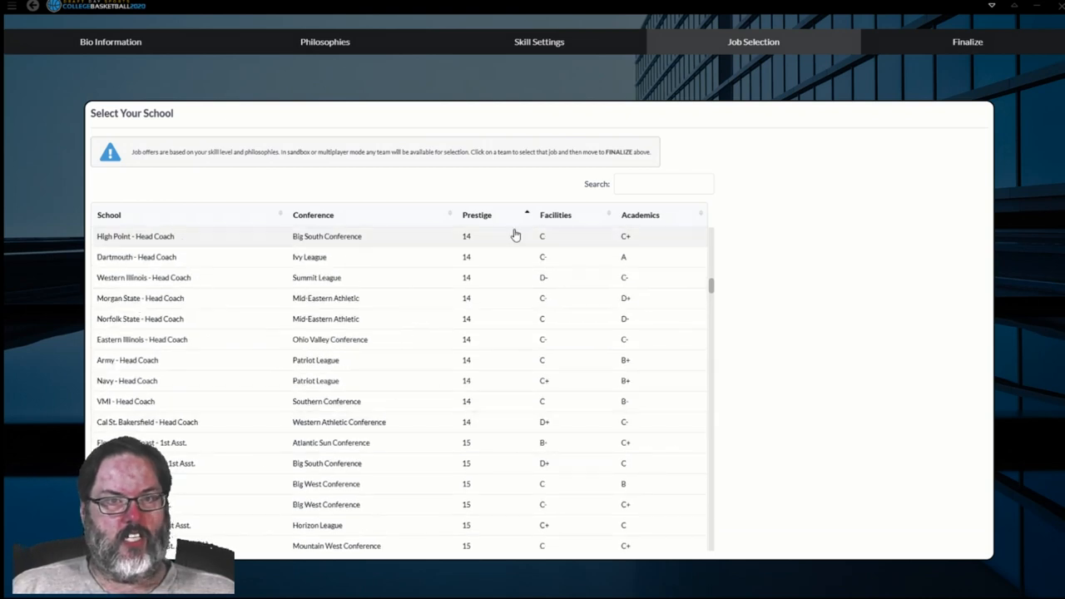
pyautogui.moveTo(252, 419)
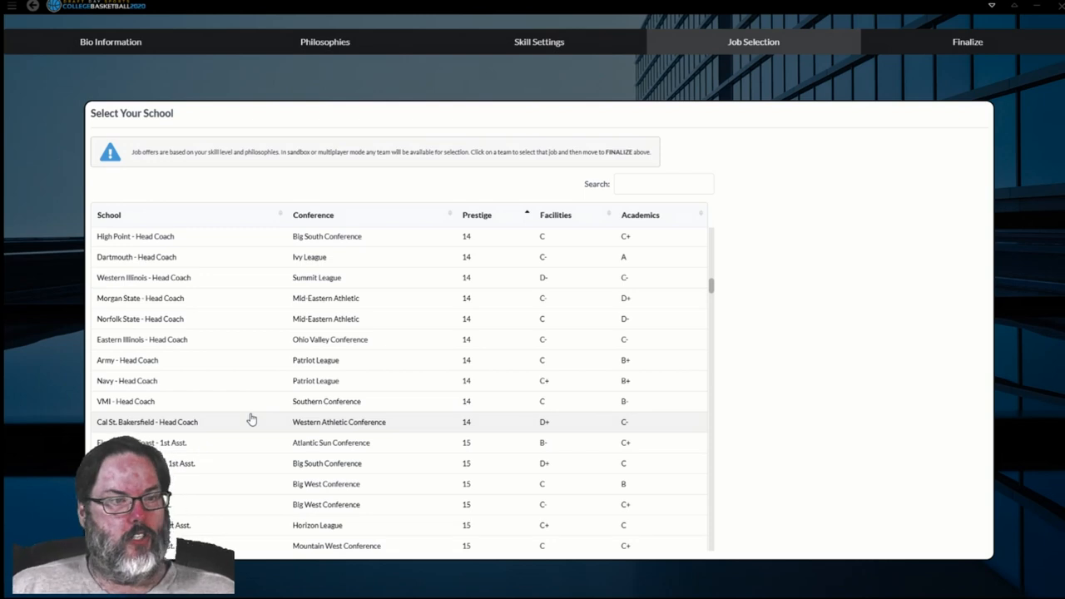
pyautogui.moveTo(283, 318)
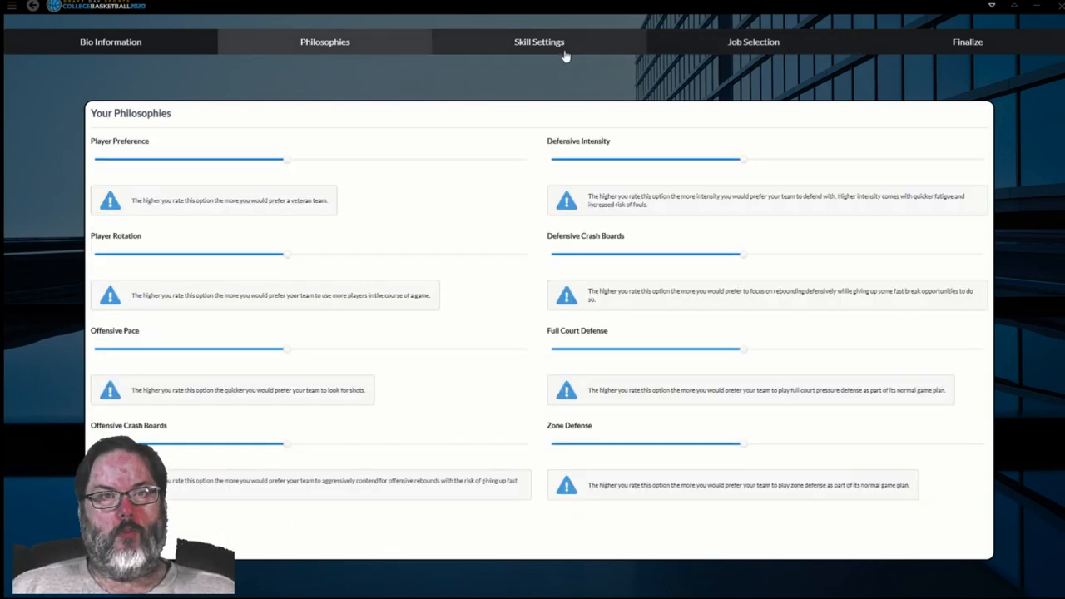
# Step: Switch the coach model to Veteran (current ratings 75) and return to the school job list
pyautogui.click(538, 41)
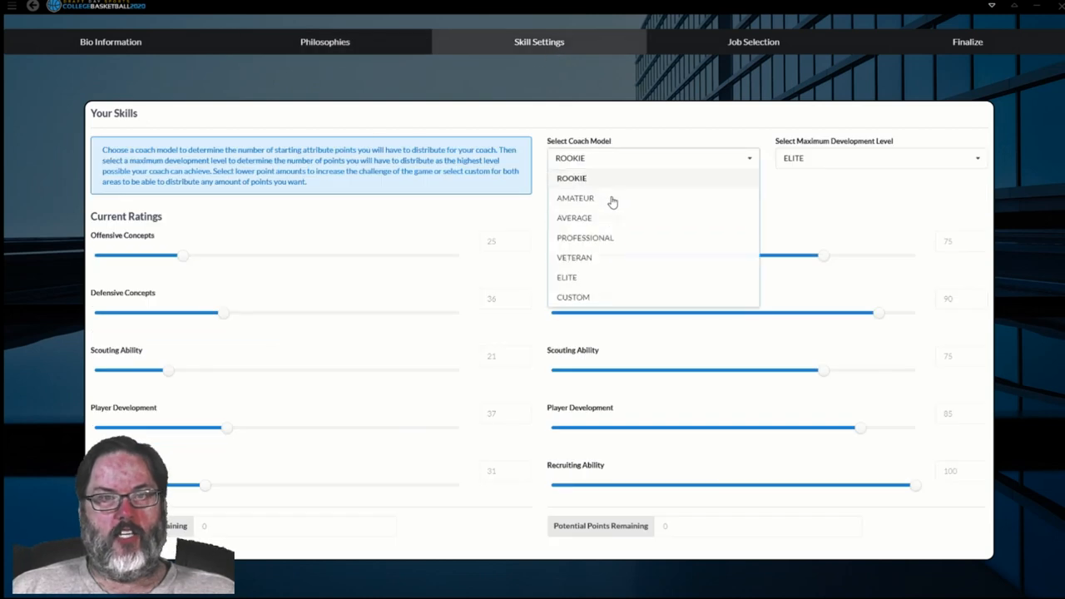
pyautogui.moveTo(584, 265)
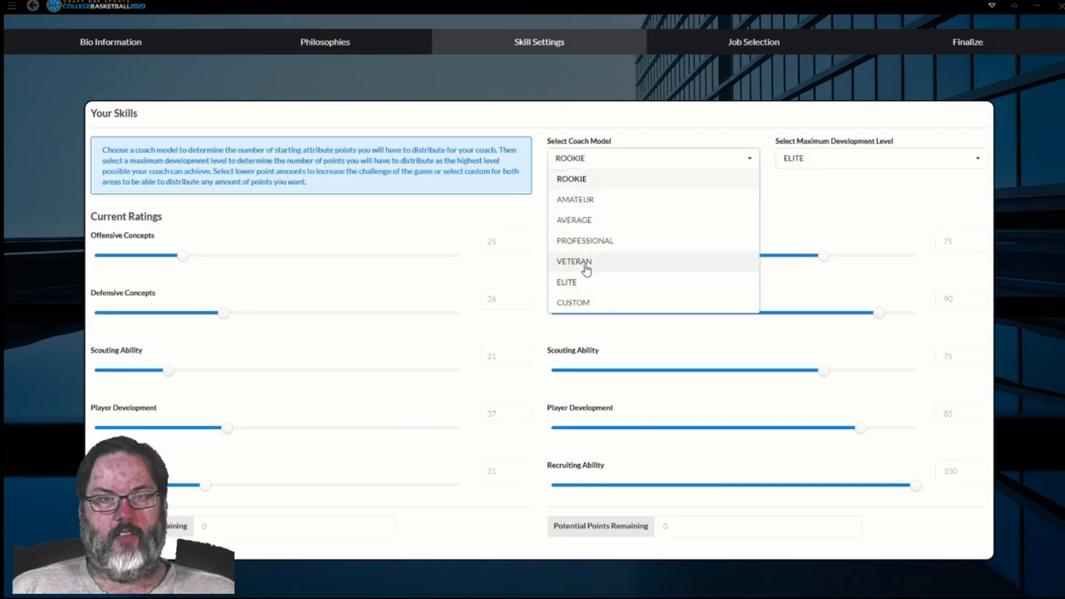
pyautogui.click(574, 262)
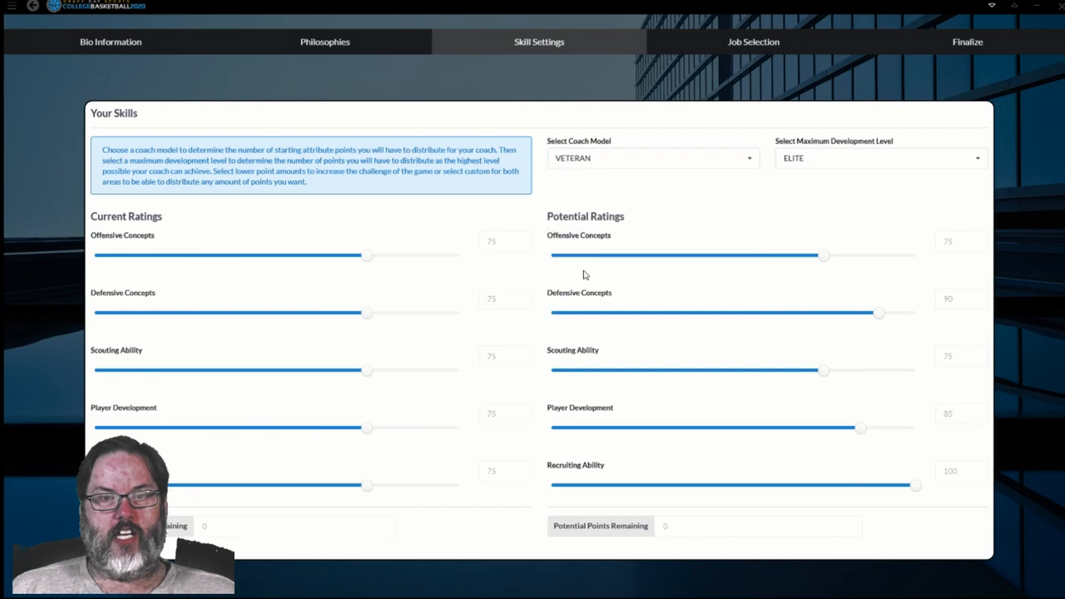
pyautogui.click(753, 42)
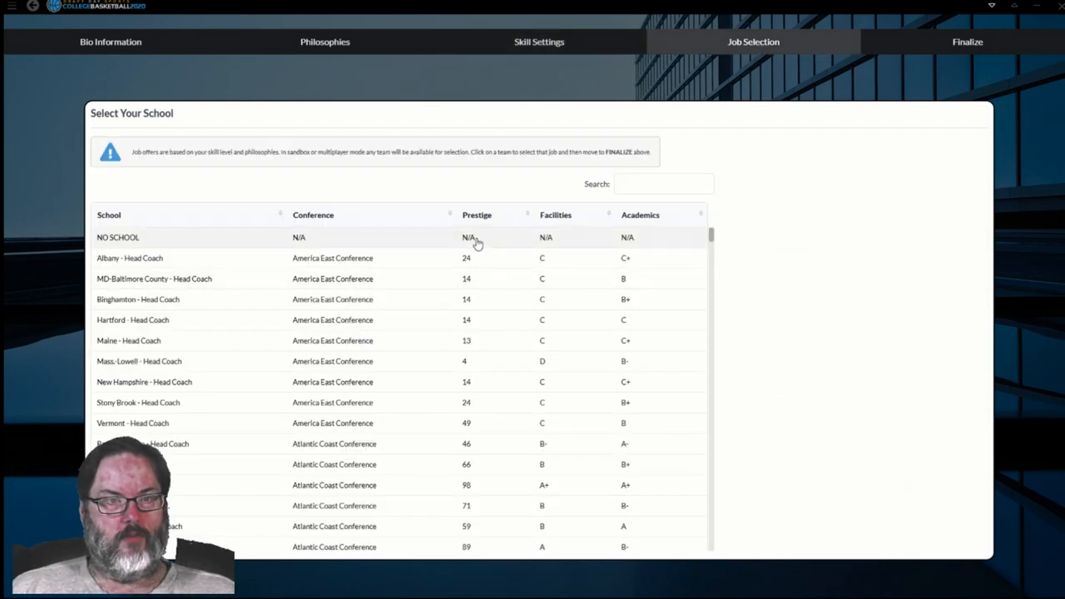
# Step: Sort schools by prestige, highest first, and scroll to head coach jobs peaking at 60
pyautogui.click(477, 215)
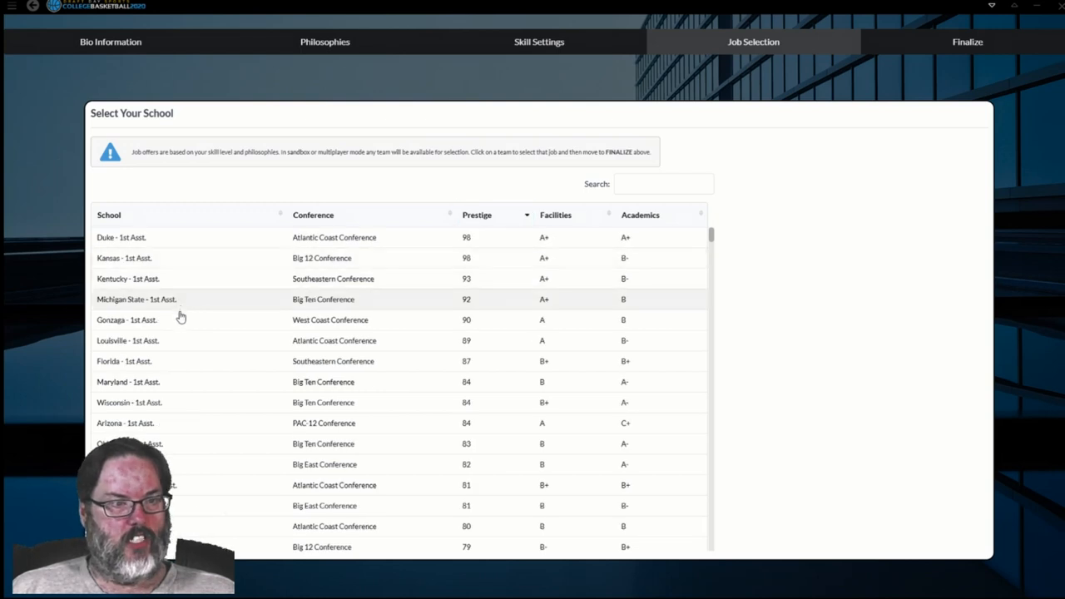
pyautogui.scroll(-3)
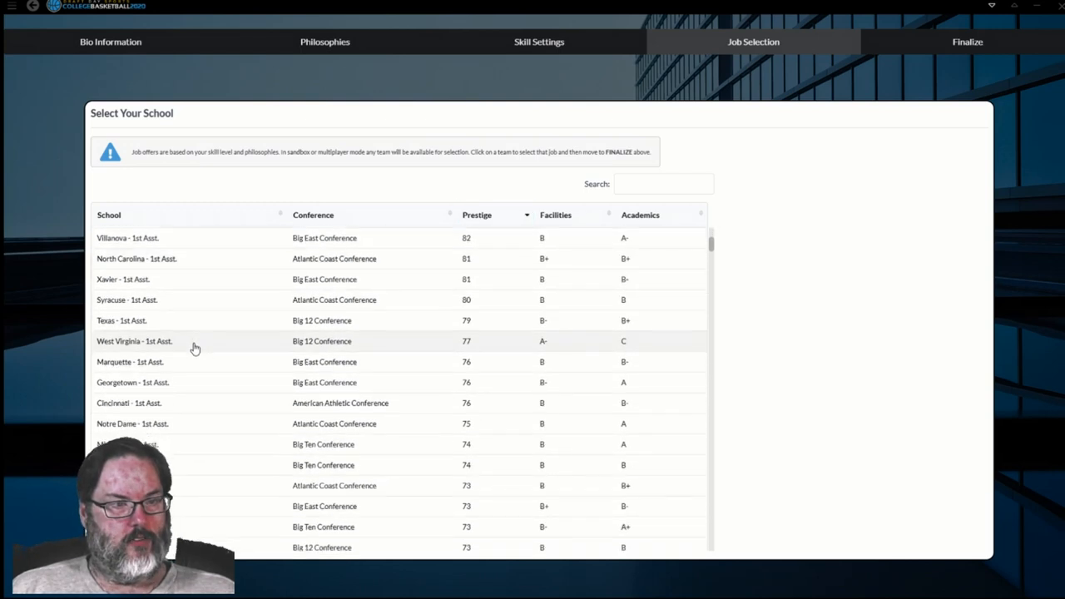
pyautogui.scroll(-3)
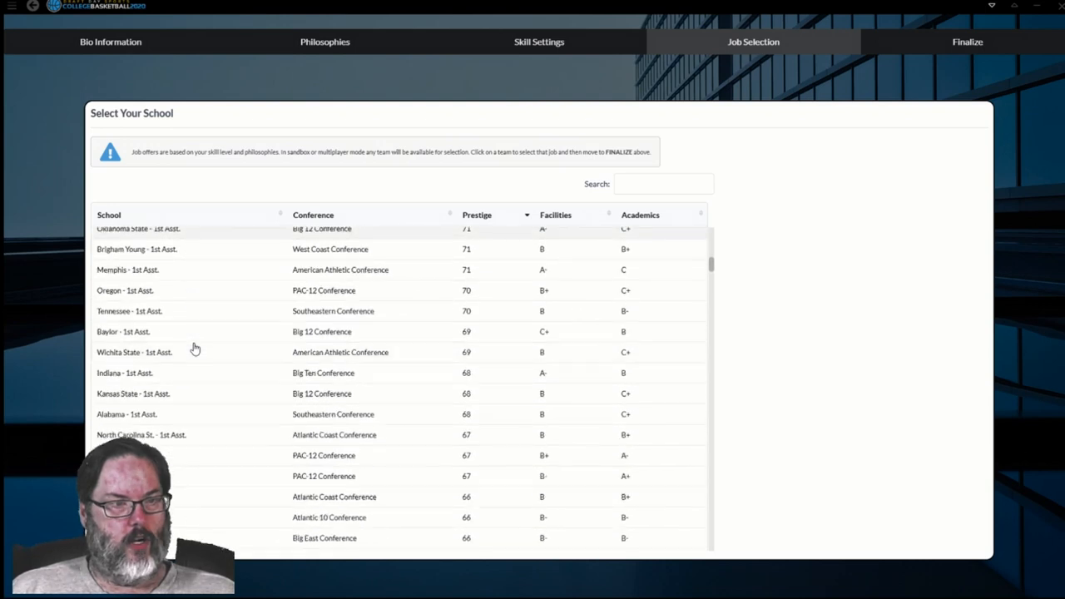
pyautogui.scroll(-3)
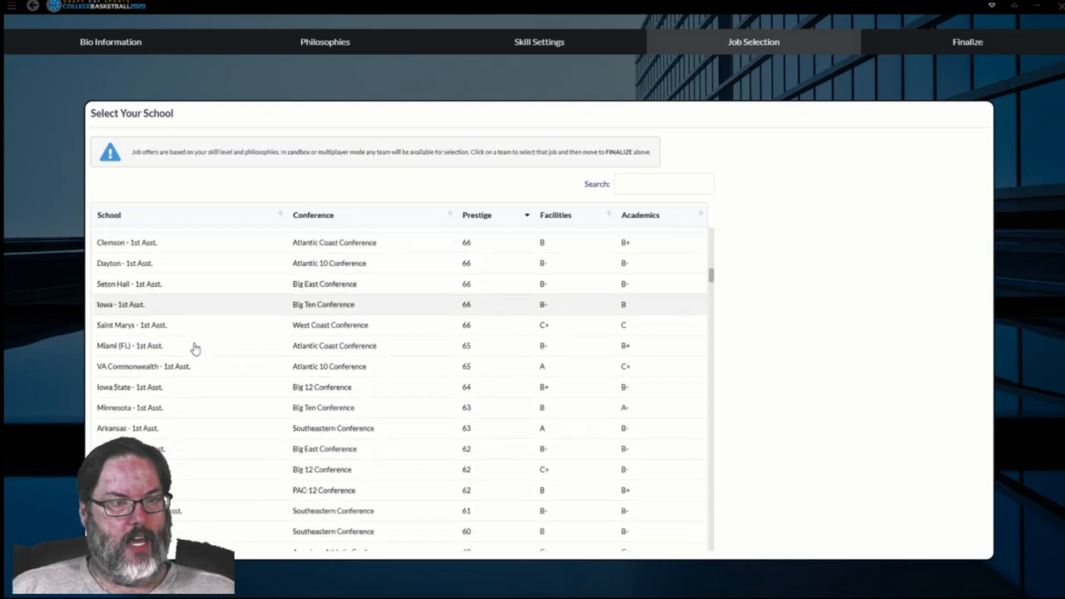
pyautogui.scroll(-3)
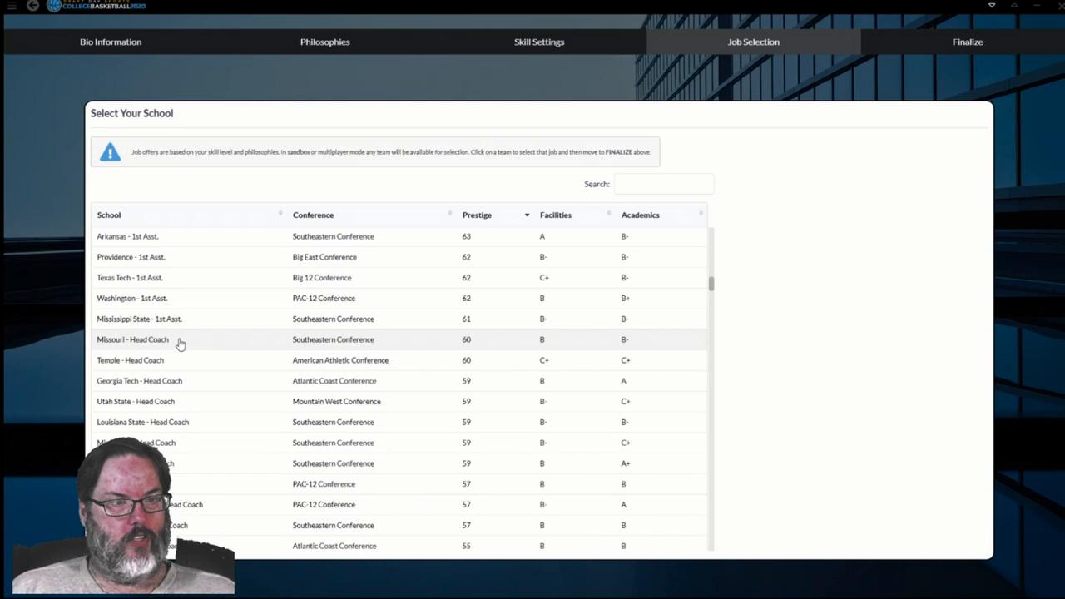
pyautogui.moveTo(483, 346)
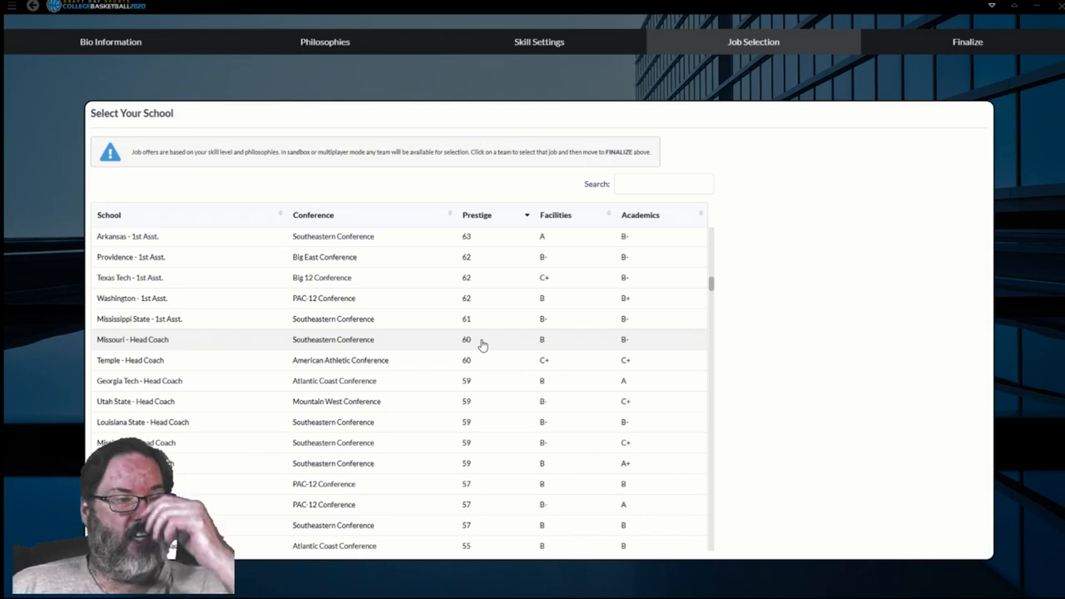
pyautogui.moveTo(175, 337)
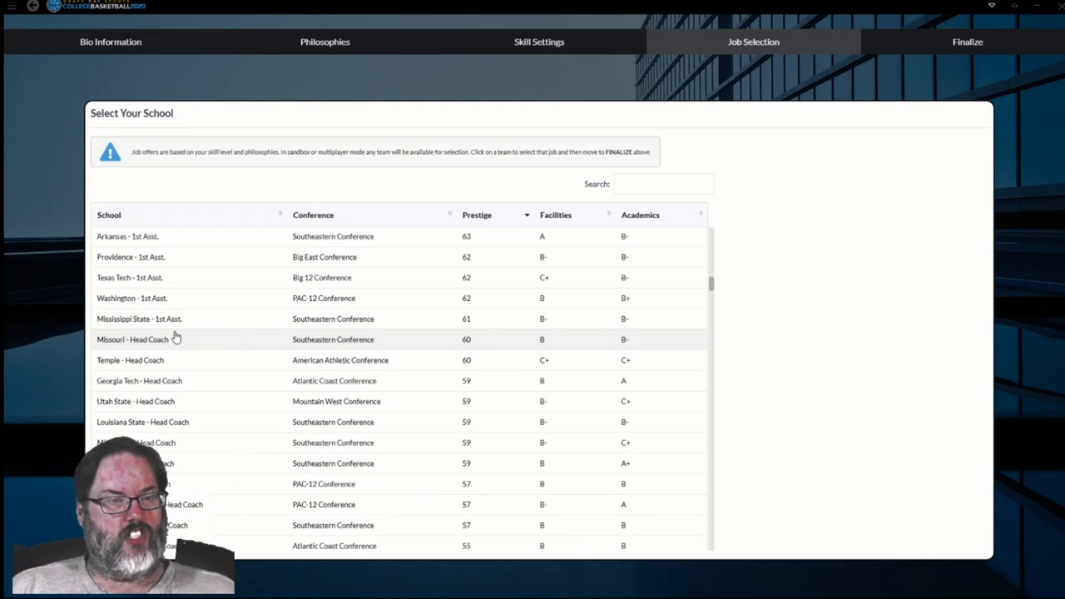
pyautogui.moveTo(125, 401)
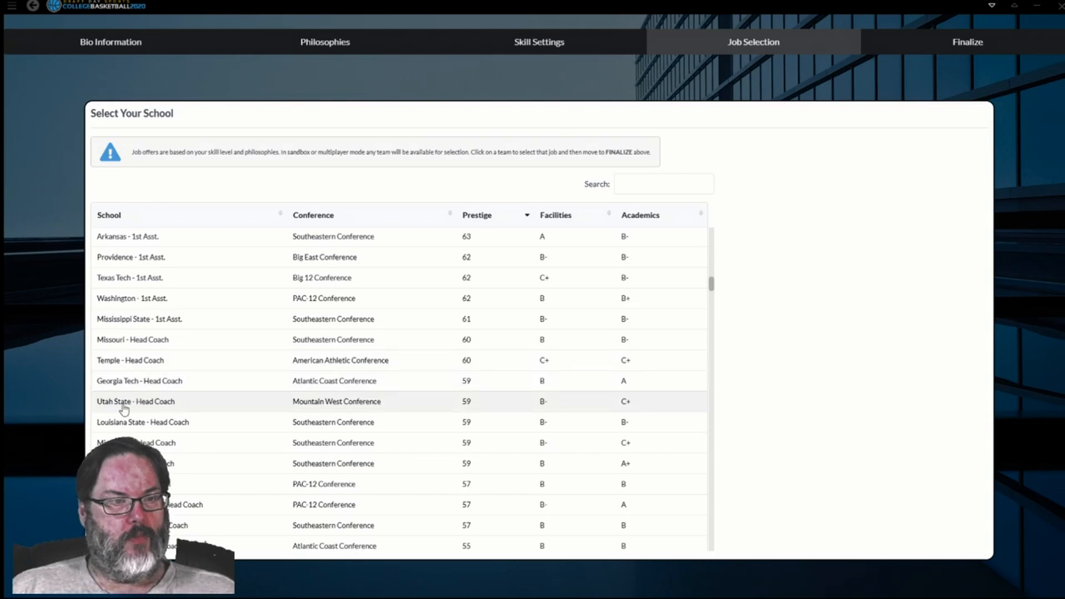
pyautogui.moveTo(195, 422)
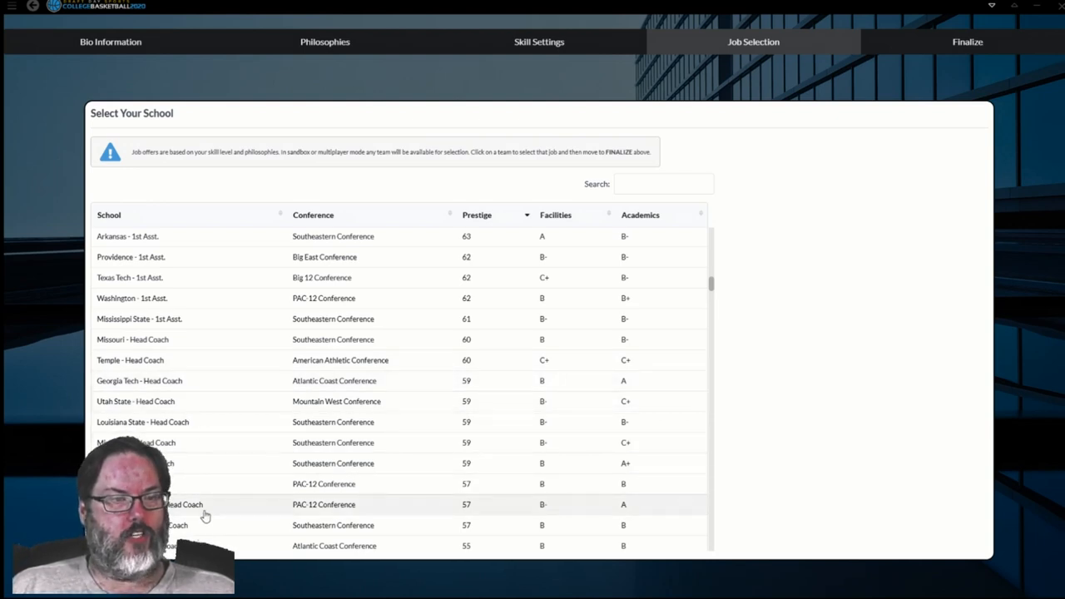
pyautogui.moveTo(283, 462)
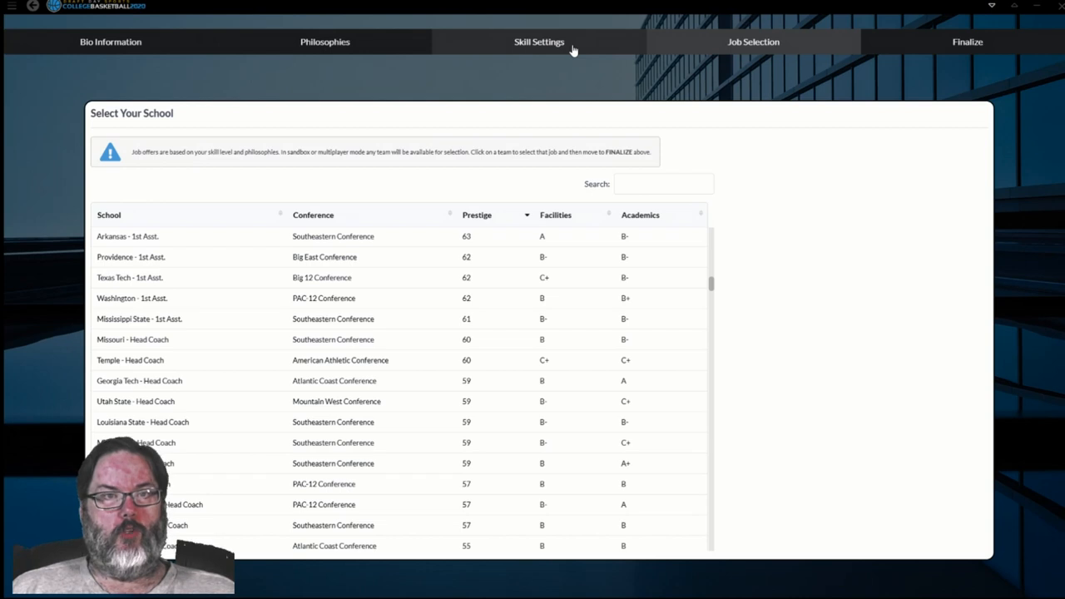
# Step: Switch the coach model to Elite (ratings 85), then re-sort jobs by prestige toward Virginia
pyautogui.click(539, 42)
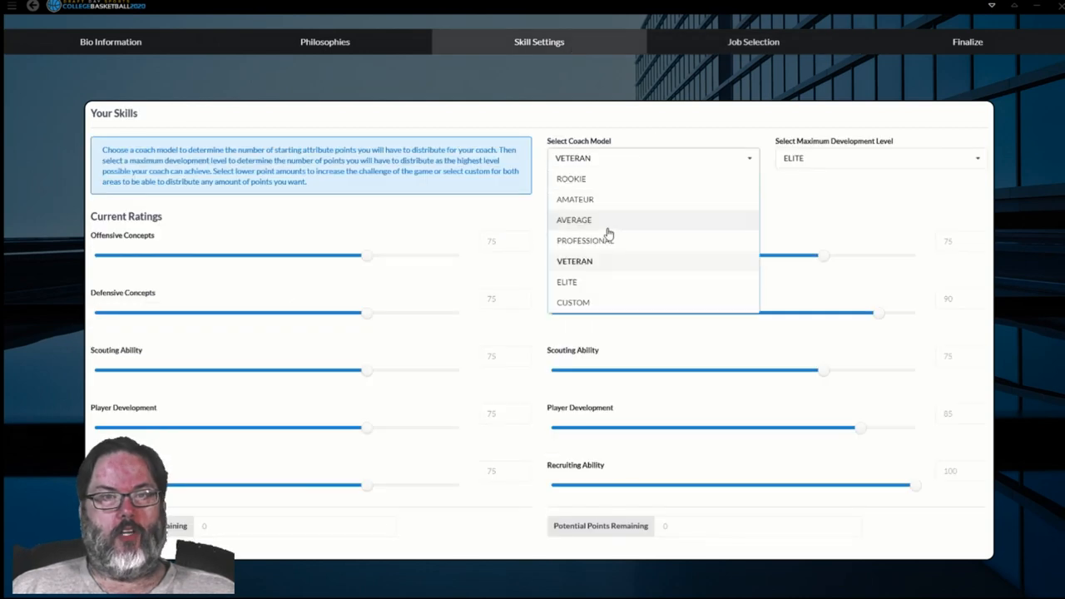
pyautogui.click(566, 281)
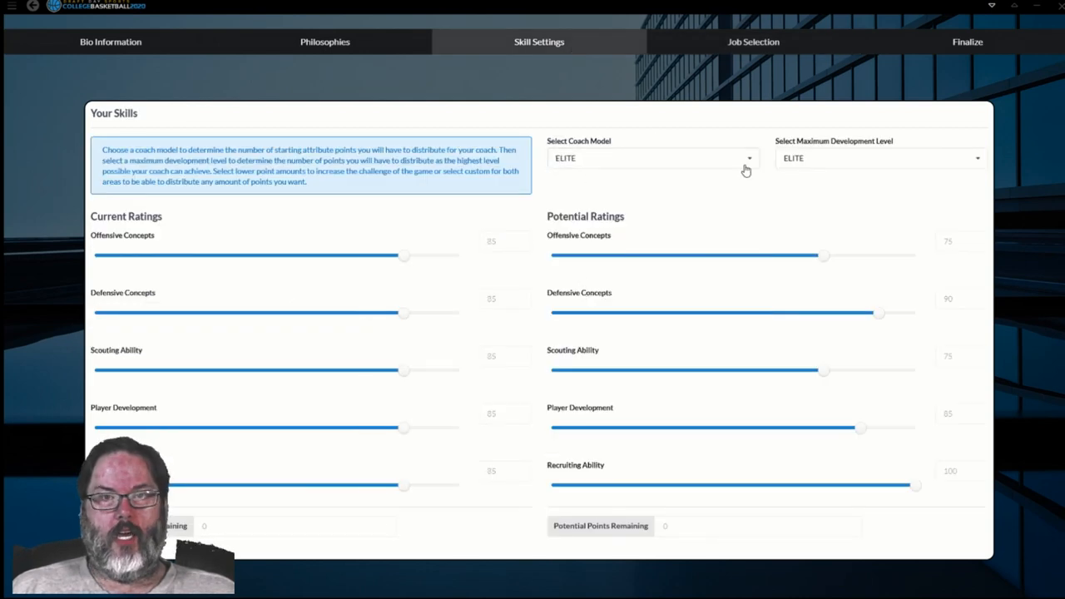
pyautogui.click(752, 41)
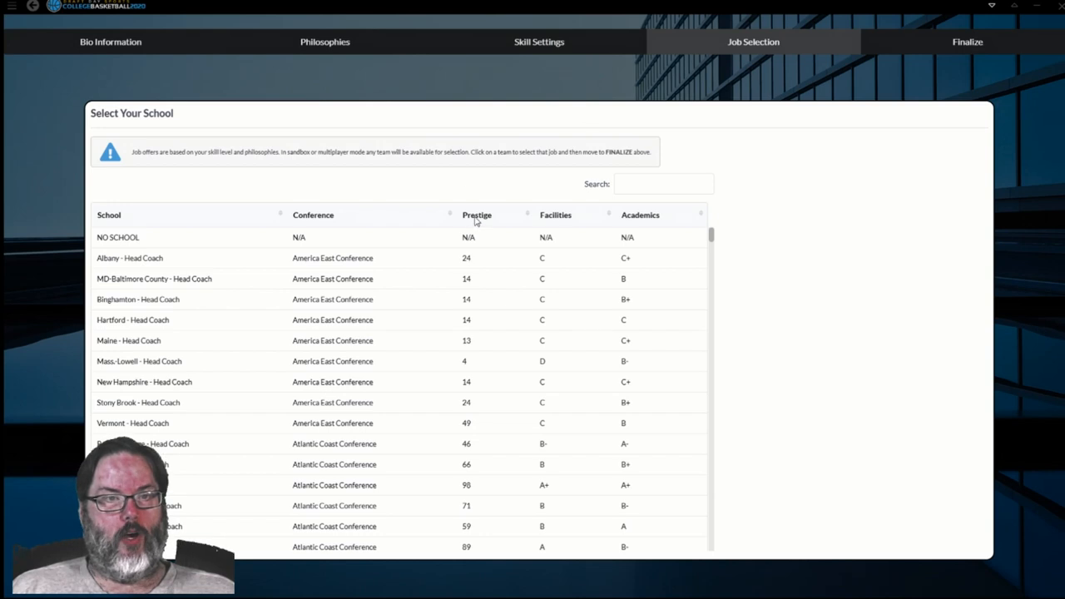
pyautogui.click(477, 214)
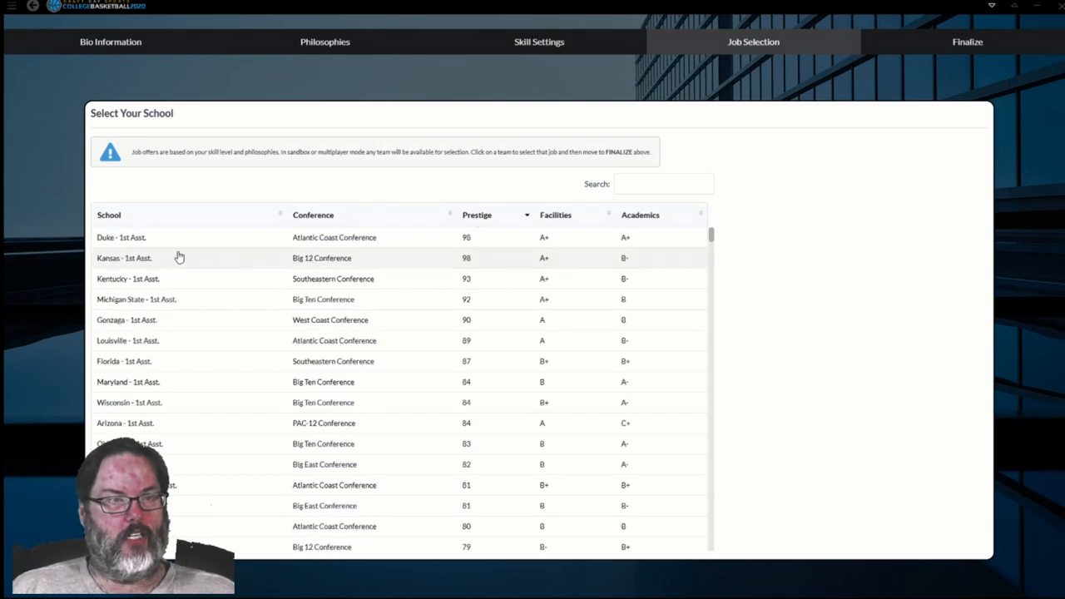
pyautogui.moveTo(192, 407)
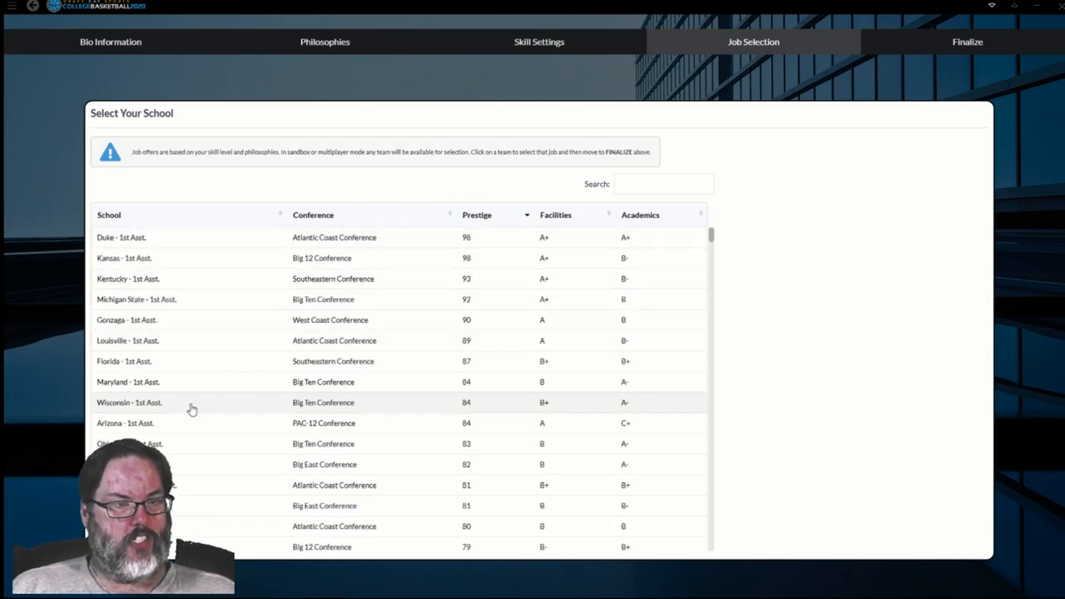
pyautogui.scroll(-3)
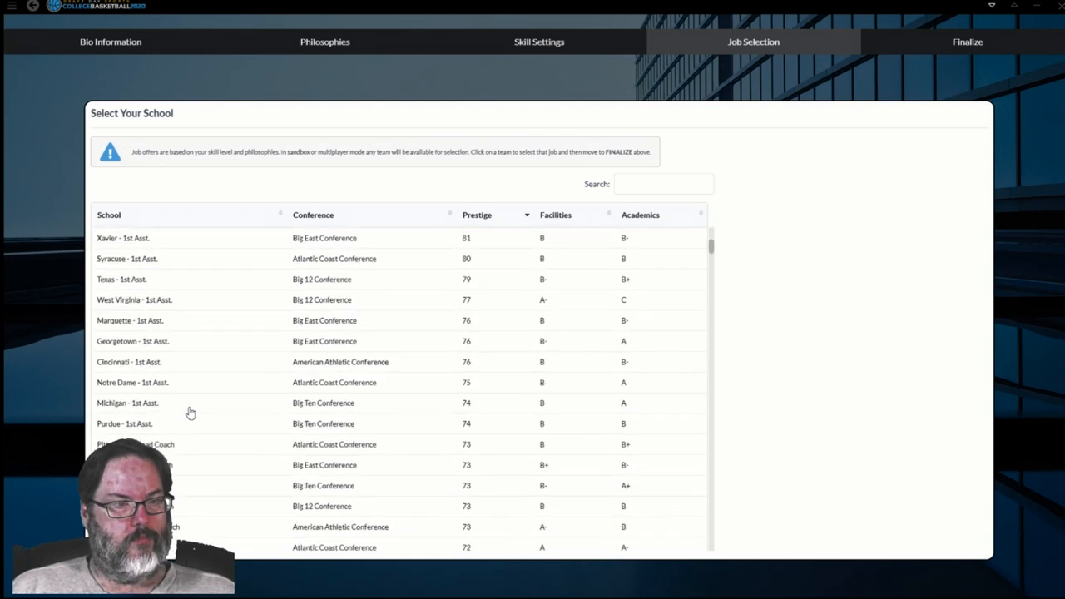
pyautogui.scroll(-3)
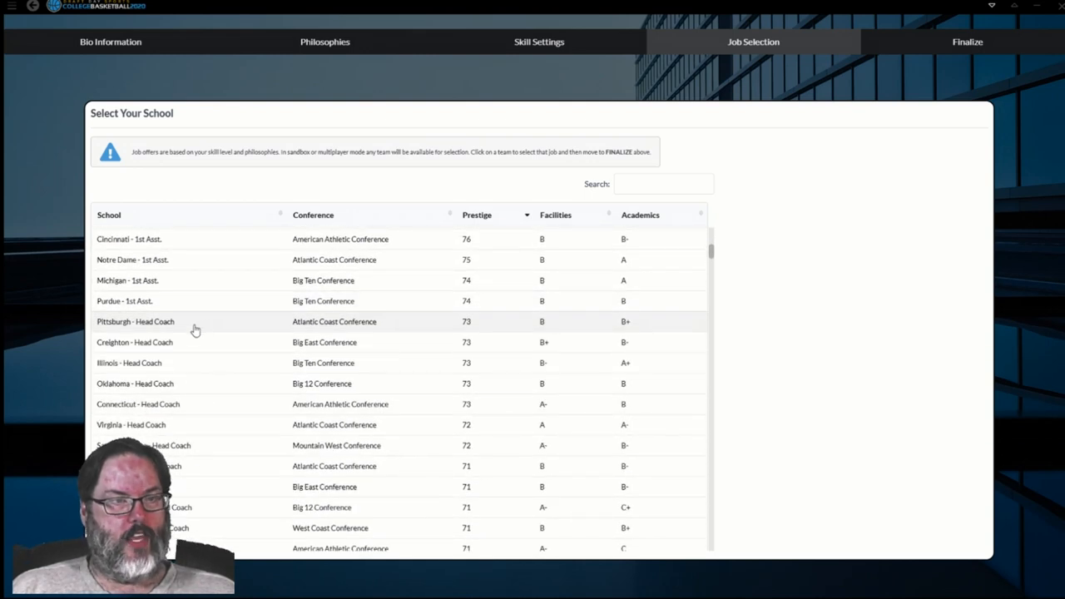
pyautogui.moveTo(195, 365)
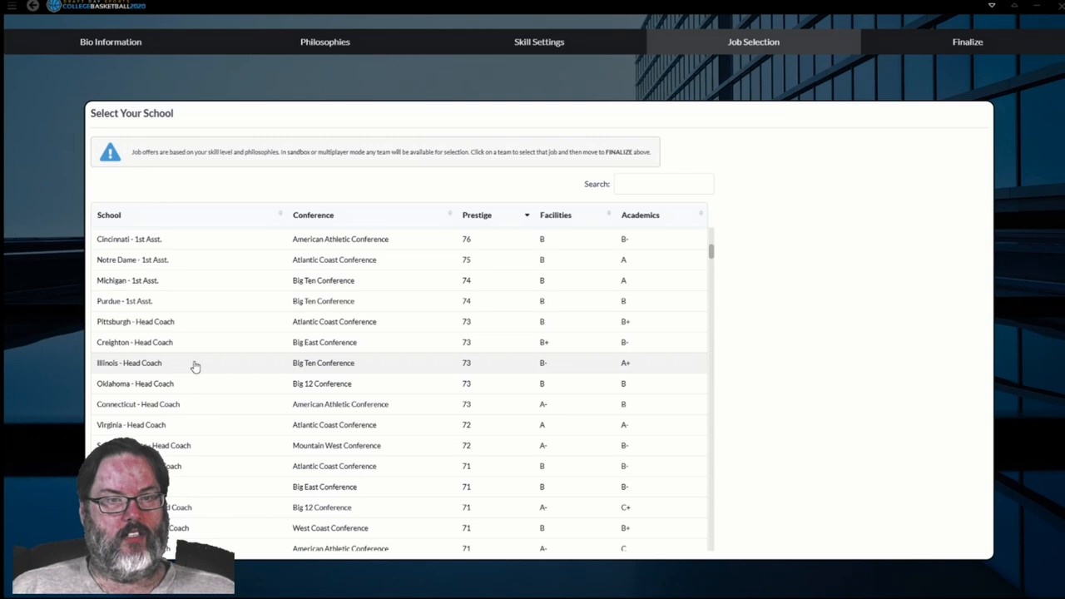
pyautogui.moveTo(195, 434)
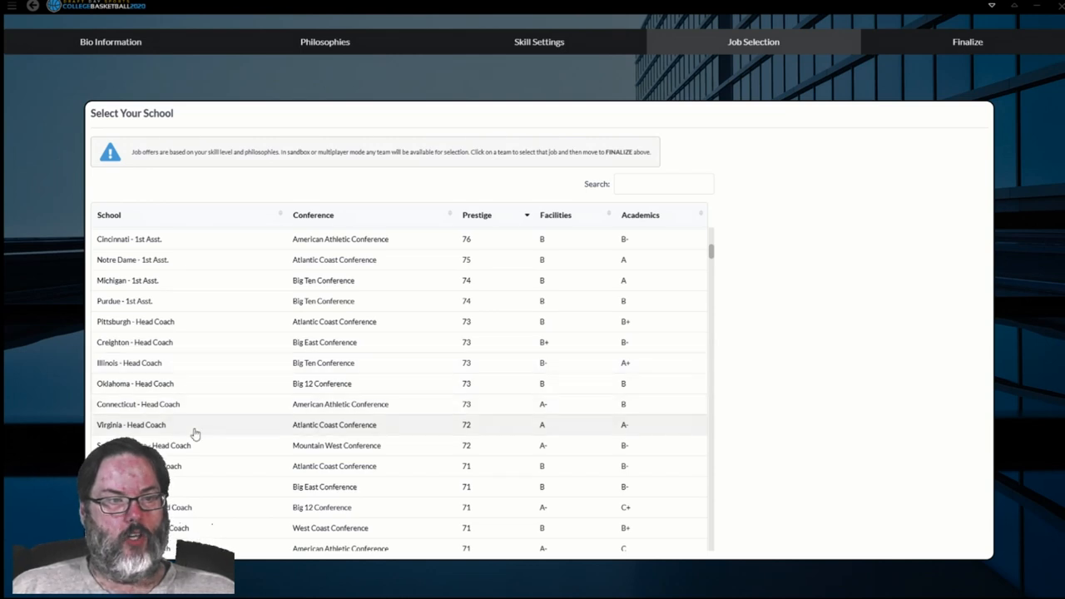
pyautogui.moveTo(489, 295)
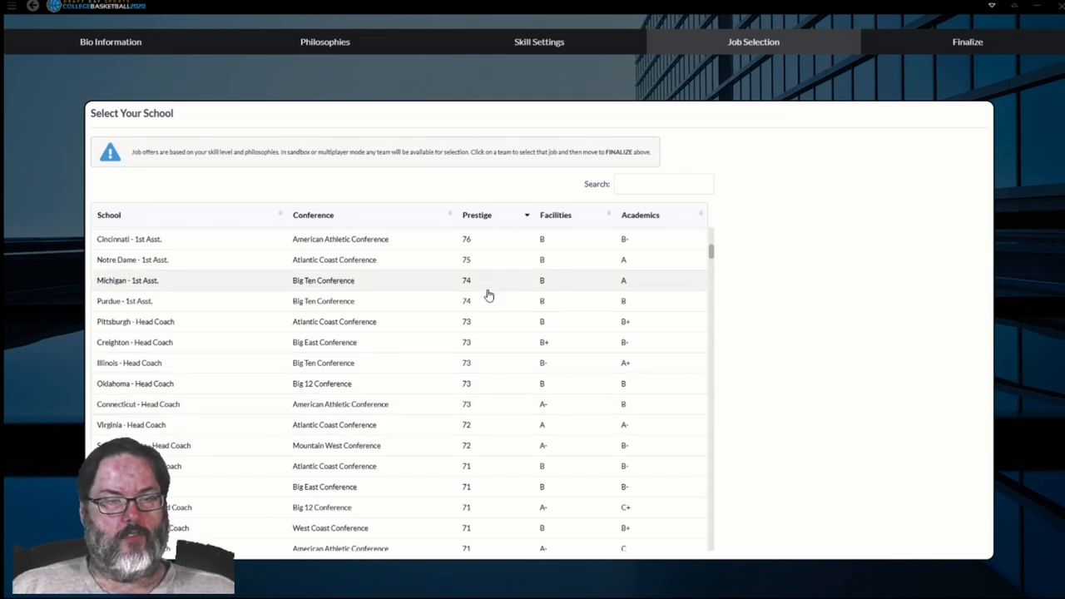
pyautogui.moveTo(472, 366)
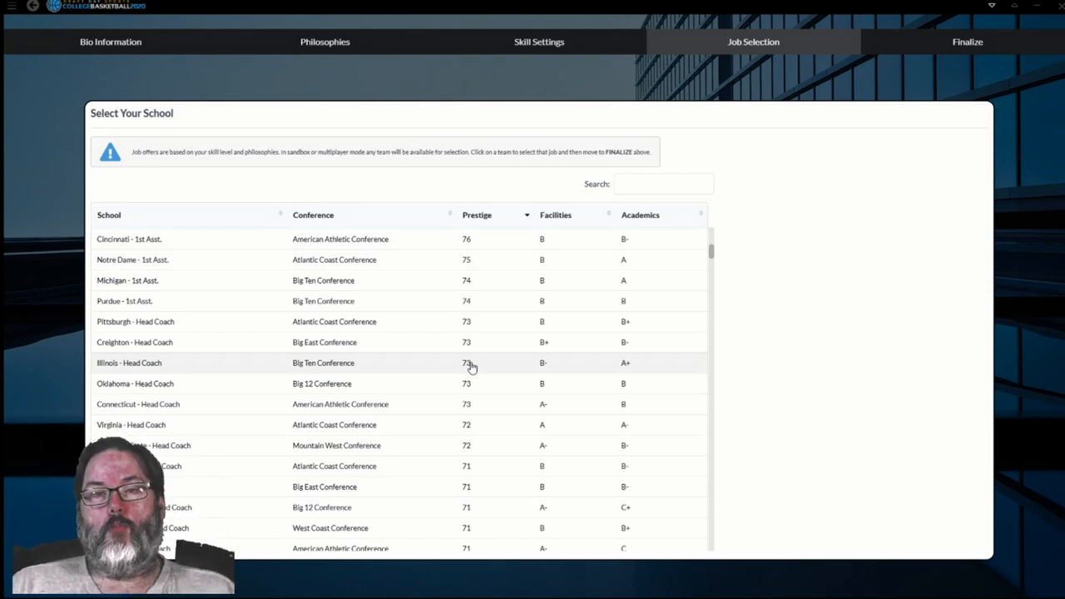
pyautogui.moveTo(194, 416)
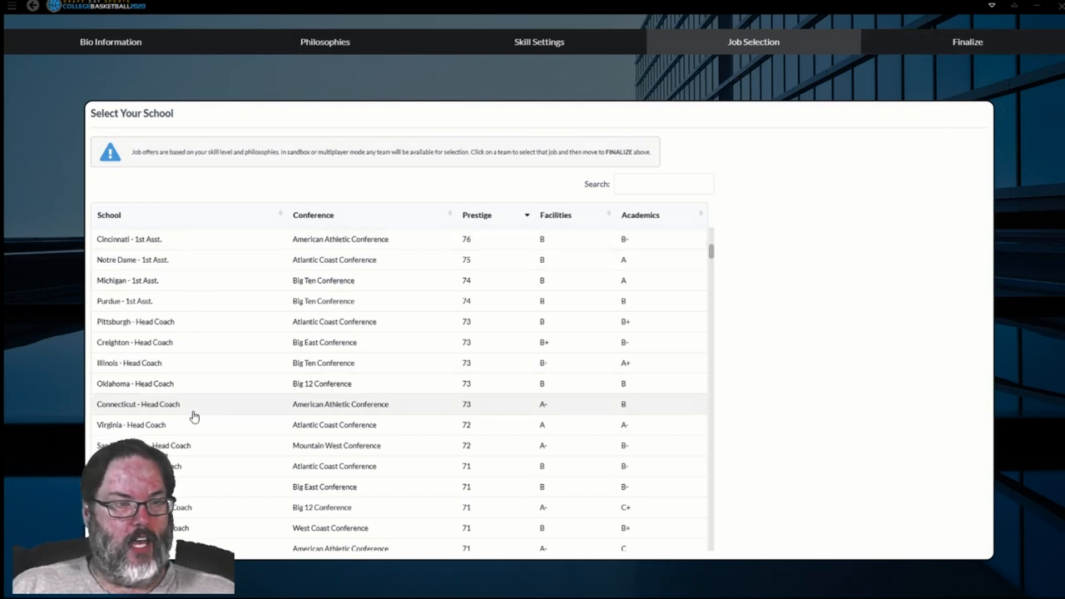
# Step: Select the Virginia - Head Coach job and proceed to the Finalize page
pyautogui.click(130, 424)
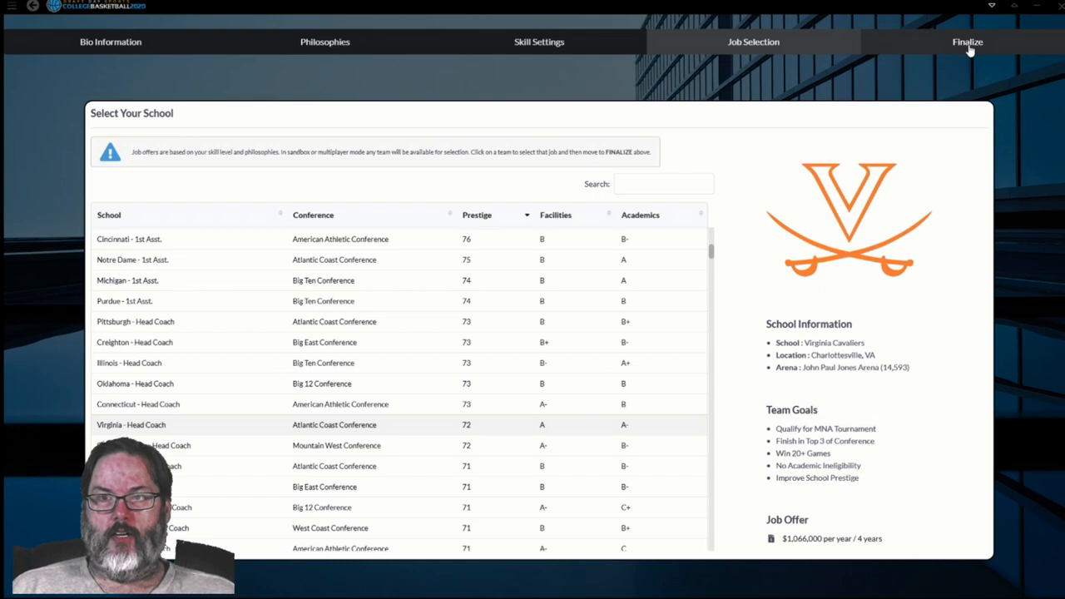
pyautogui.click(967, 42)
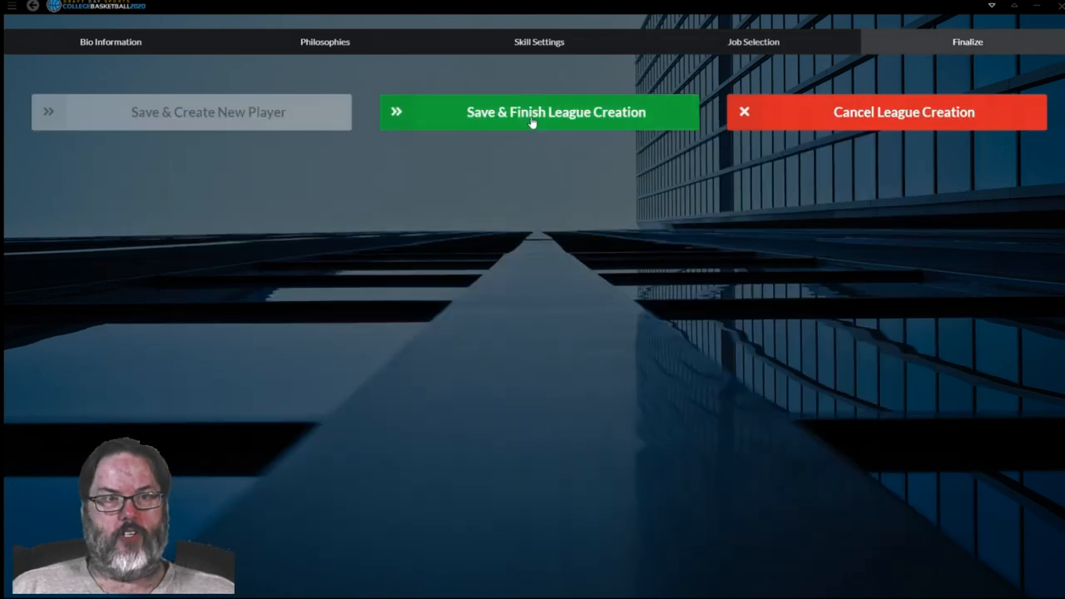
# Step: Save and finish league creation, then continue to the coach Ragin Cajun login screen
pyautogui.click(539, 111)
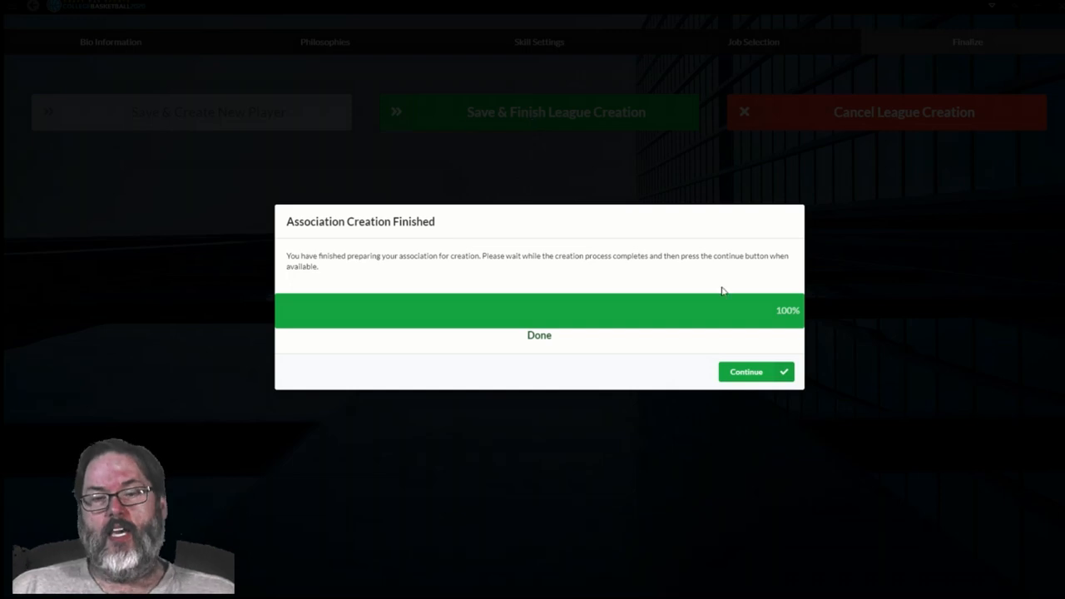
pyautogui.click(745, 371)
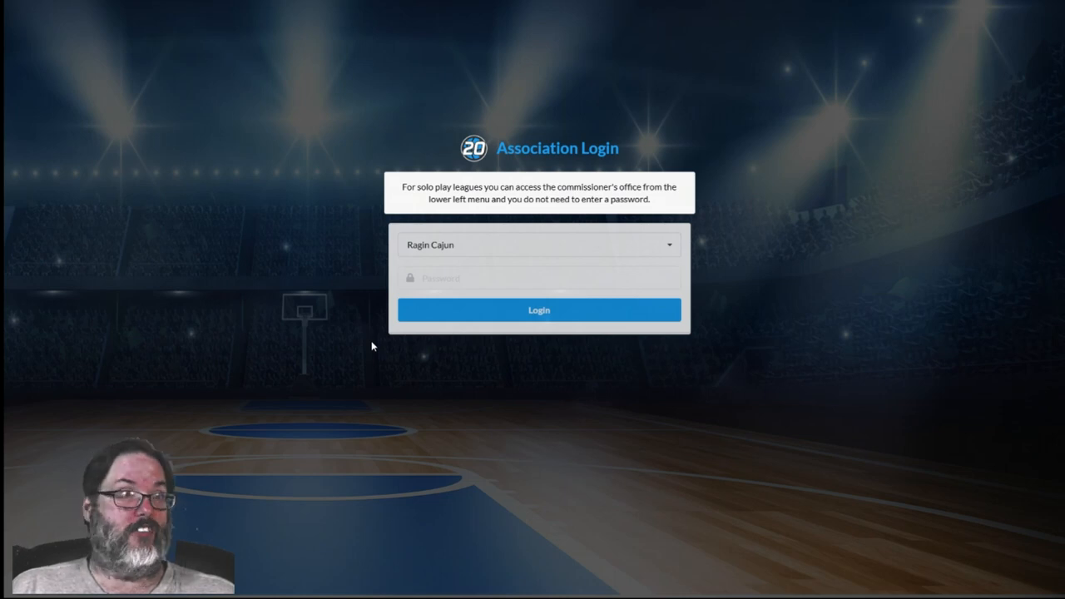
pyautogui.moveTo(483, 234)
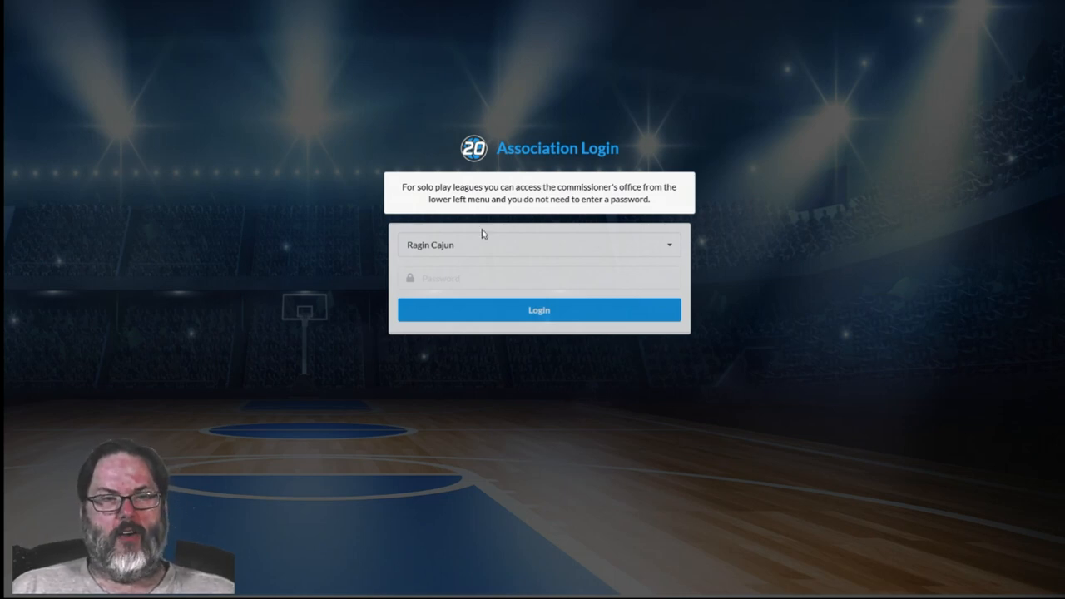
pyautogui.moveTo(556, 257)
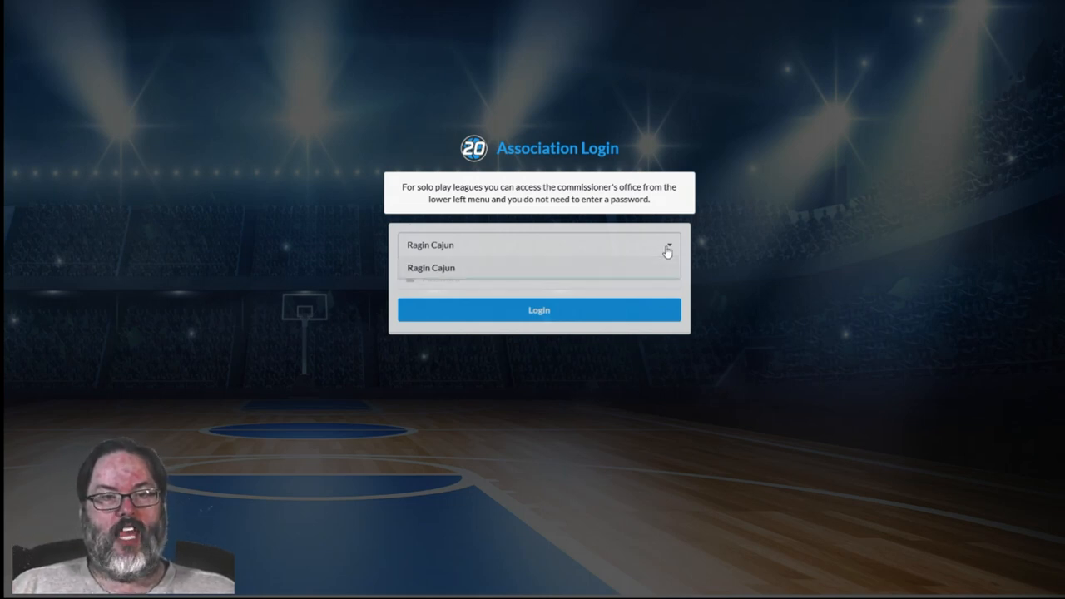
# Step: Log in as the Virginia Cavaliers coach, close today's notifications, and go to the inbox
pyautogui.click(430, 267)
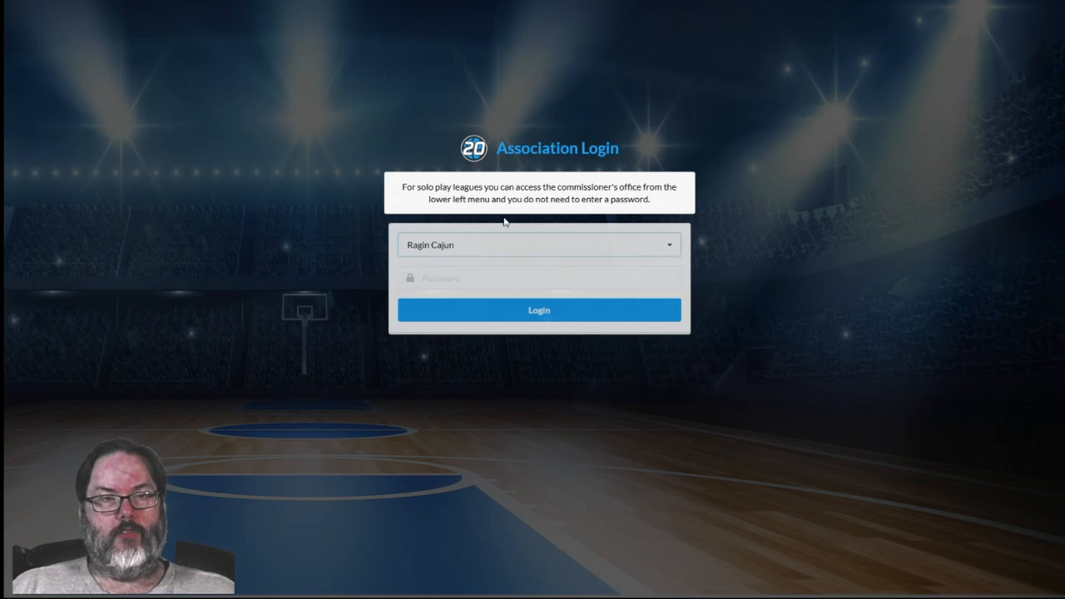
pyautogui.moveTo(463, 250)
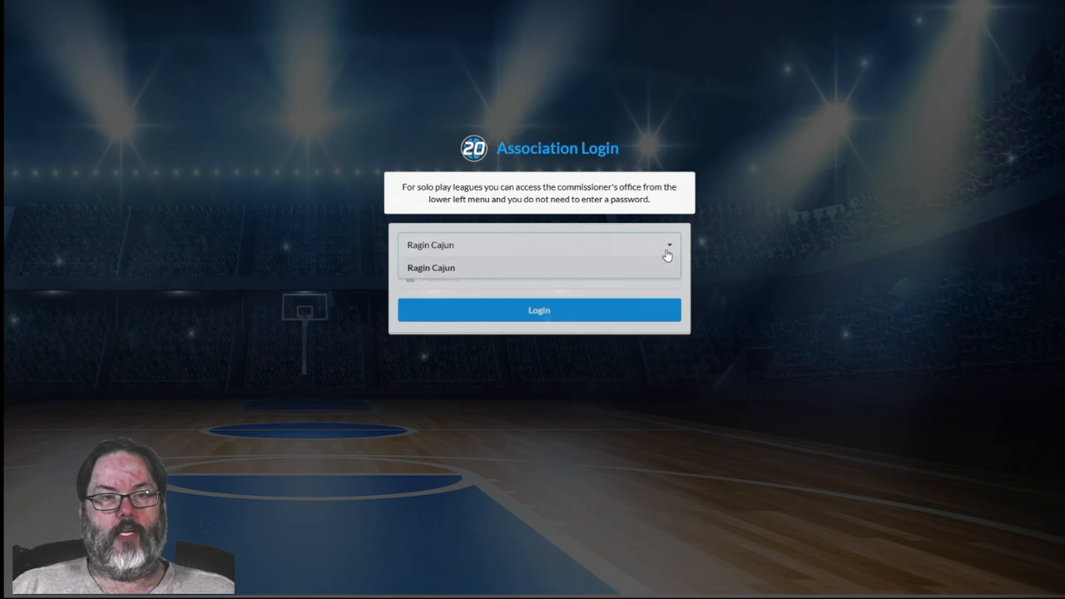
pyautogui.click(538, 309)
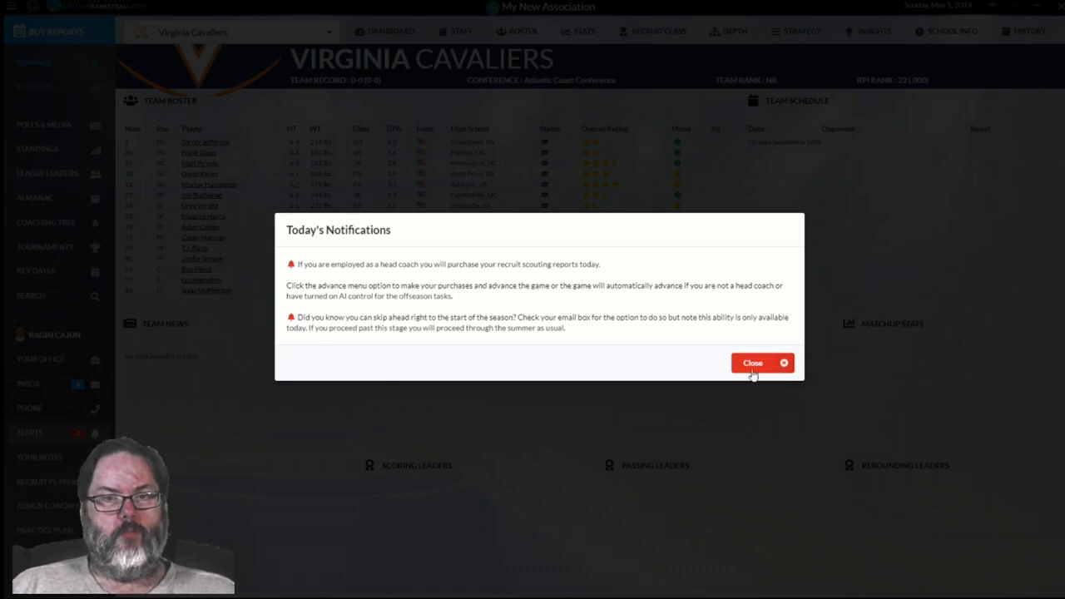
pyautogui.click(753, 363)
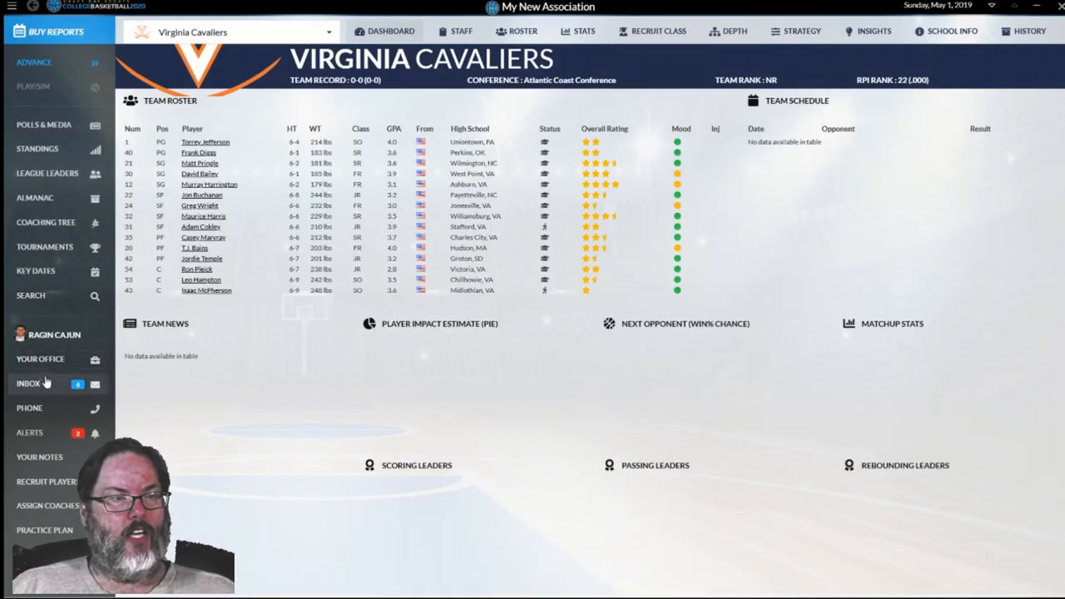
pyautogui.click(28, 383)
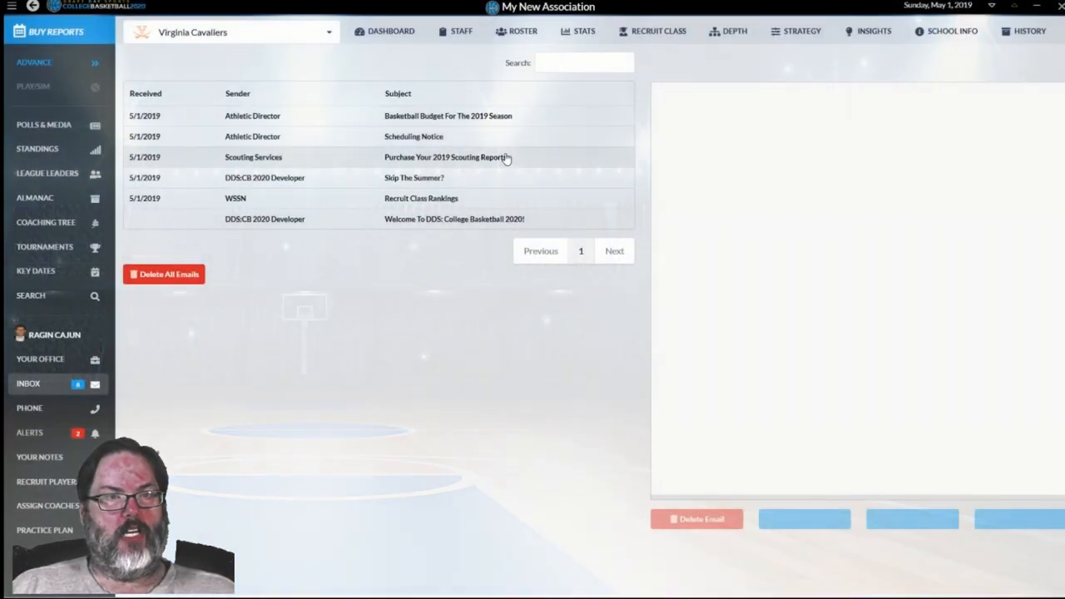
pyautogui.moveTo(524, 164)
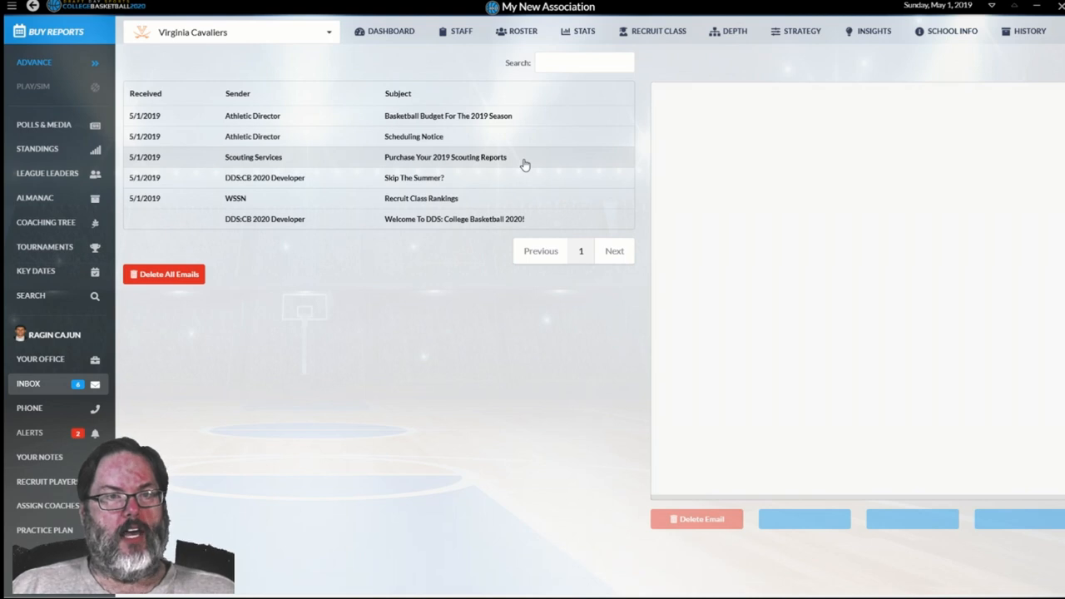
# Step: Open the 'Purchase Your 2019 Scouting Reports' email
pyautogui.click(445, 157)
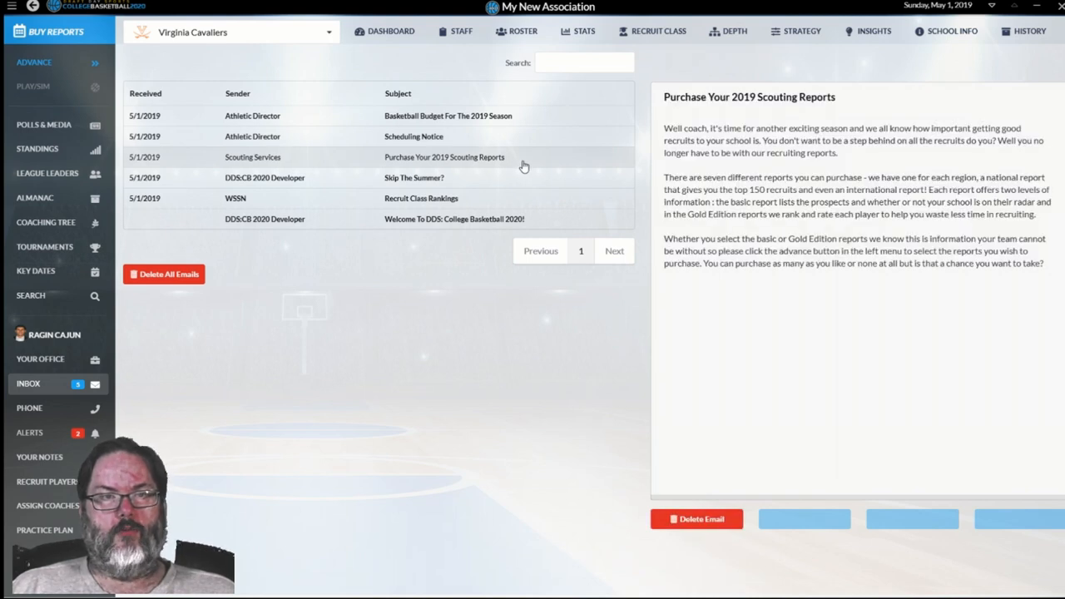
pyautogui.moveTo(433, 265)
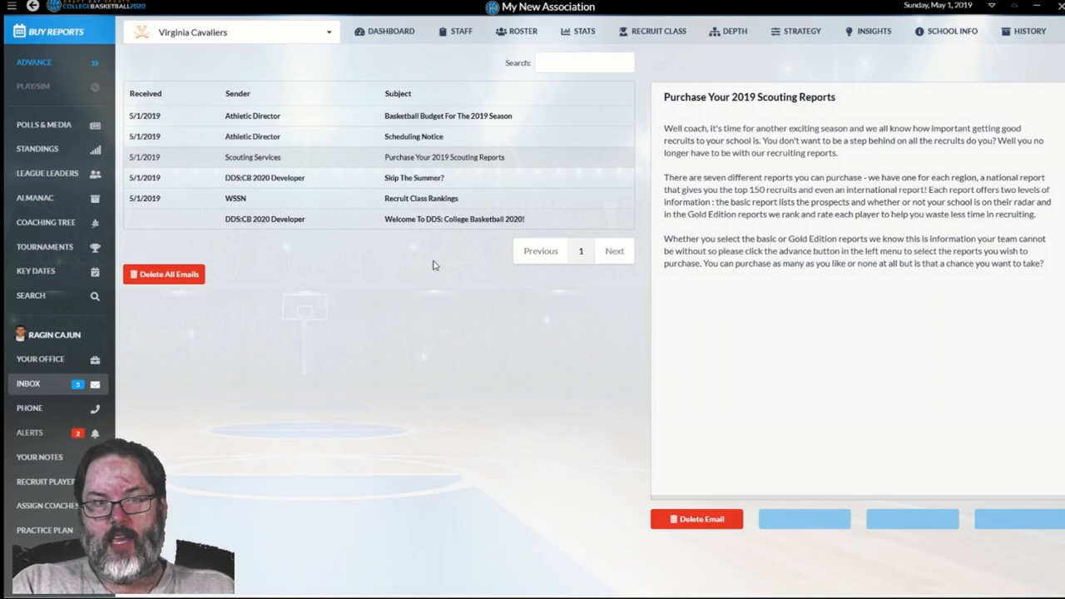
pyautogui.moveTo(386, 293)
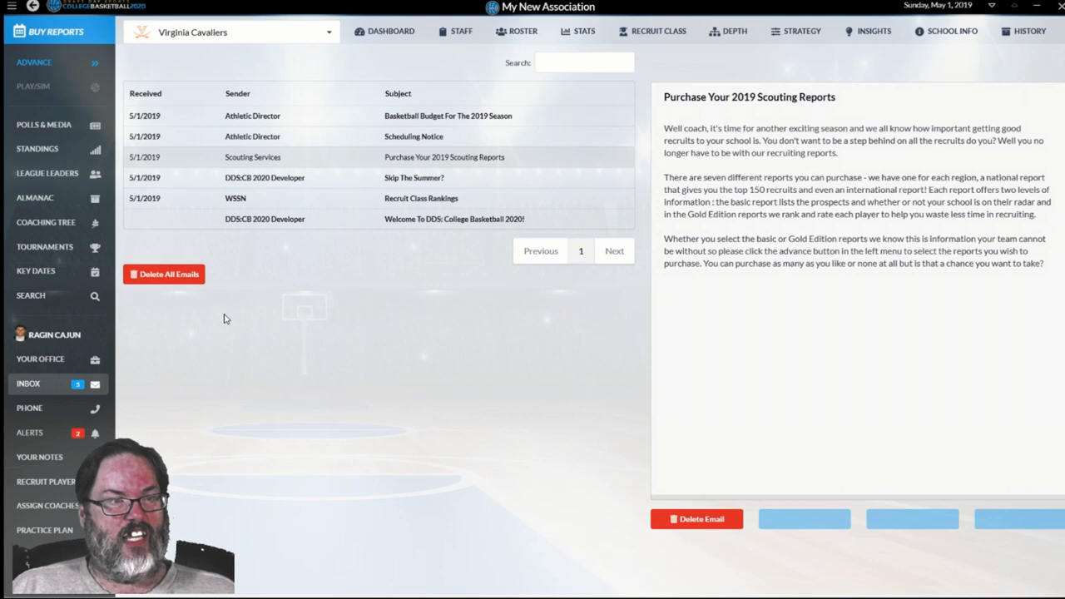
pyautogui.moveTo(224, 320)
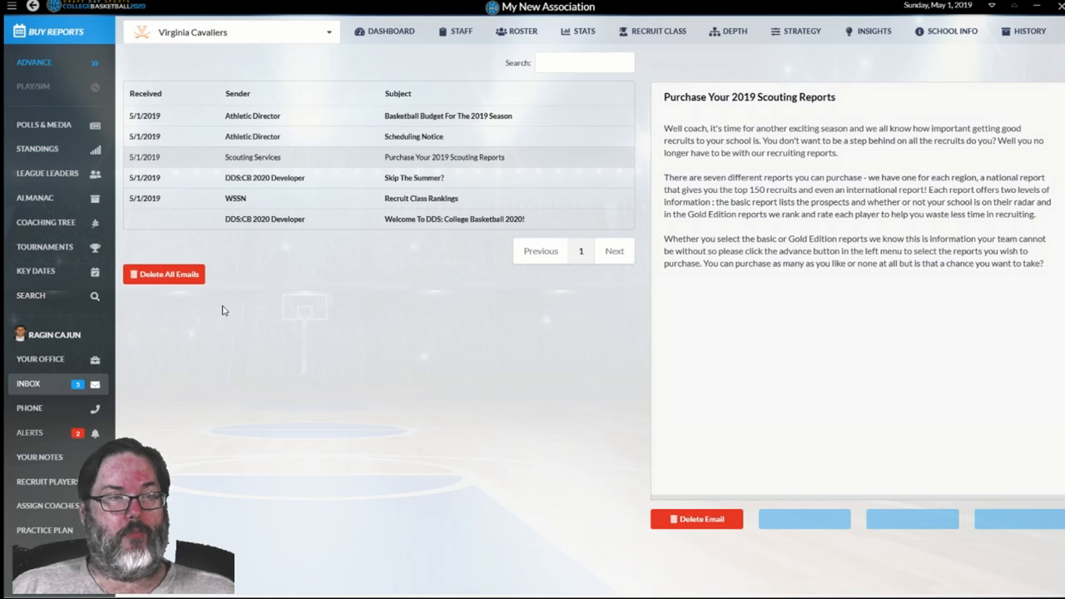
pyautogui.moveTo(211, 364)
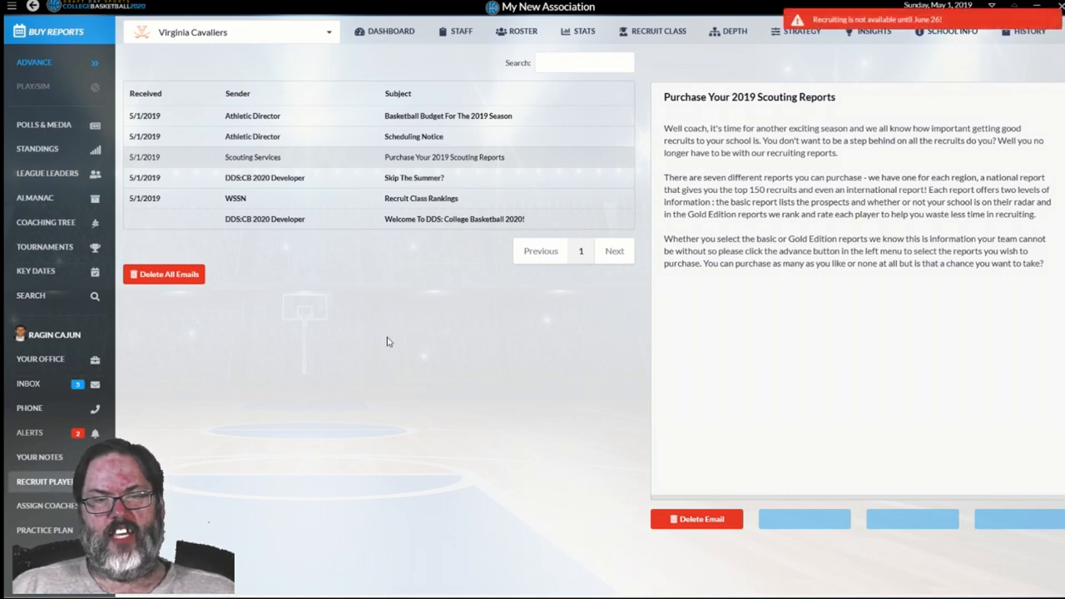
pyautogui.moveTo(376, 348)
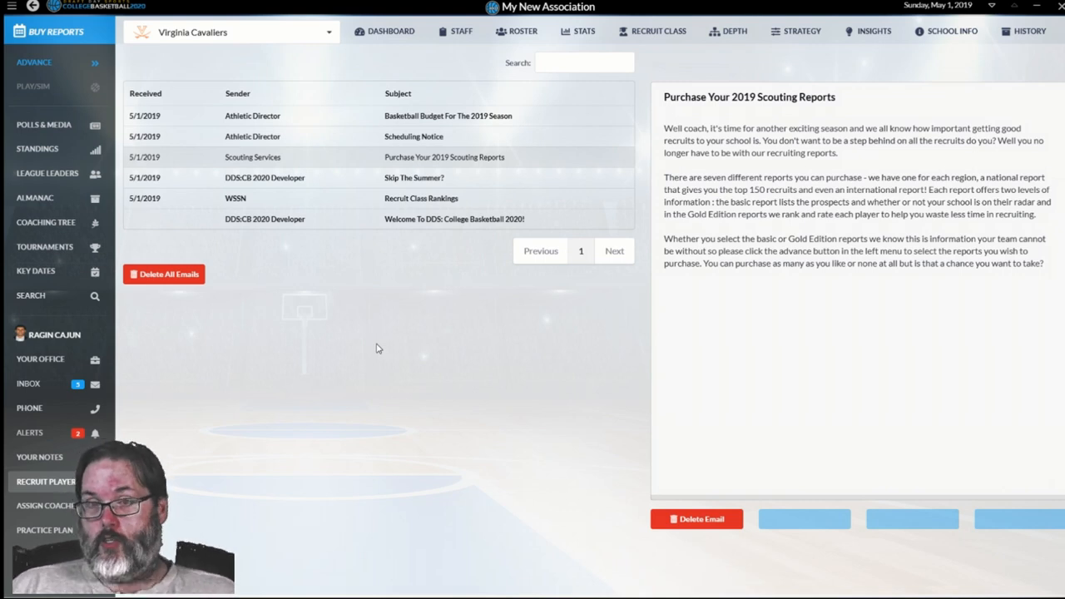
pyautogui.moveTo(266, 345)
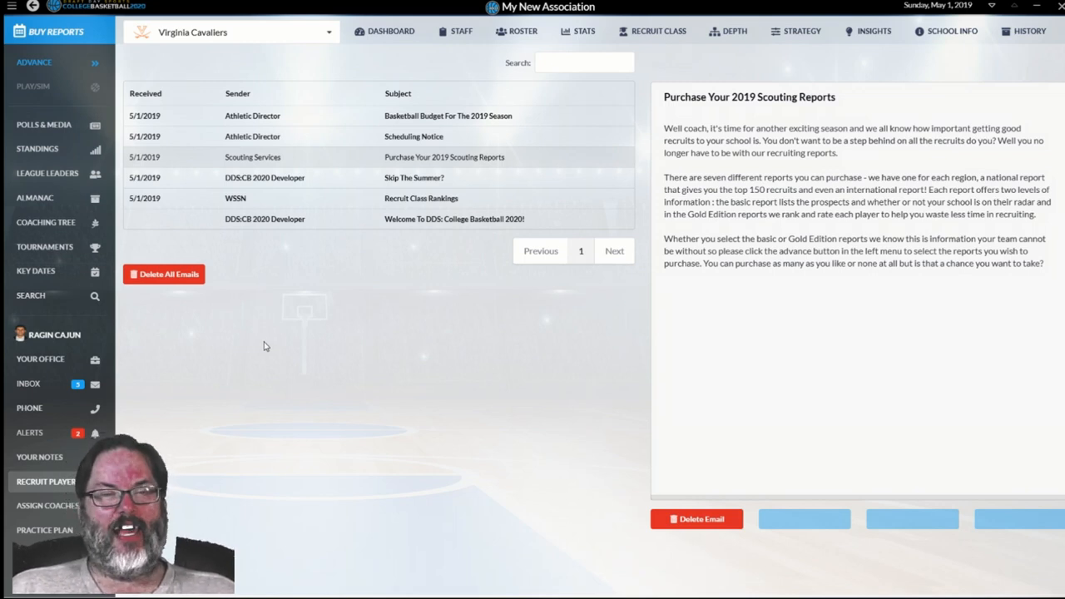
pyautogui.moveTo(352, 411)
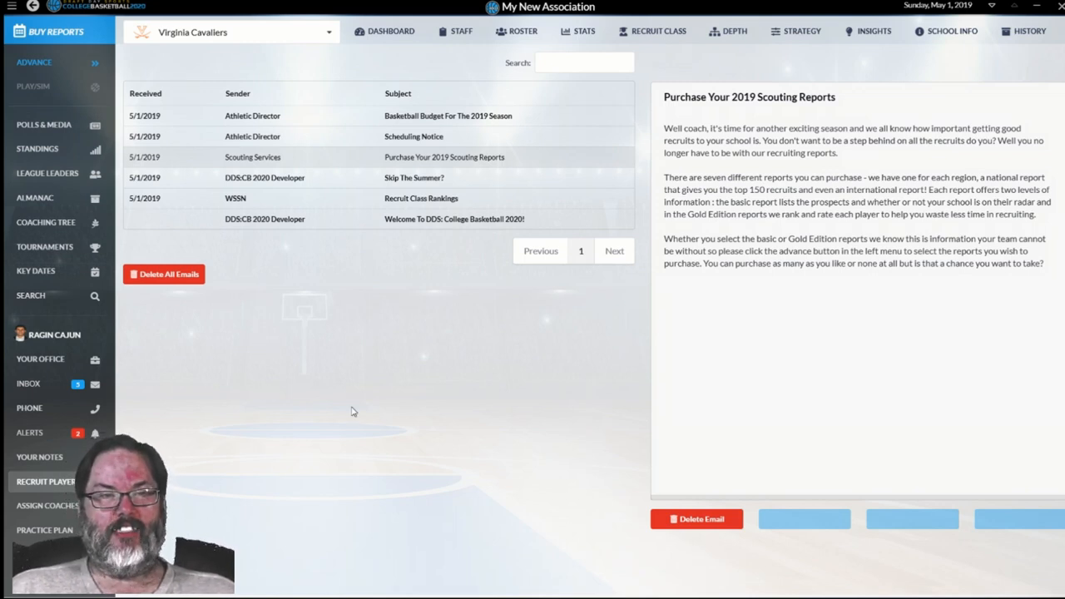
pyautogui.moveTo(350, 414)
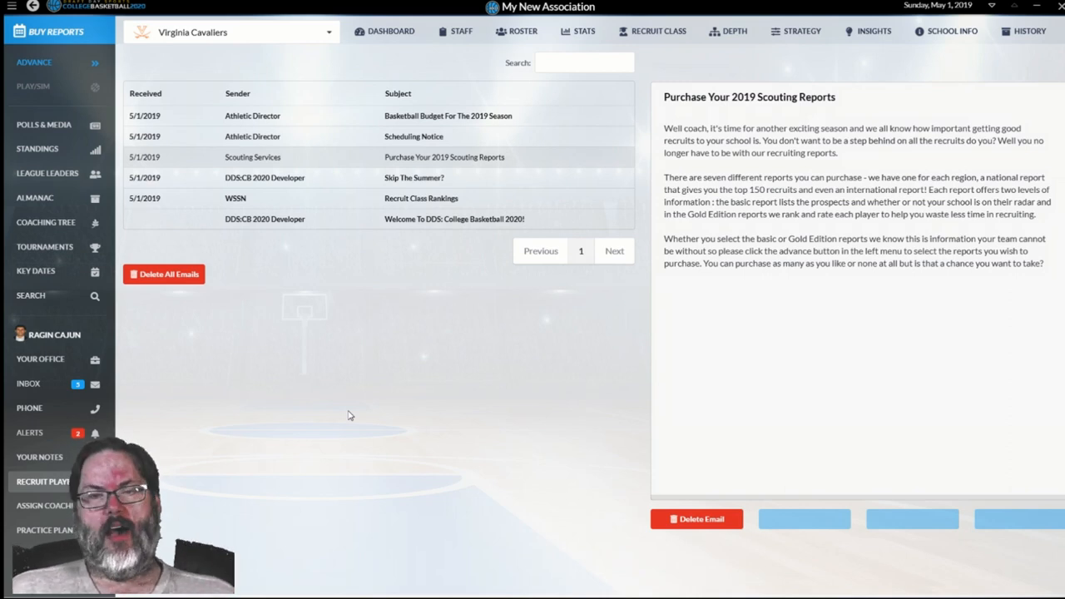
pyautogui.moveTo(337, 415)
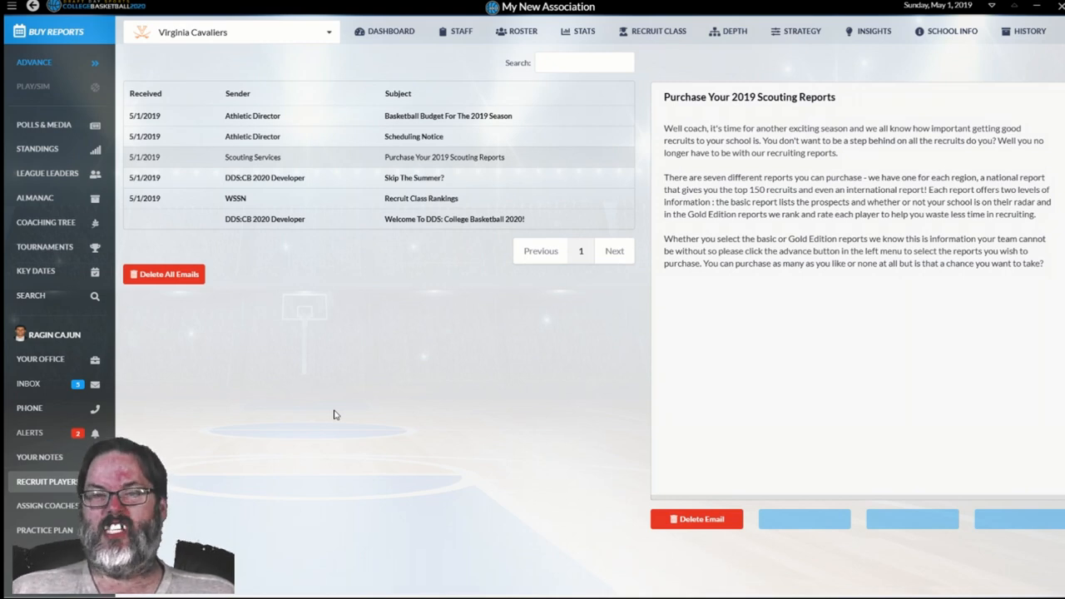
pyautogui.moveTo(348, 401)
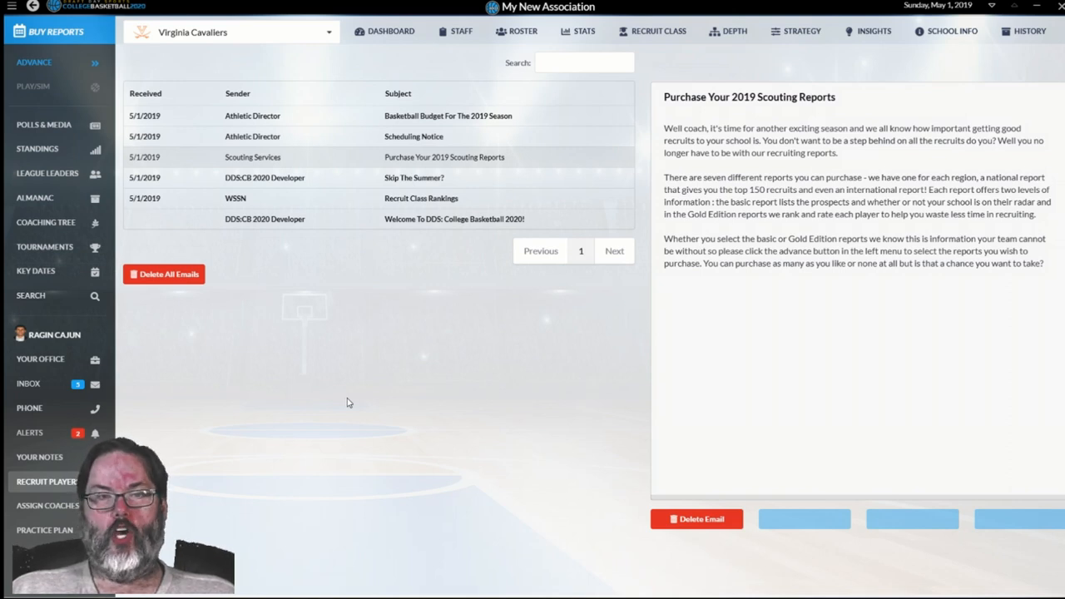
pyautogui.moveTo(241, 402)
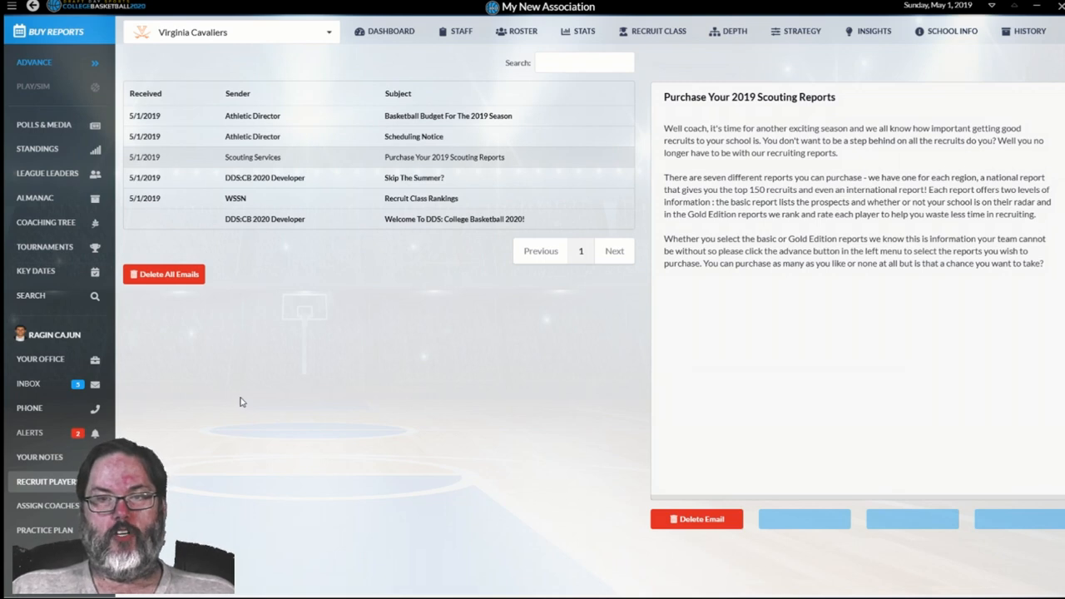
pyautogui.moveTo(337, 393)
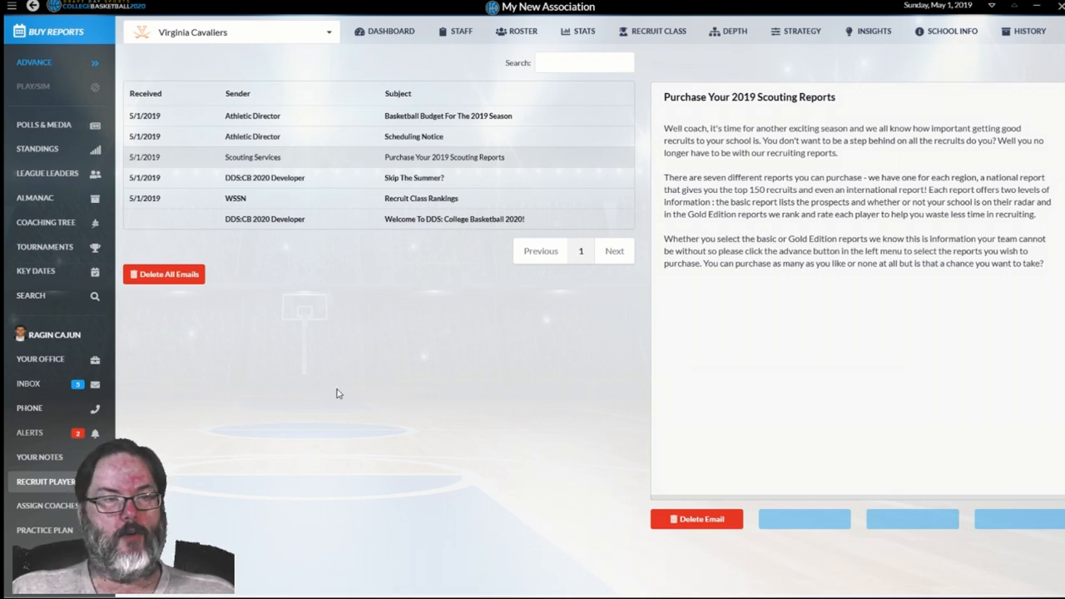